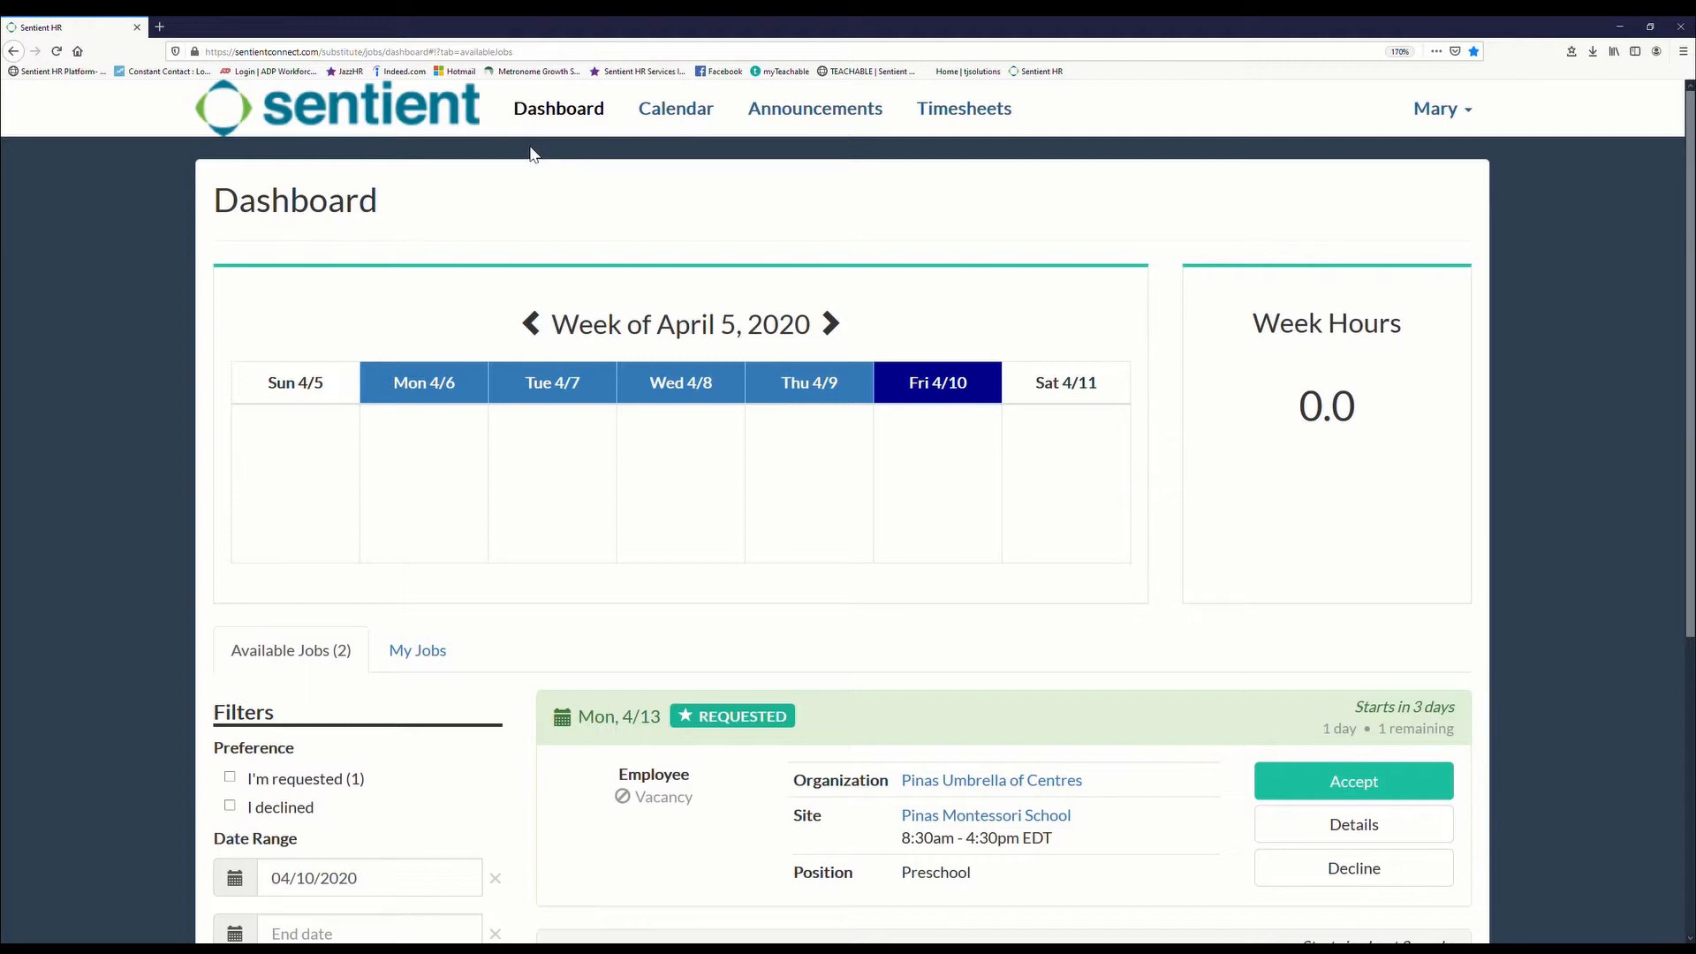
Step: Bring up the details page for the Wed 4/22 Pinas Child Care Centre job
scroll(down, 3)
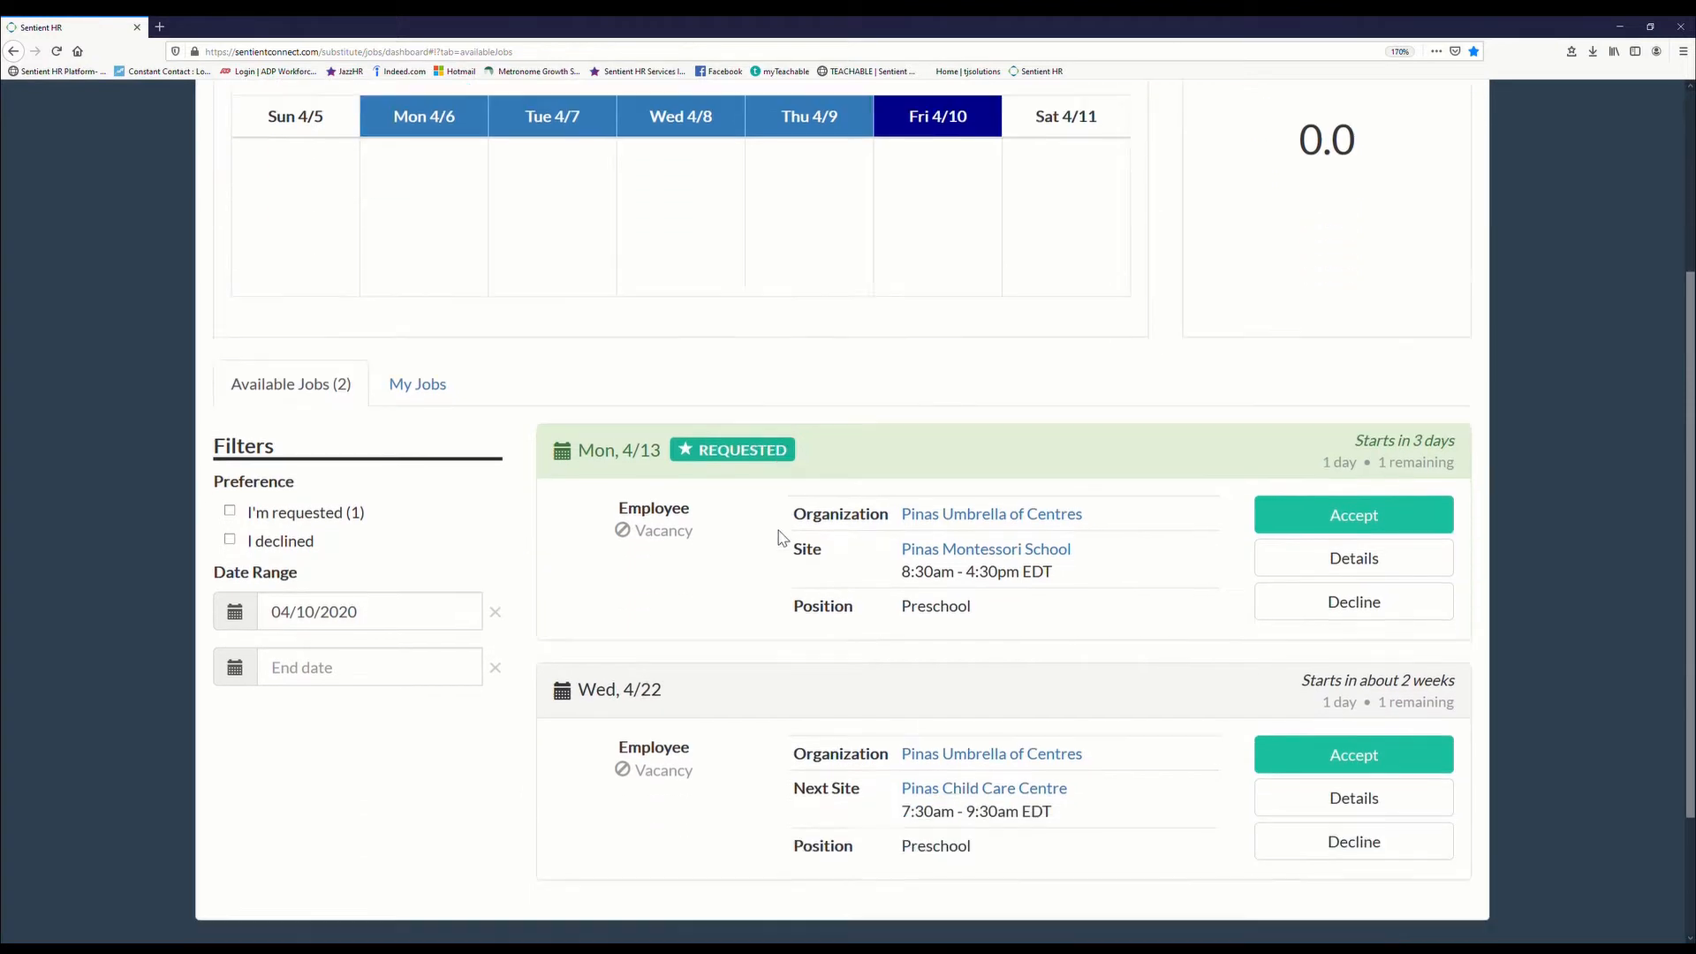
scroll(down, 3)
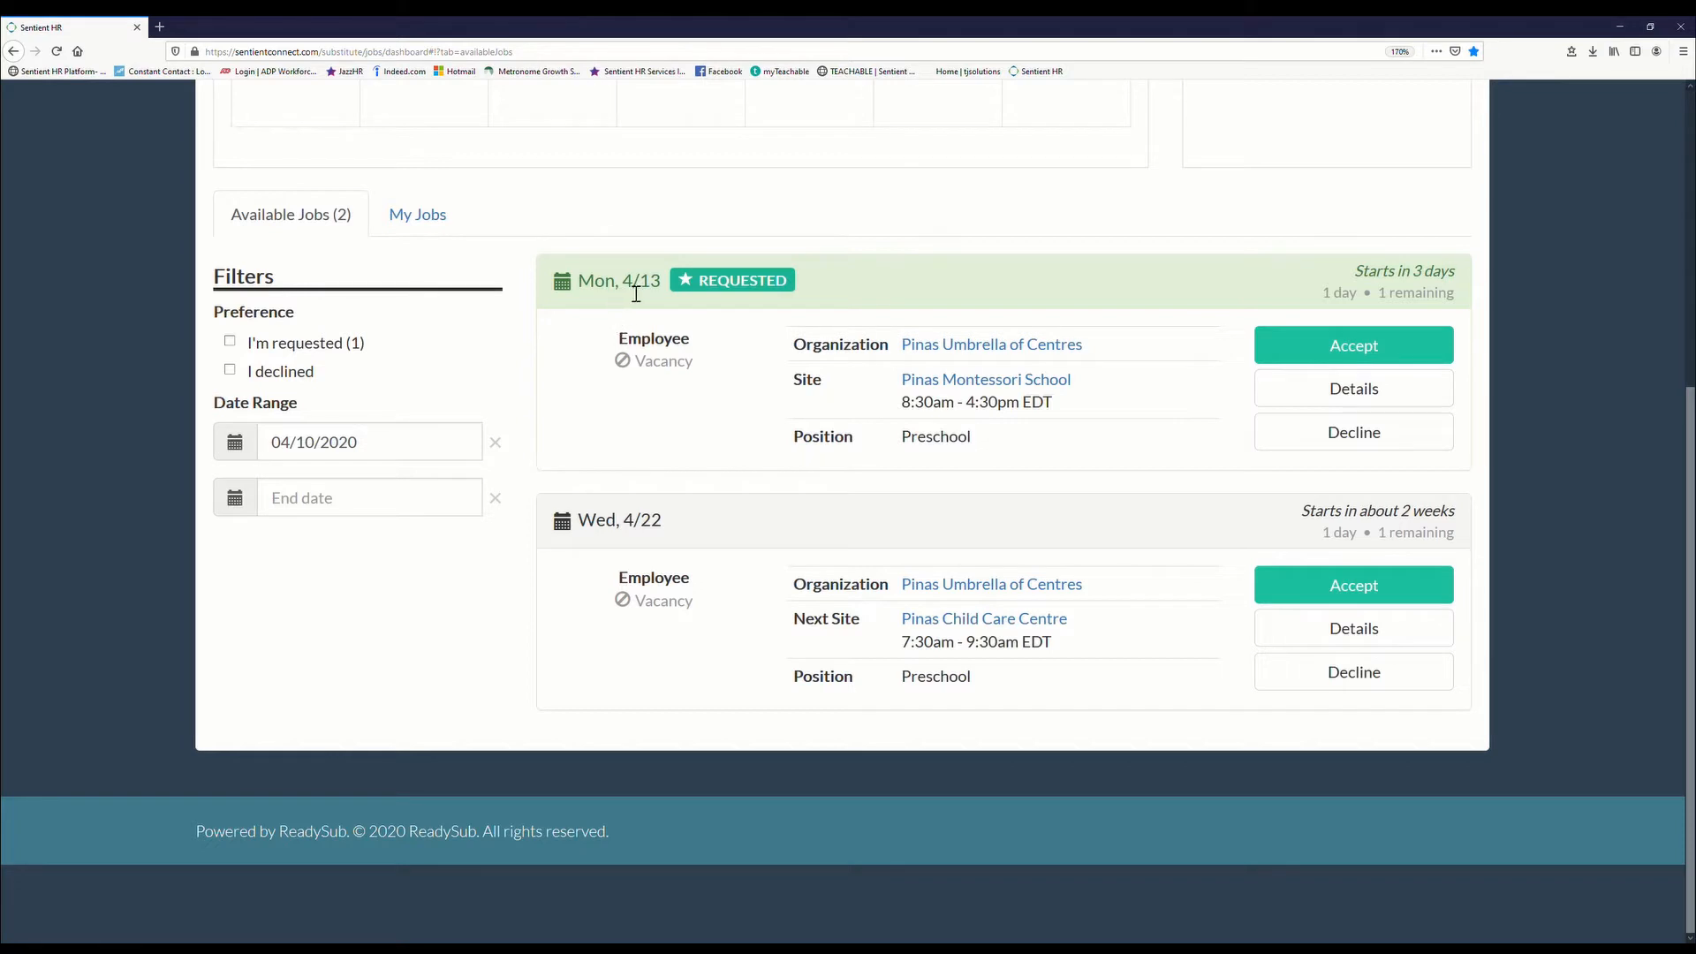
mouse_move(624, 442)
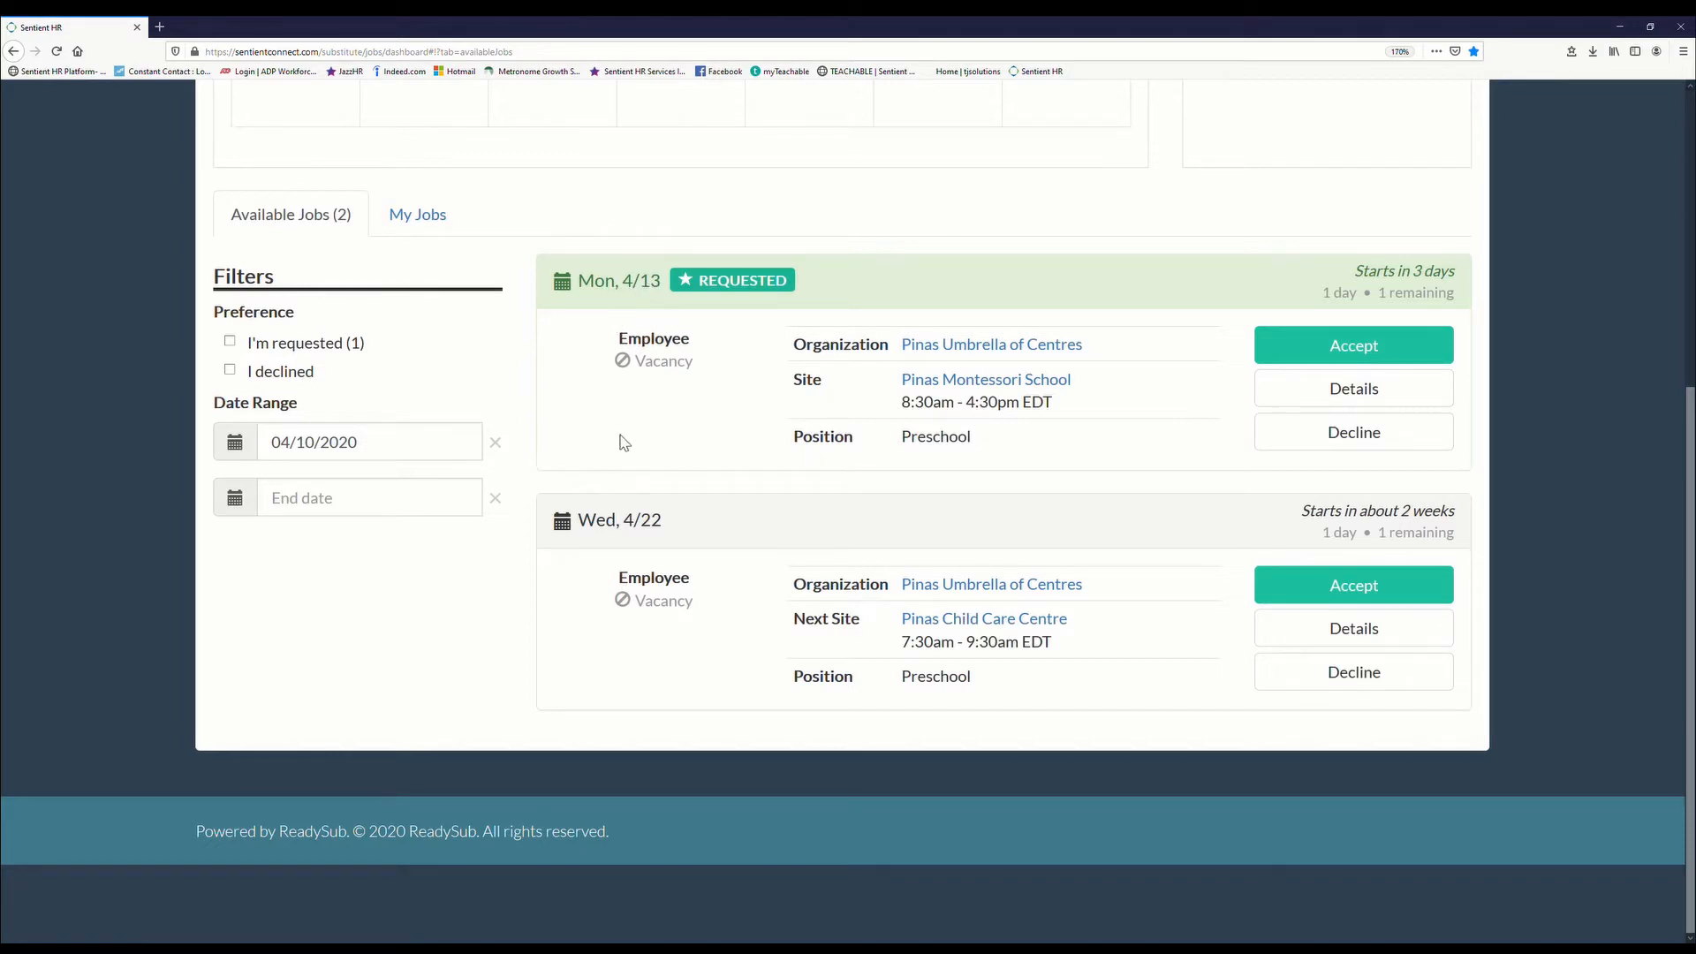
mouse_move(671, 548)
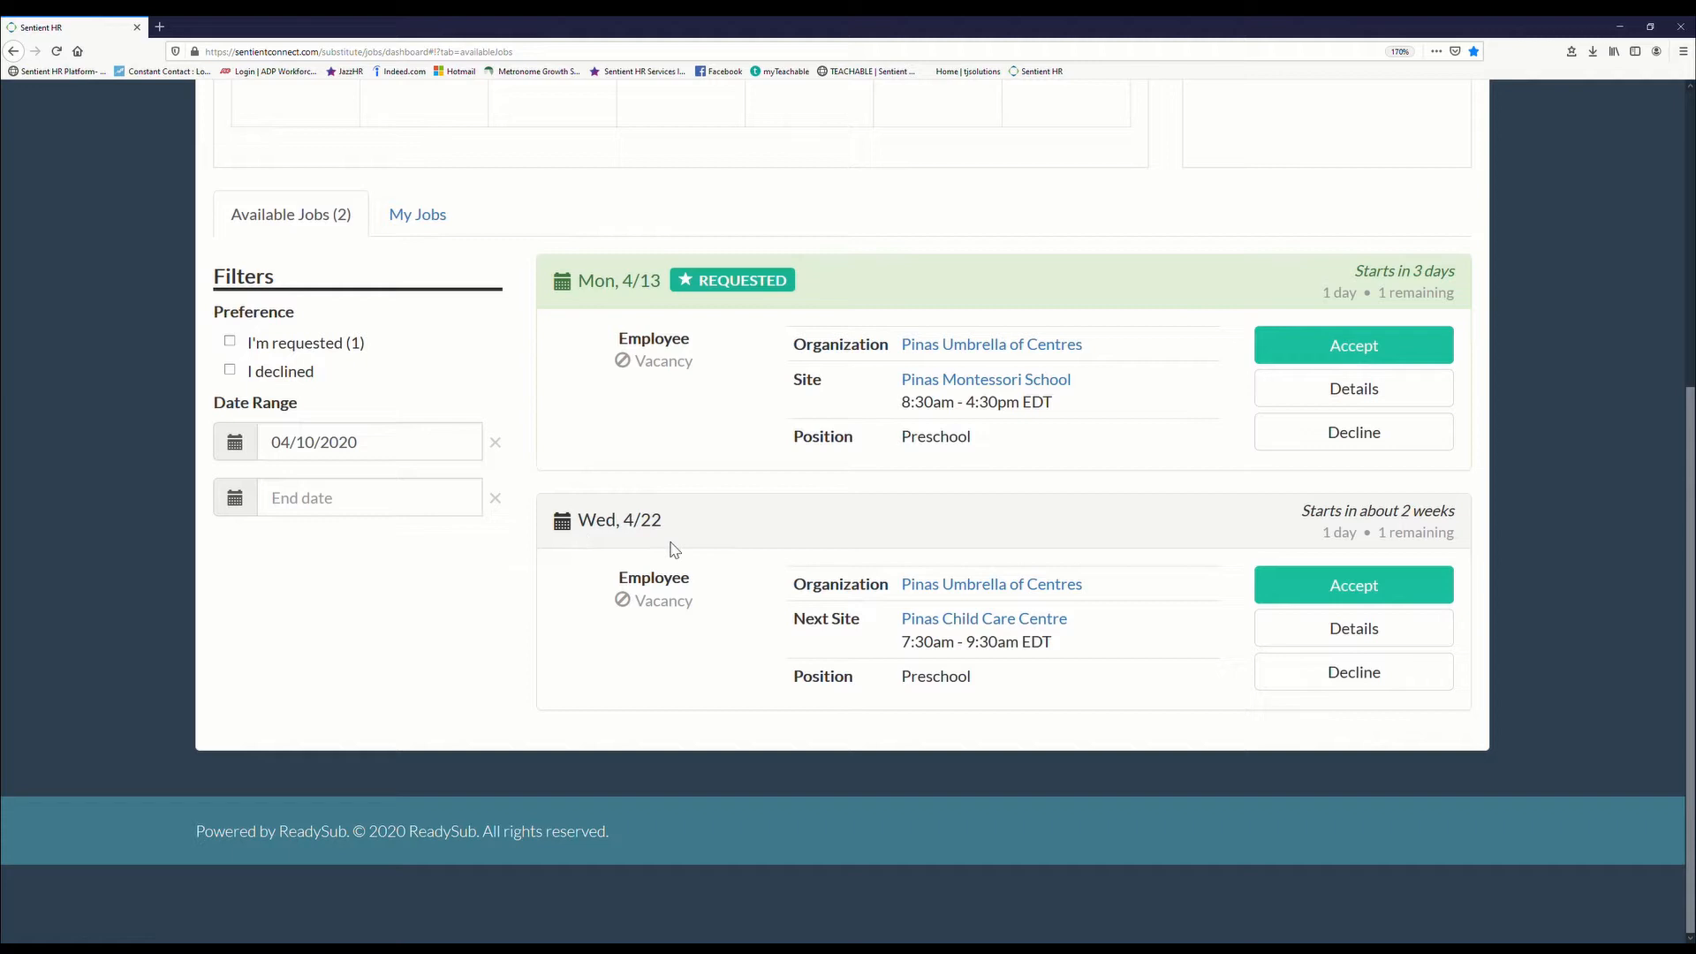
mouse_move(714, 560)
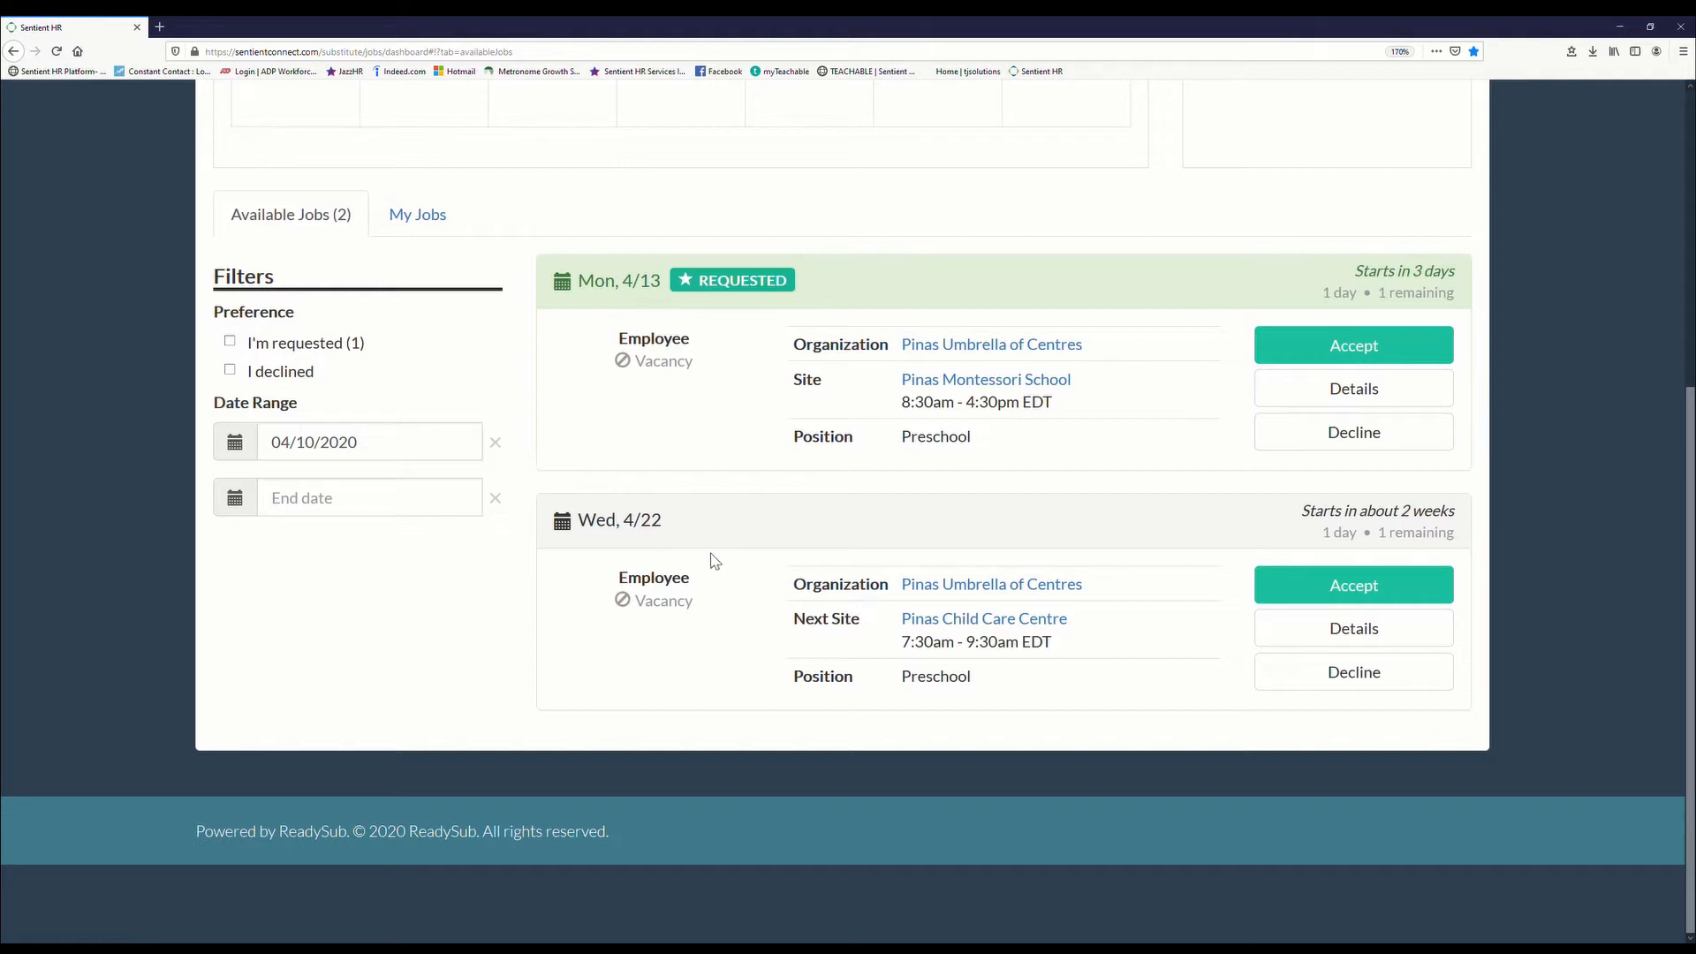
mouse_move(550, 517)
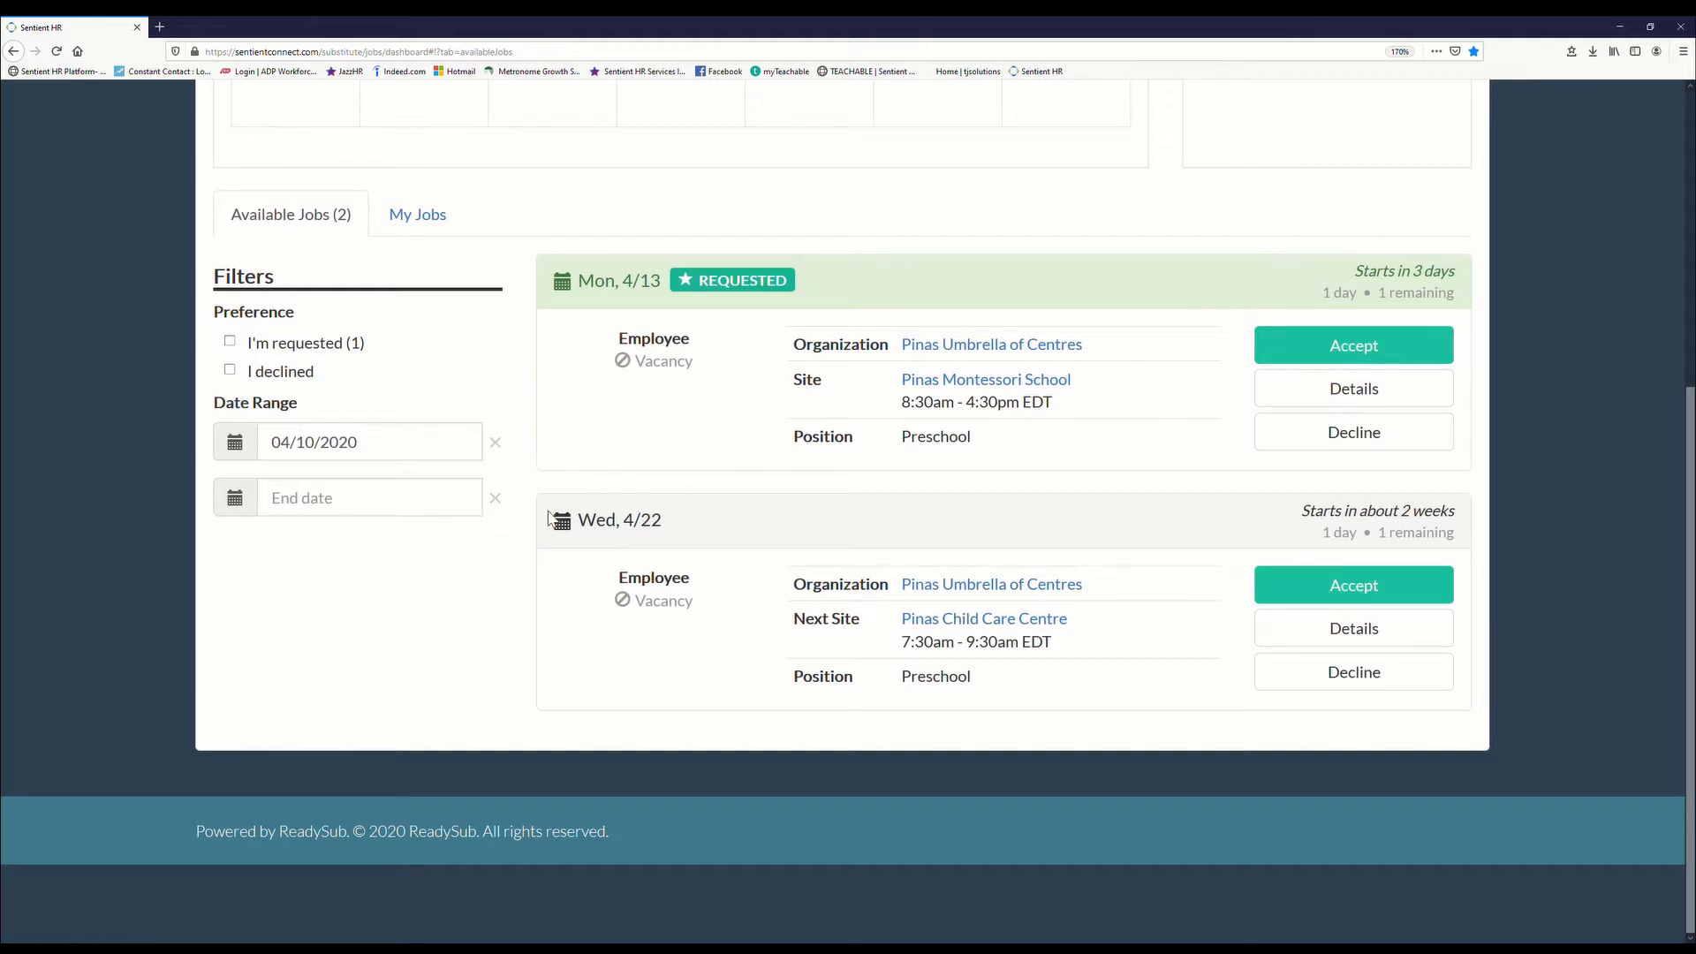
mouse_move(781, 593)
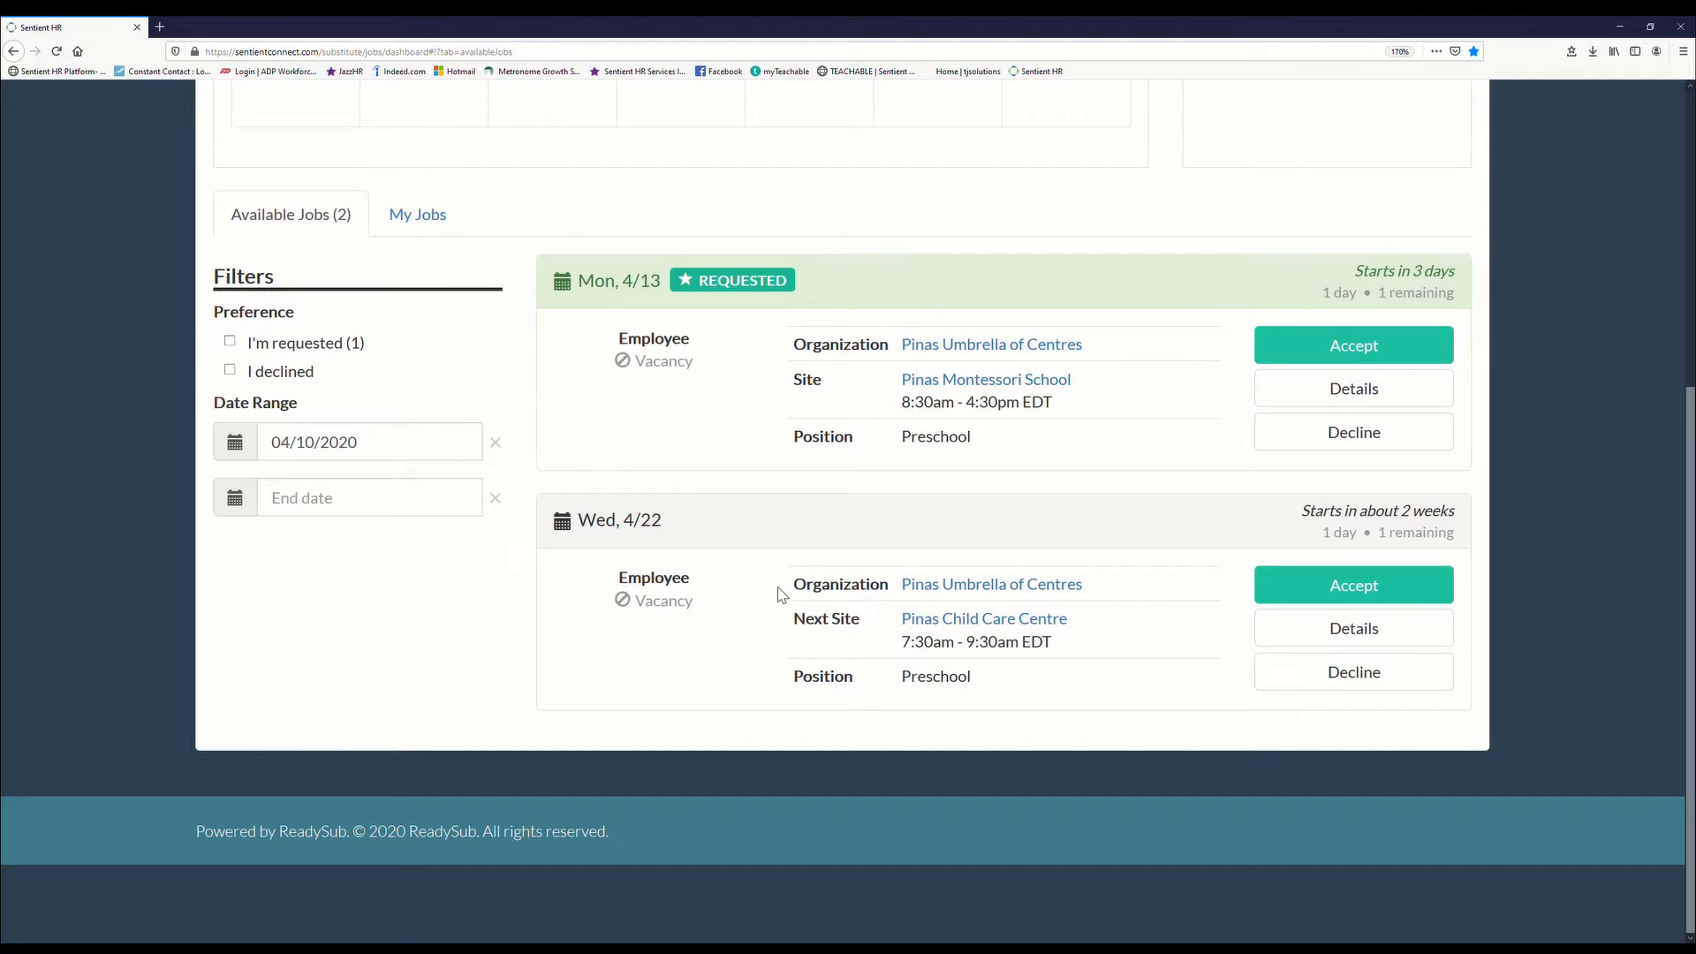
mouse_move(816, 590)
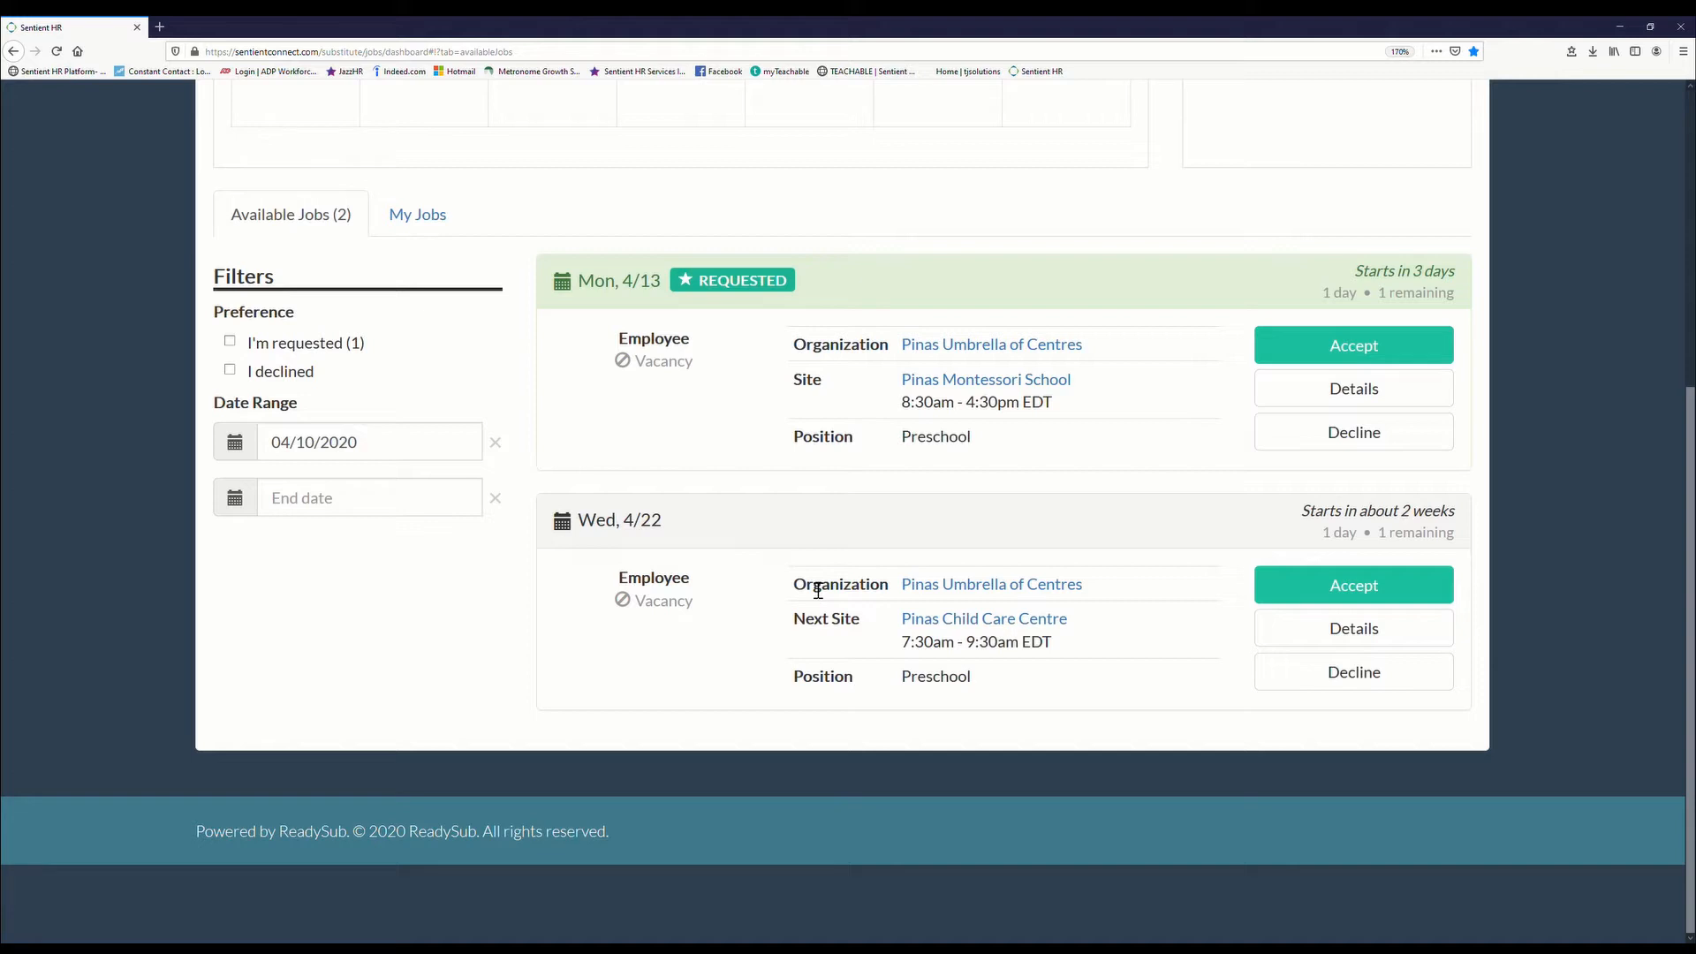
mouse_move(966, 726)
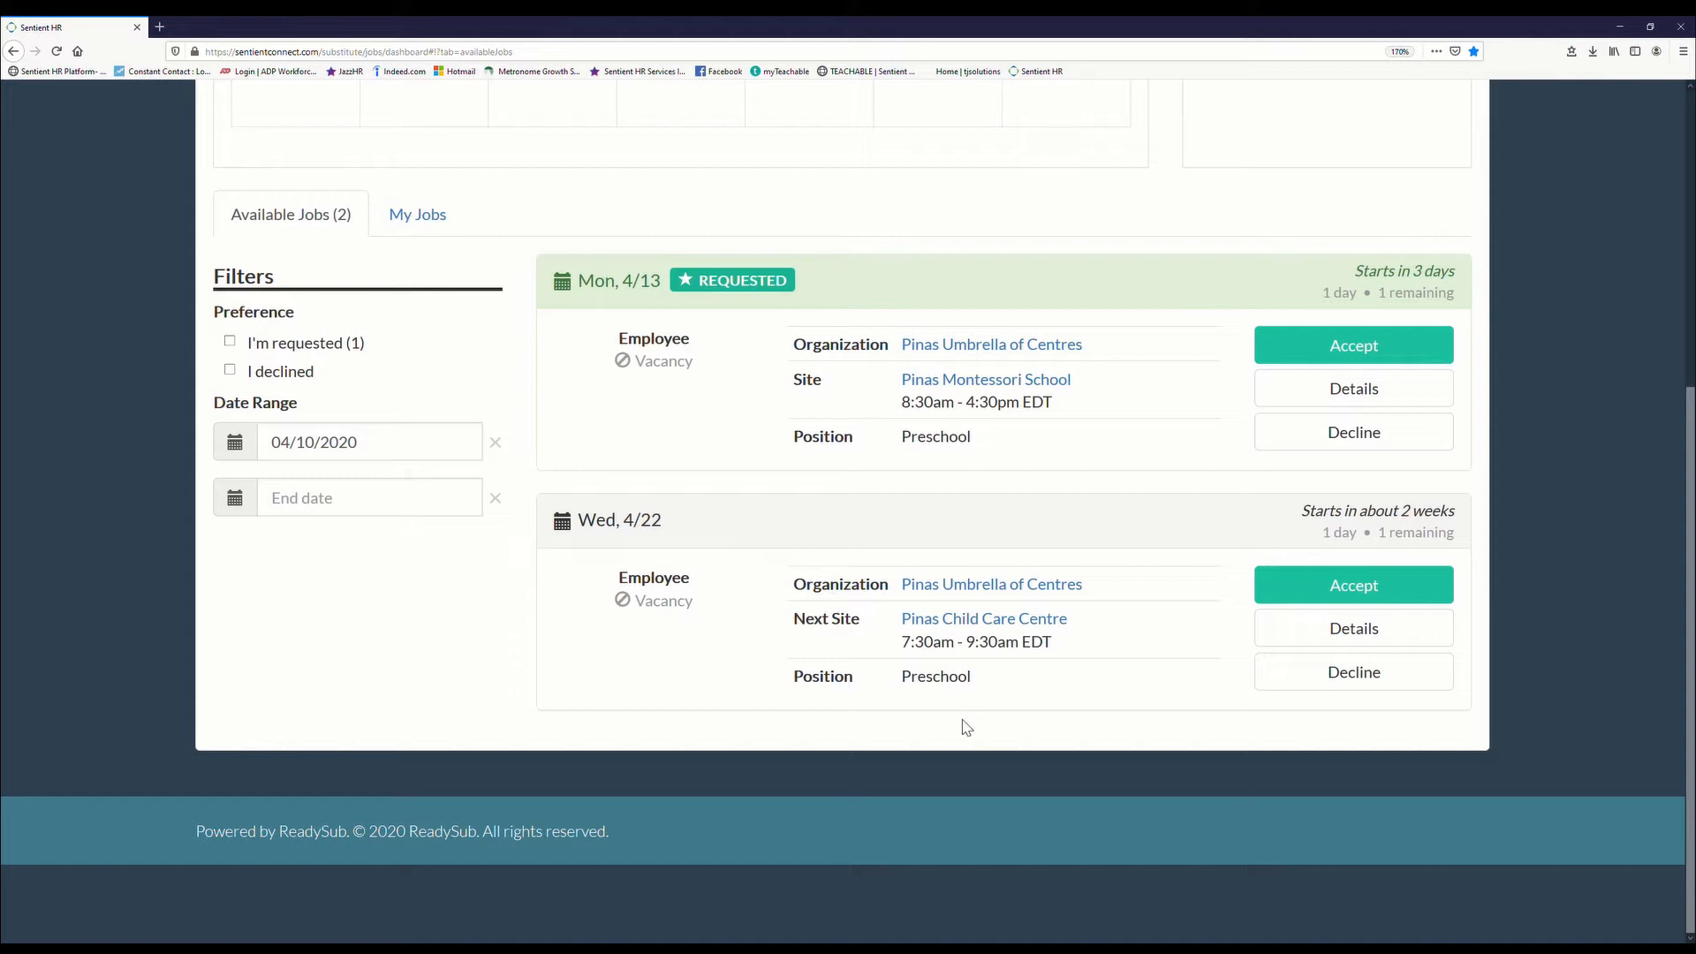
mouse_move(1353, 629)
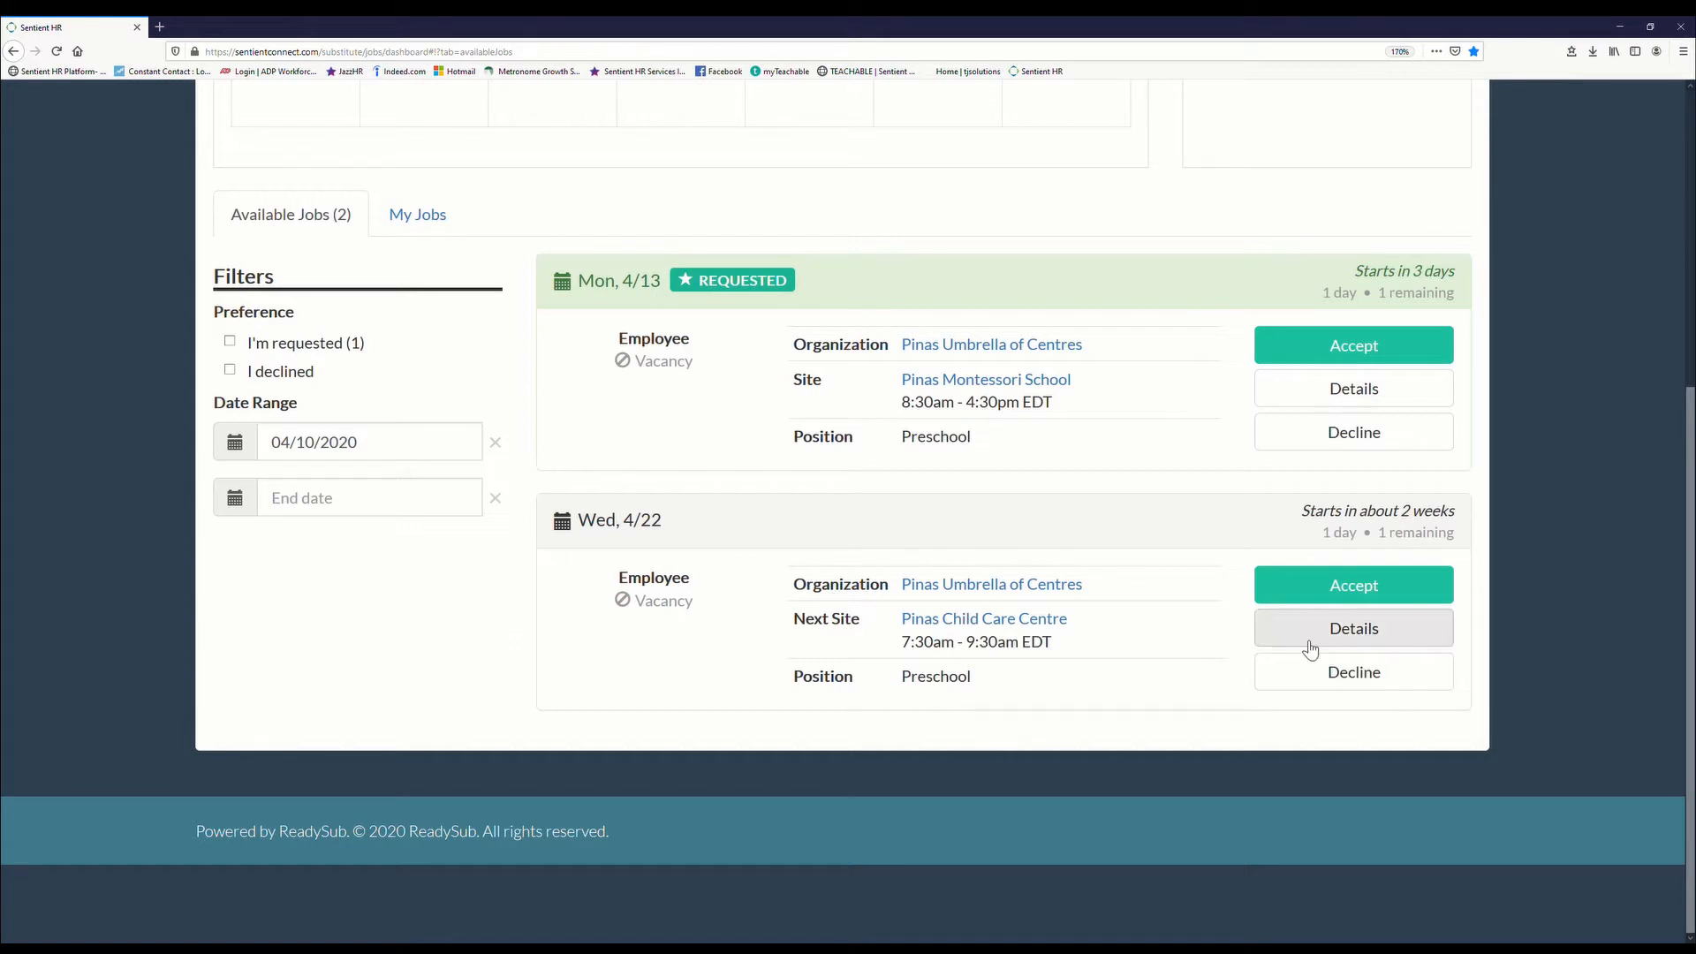
click(1353, 629)
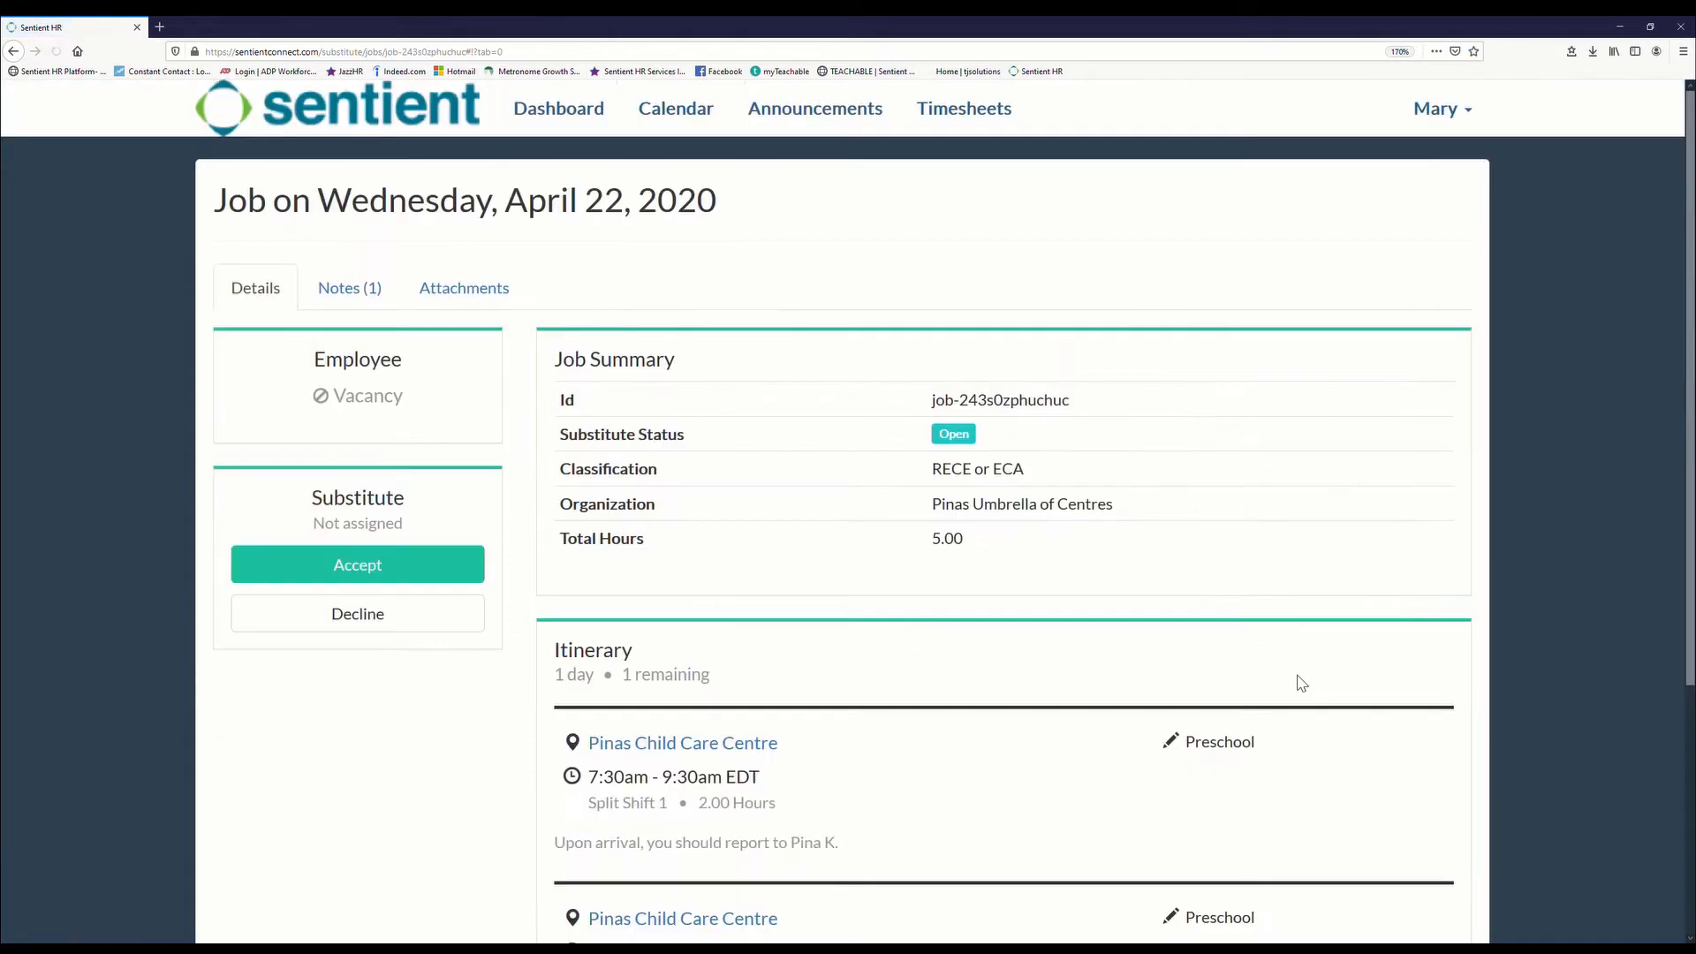
scroll(down, 3)
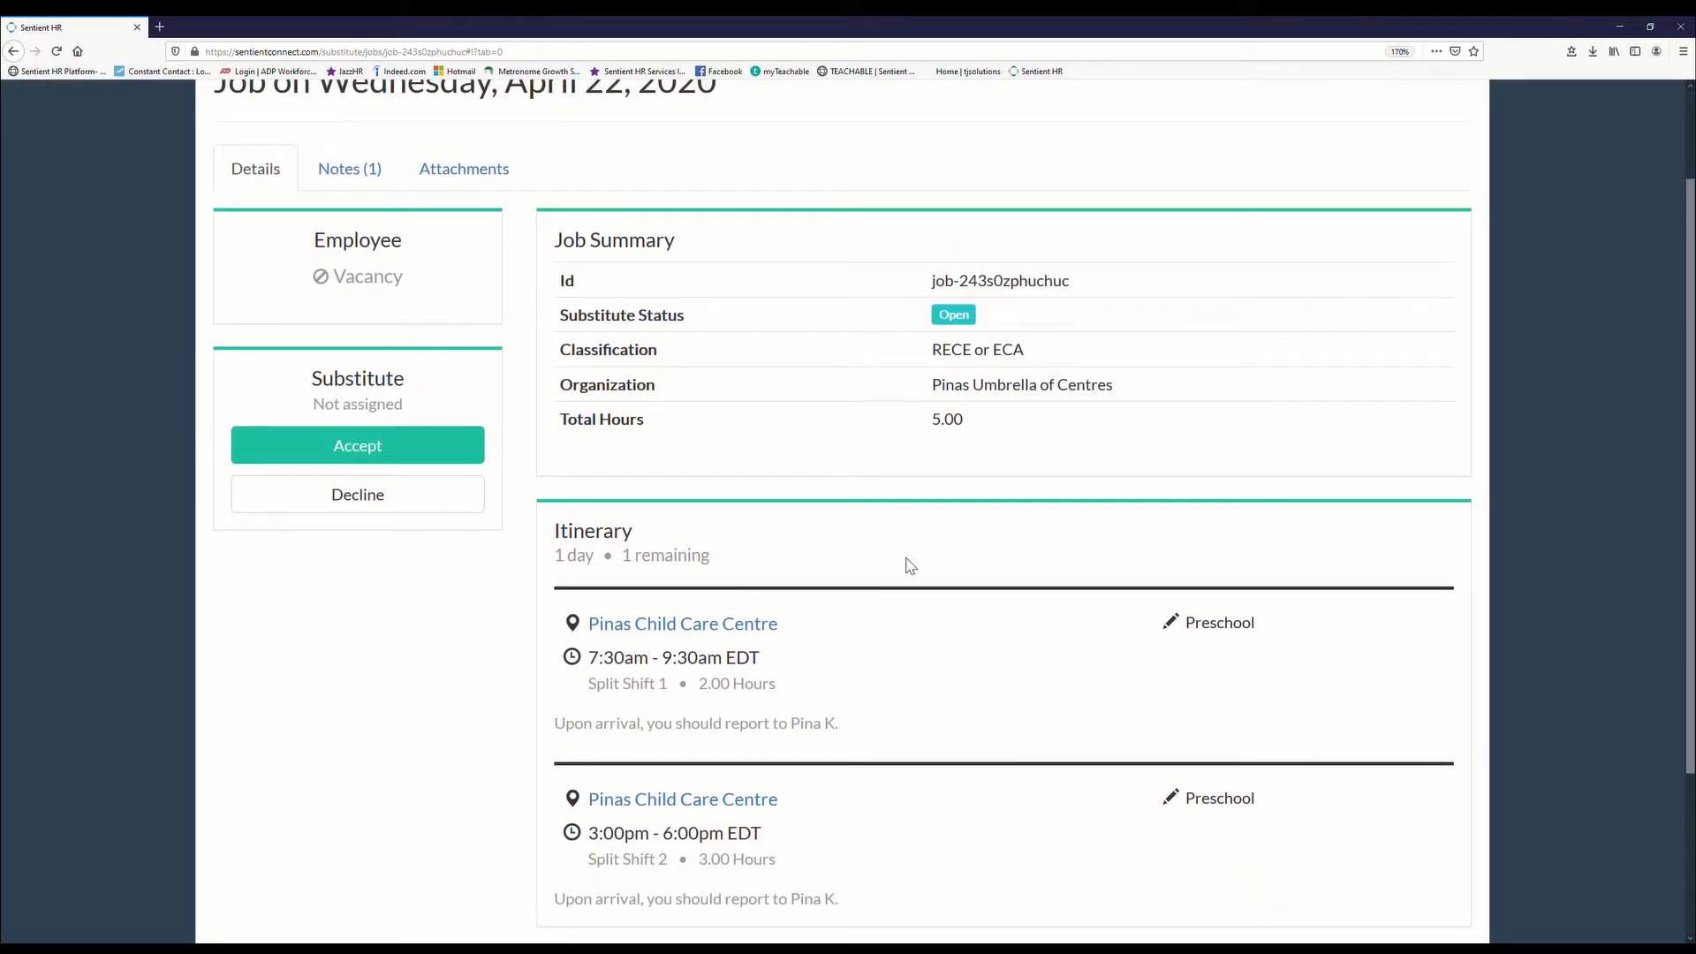
mouse_move(894, 489)
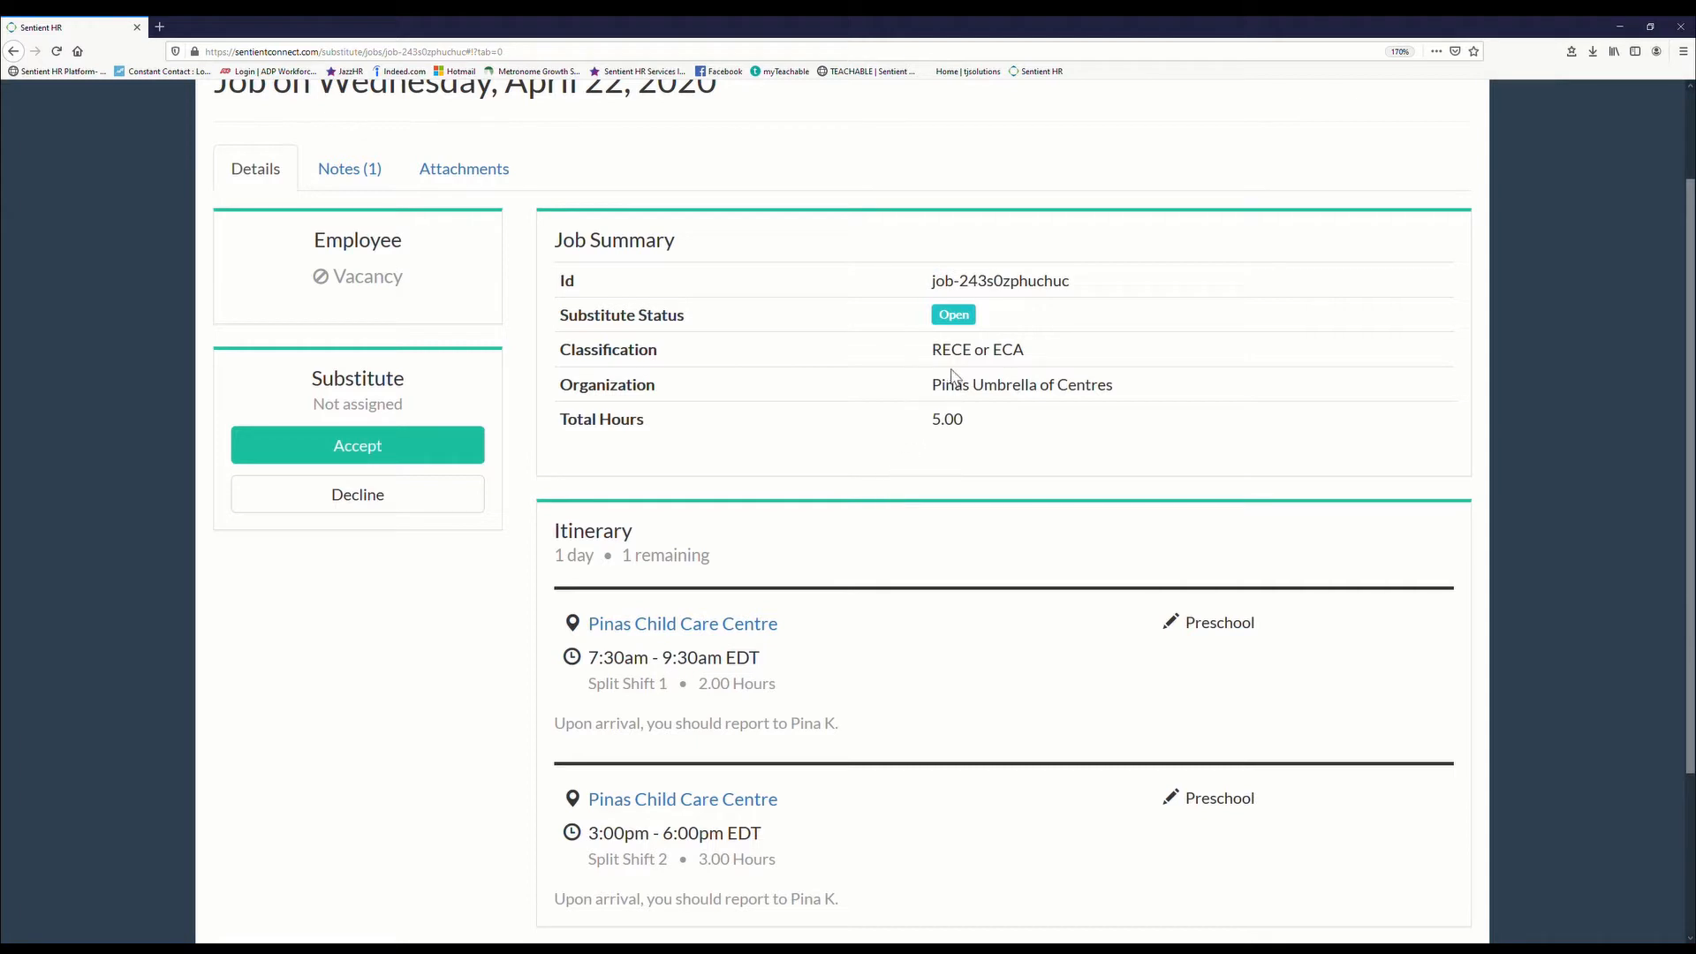
mouse_move(975, 360)
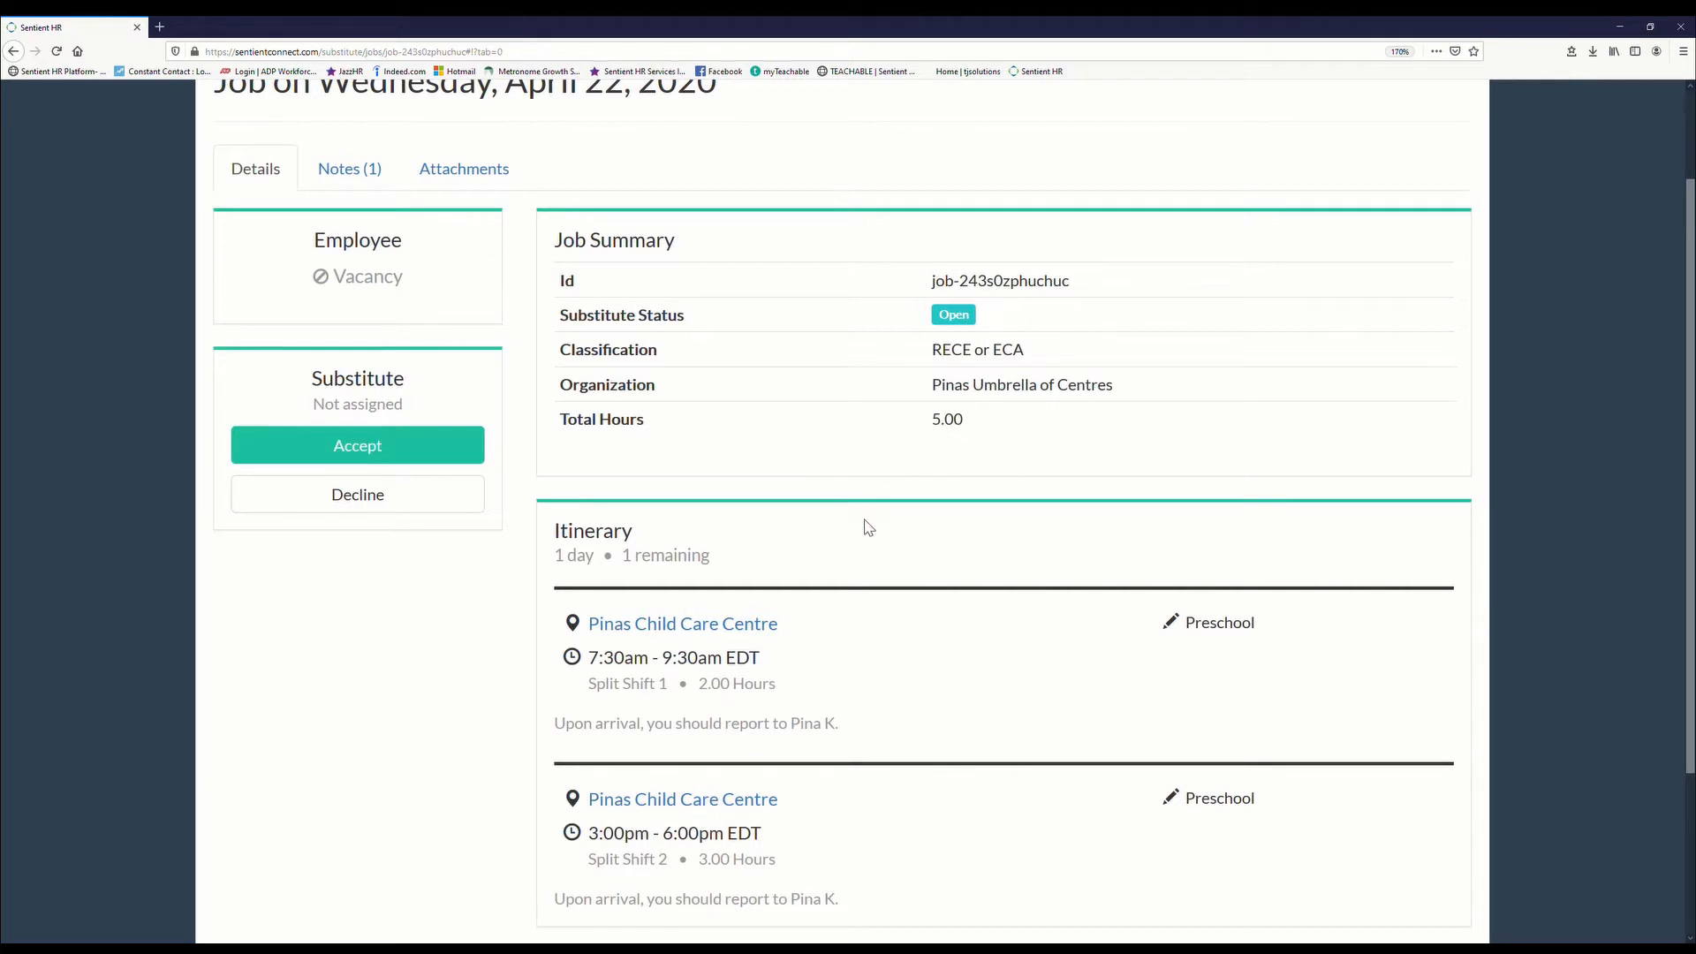
Step: Review the itinerary's two shifts, 7:30–9:30am and 3:00–6:00pm, briefly highlighting the first
scroll(down, 3)
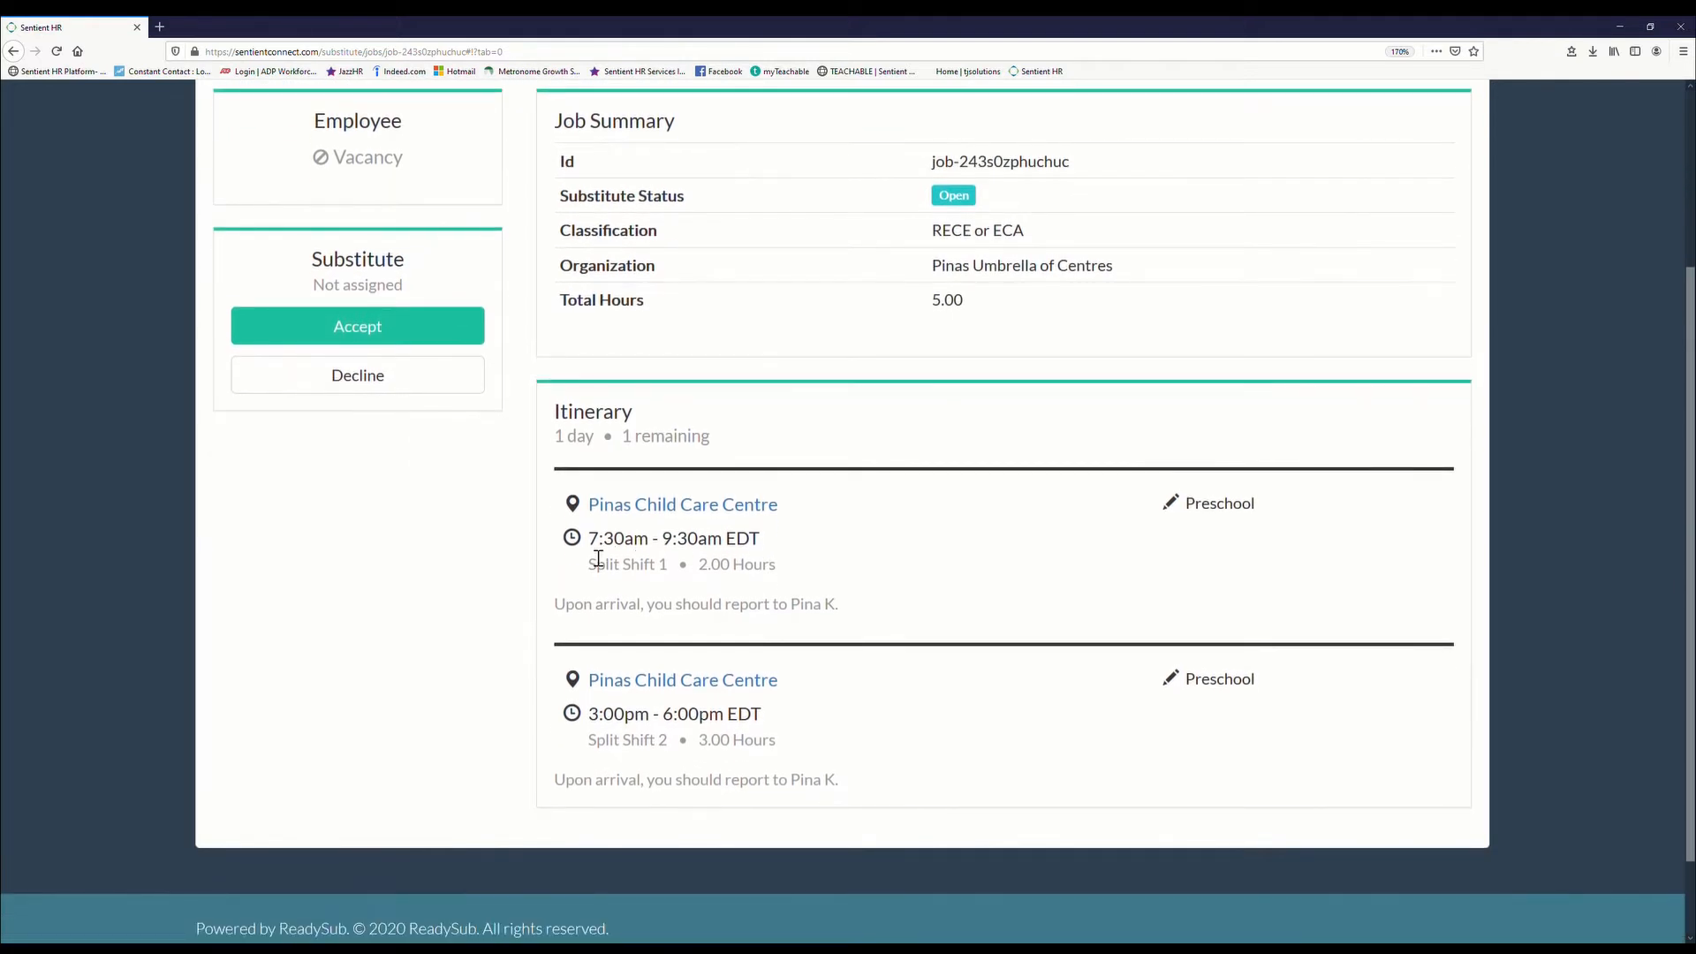
drag(587, 564, 666, 604)
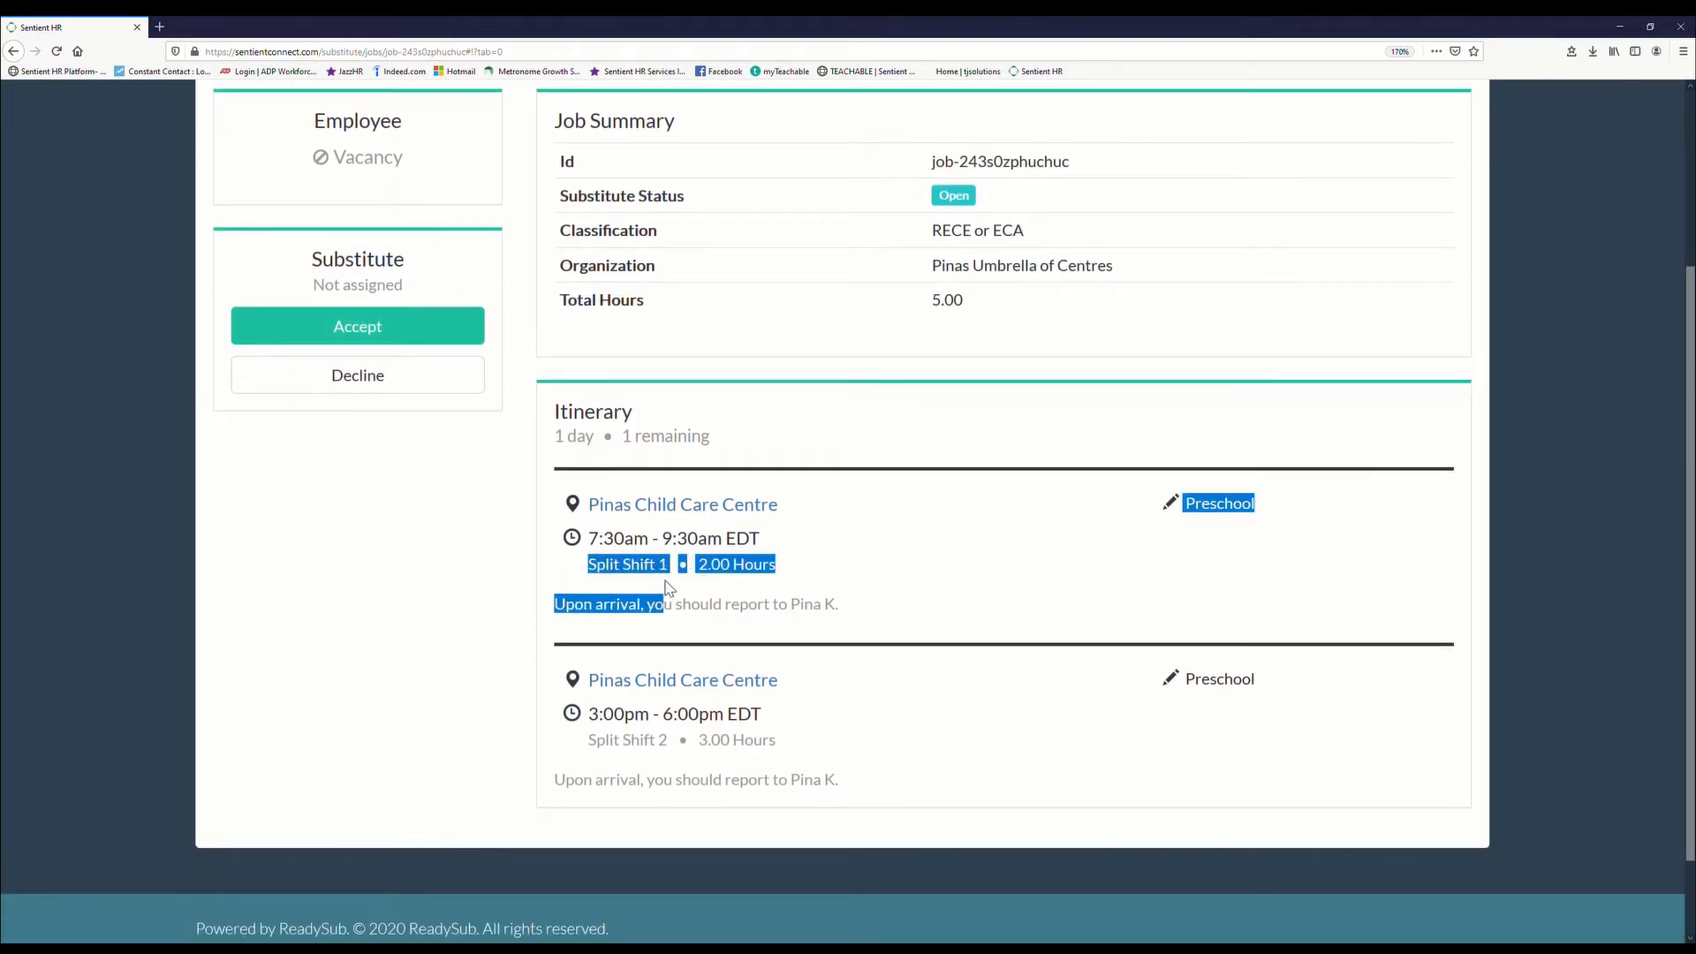
click(666, 585)
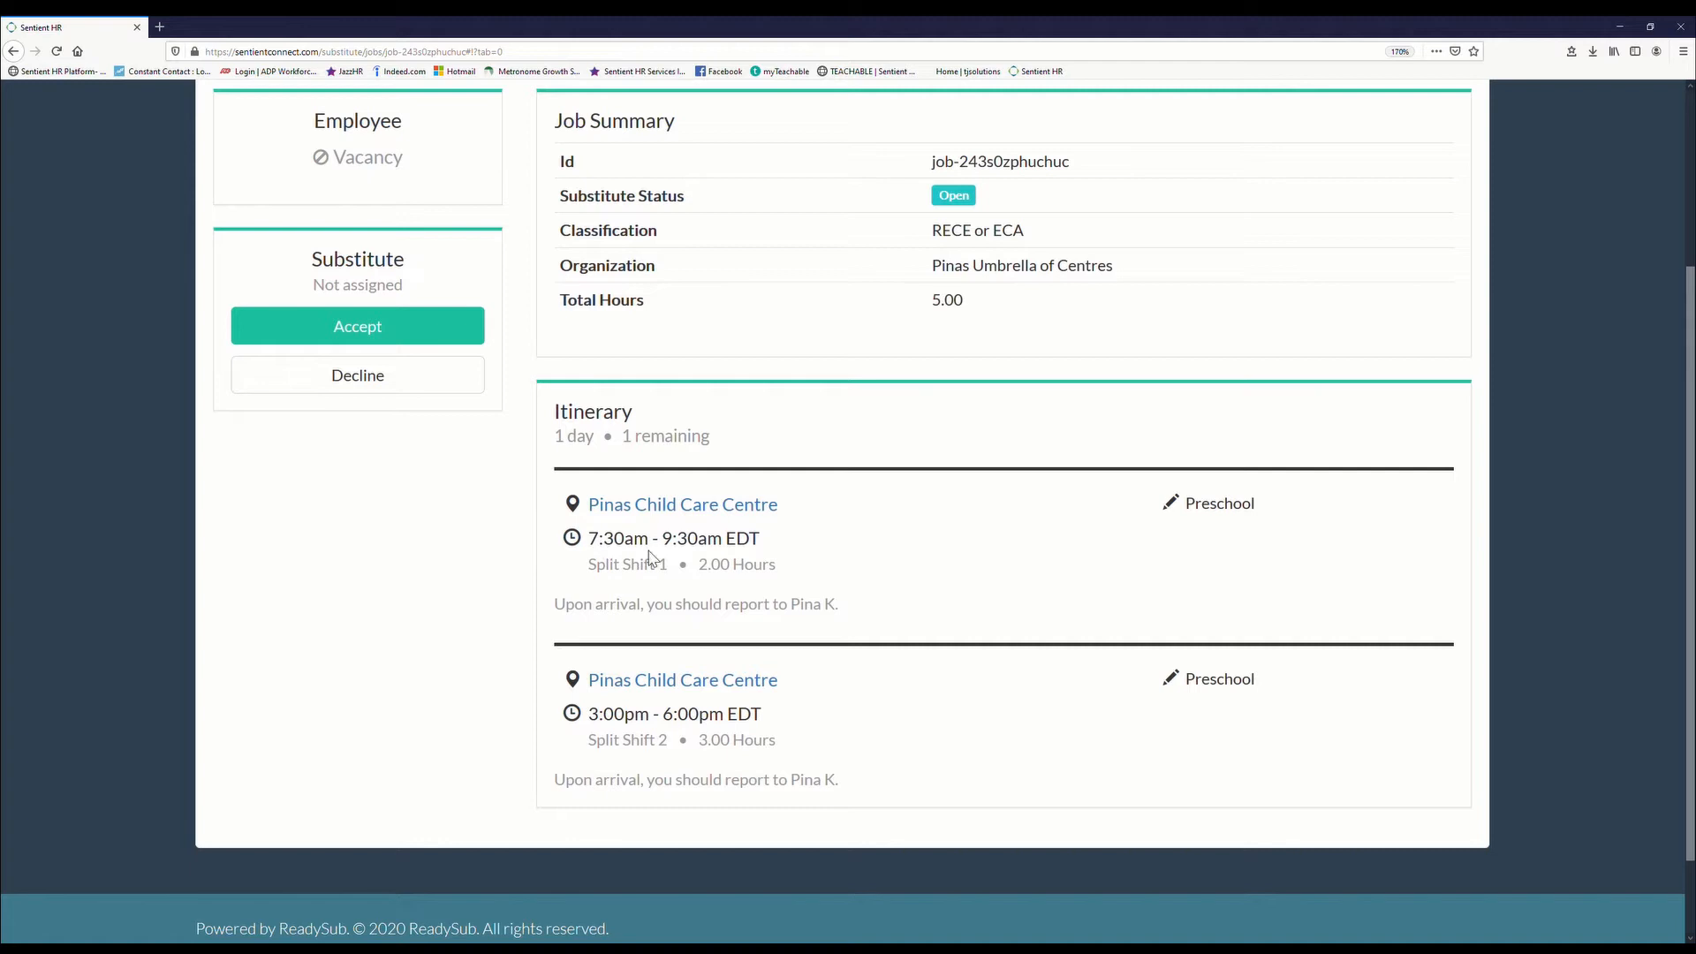
mouse_move(693, 581)
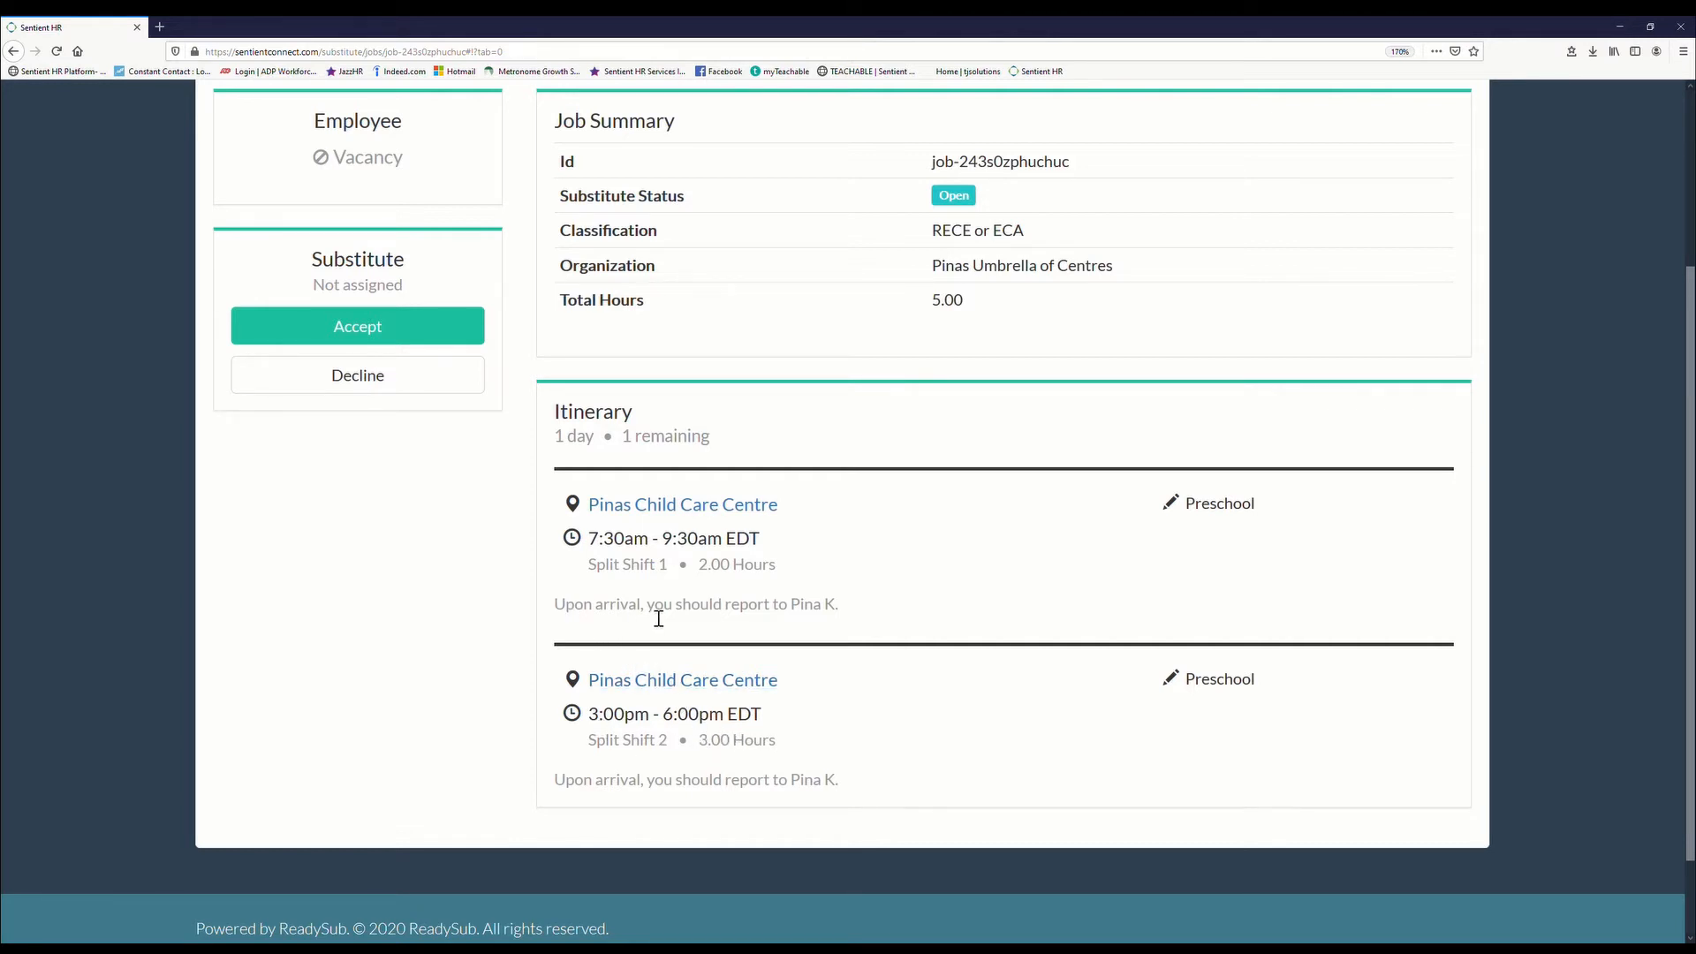
mouse_move(821, 618)
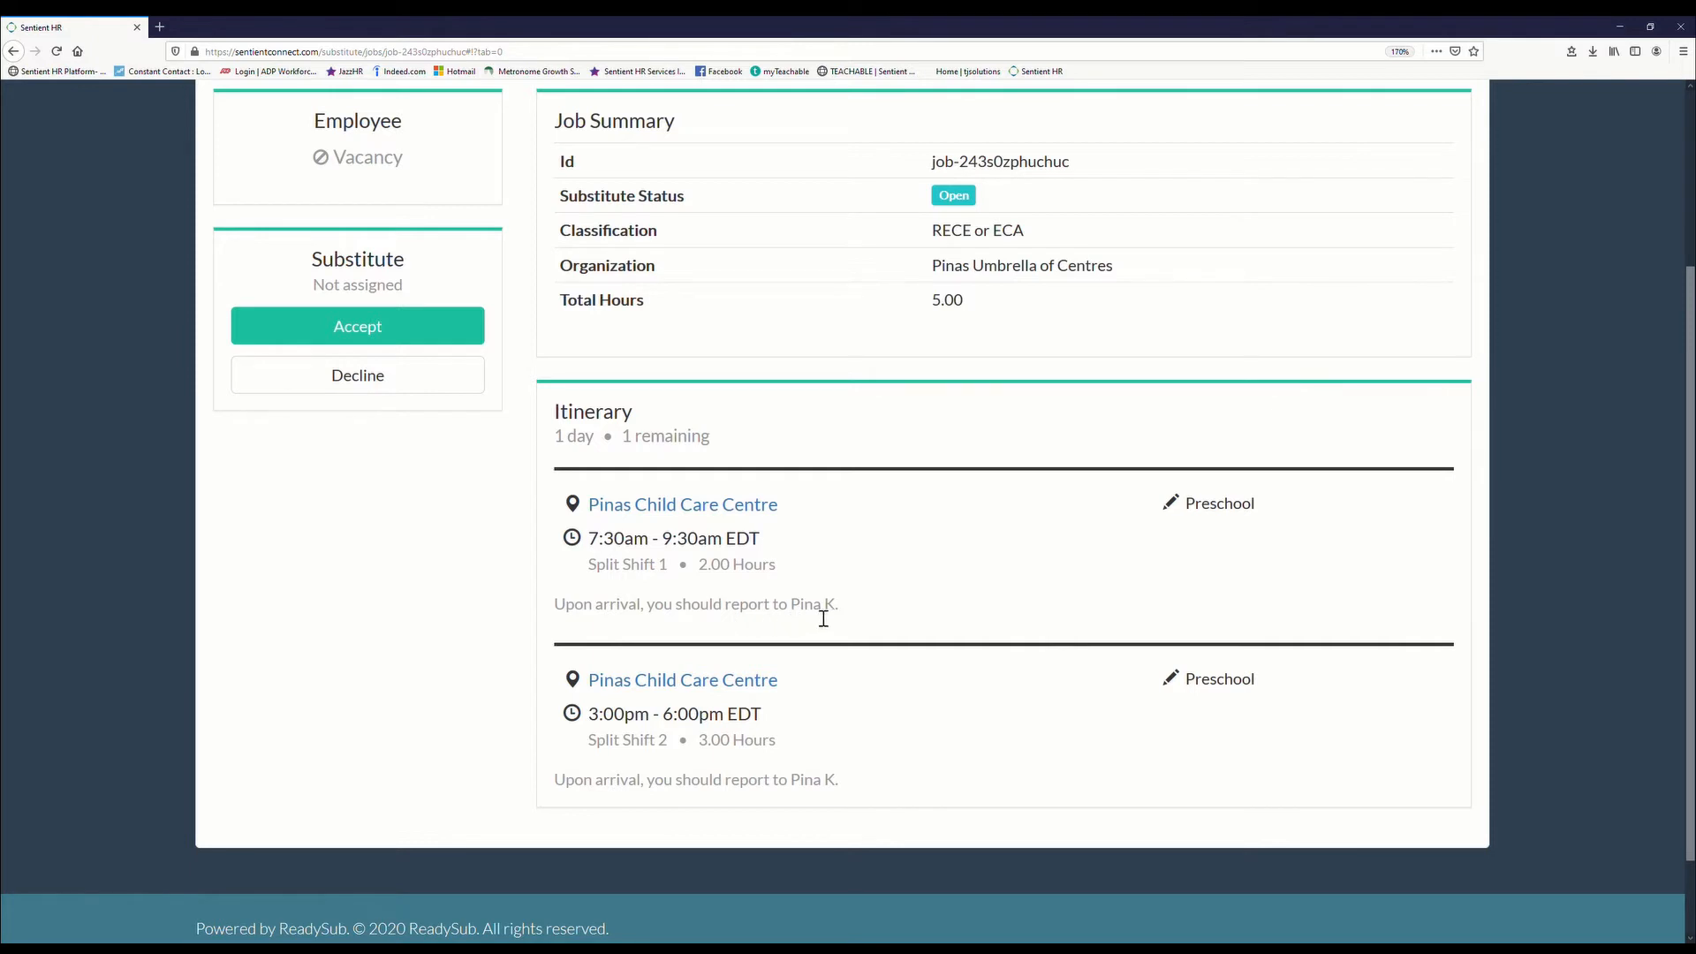
mouse_move(691, 621)
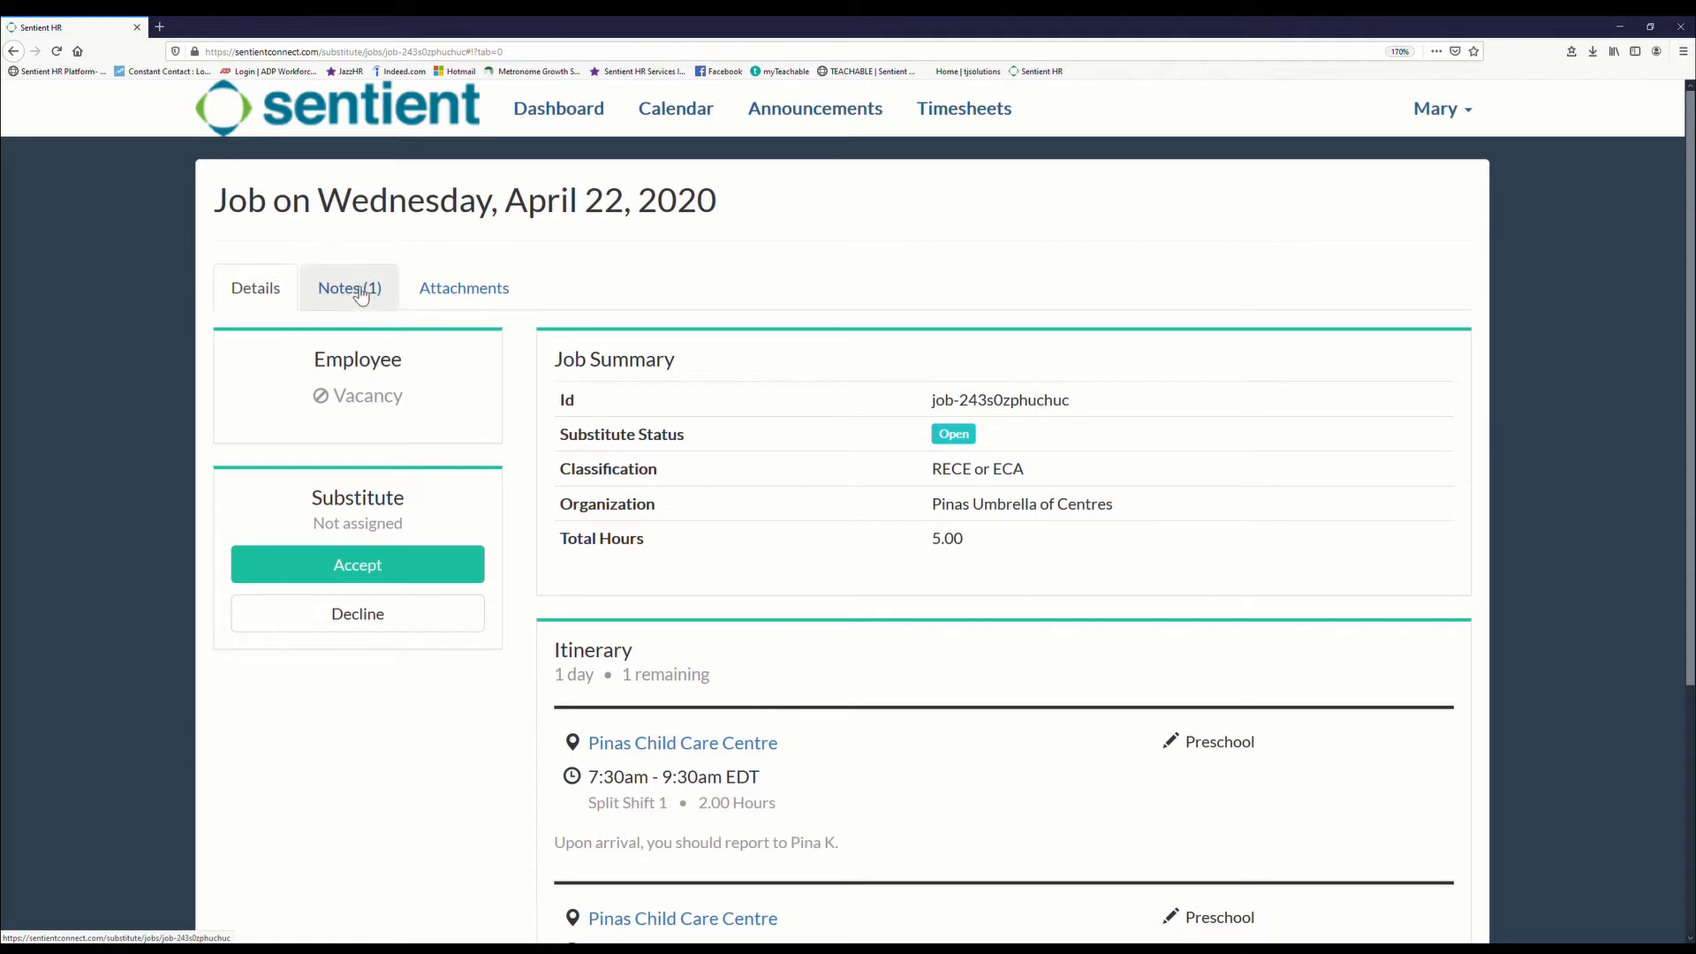
mouse_move(378, 308)
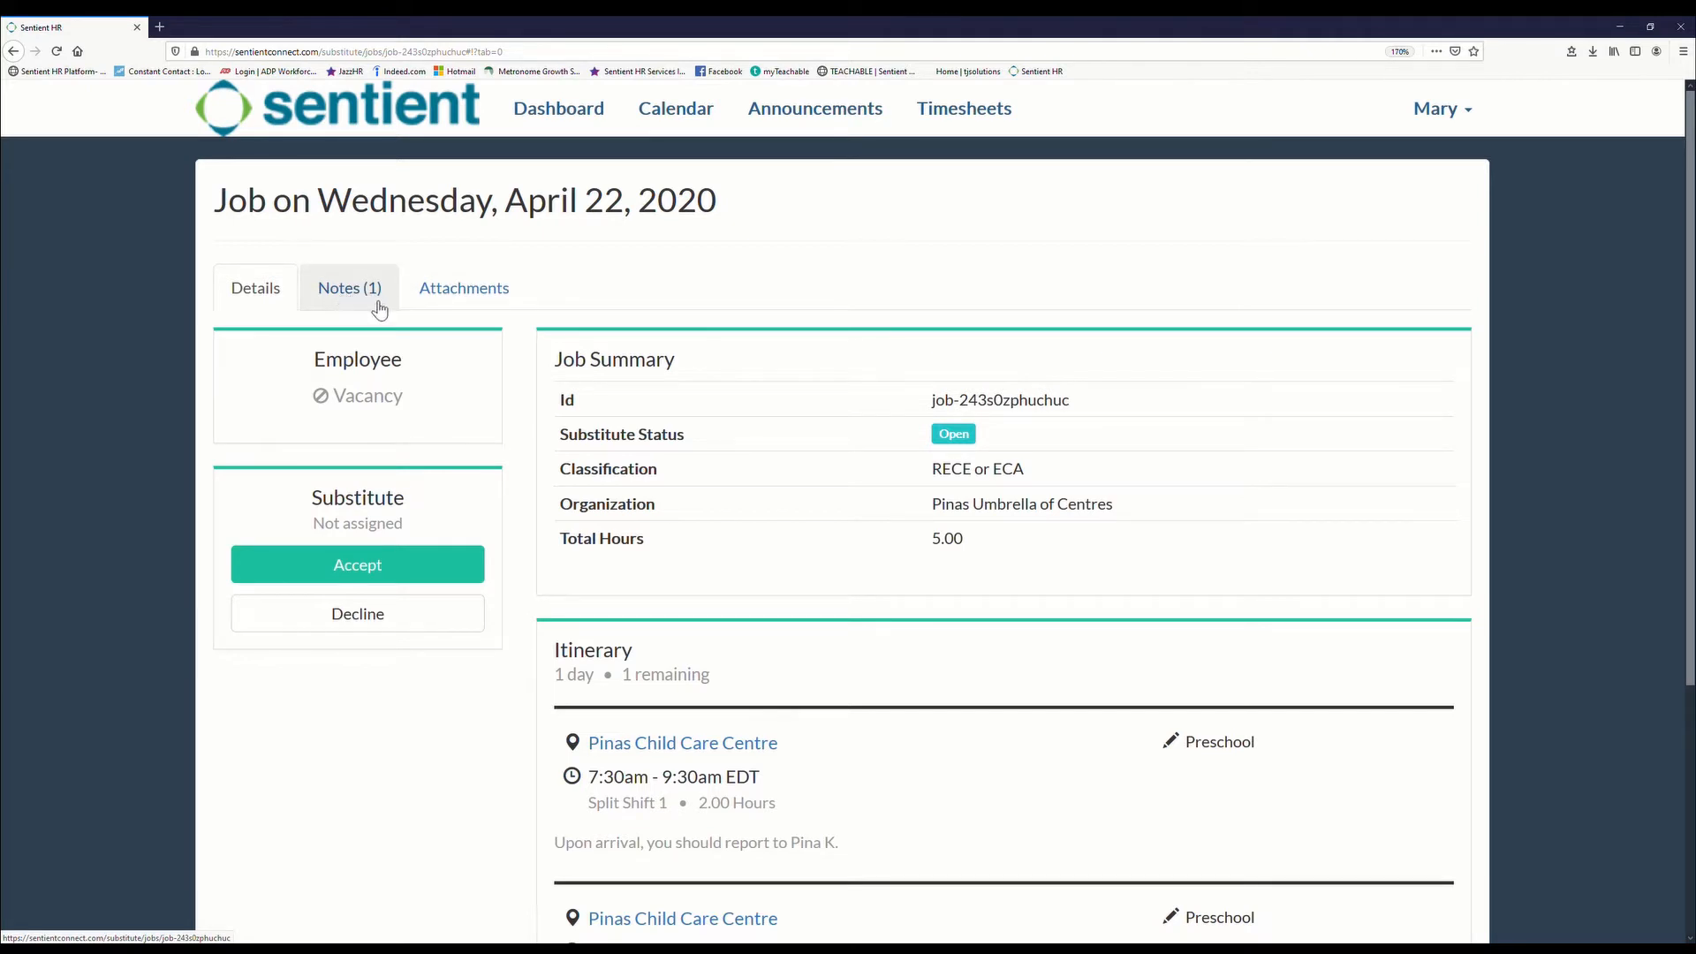
mouse_move(340, 300)
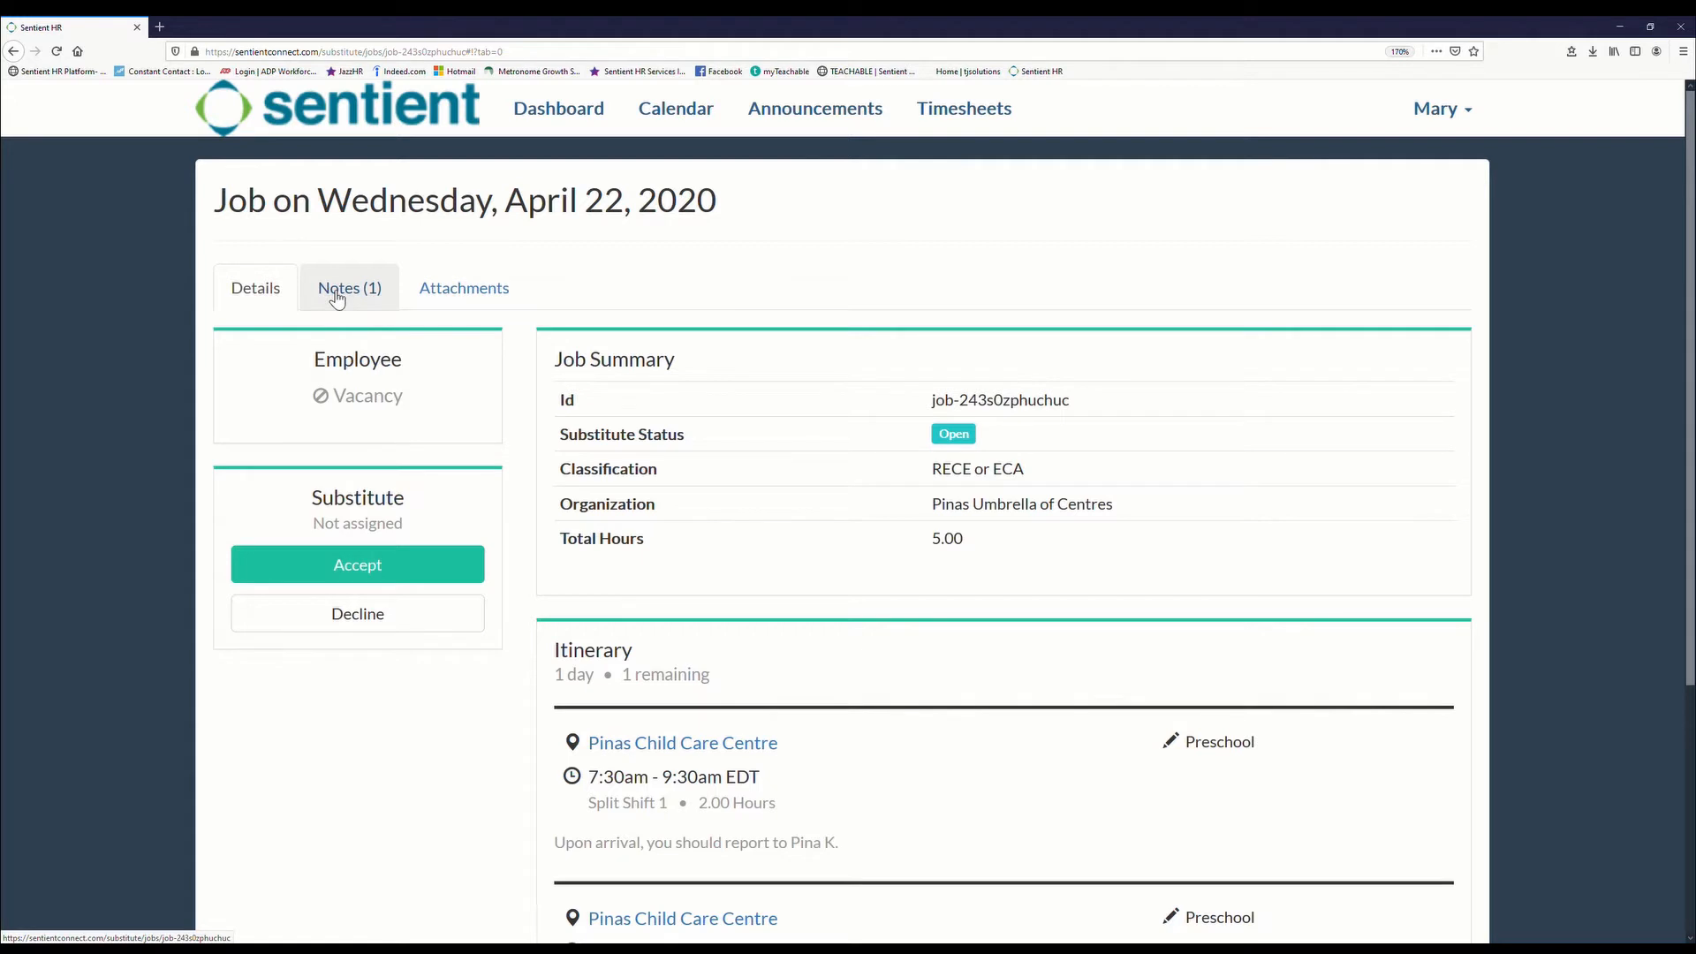
Step: Read the split-shift note, check the empty Attachments list, and return to Details
click(348, 288)
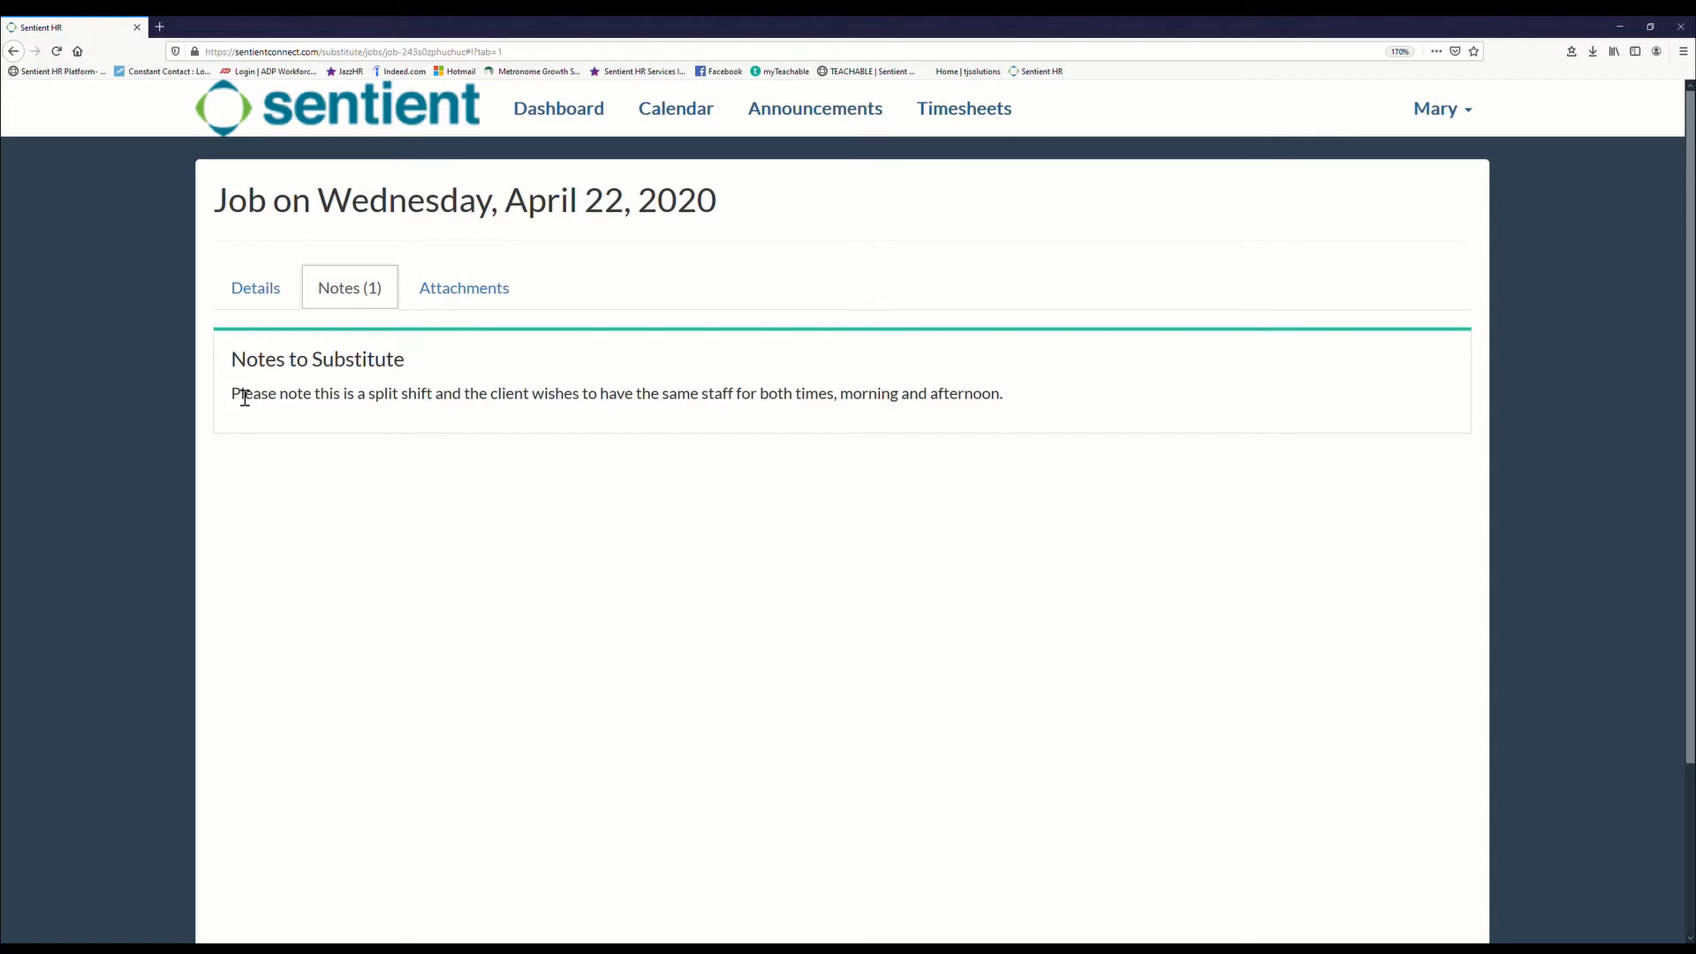
mouse_move(258, 325)
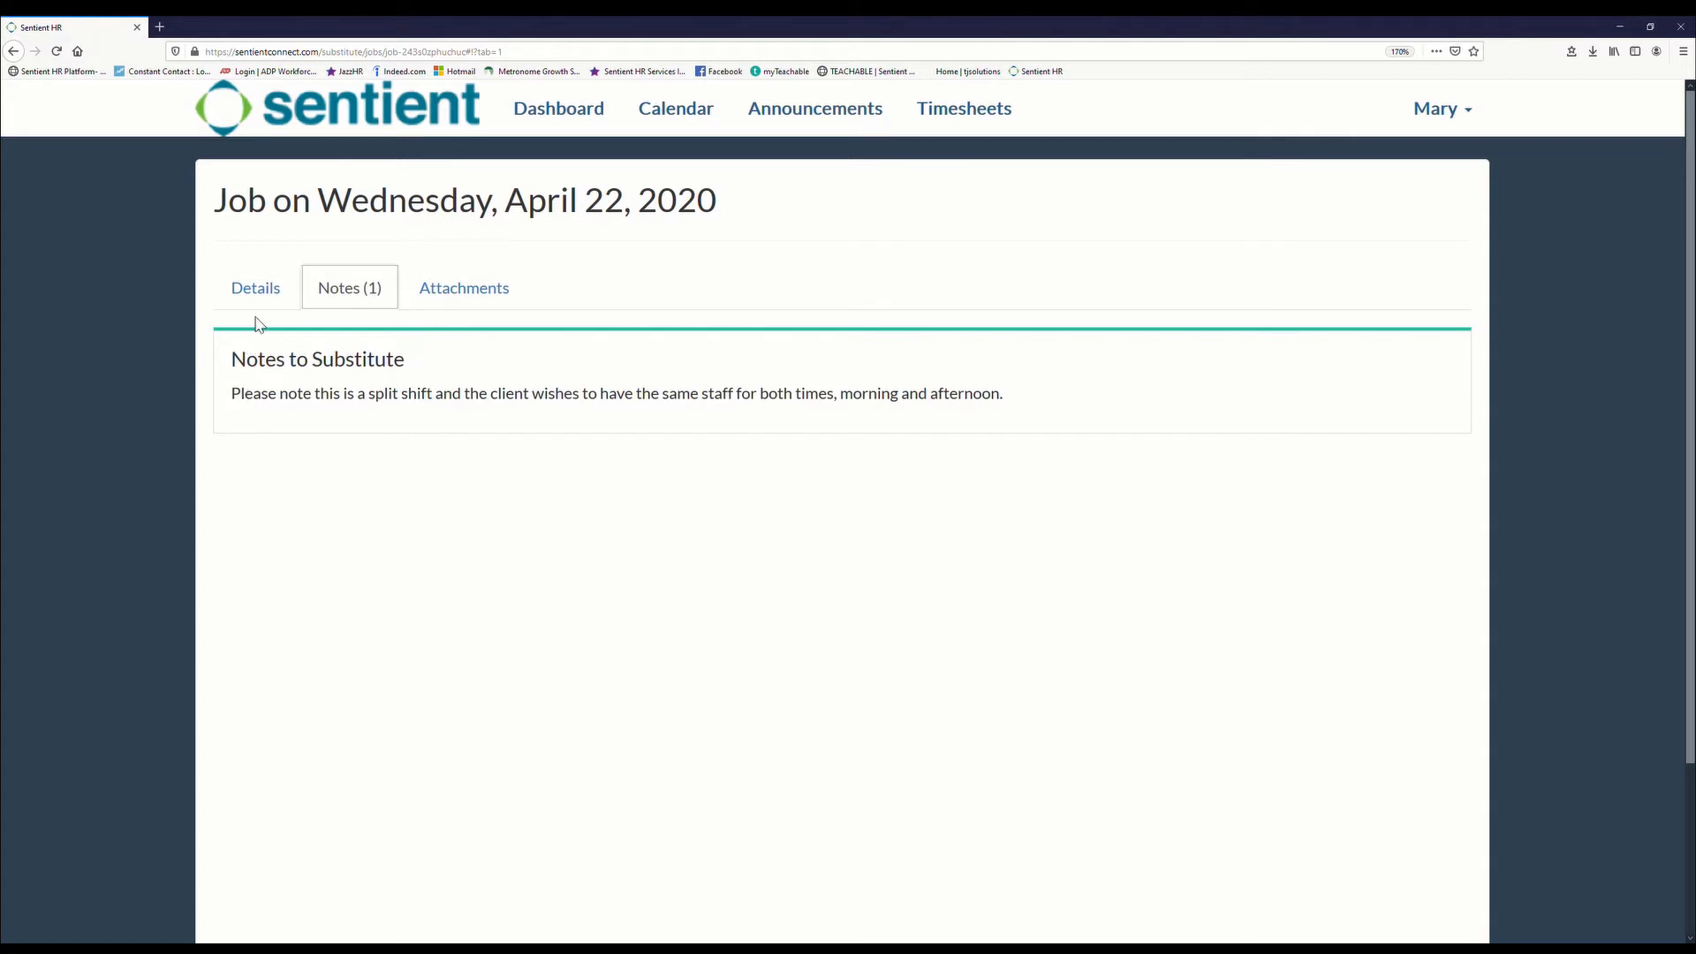
mouse_move(352, 408)
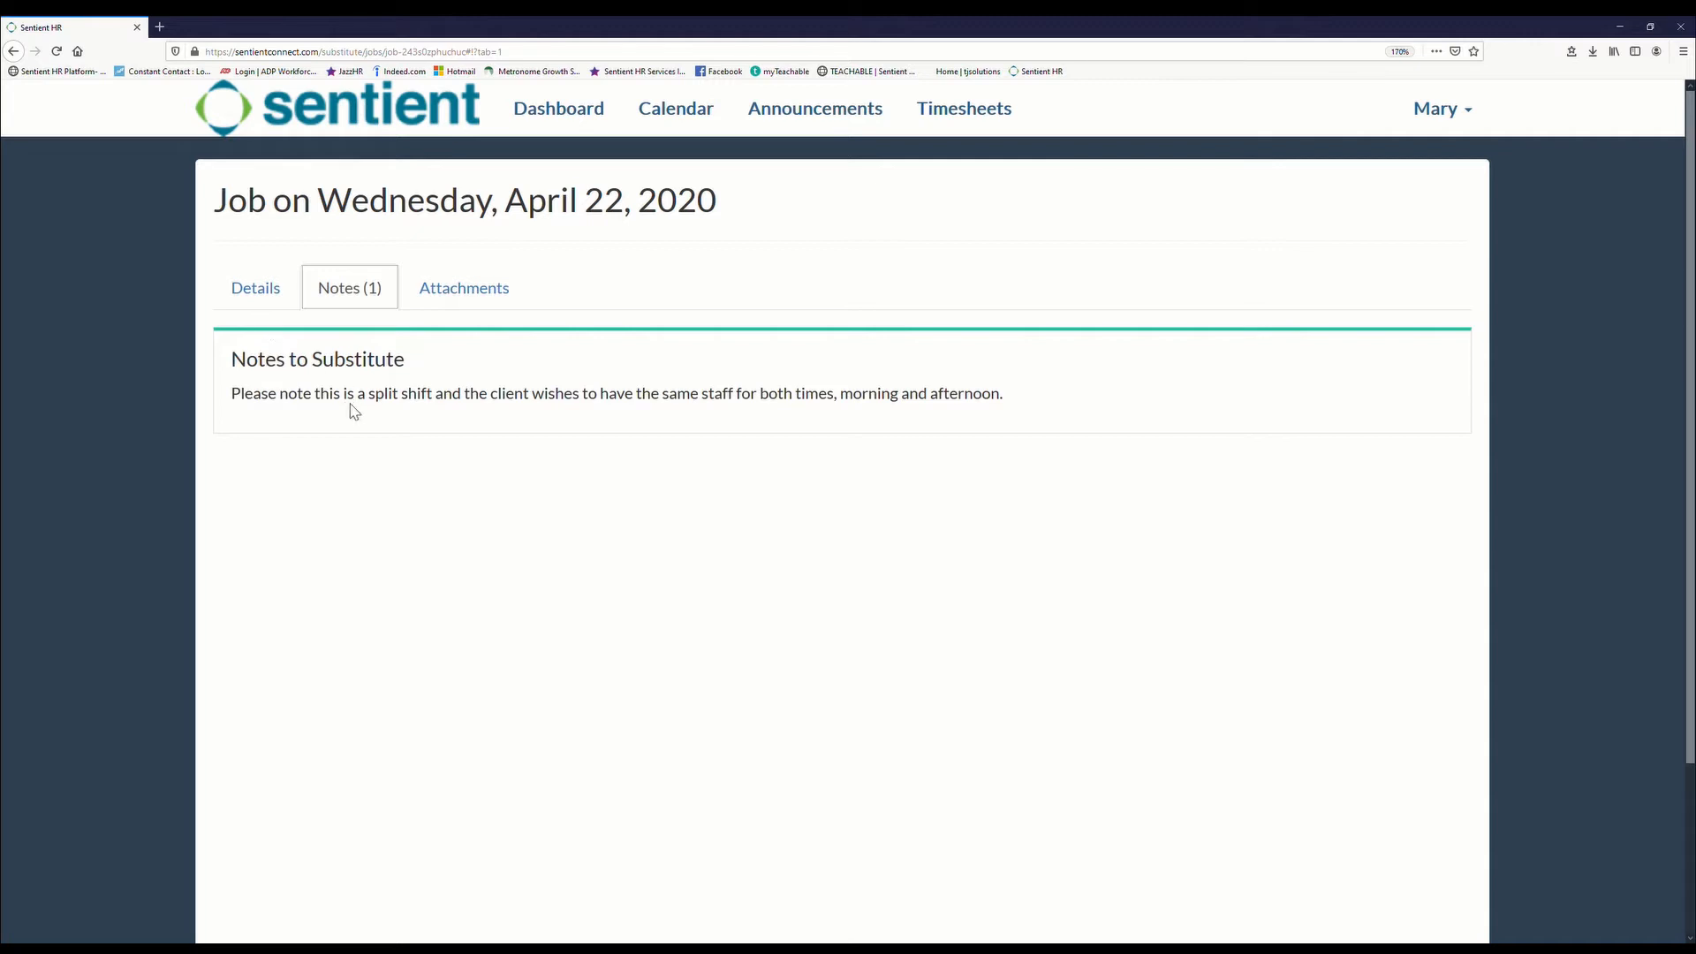
click(463, 288)
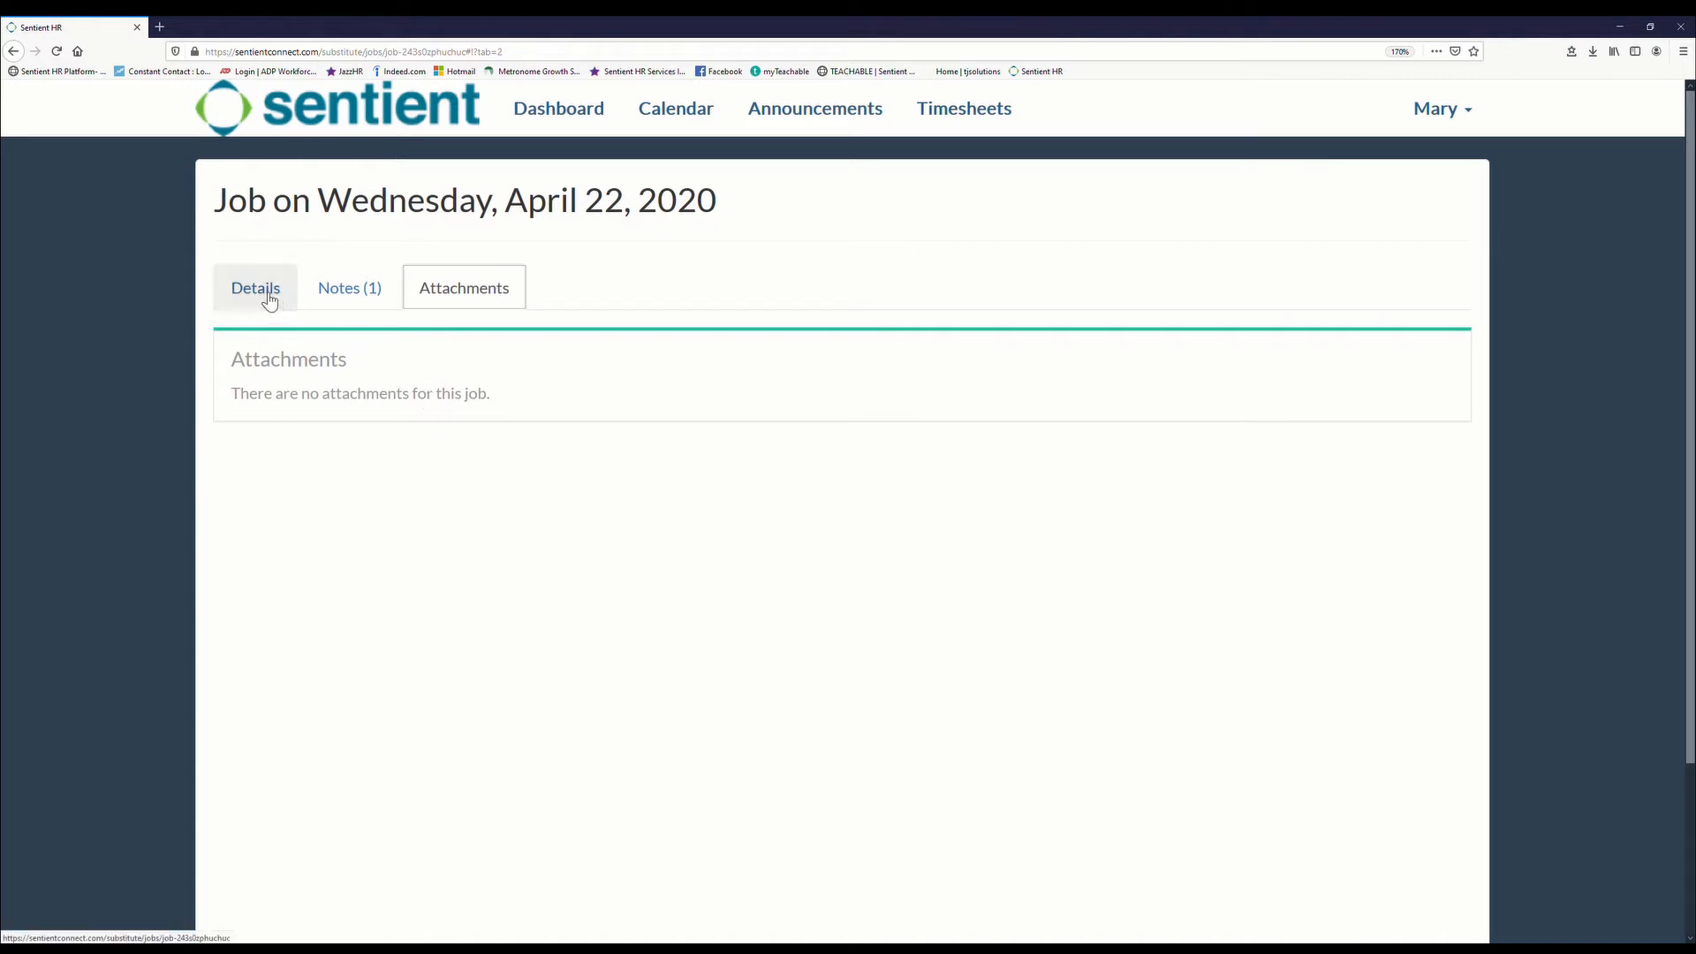
click(255, 288)
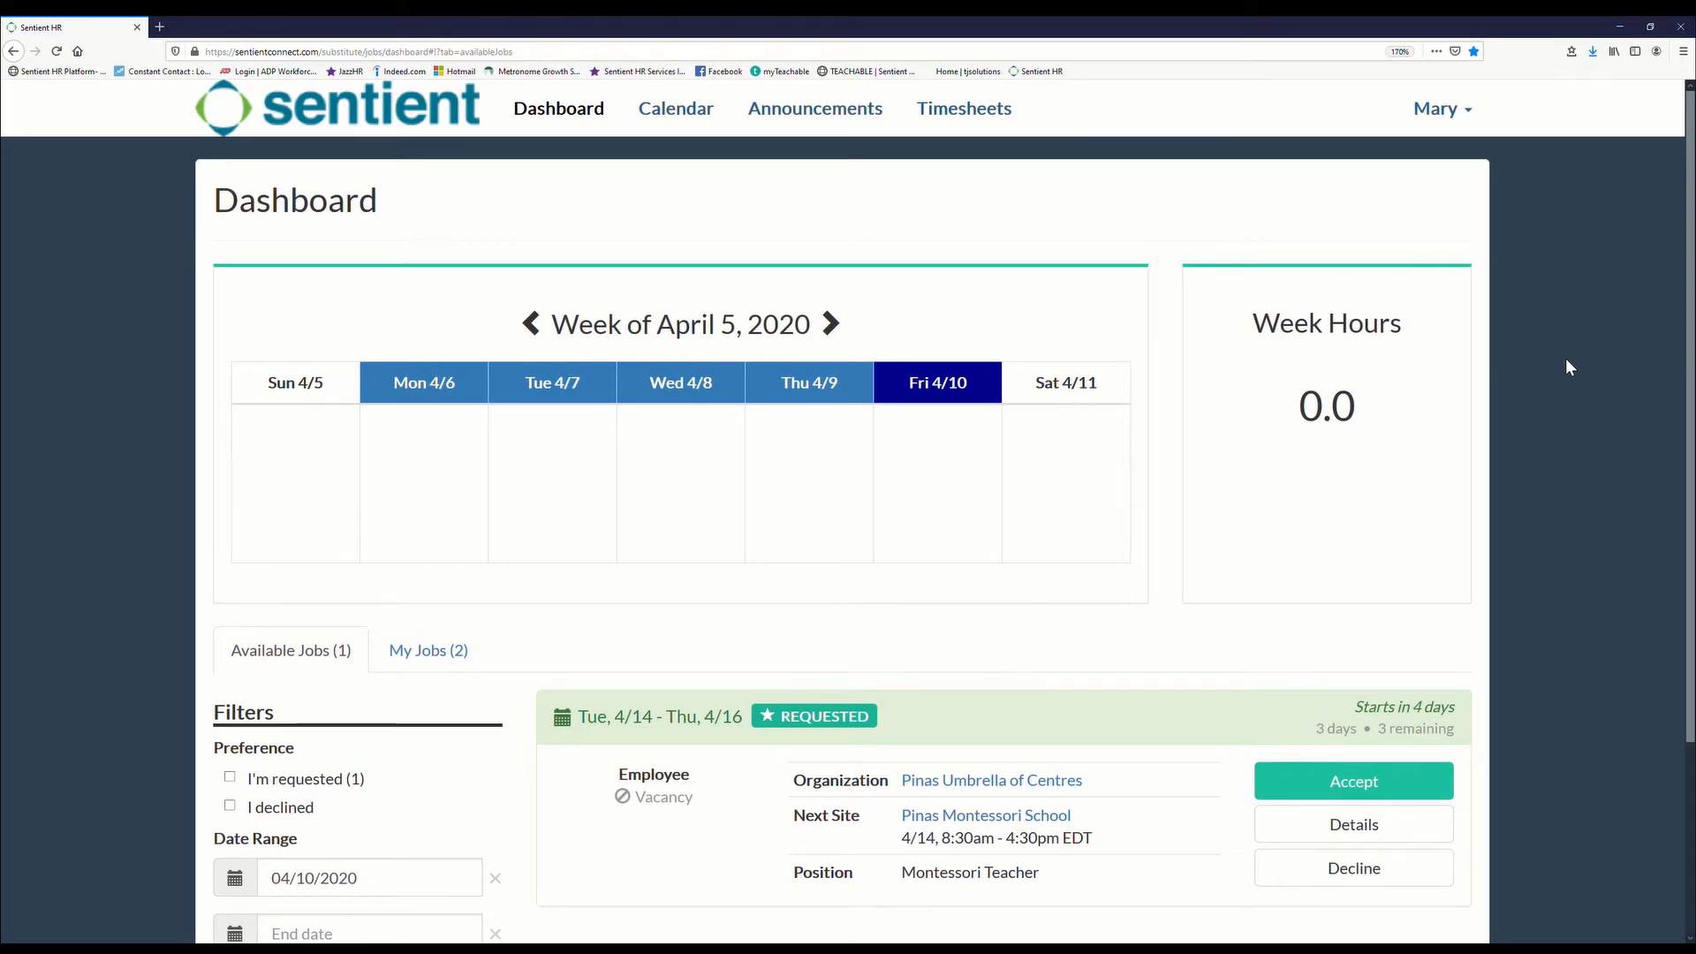
scroll(down, 3)
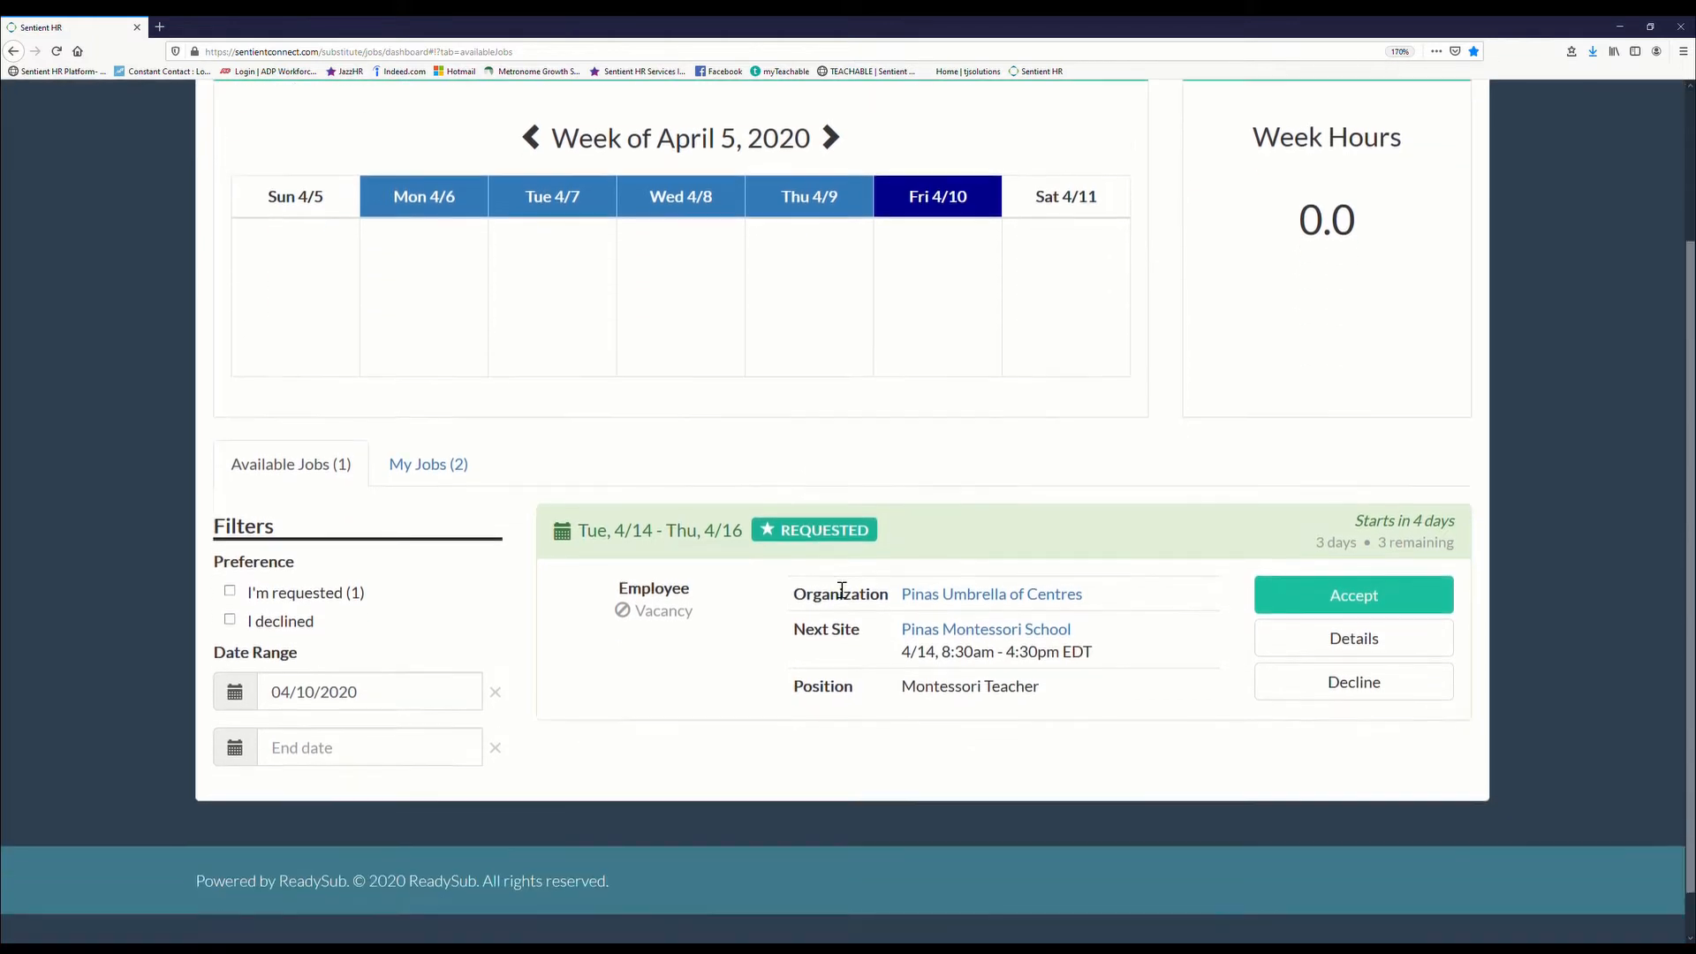
scroll(down, 3)
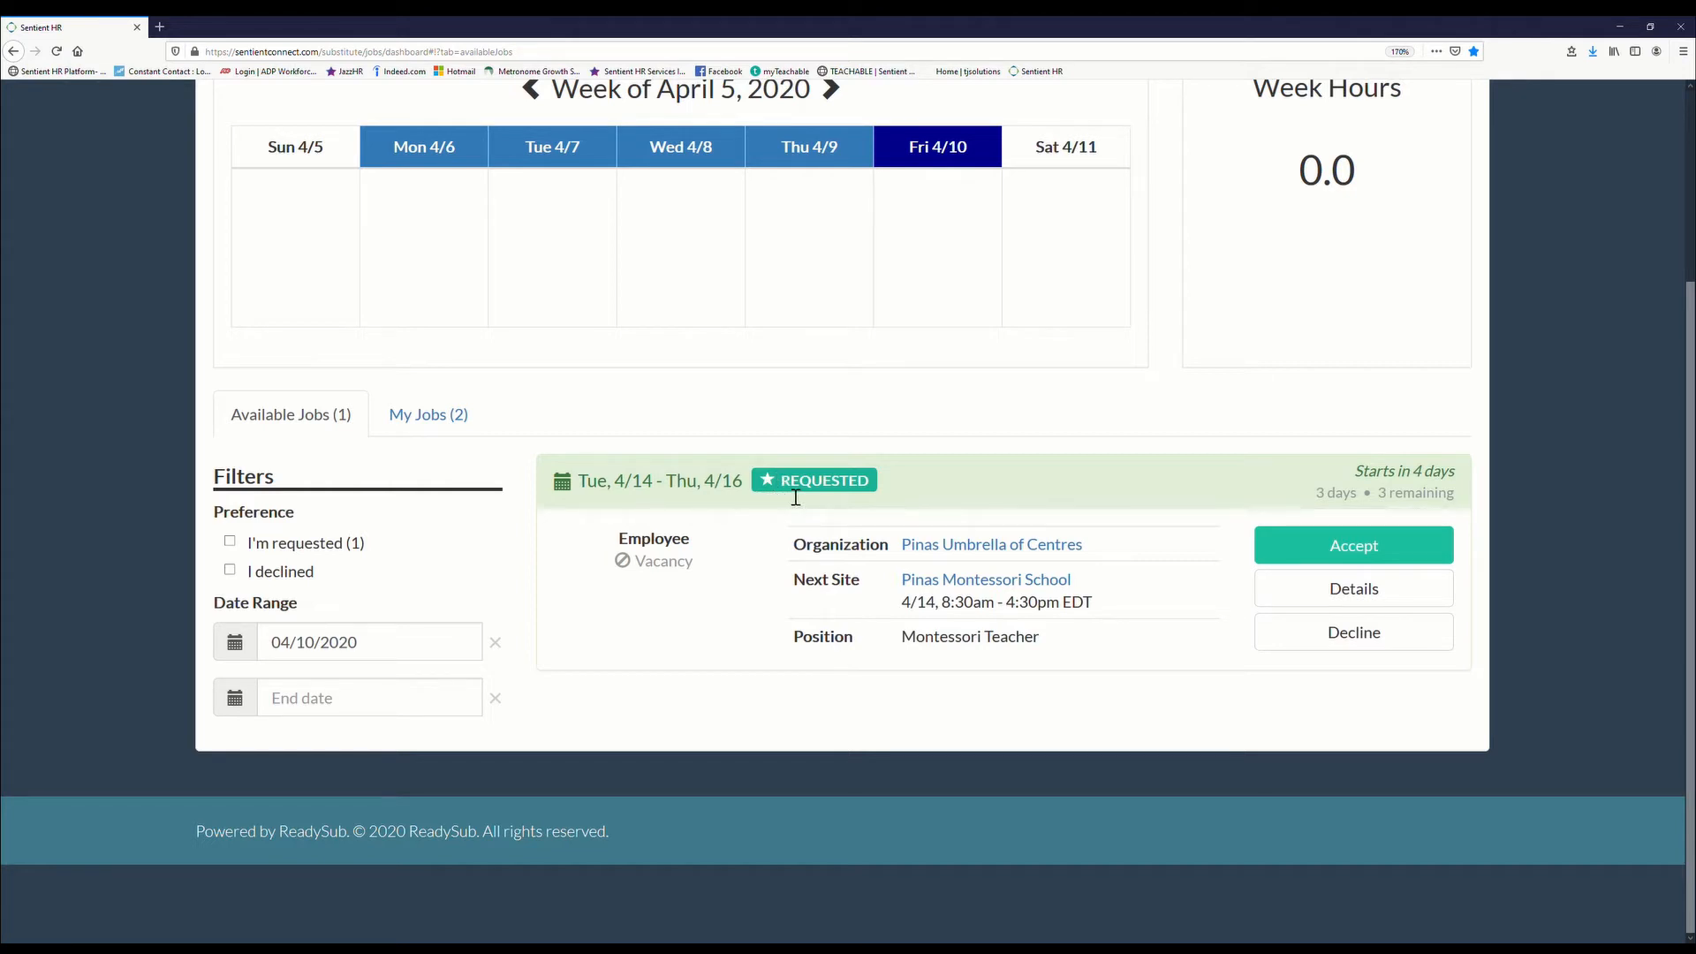
mouse_move(768, 488)
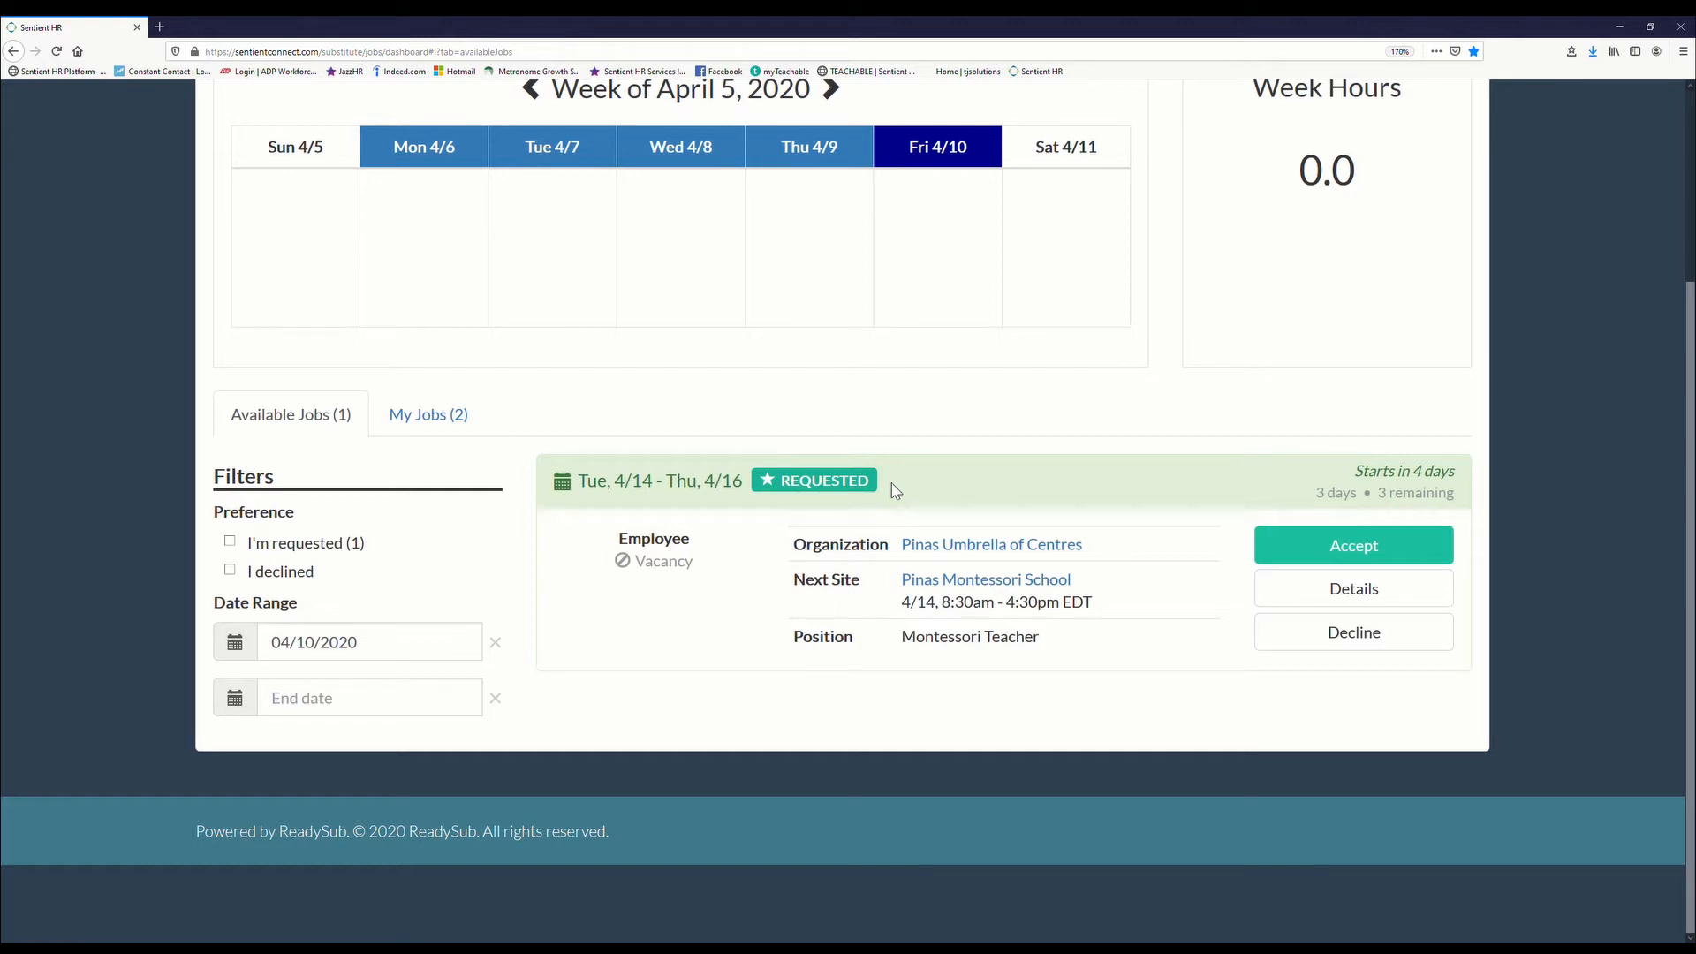
mouse_move(1395, 486)
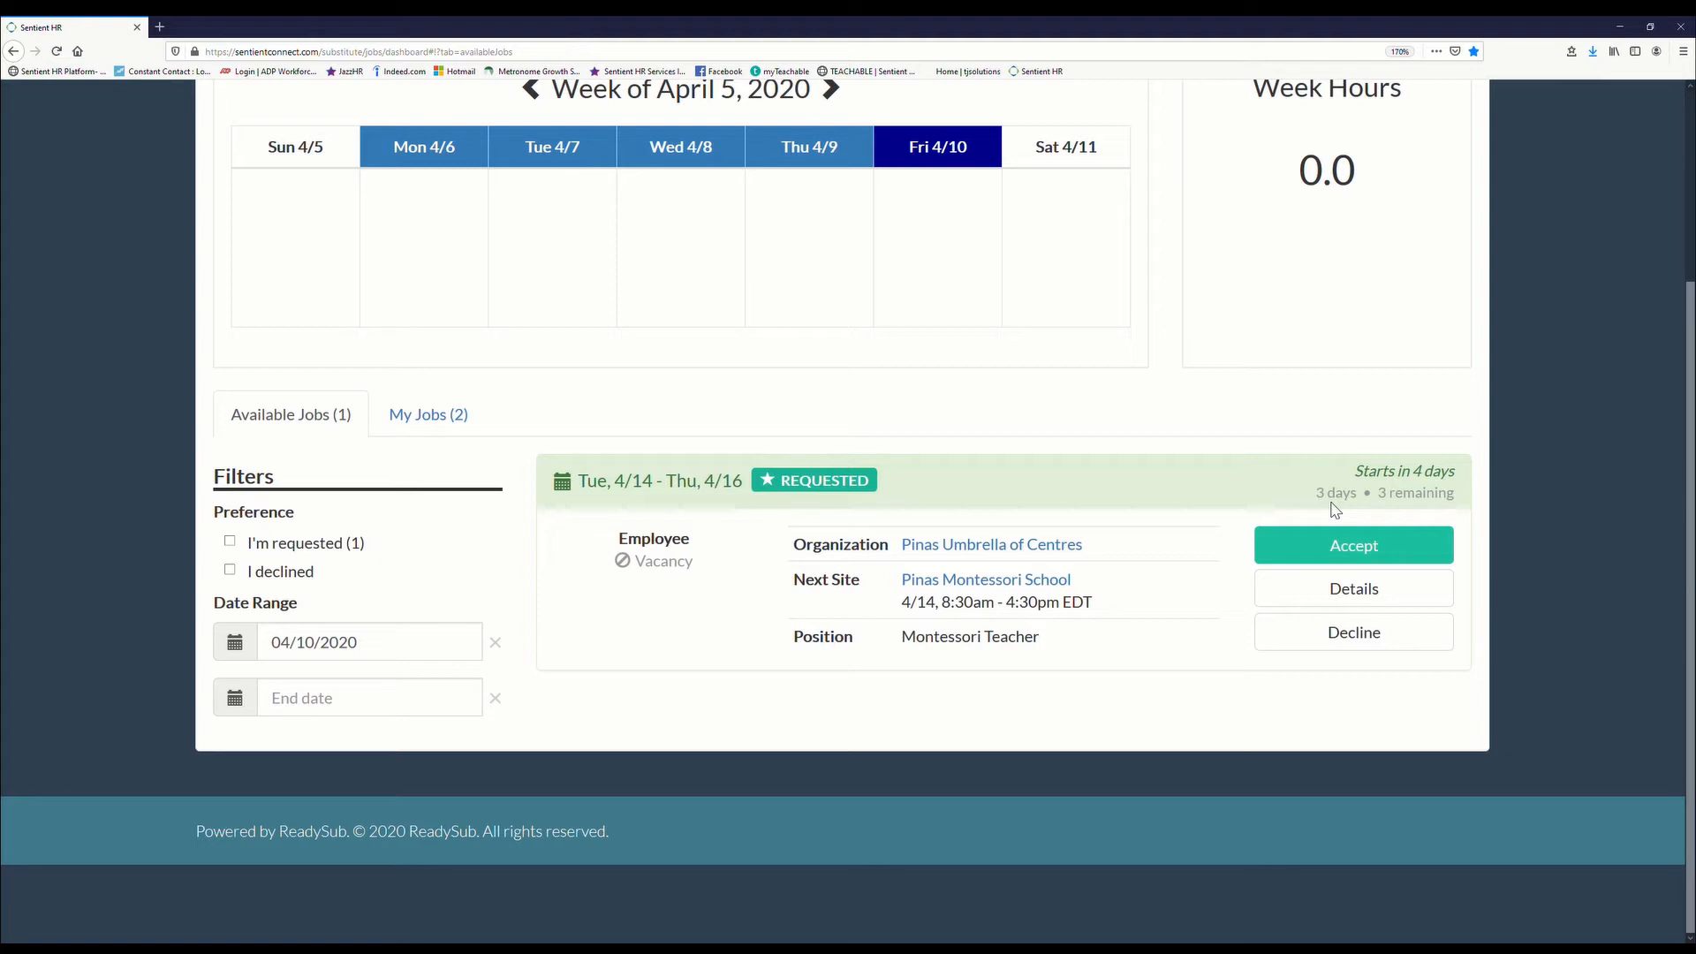
mouse_move(1126, 668)
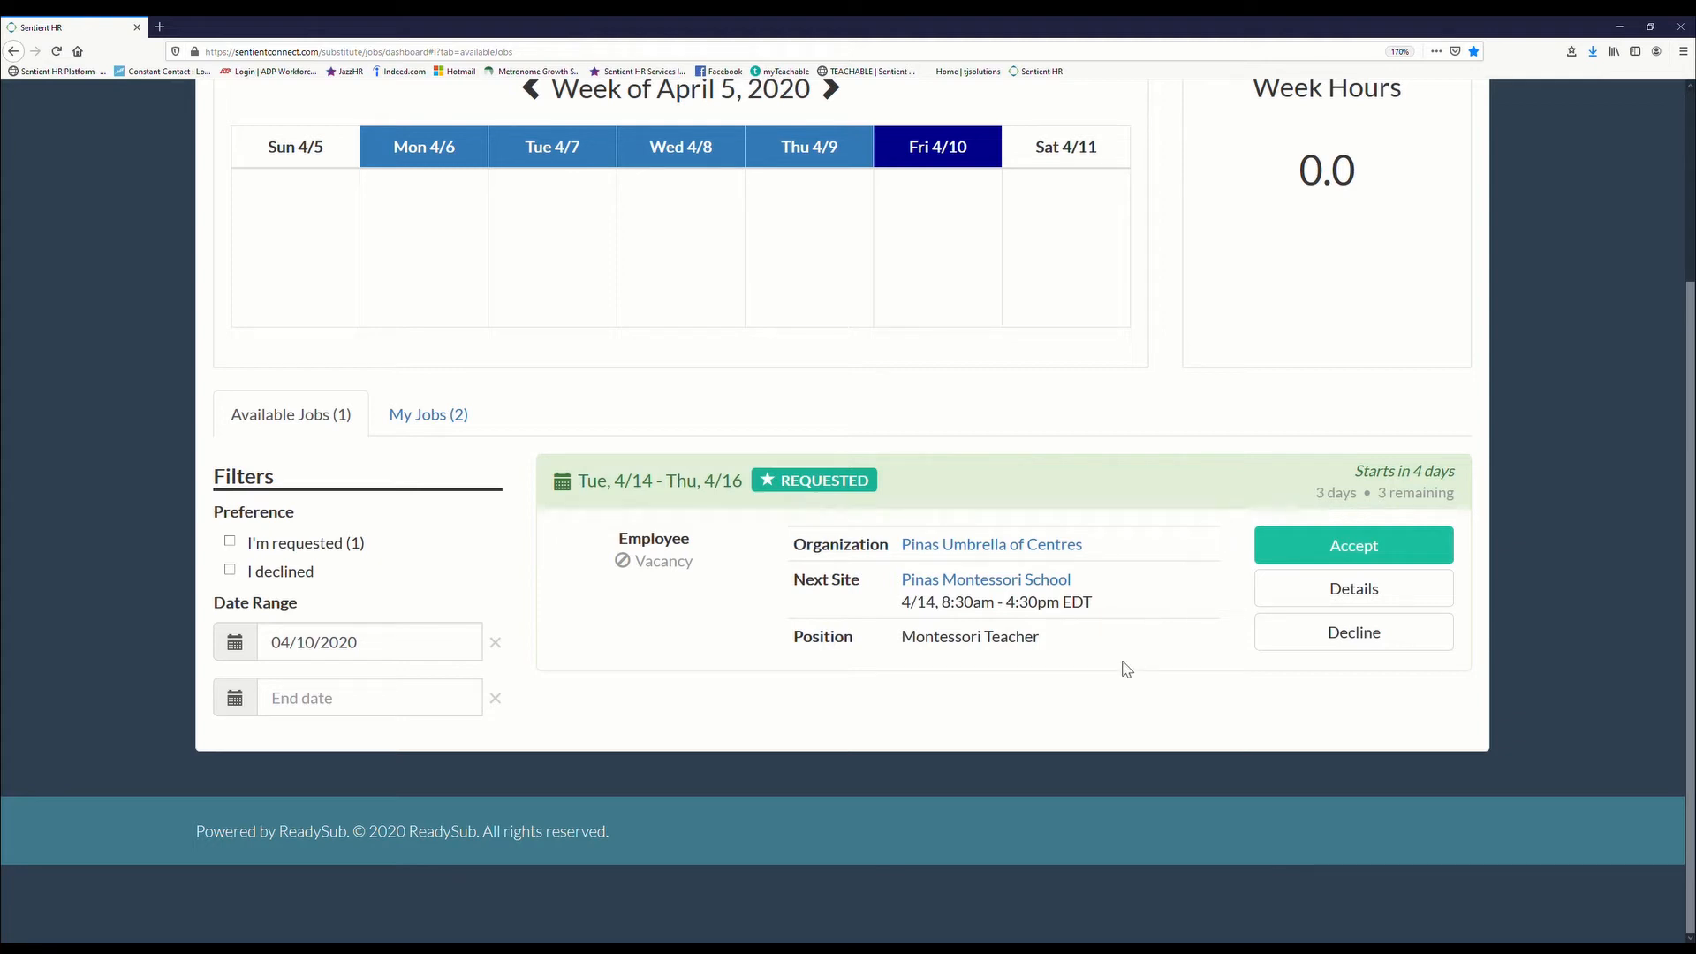
mouse_move(989, 544)
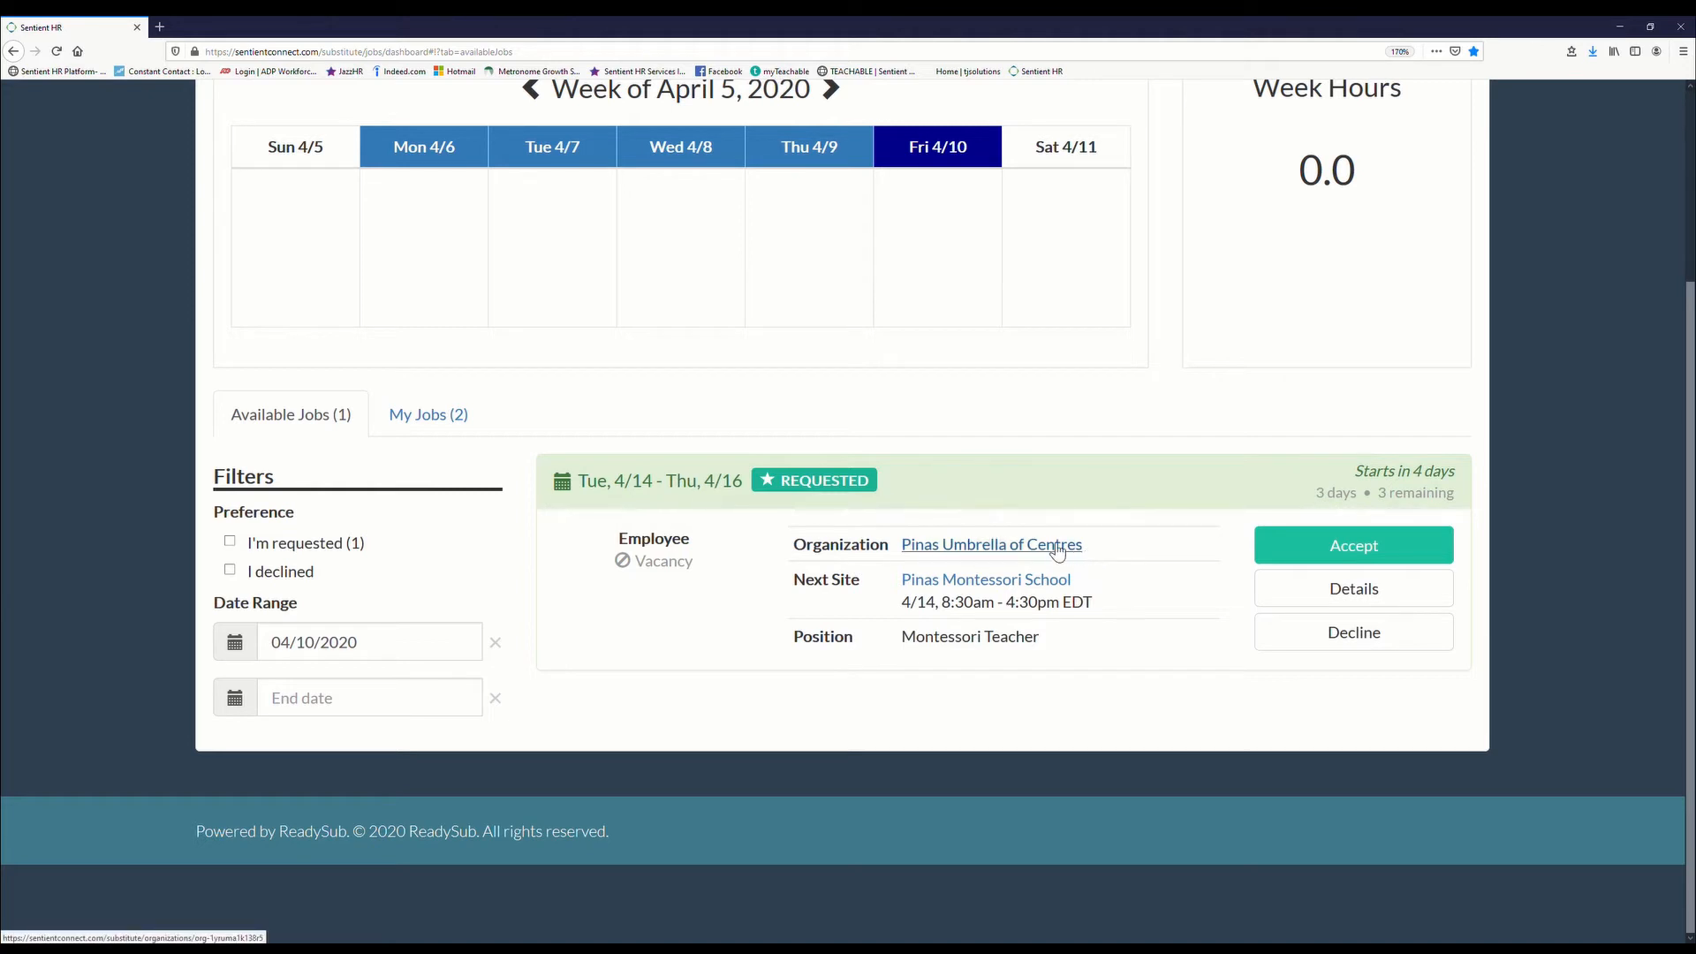
mouse_move(1045, 587)
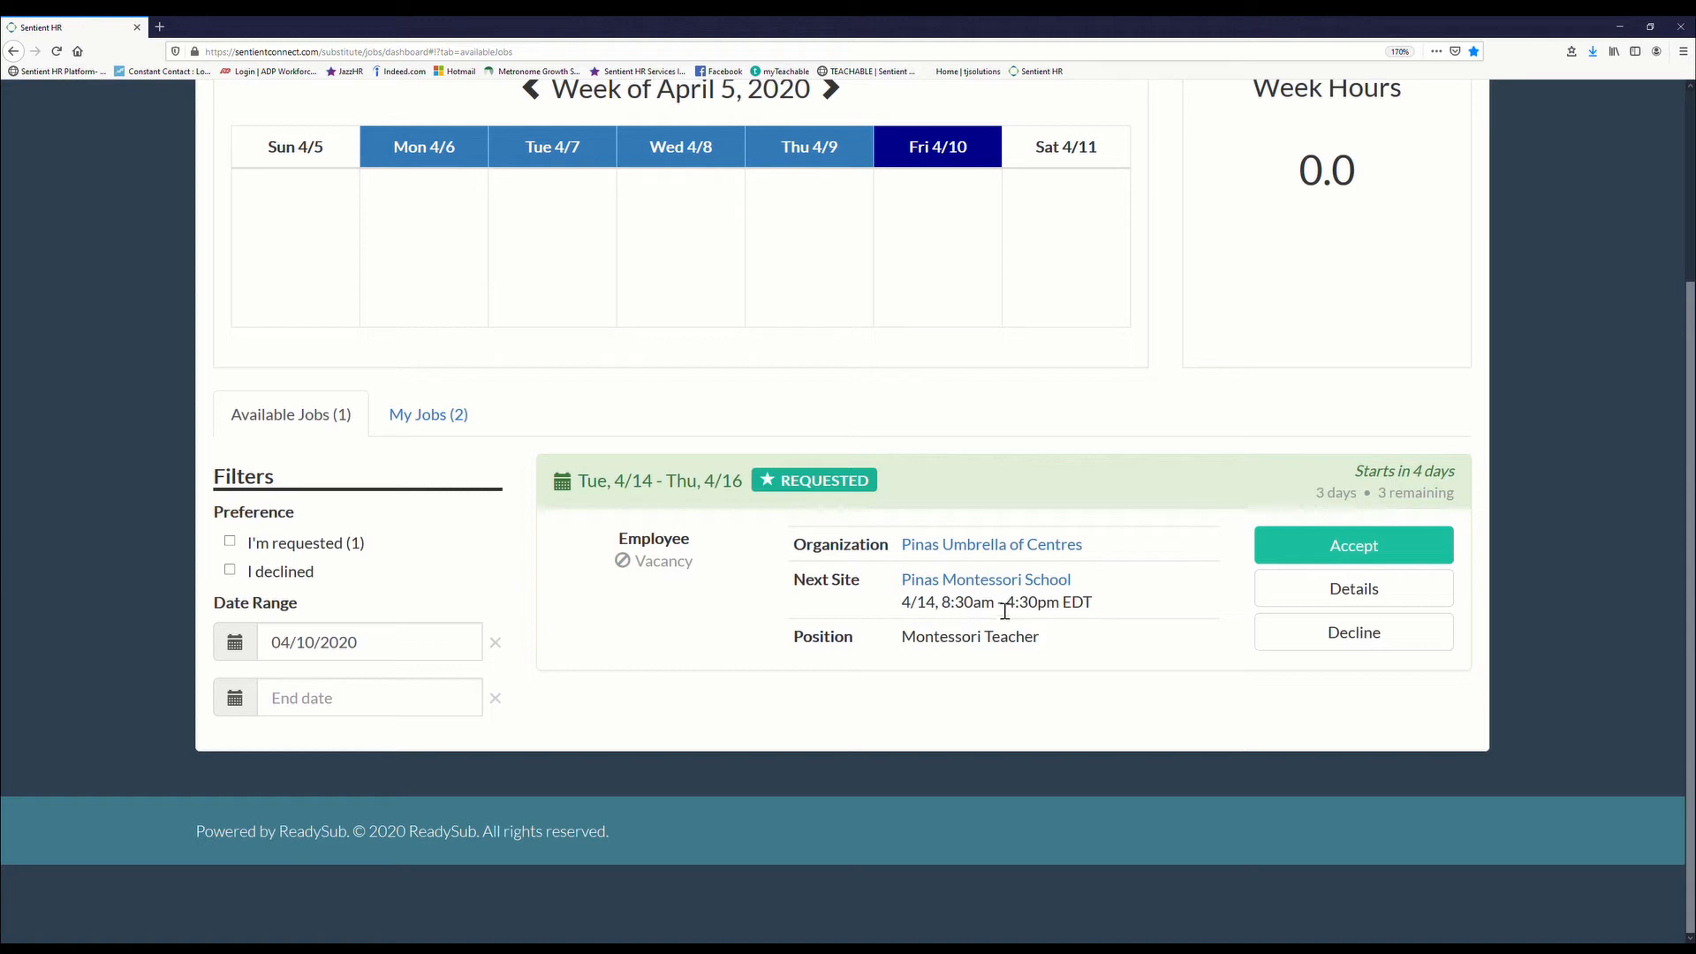
mouse_move(984, 636)
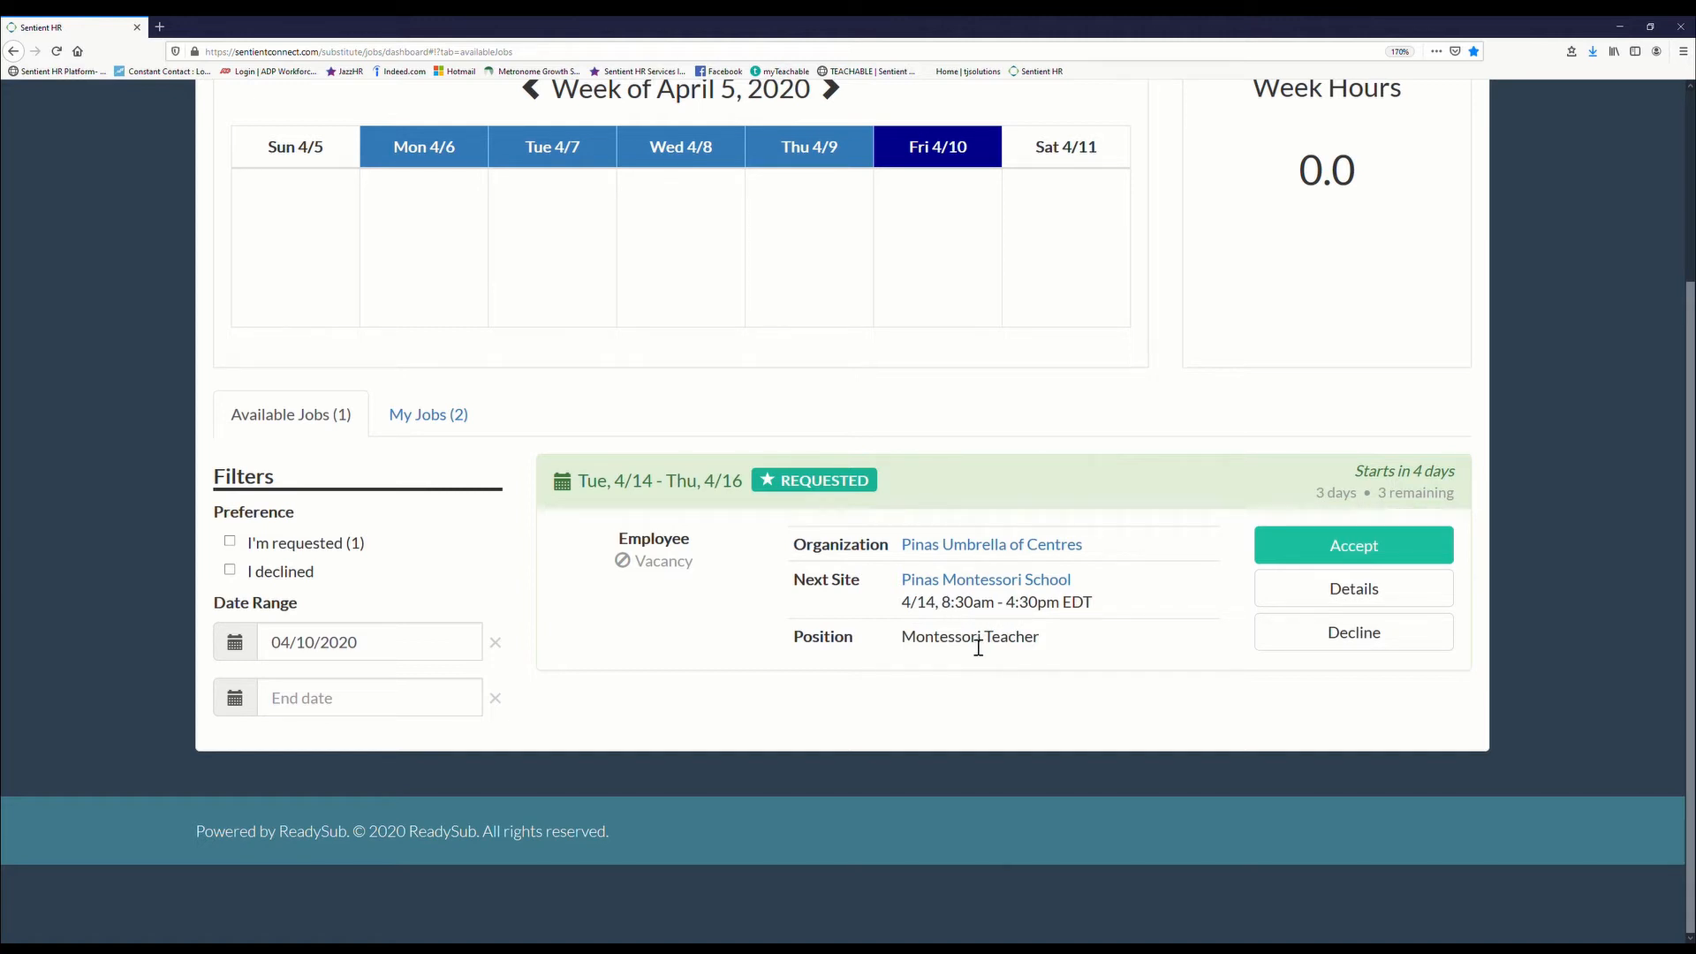
mouse_move(1145, 610)
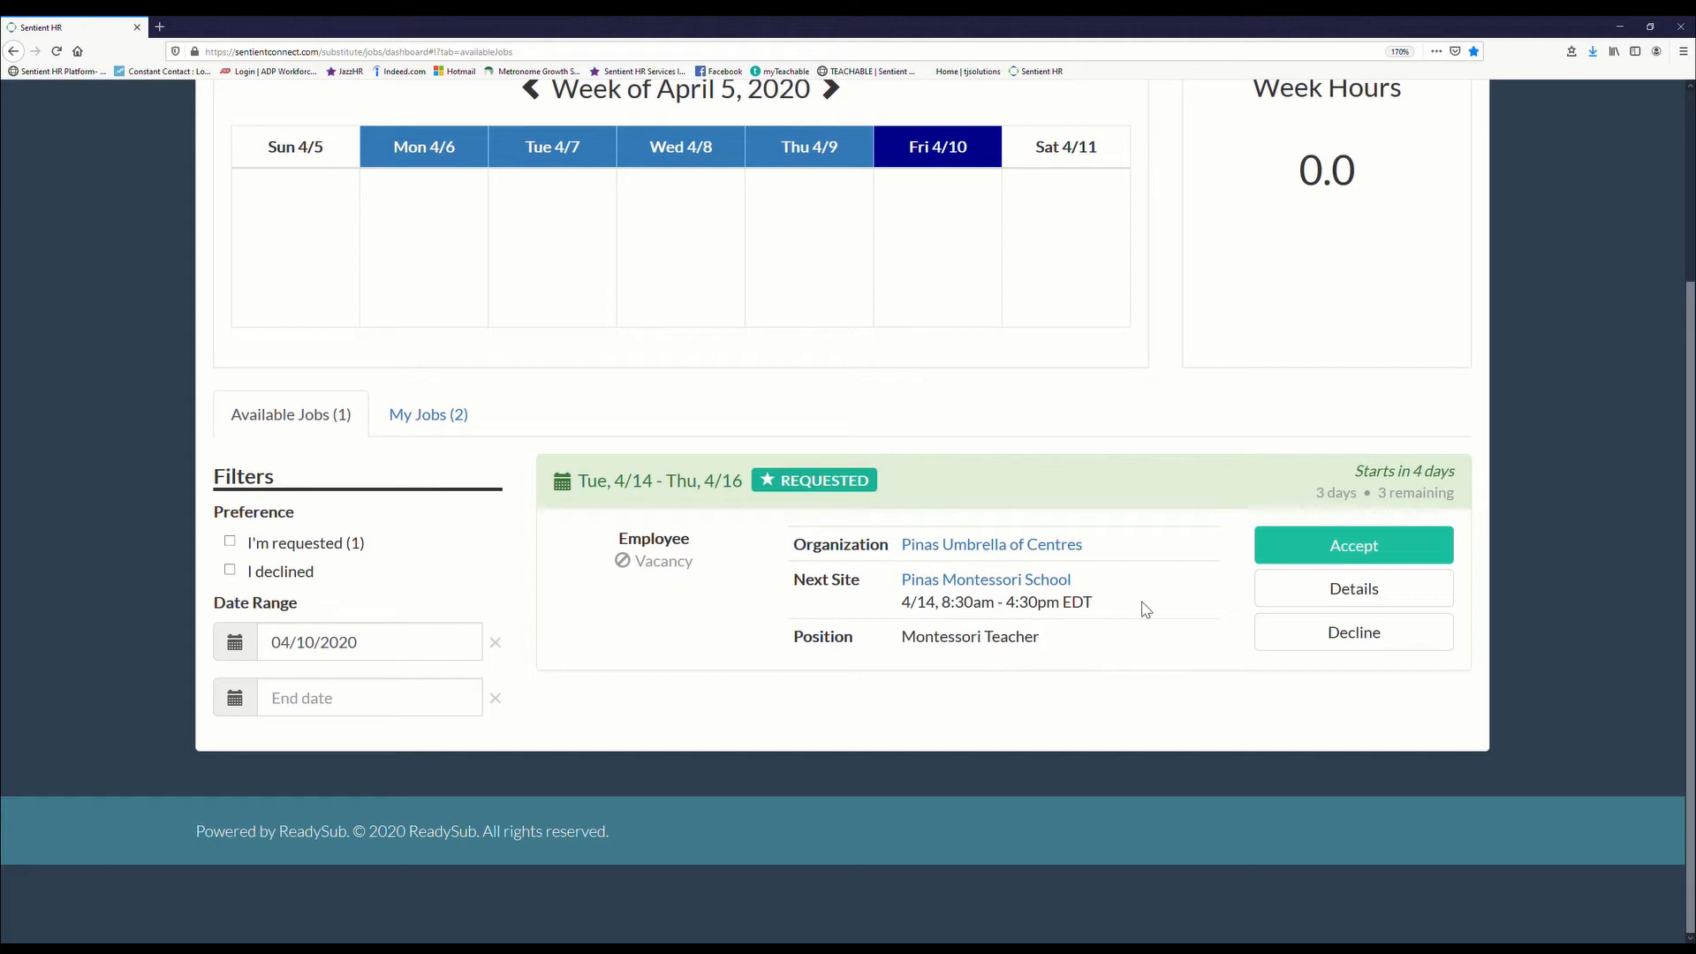
mouse_move(1353, 588)
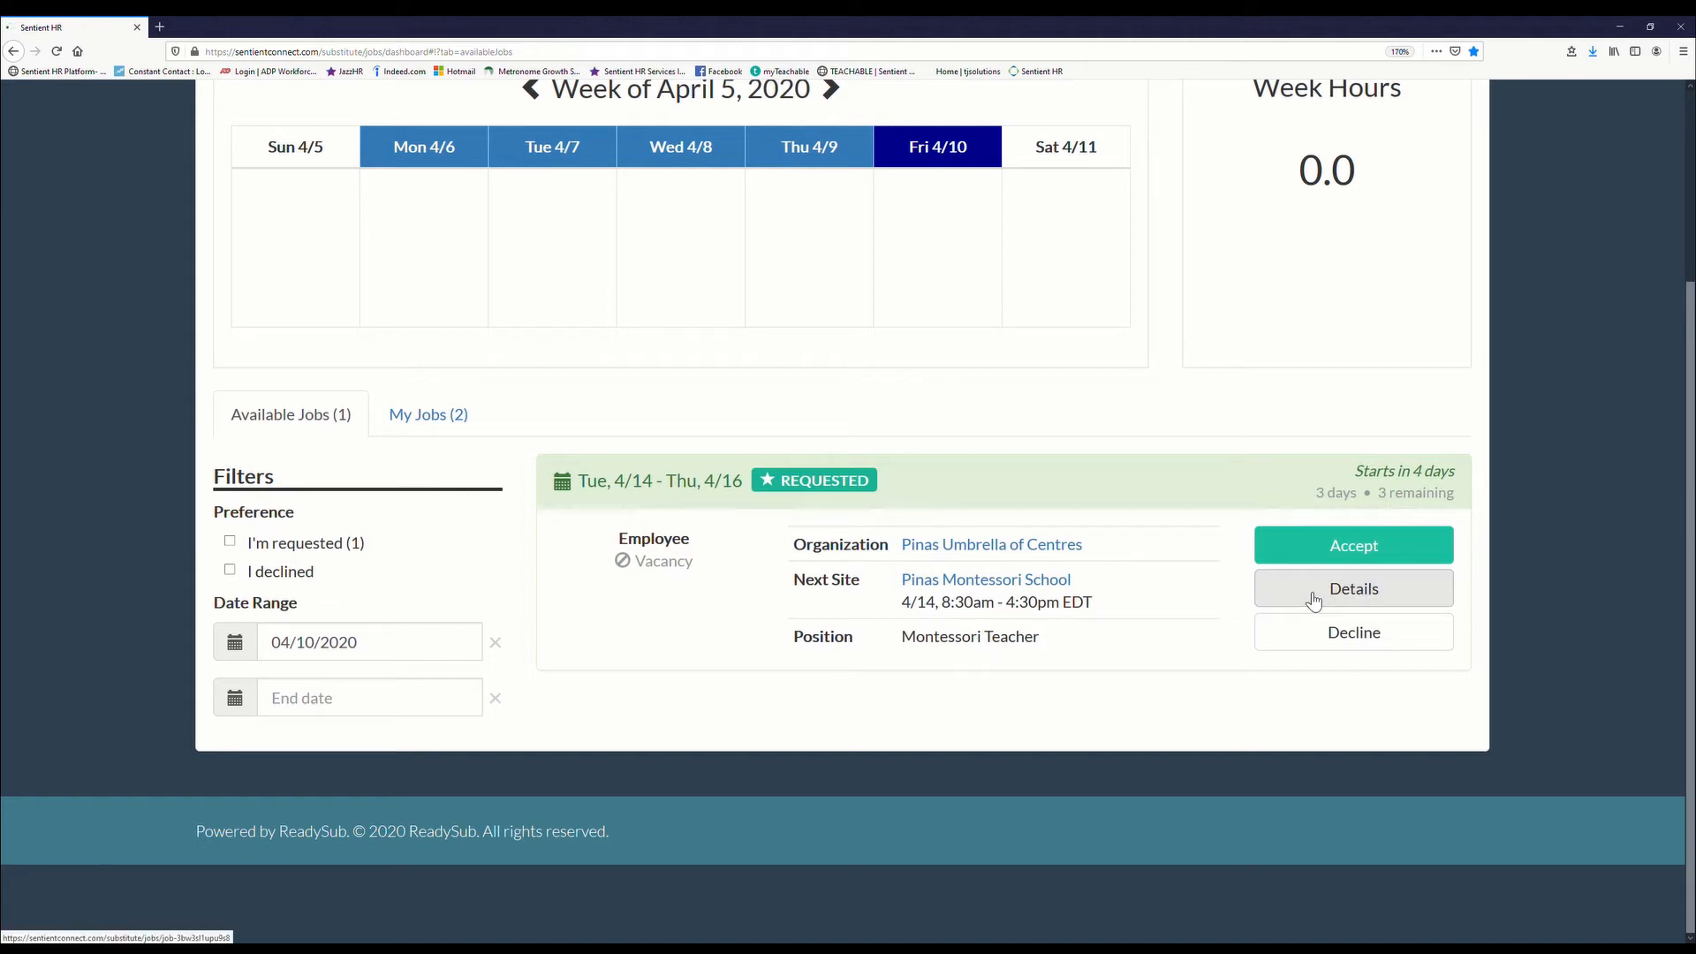
Step: View the Tue 4/14–Thu 4/16 Montessori Teacher job's summary and itinerary, 24 total hours
click(1353, 588)
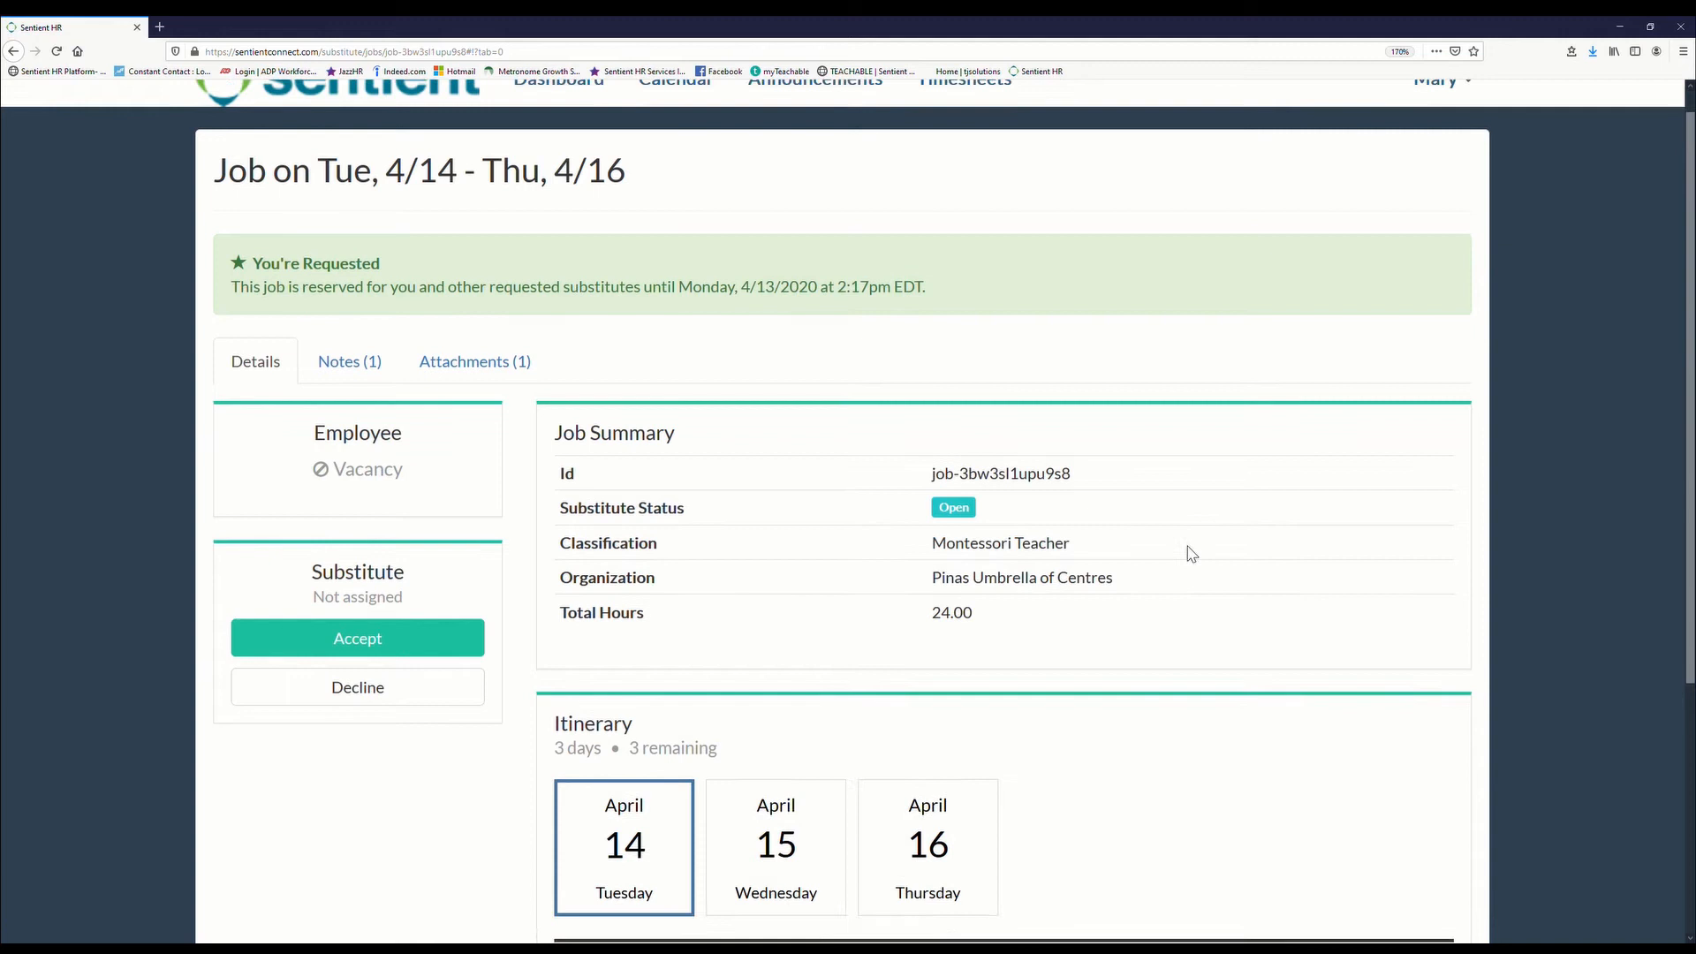
scroll(down, 3)
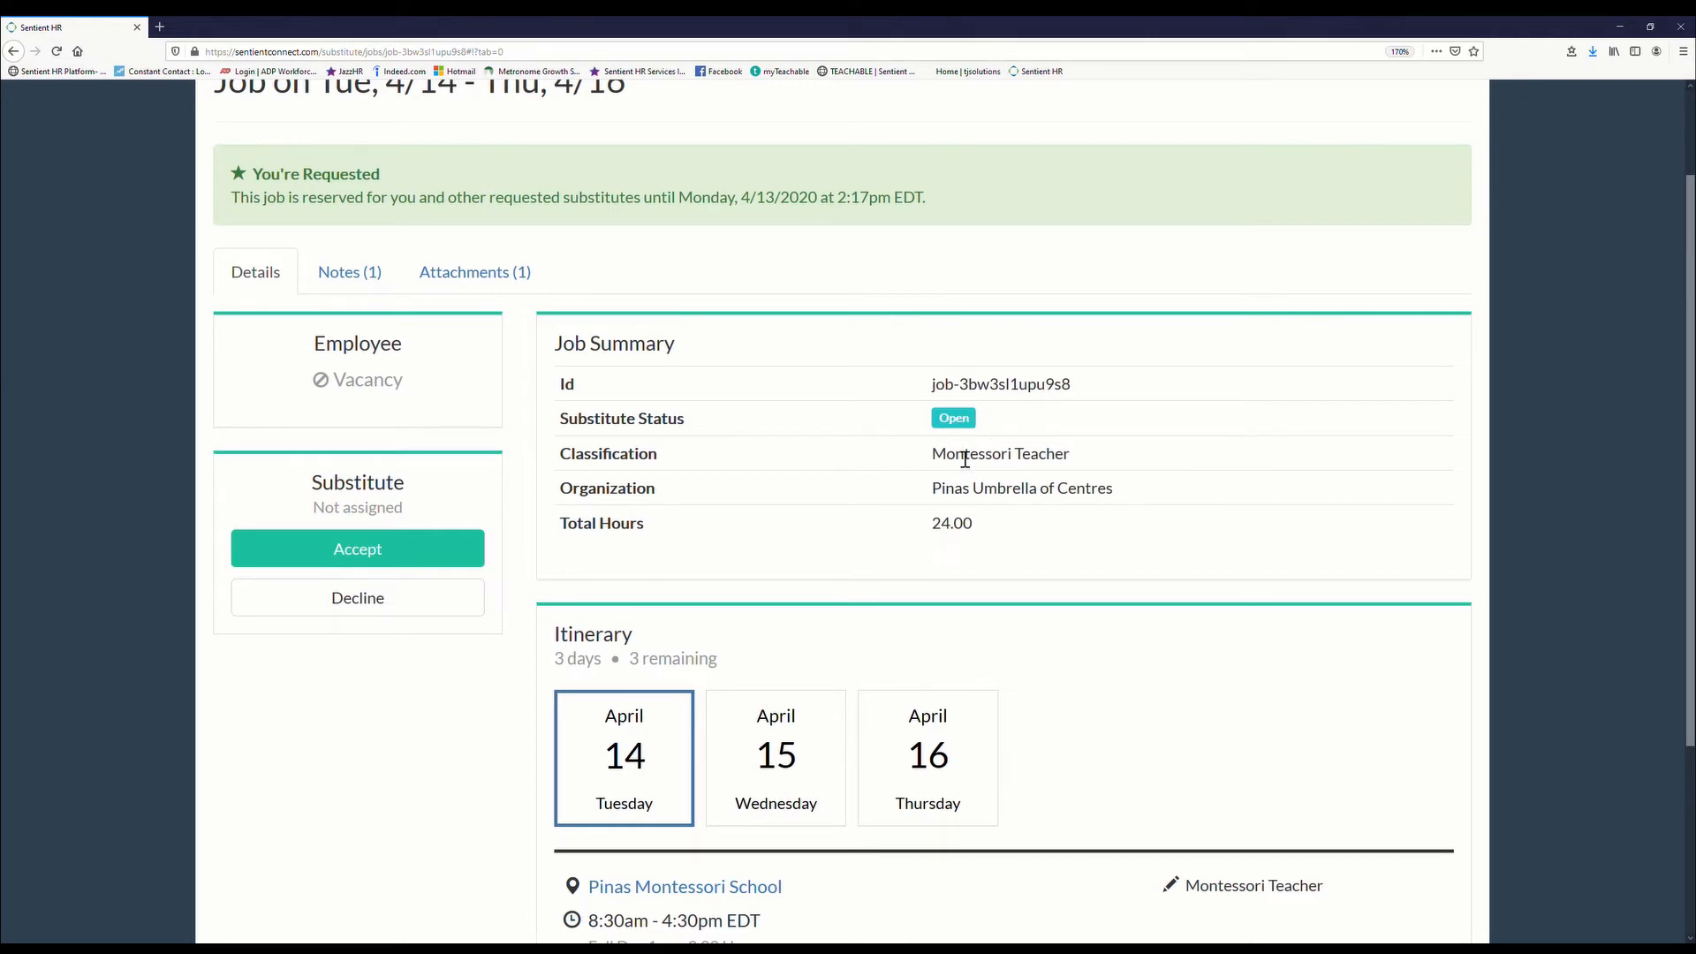
mouse_move(936, 537)
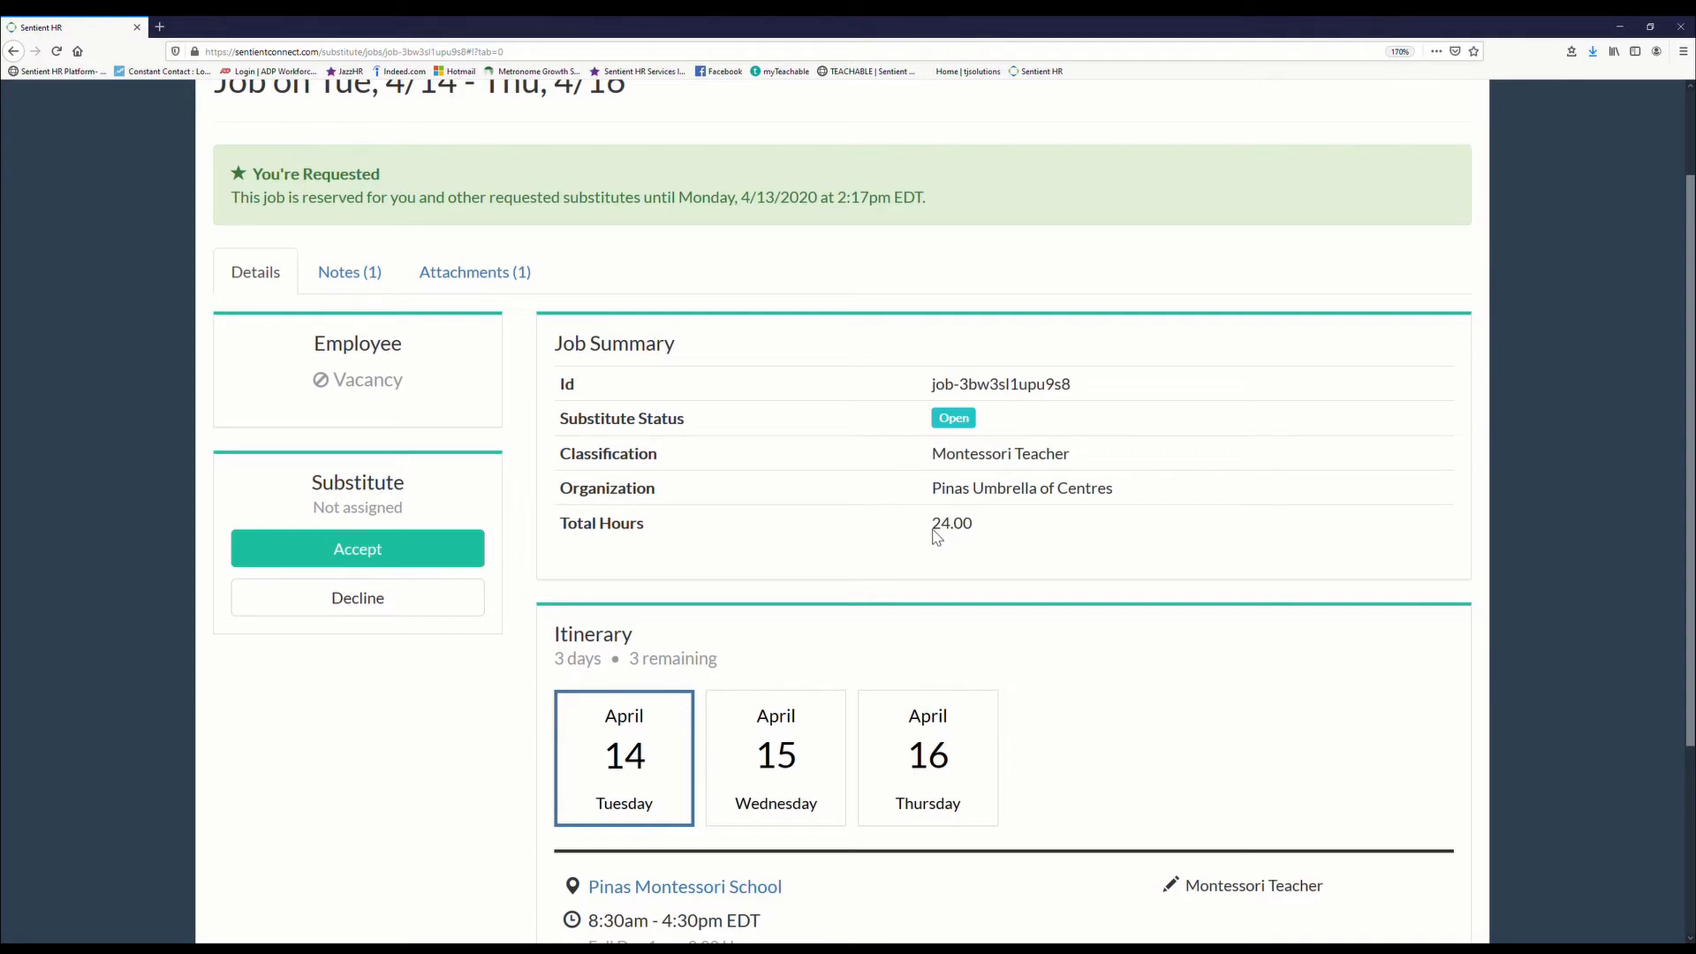
mouse_move(940, 539)
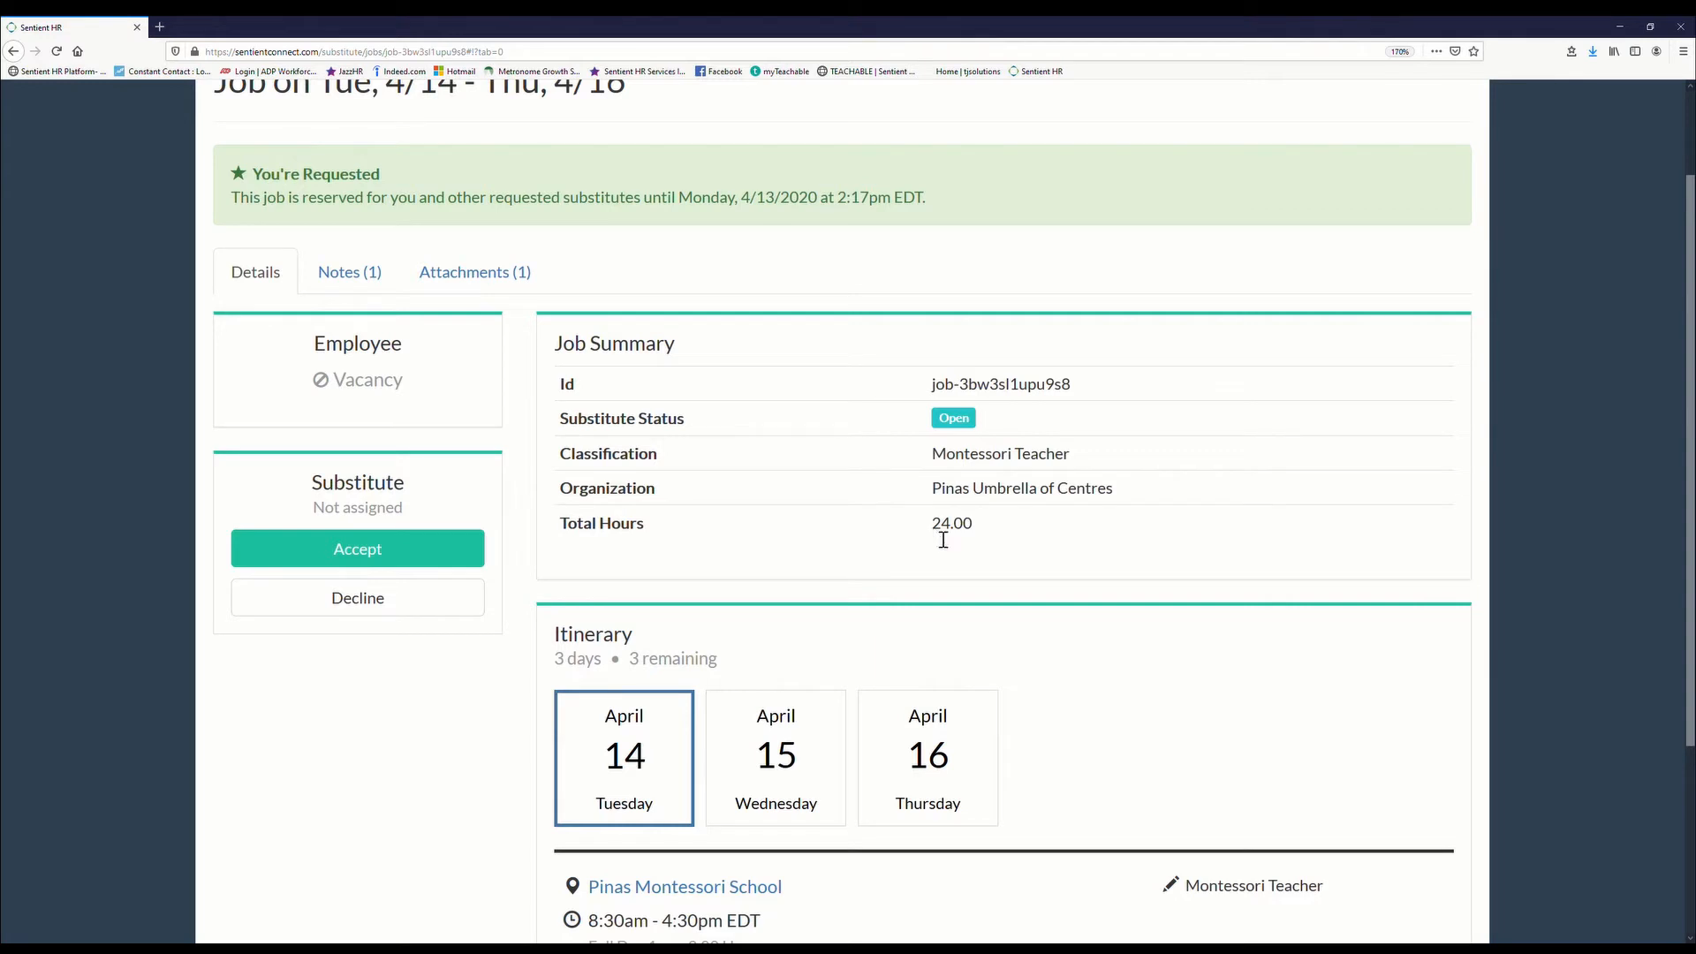
scroll(down, 3)
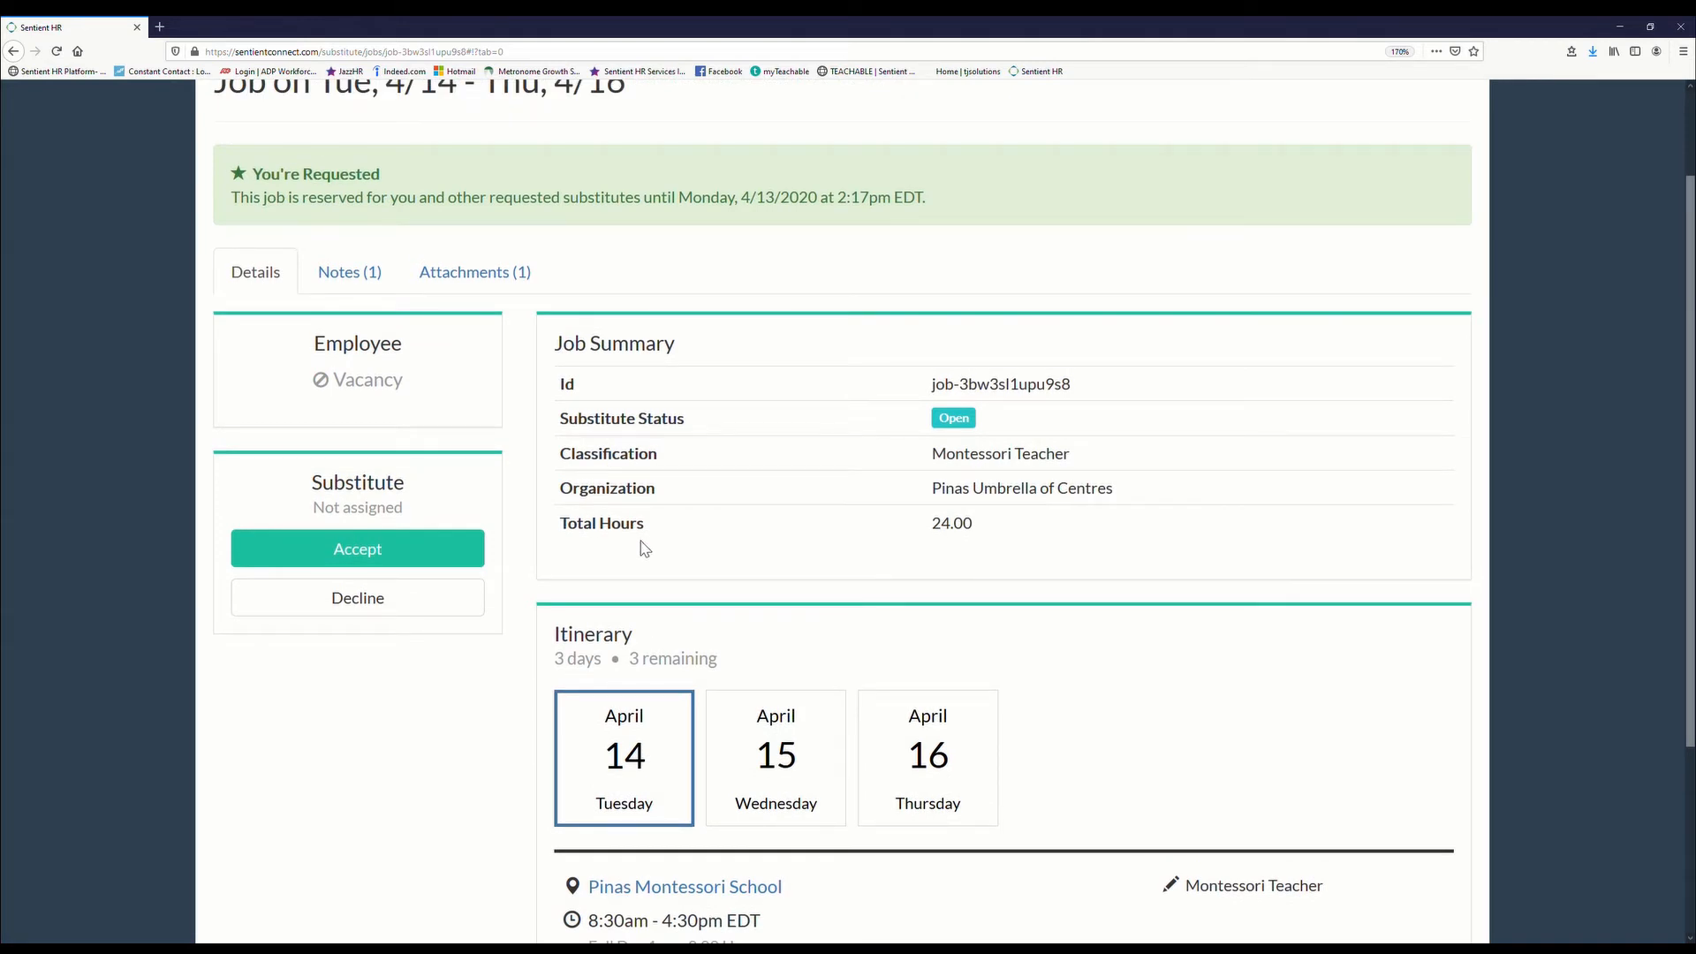
mouse_move(673, 565)
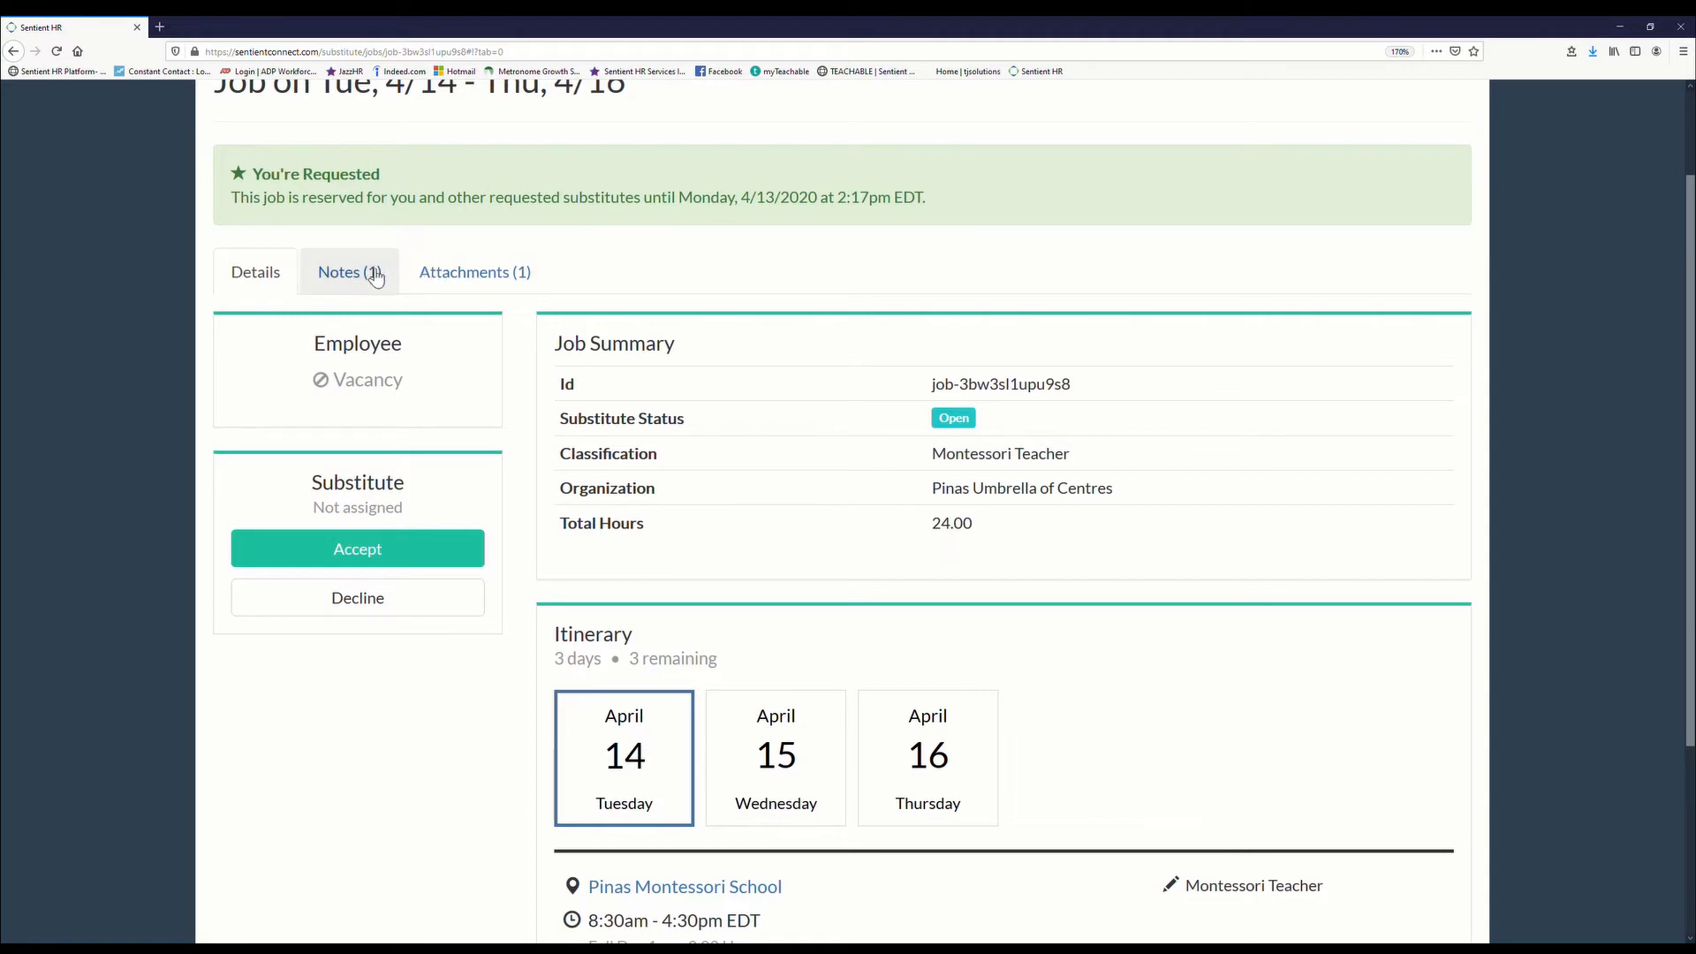
mouse_move(474, 272)
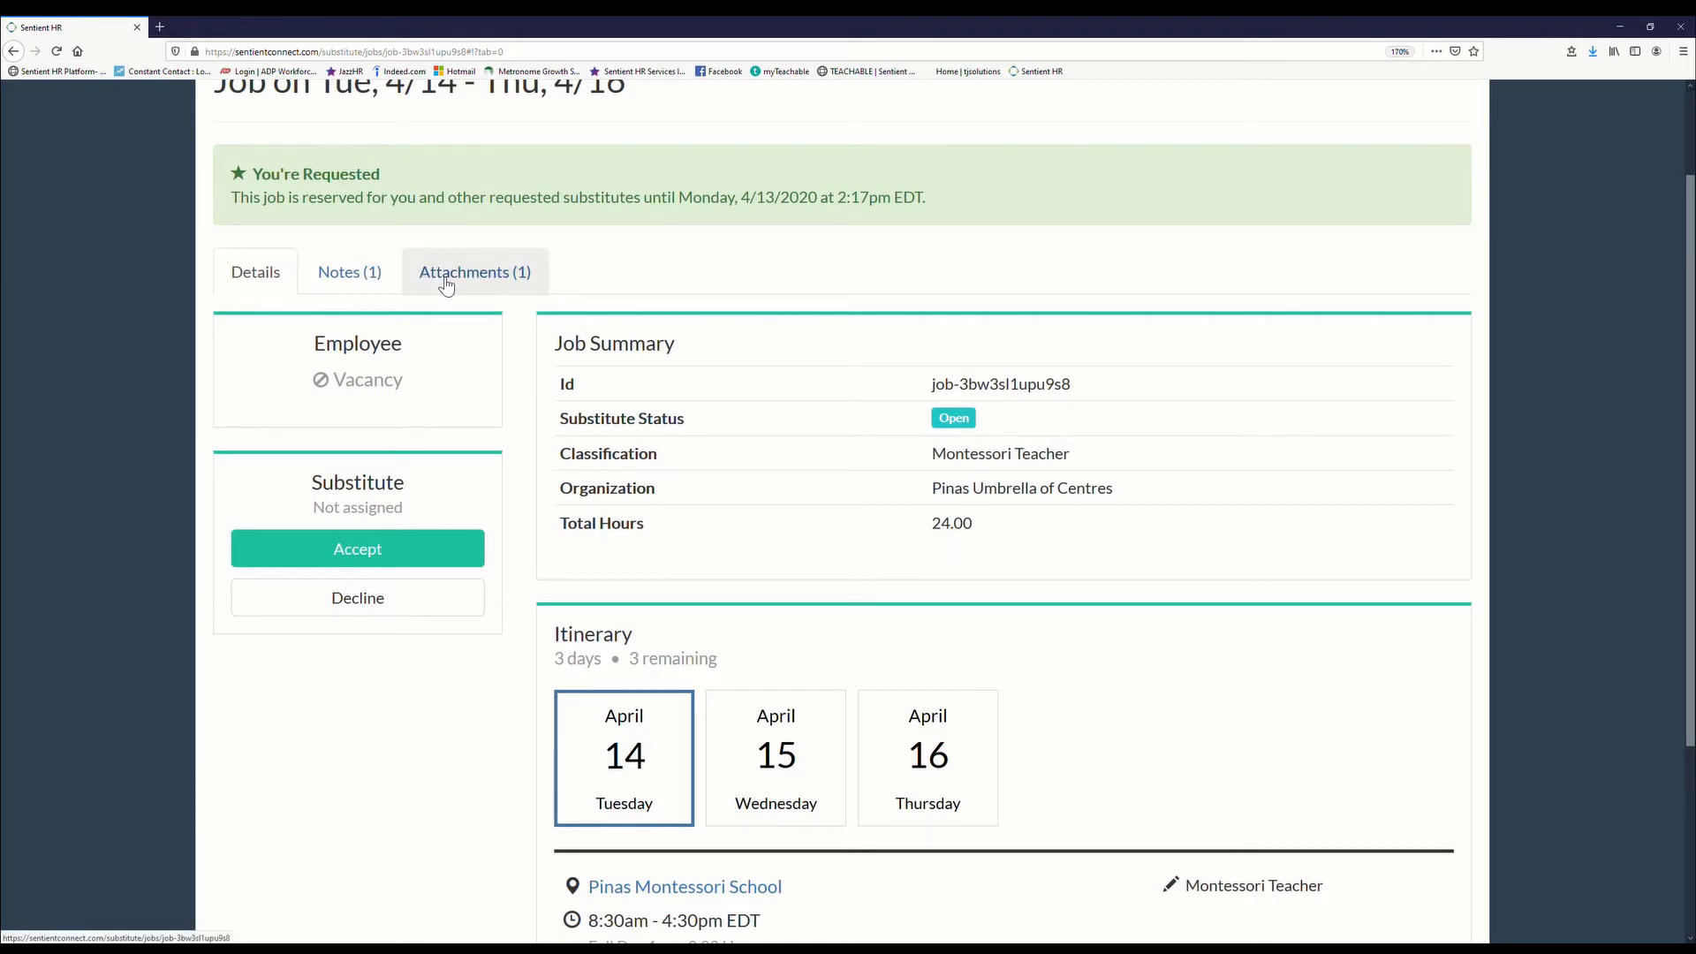
Step: Read the handwashing and indoor-shoes note, then view the attached Charter.png
click(348, 272)
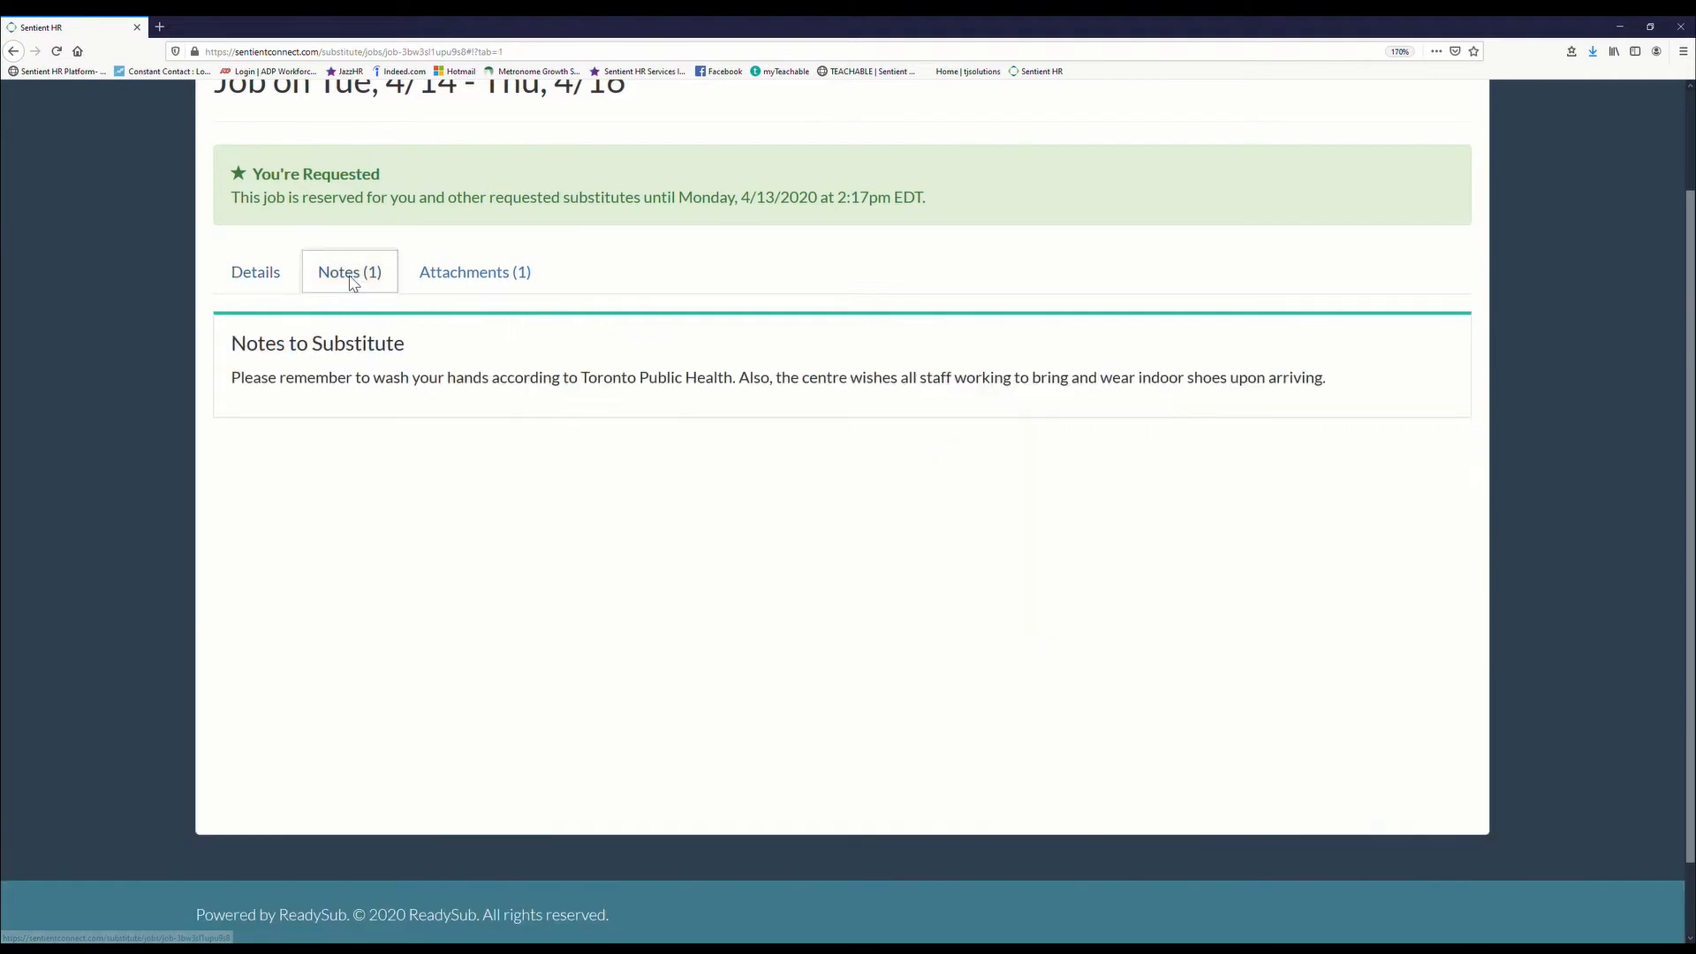
mouse_move(251, 407)
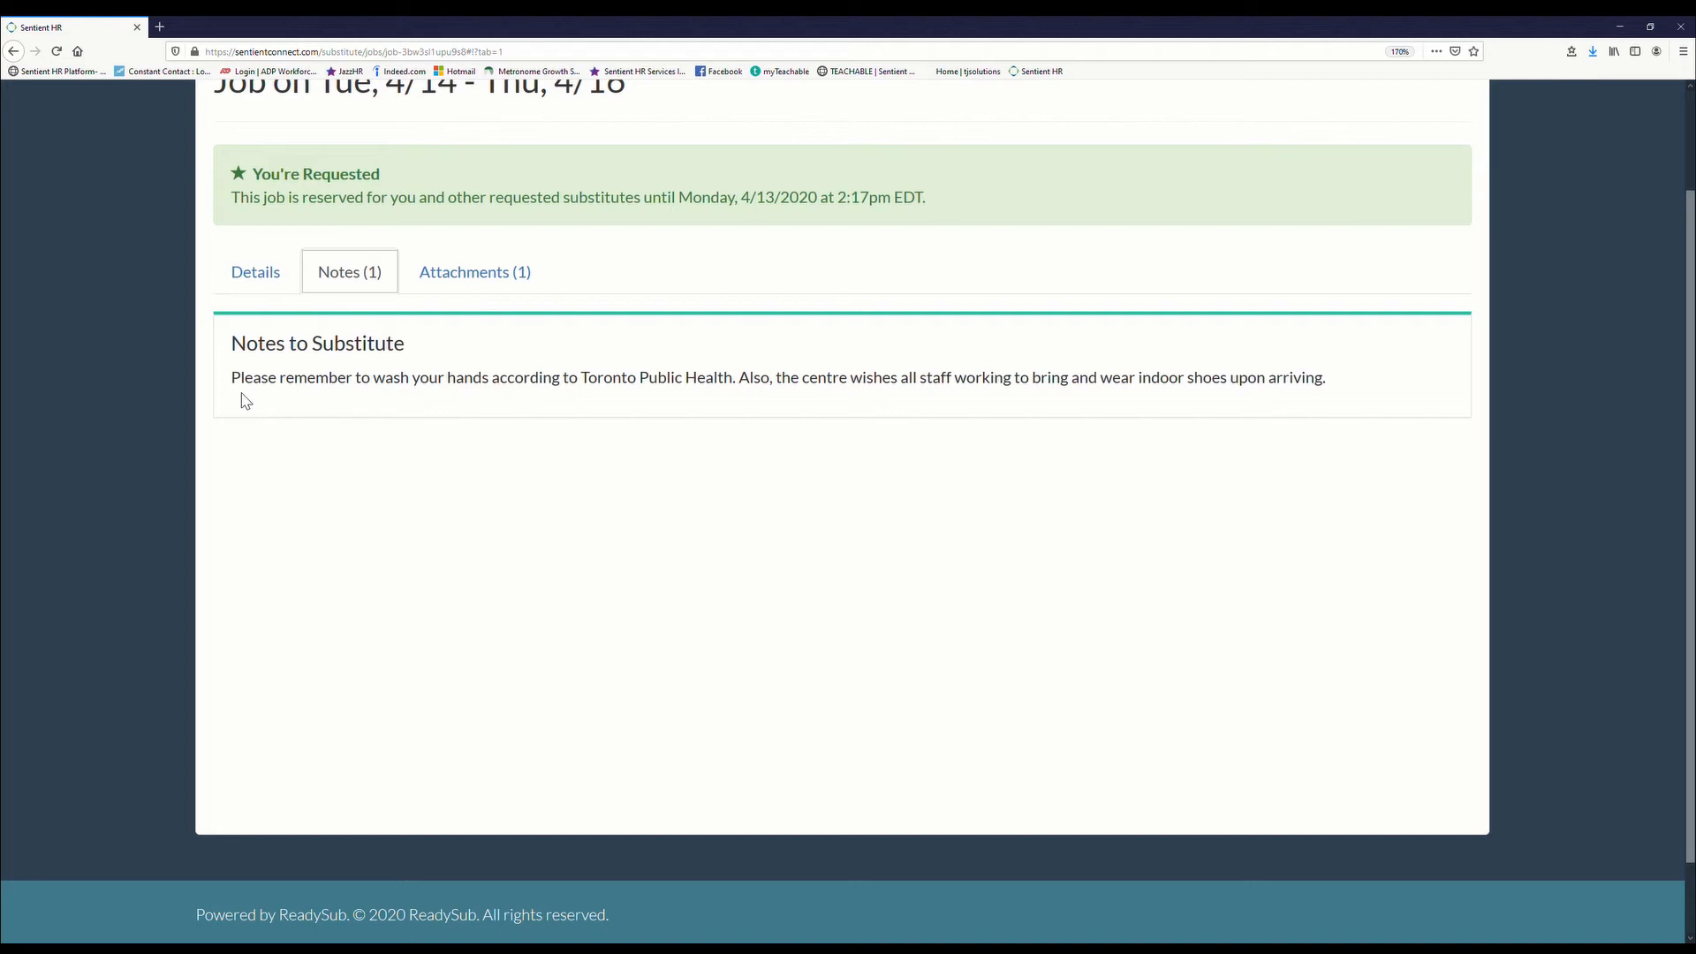
mouse_move(422, 302)
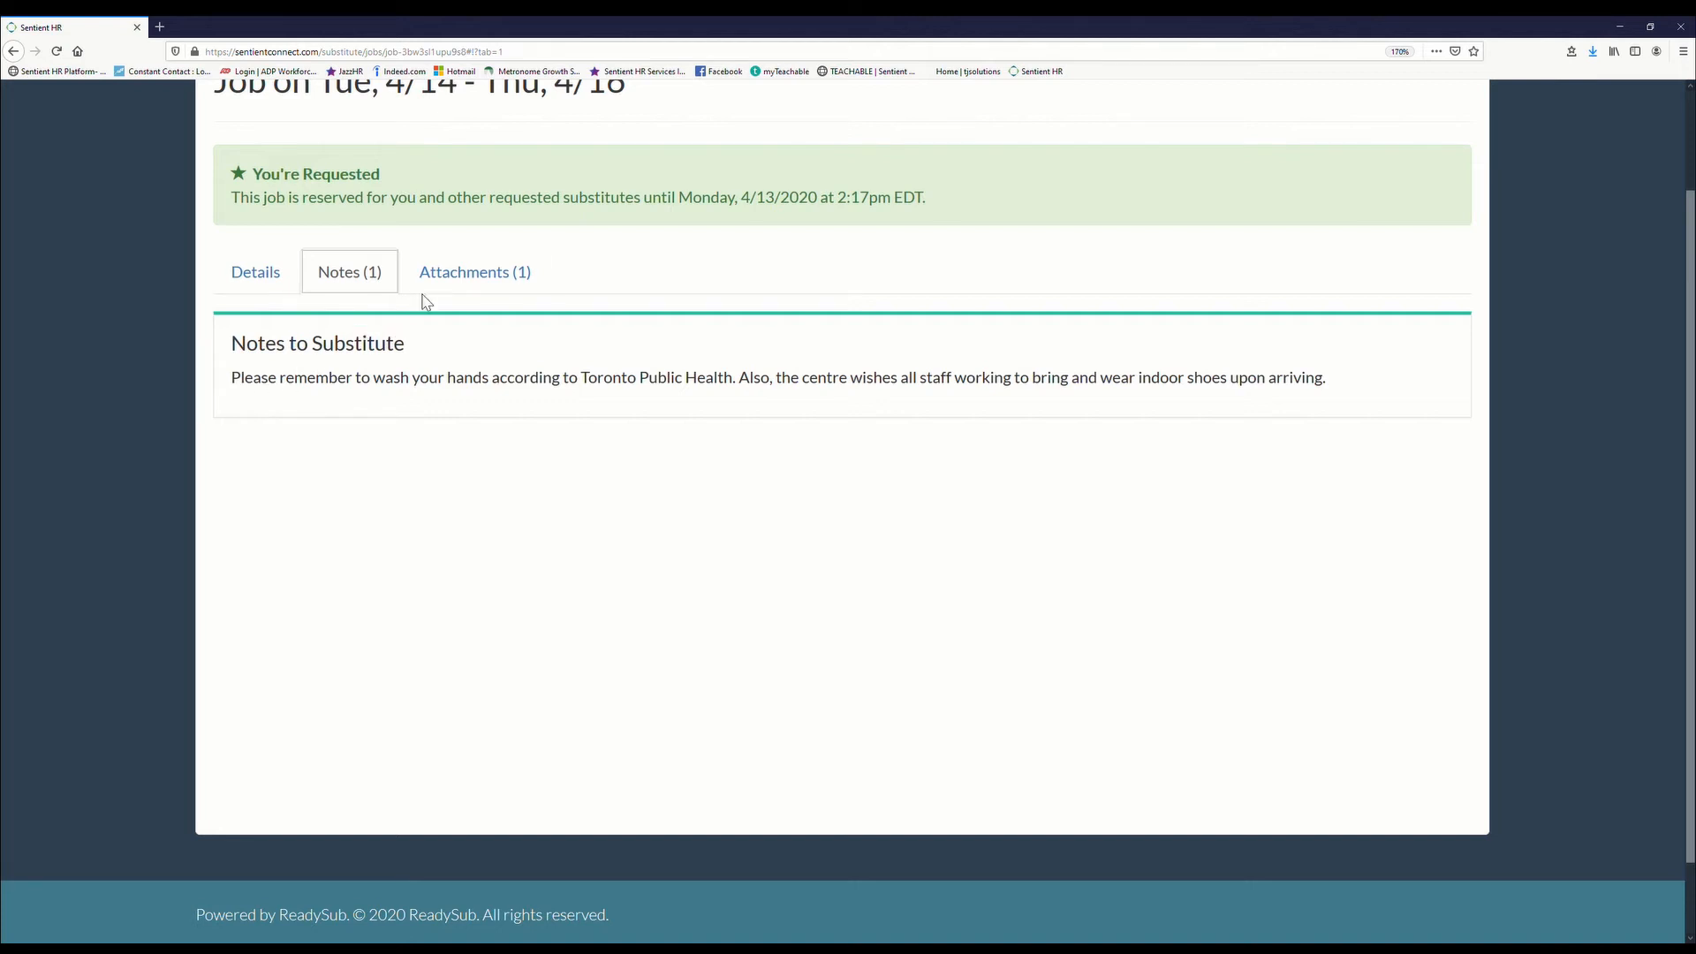
click(474, 272)
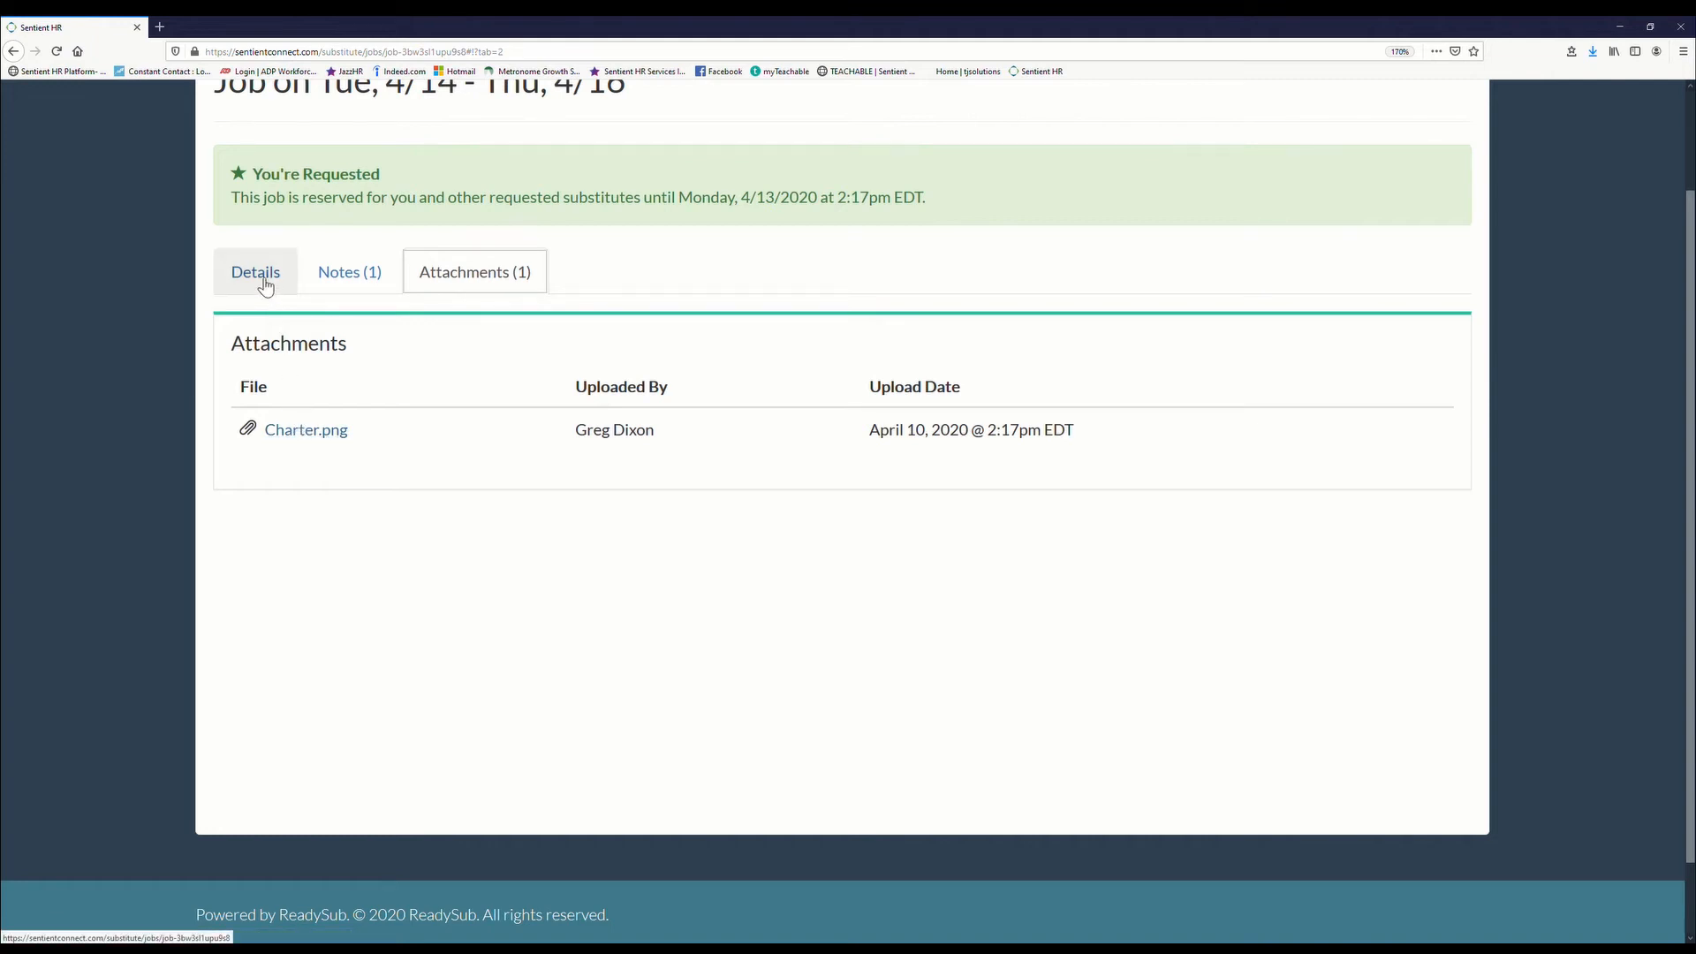
Step: Switch back to the Apr 14–16 job's Details view
click(255, 272)
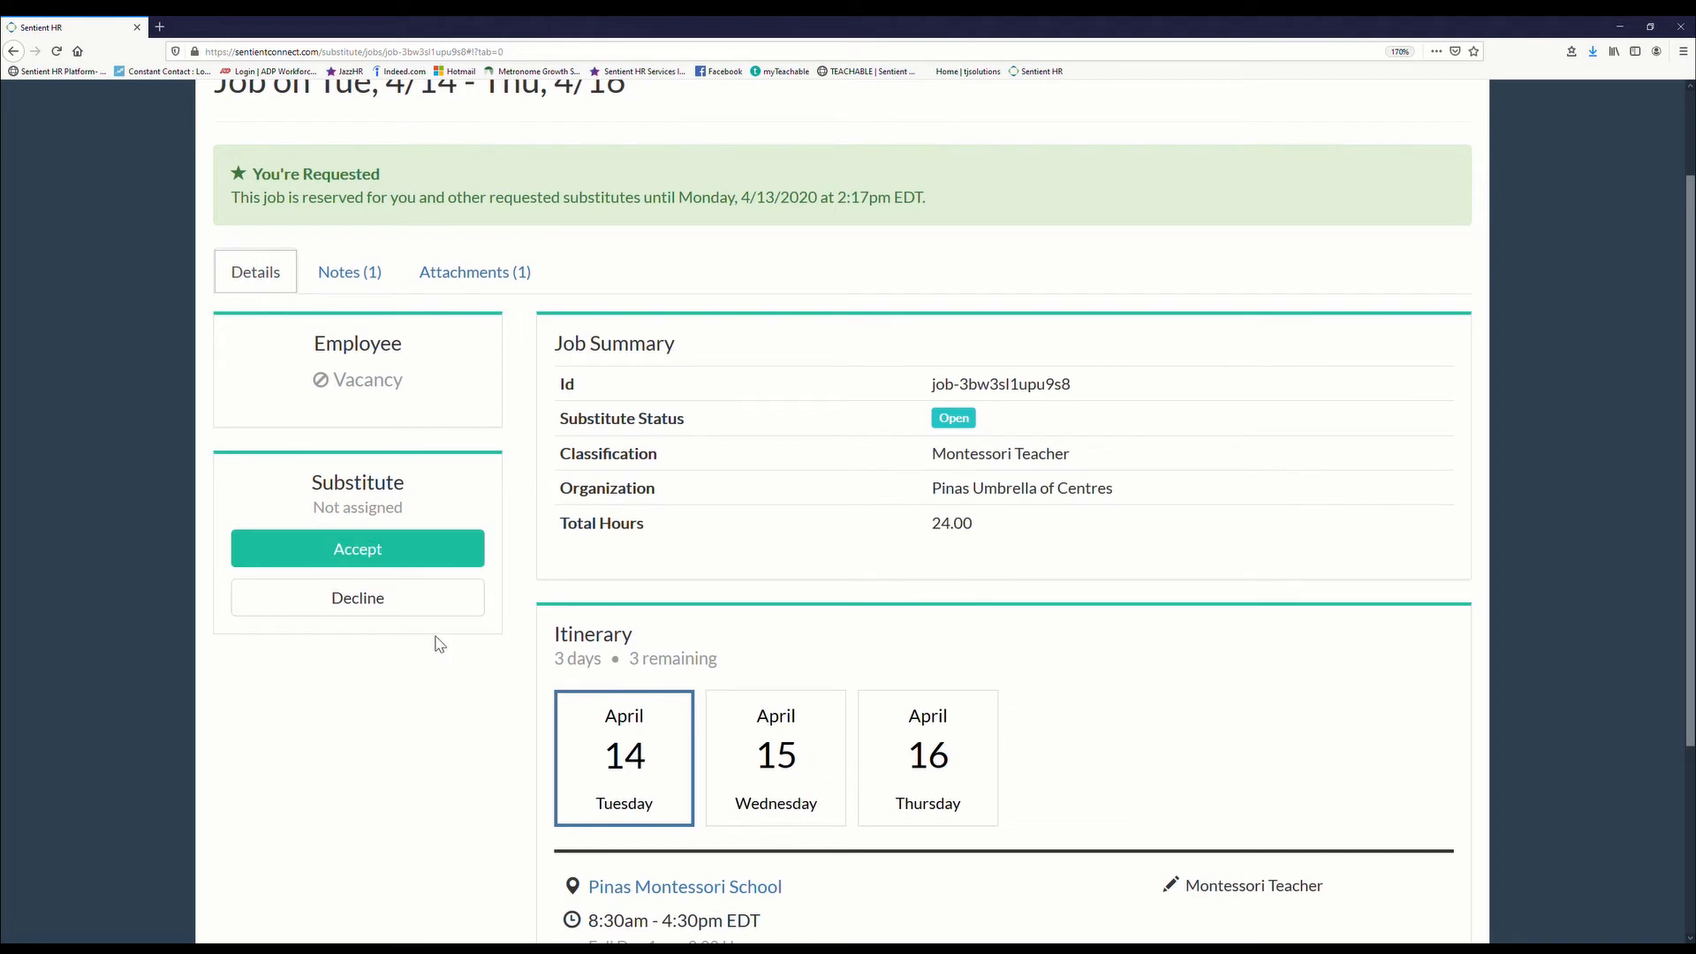
mouse_move(447, 652)
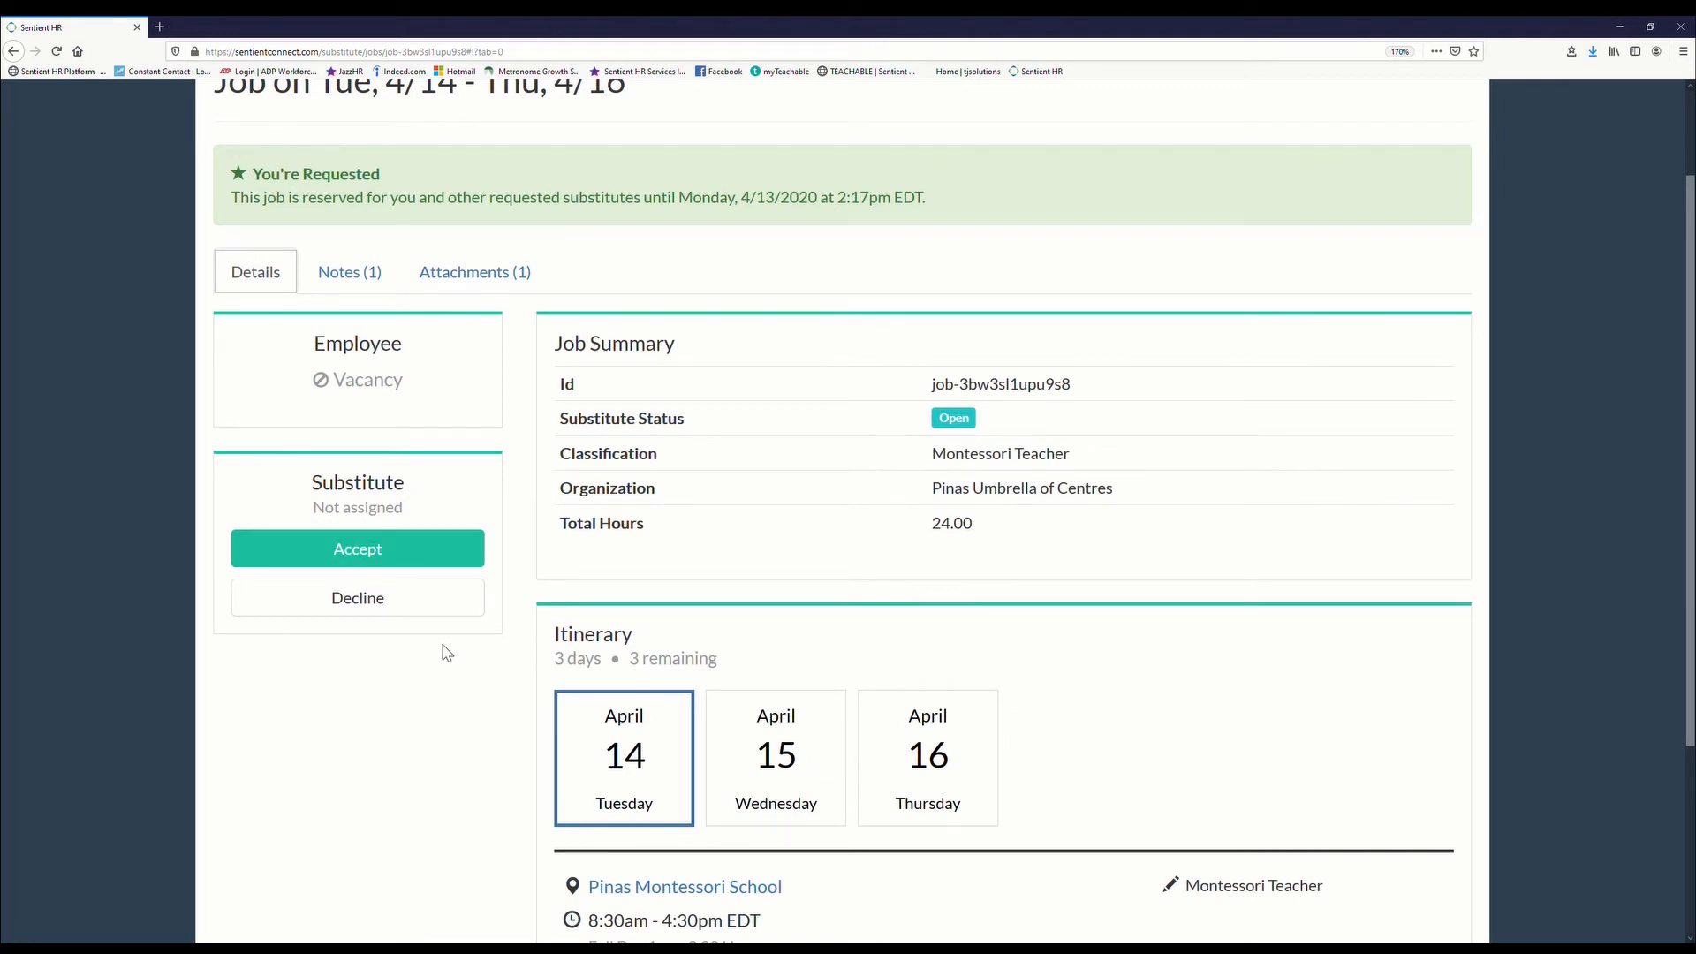
mouse_move(407, 556)
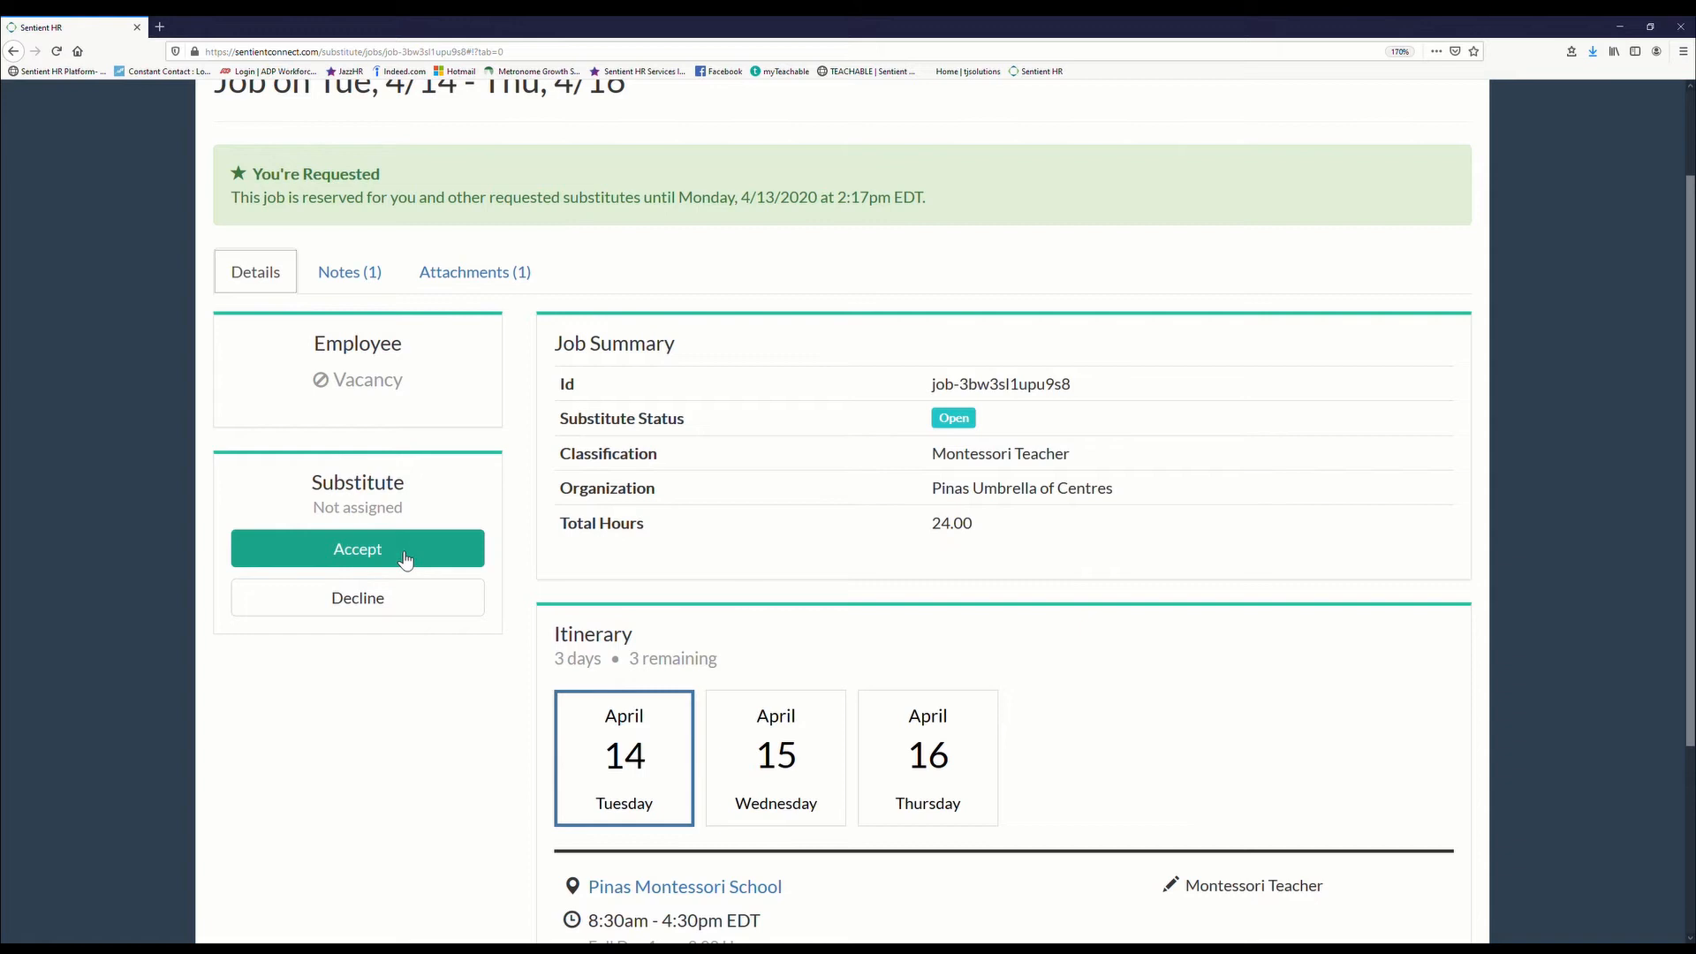
mouse_move(405, 560)
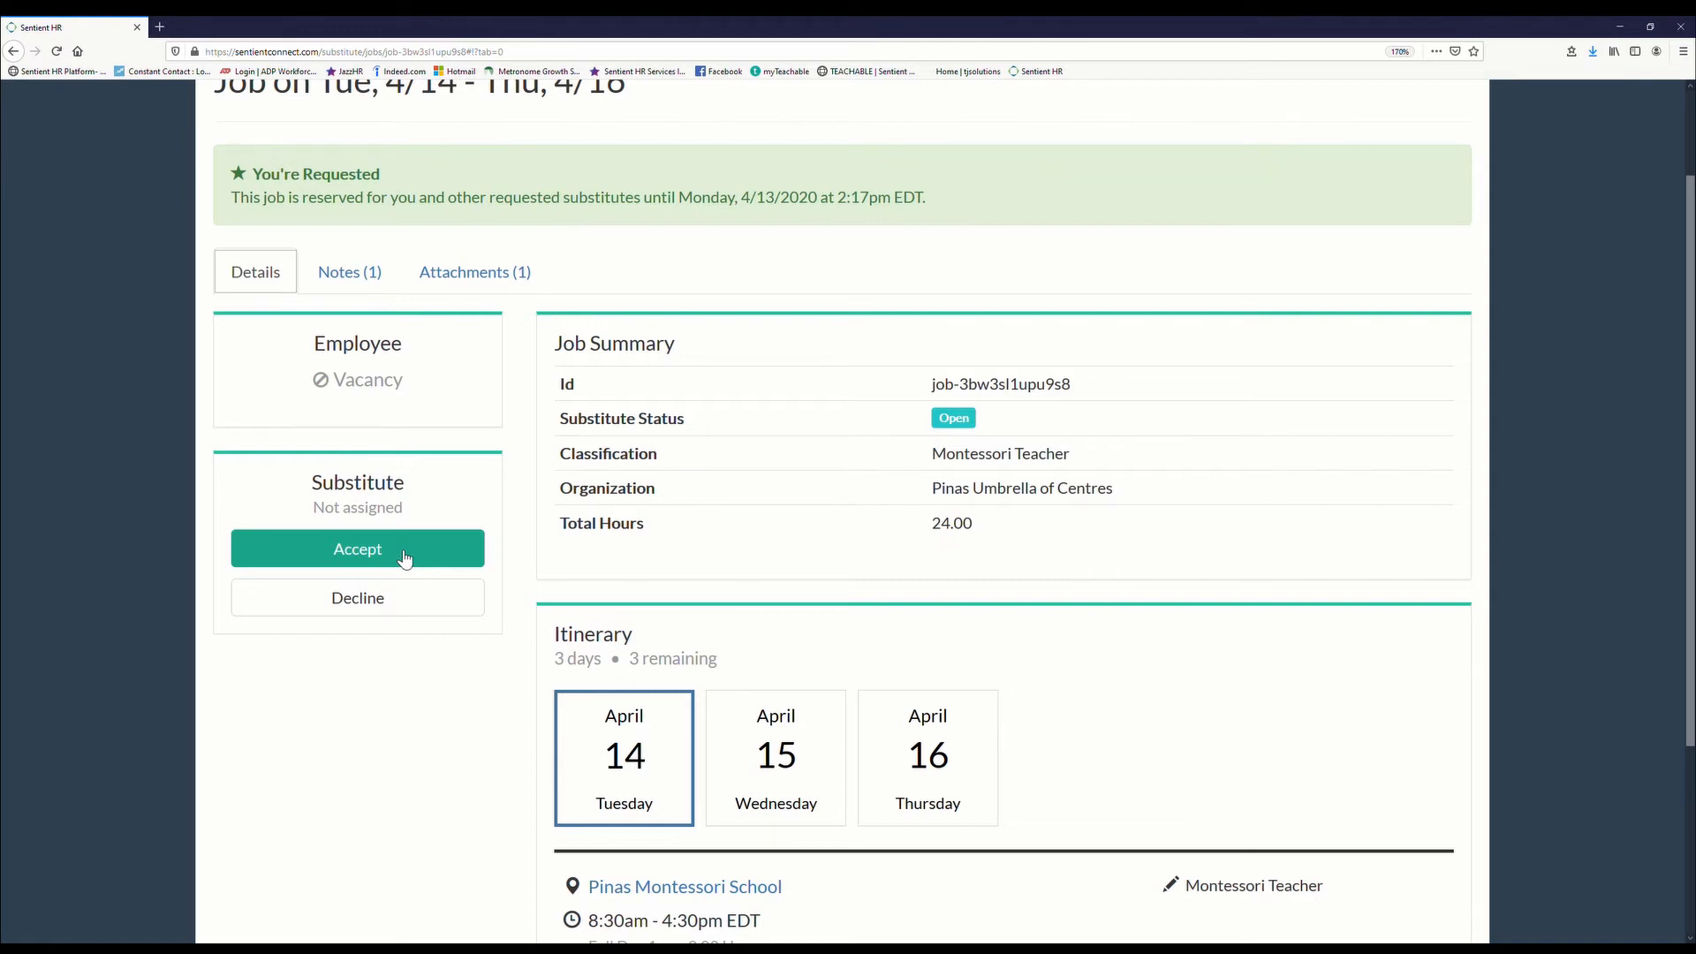
Step: Accept the Apr 14–16 Montessori job and confirm in the dialog
click(357, 548)
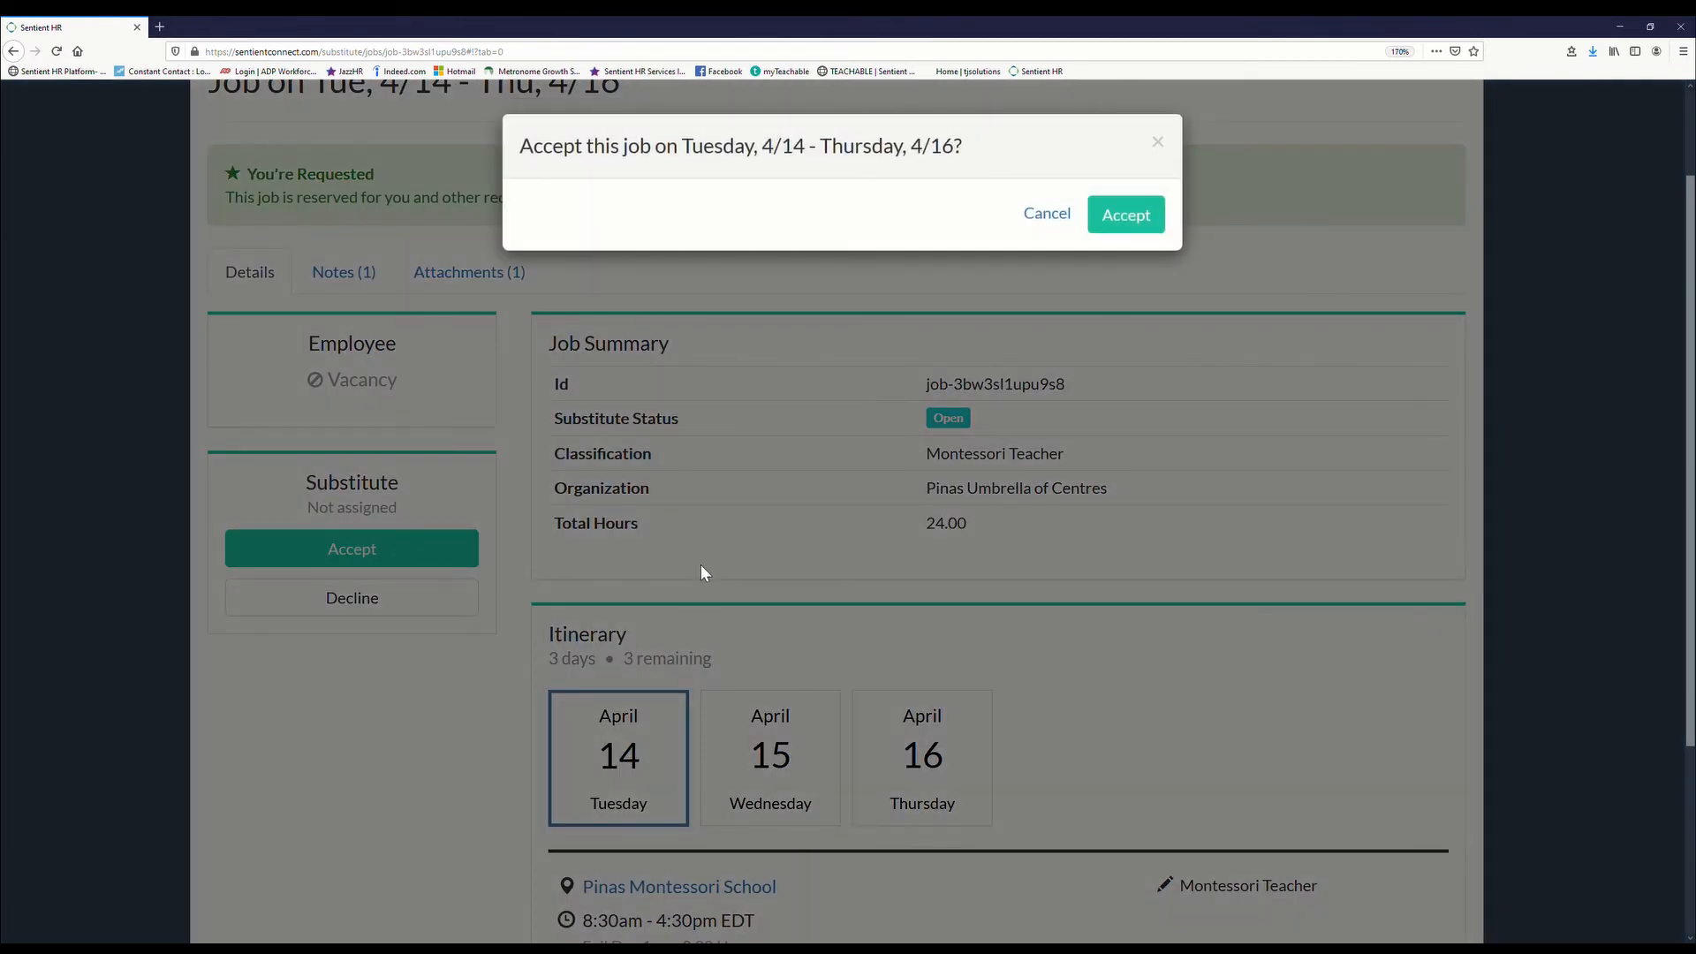
mouse_move(1126, 214)
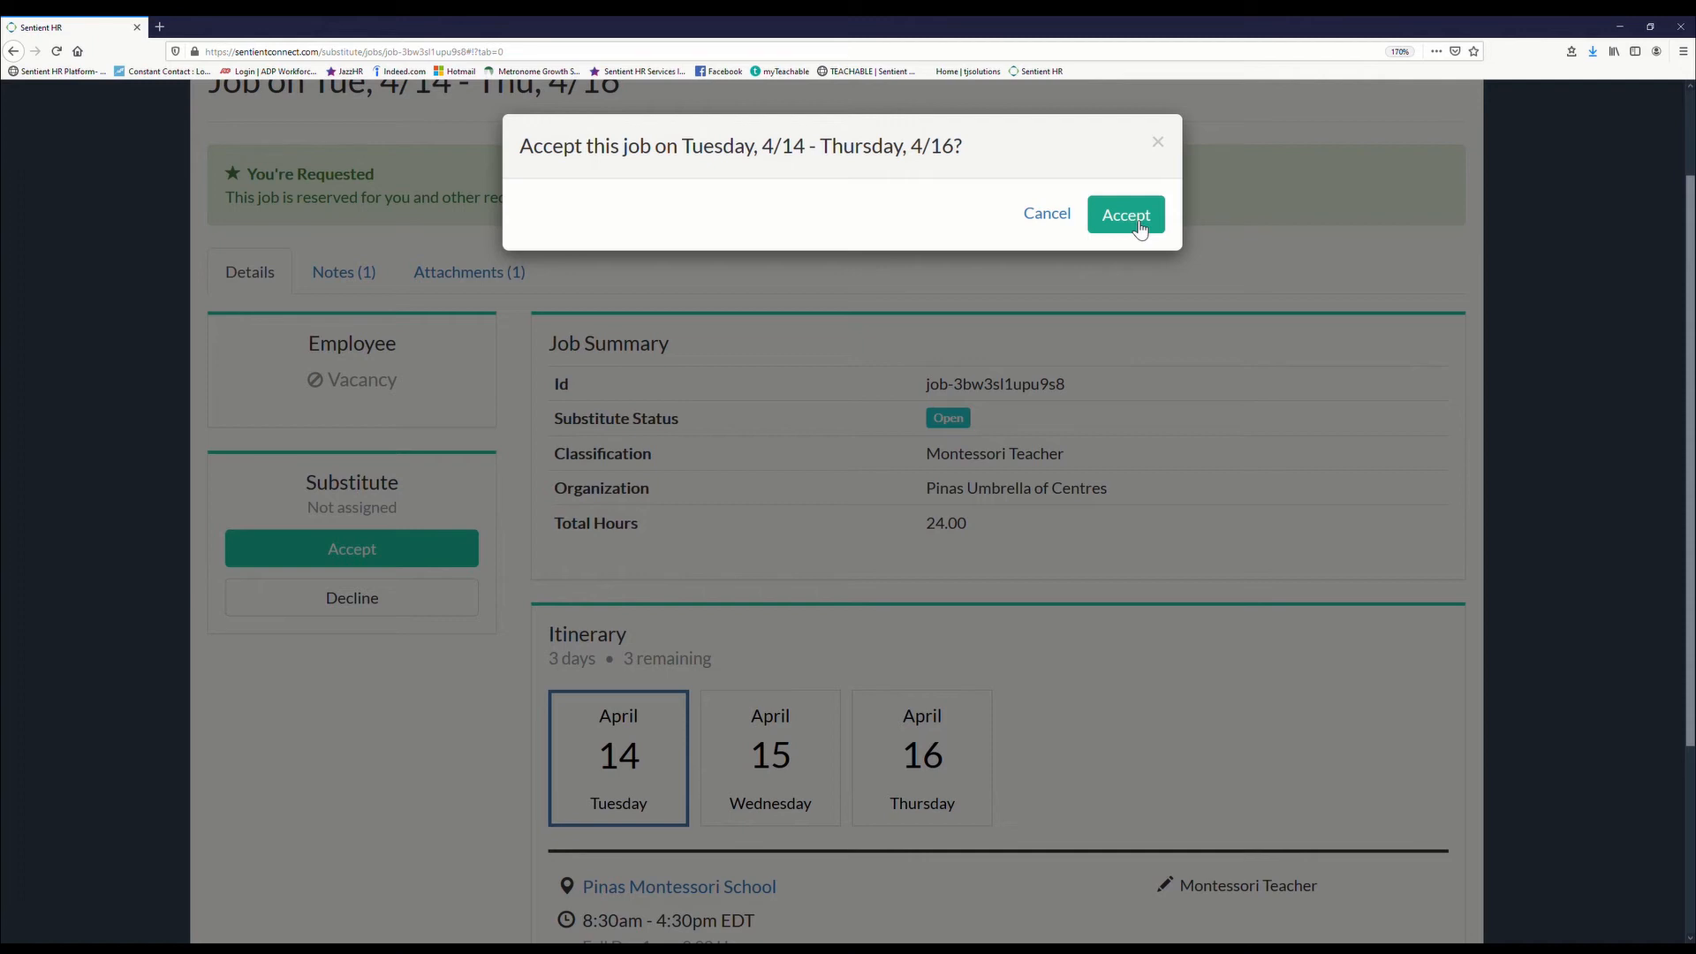
click(1125, 214)
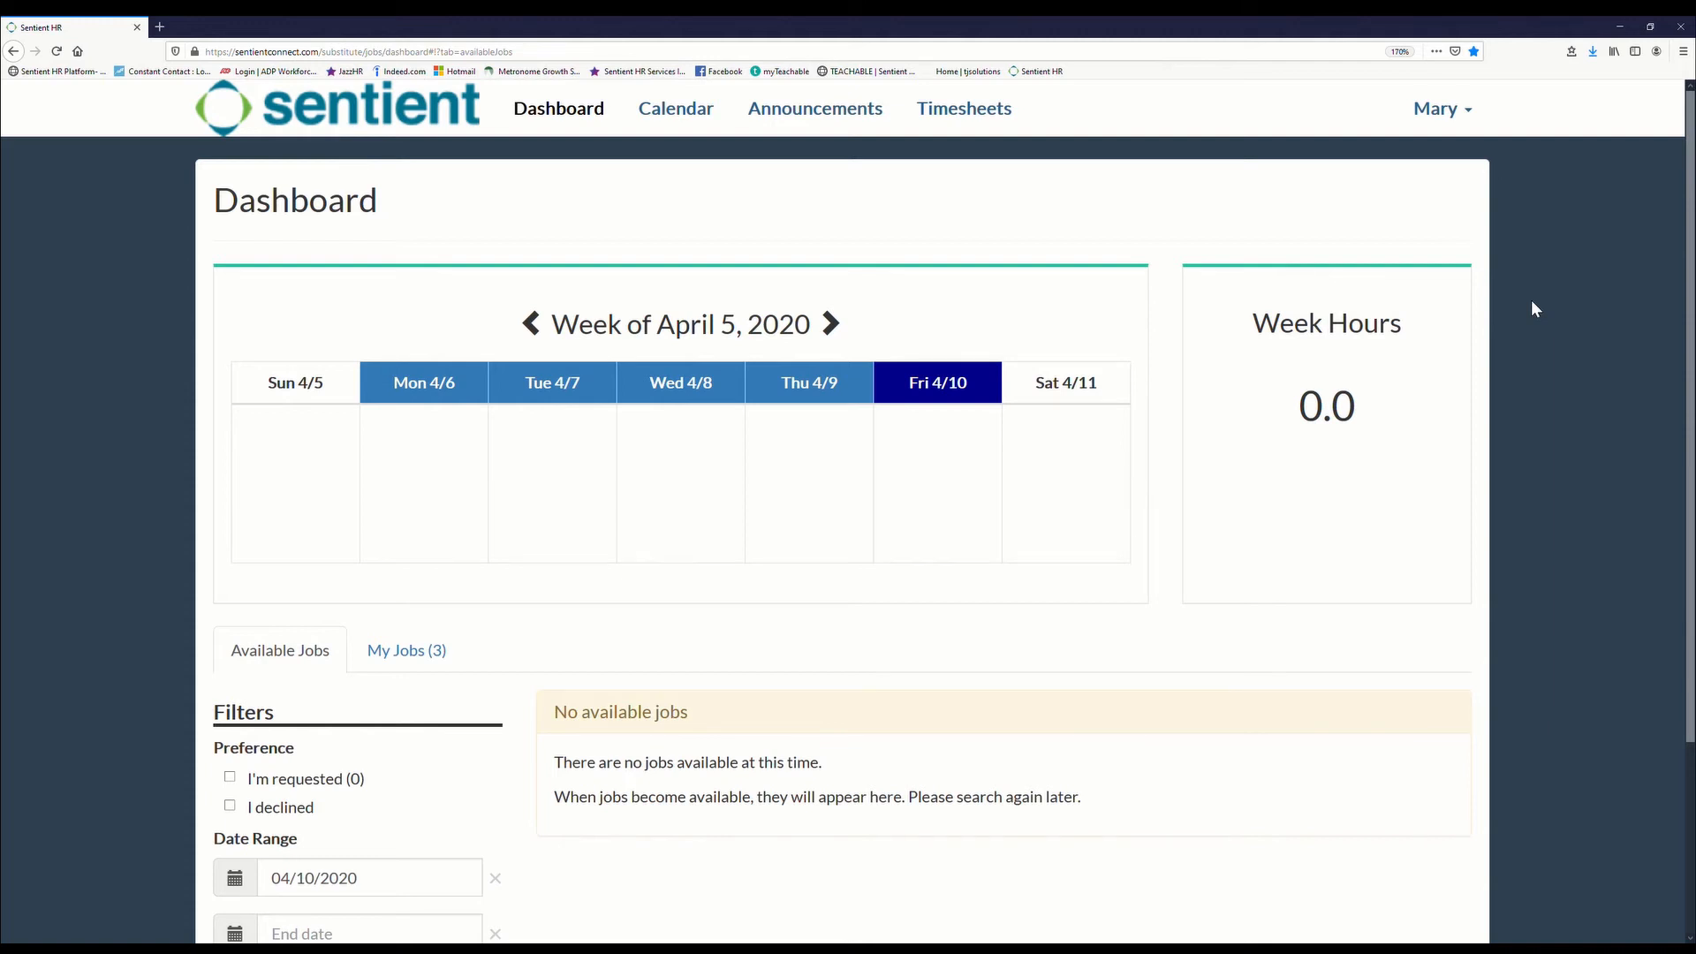
mouse_move(606, 525)
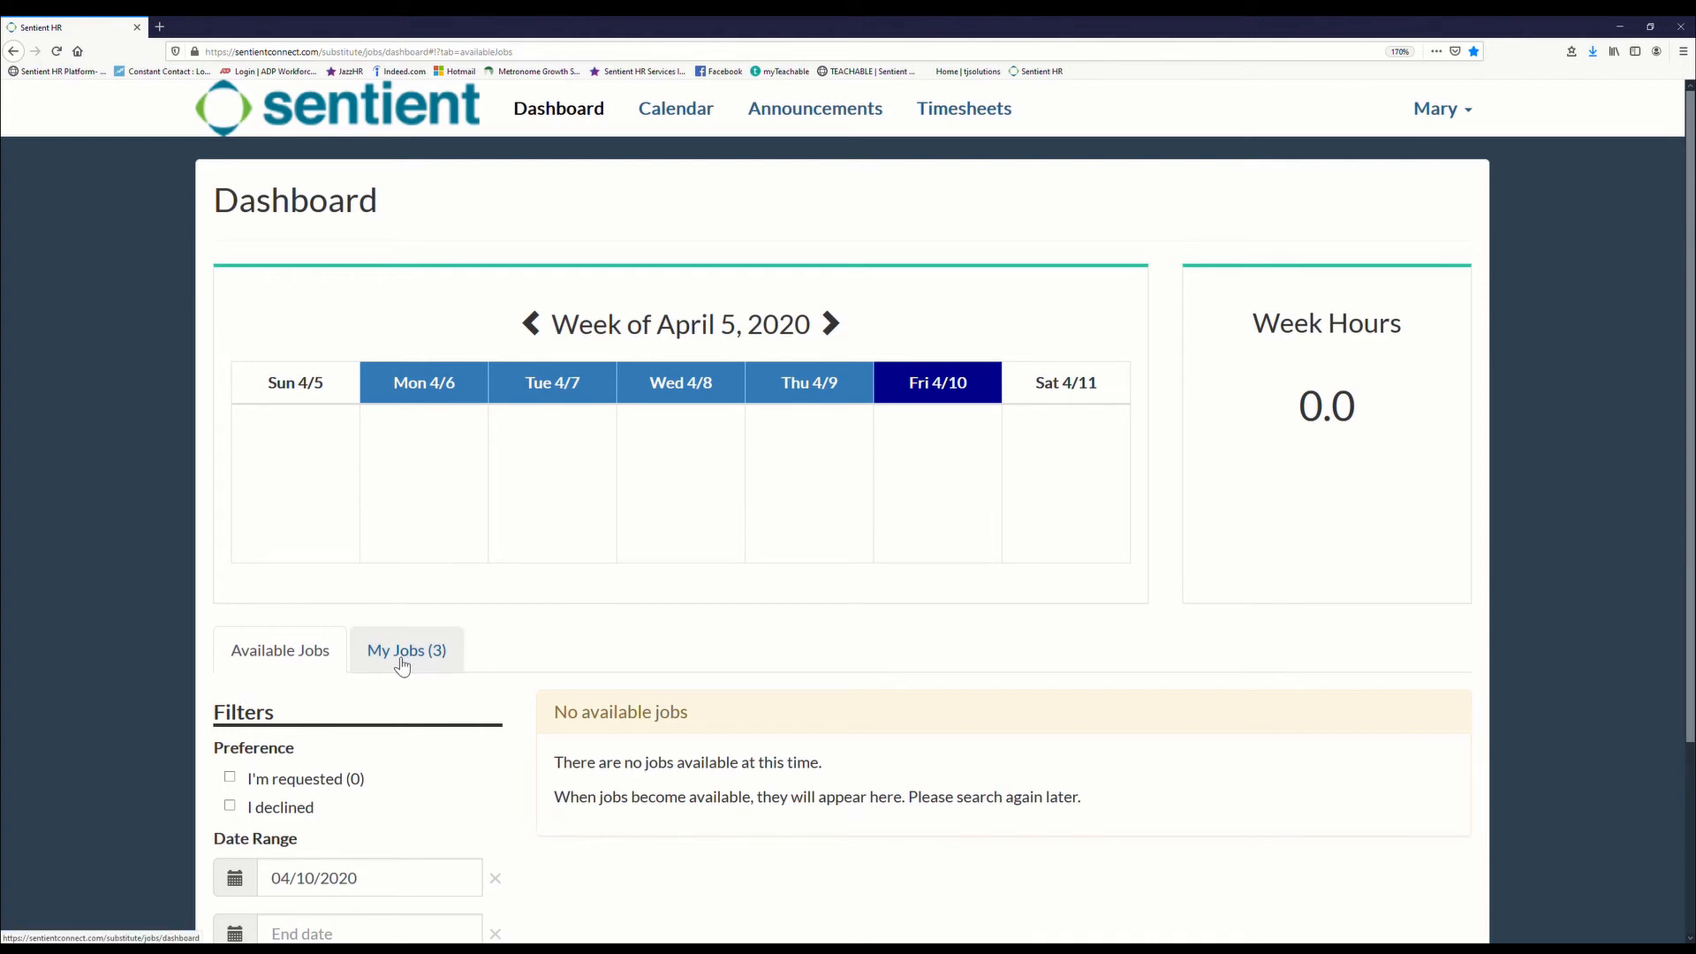
mouse_move(440, 668)
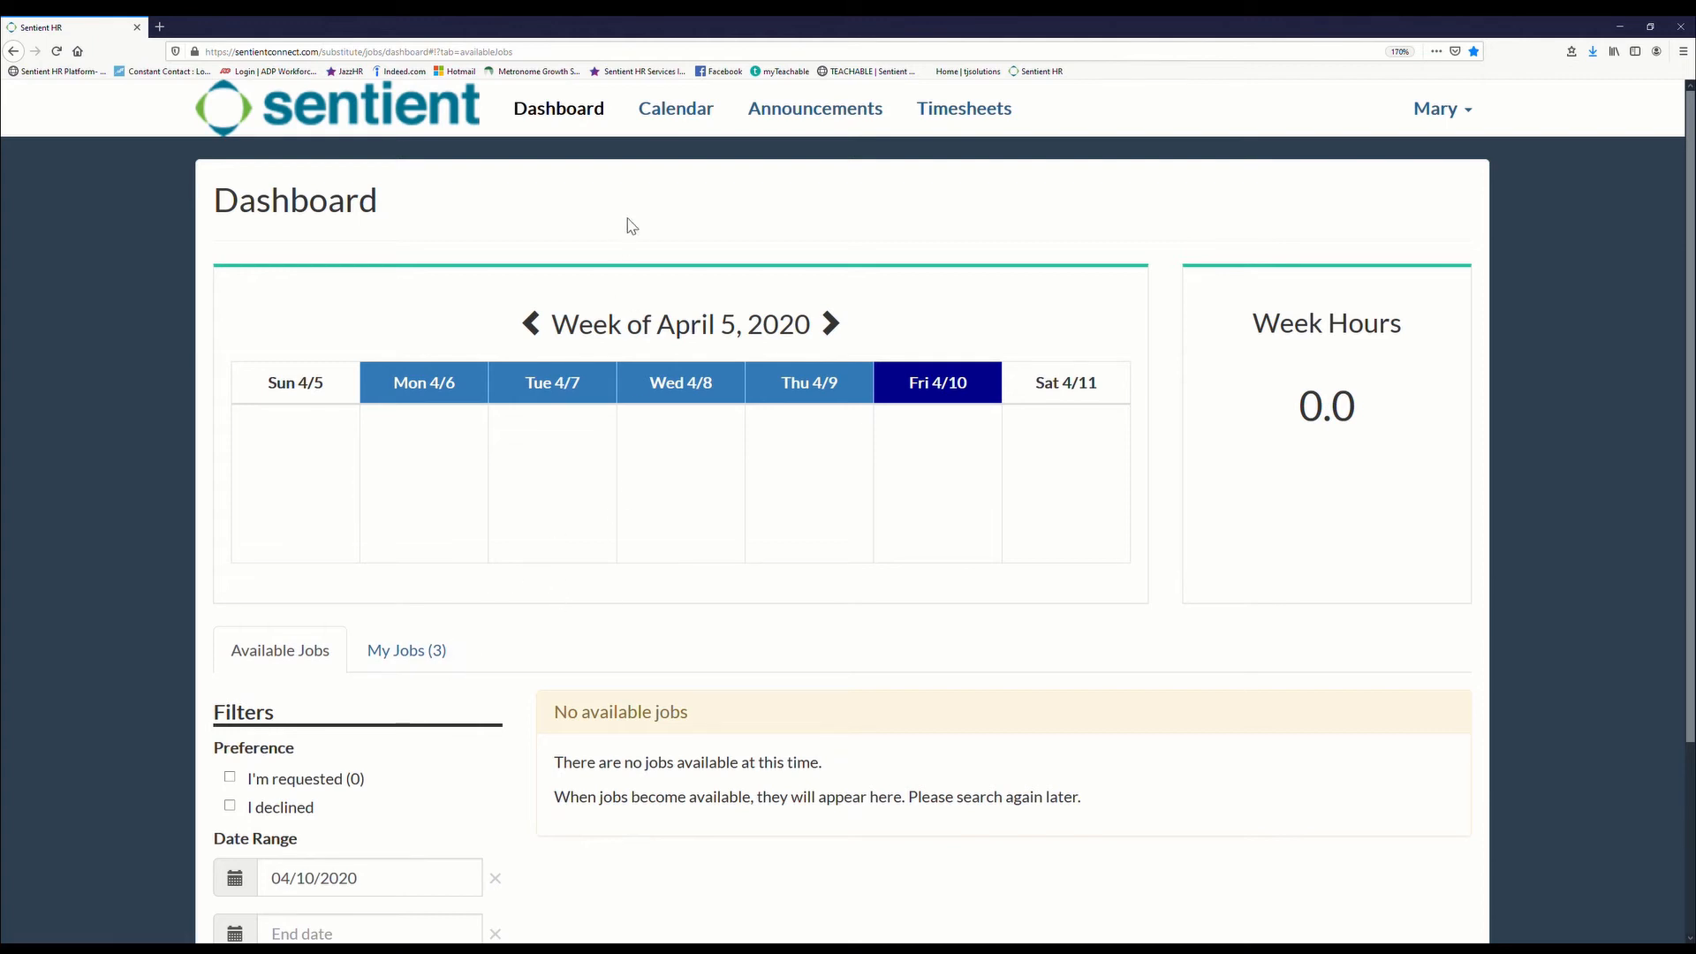
mouse_move(674, 108)
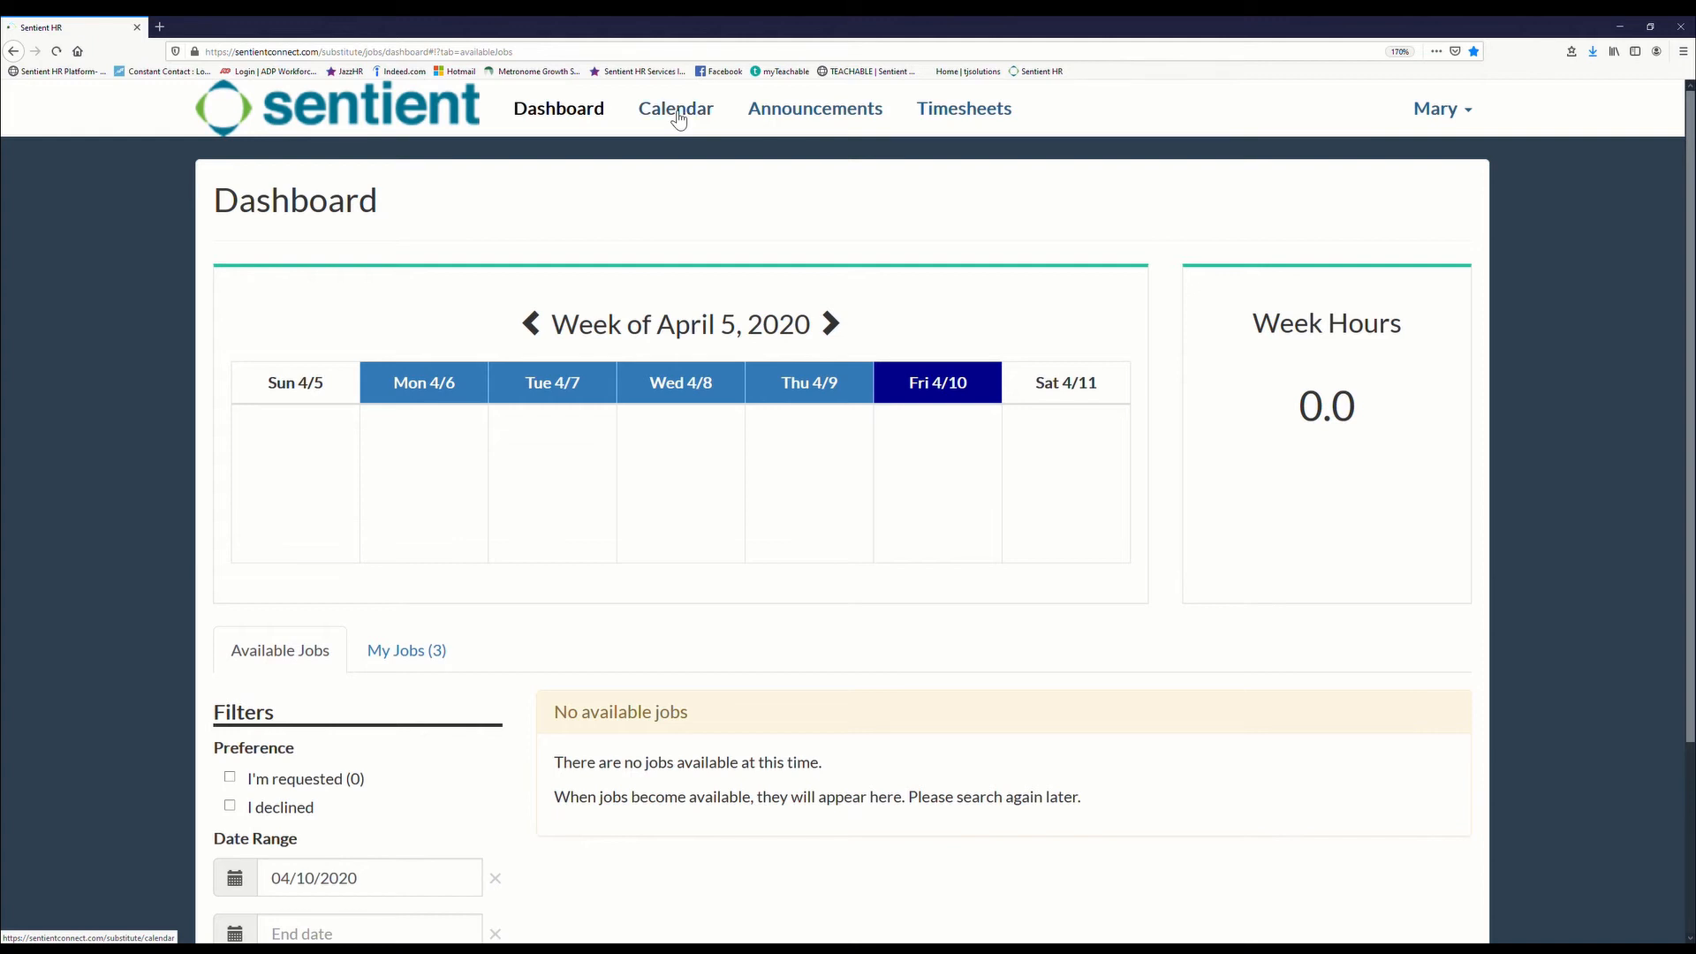
click(675, 108)
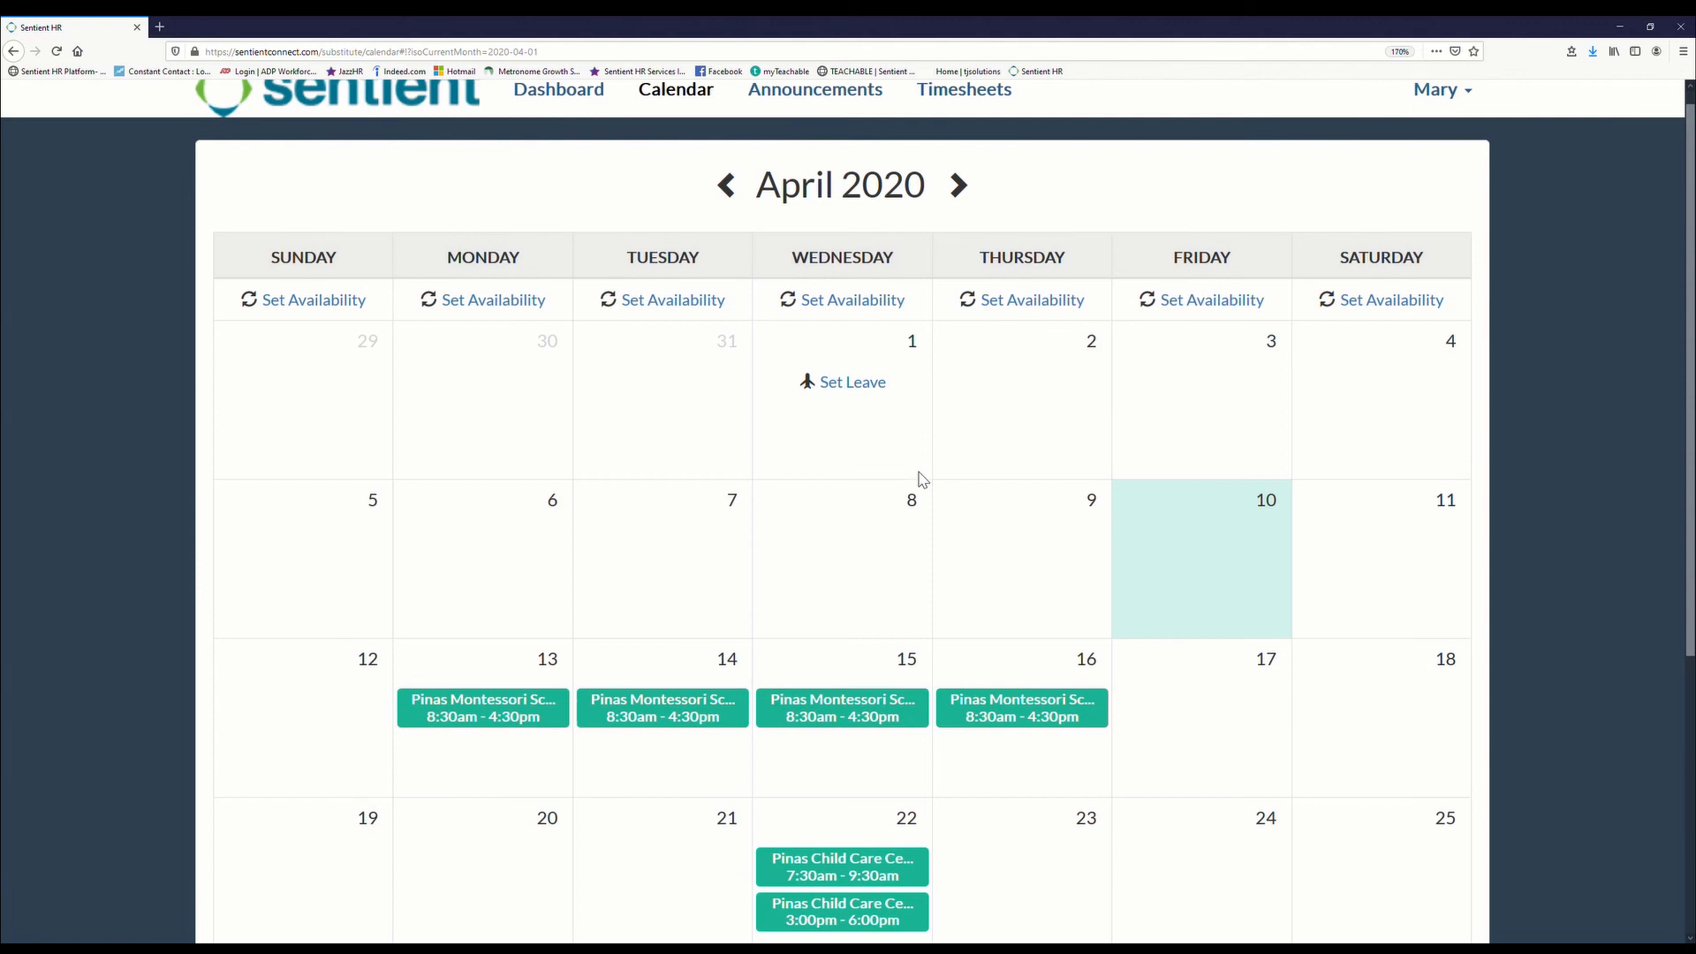
scroll(down, 3)
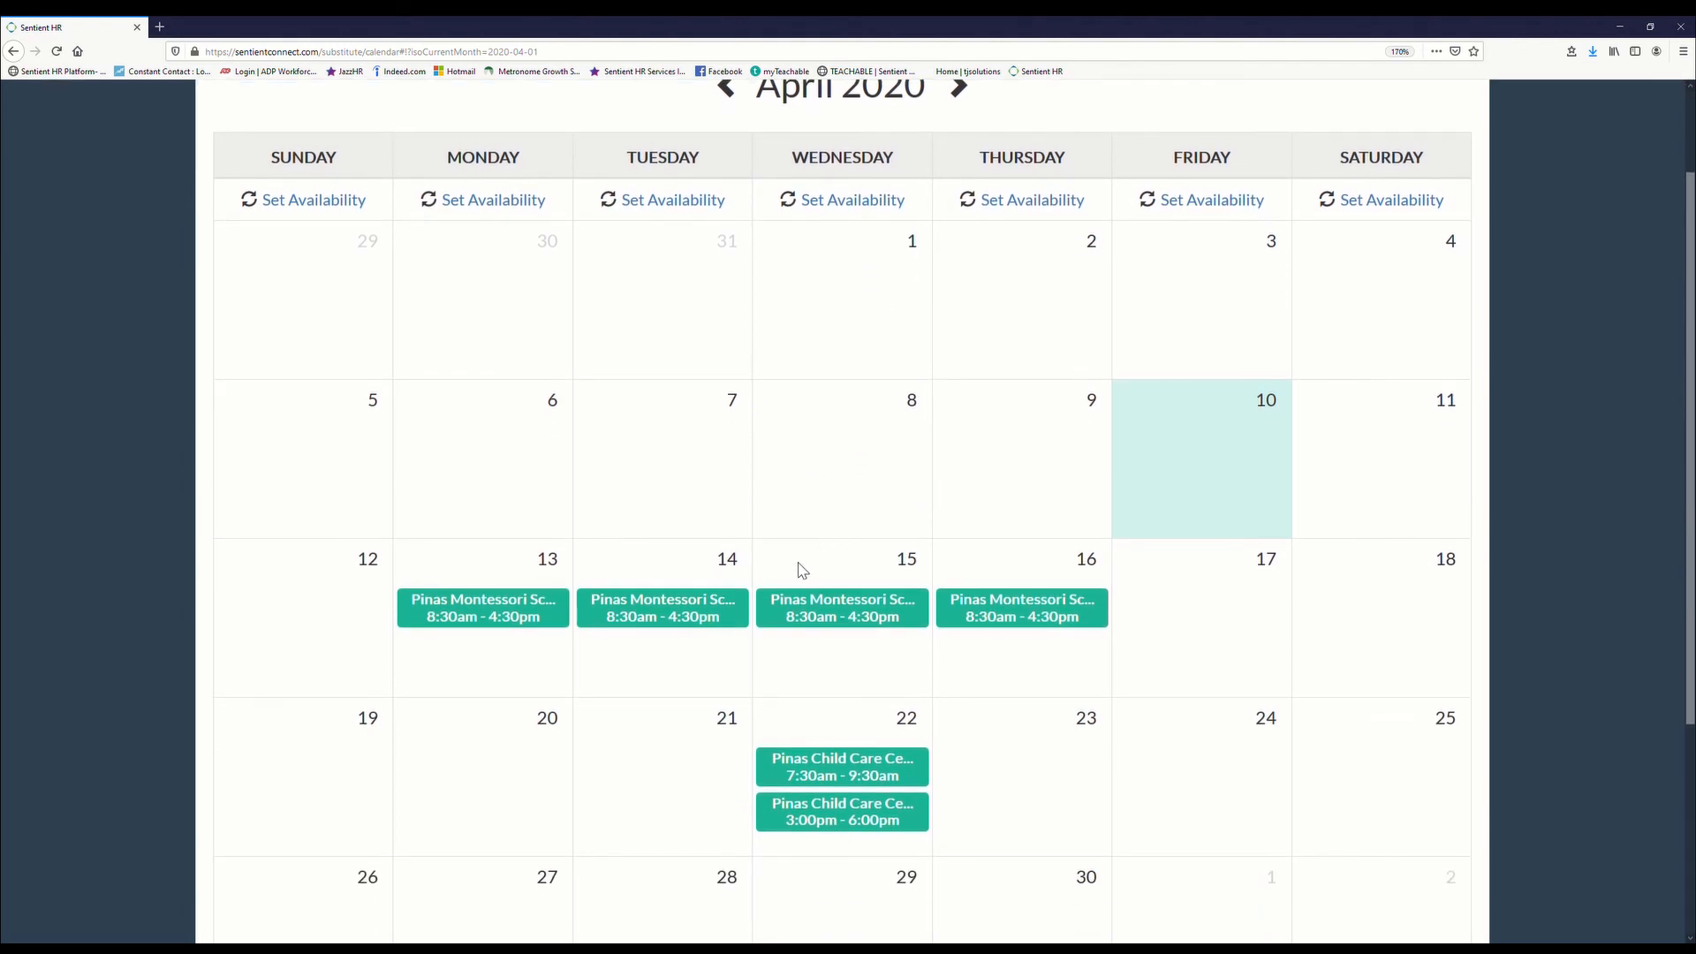
mouse_move(498, 615)
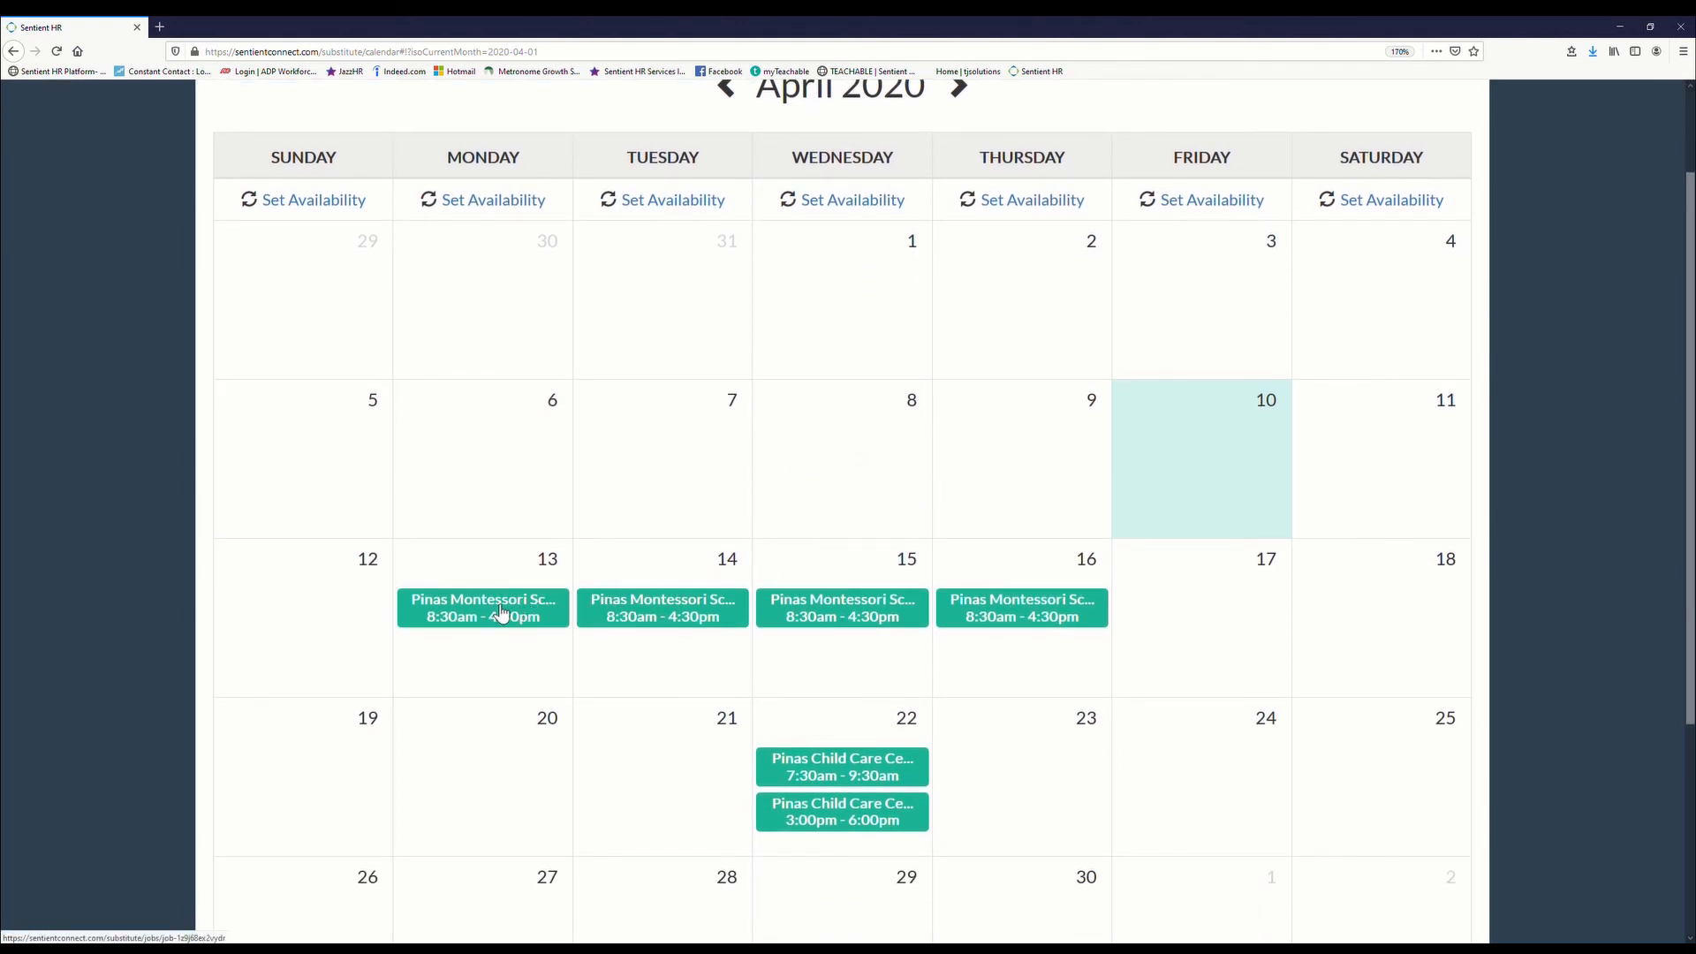
mouse_move(993, 604)
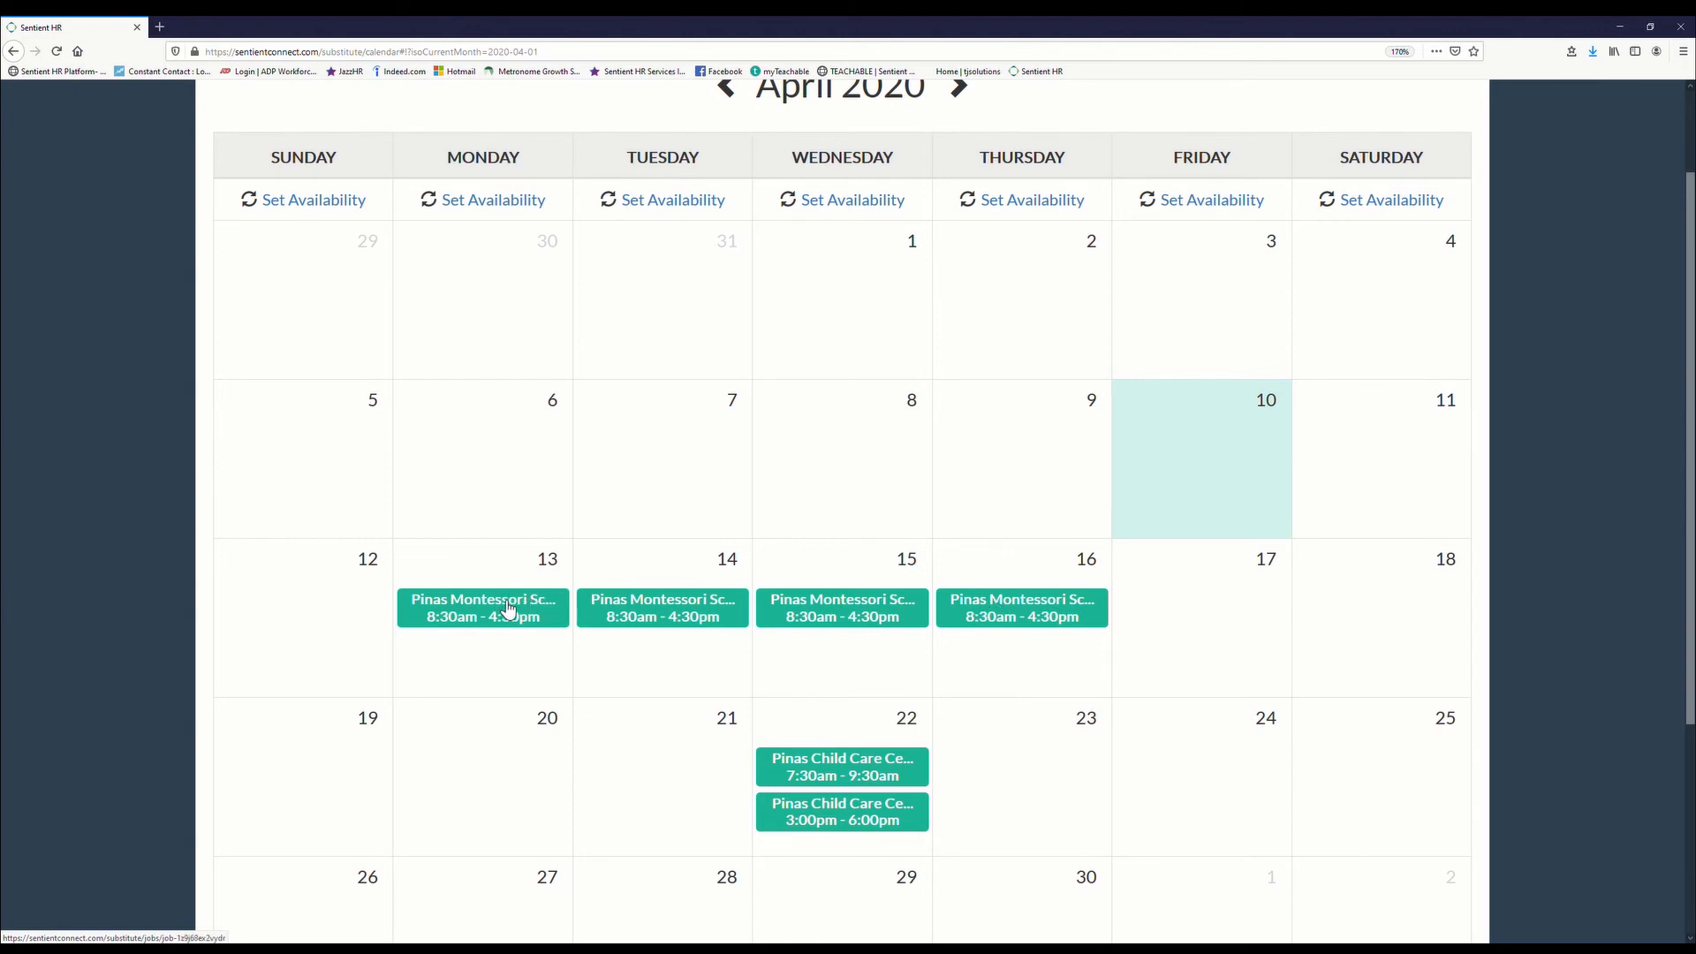
mouse_move(484, 622)
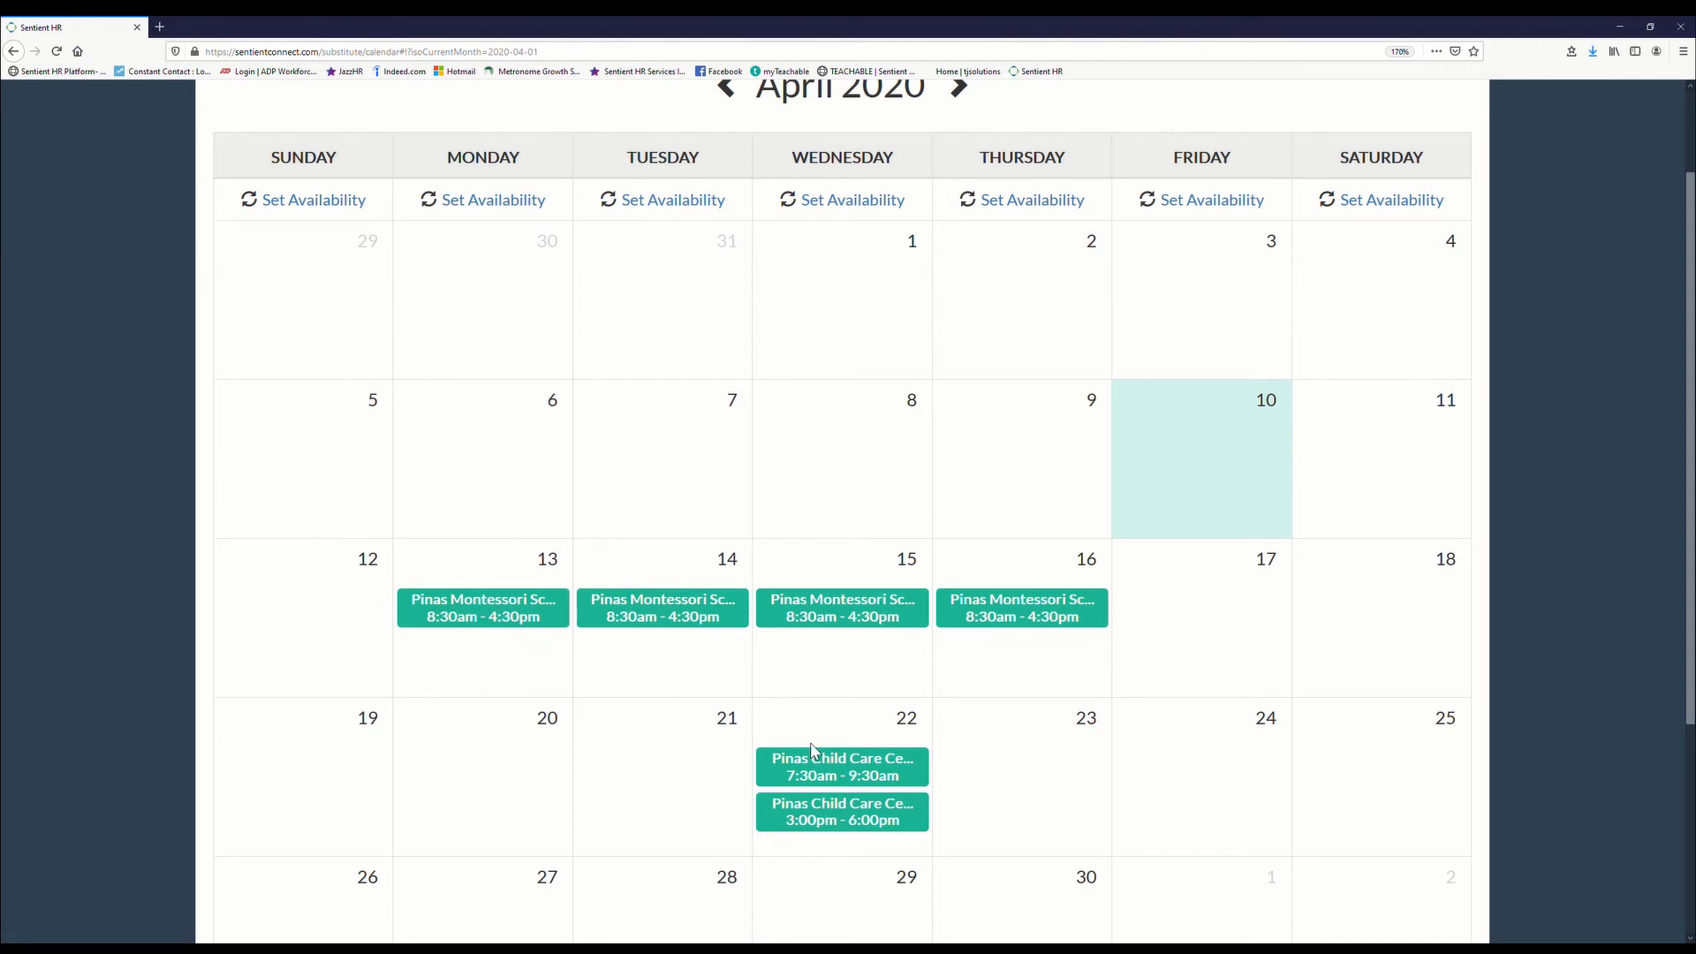
mouse_move(841, 806)
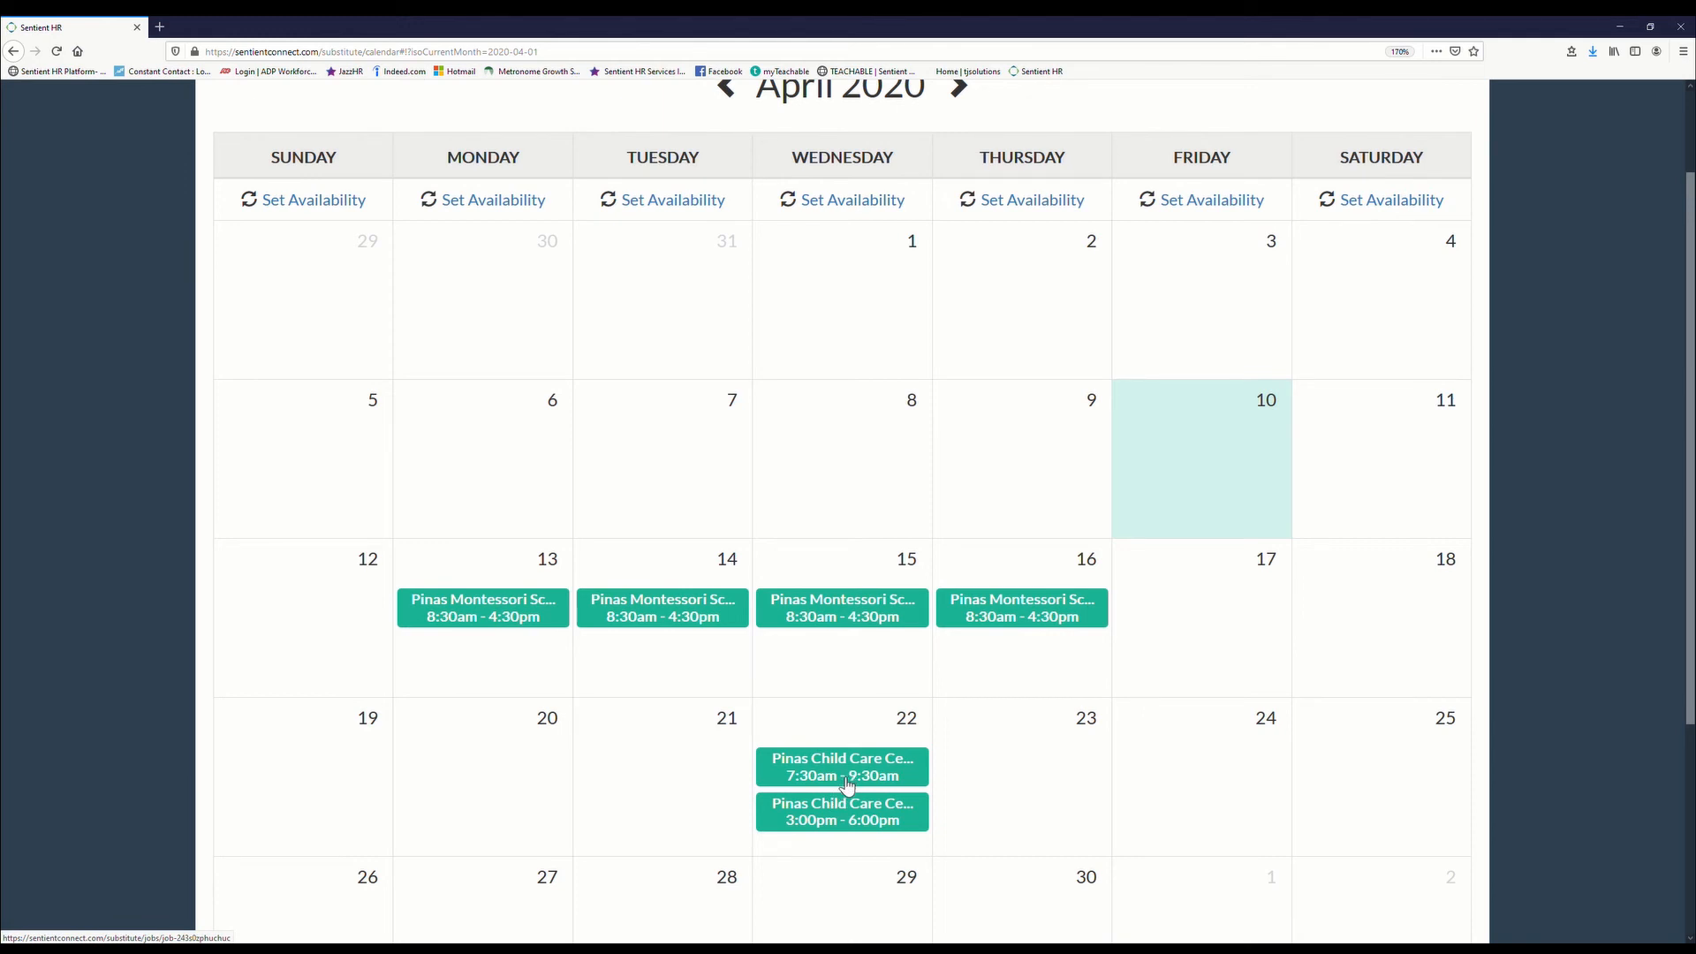
mouse_move(858, 833)
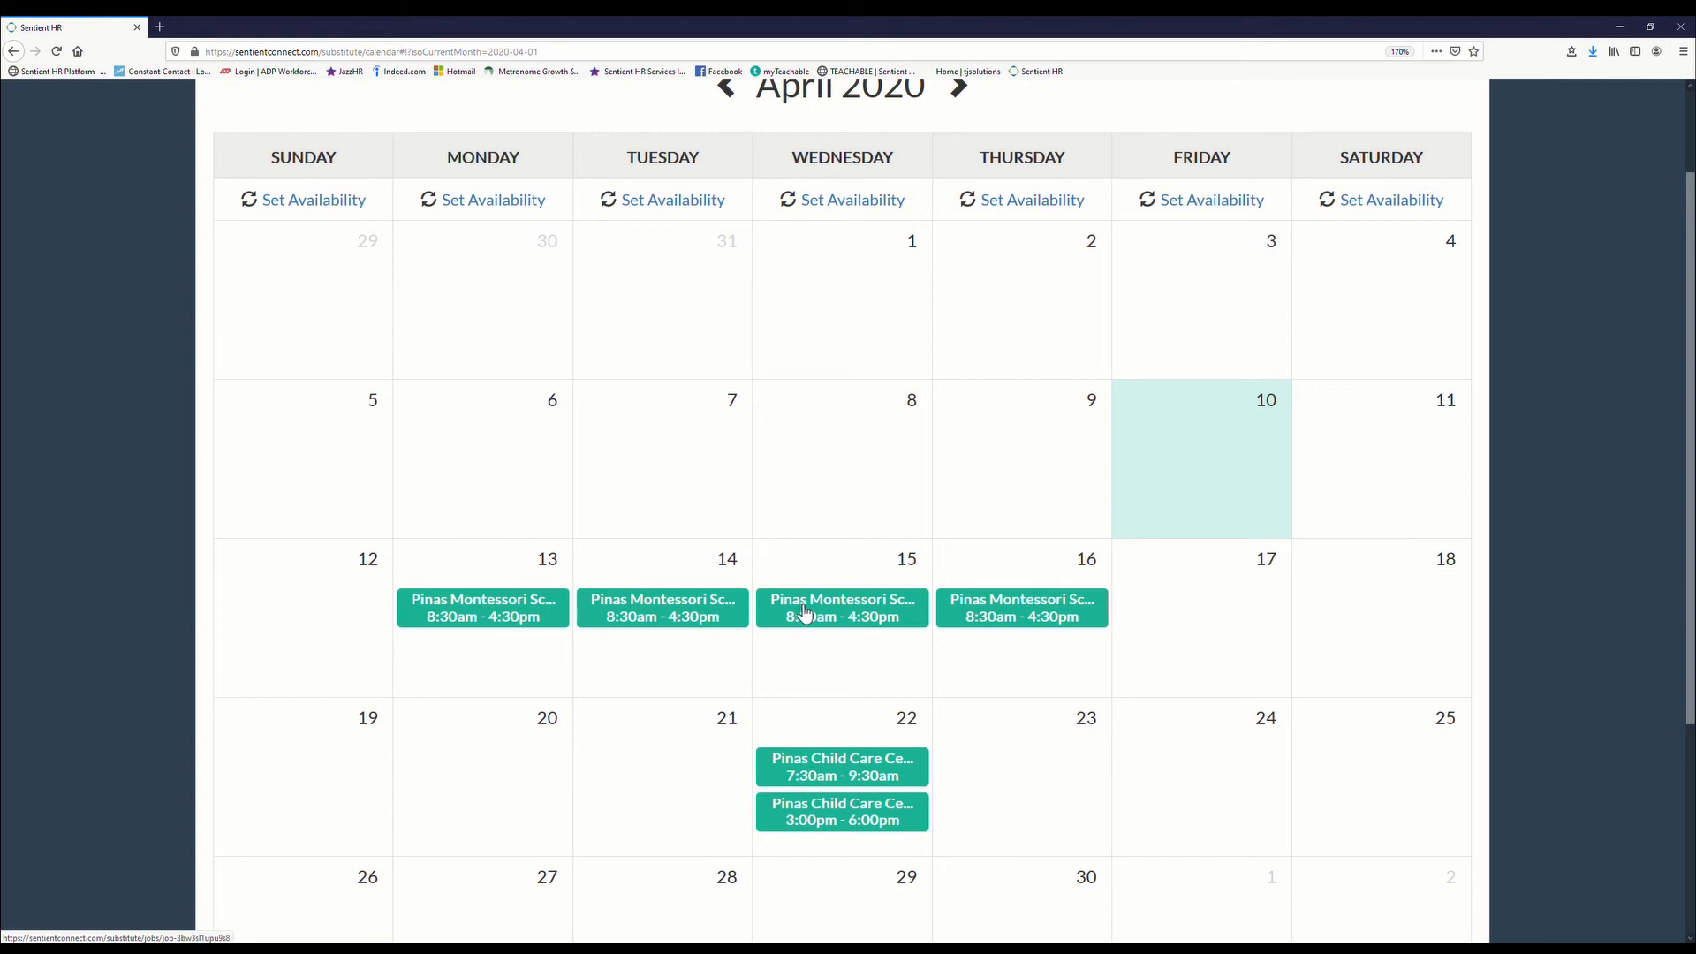
mouse_move(744, 626)
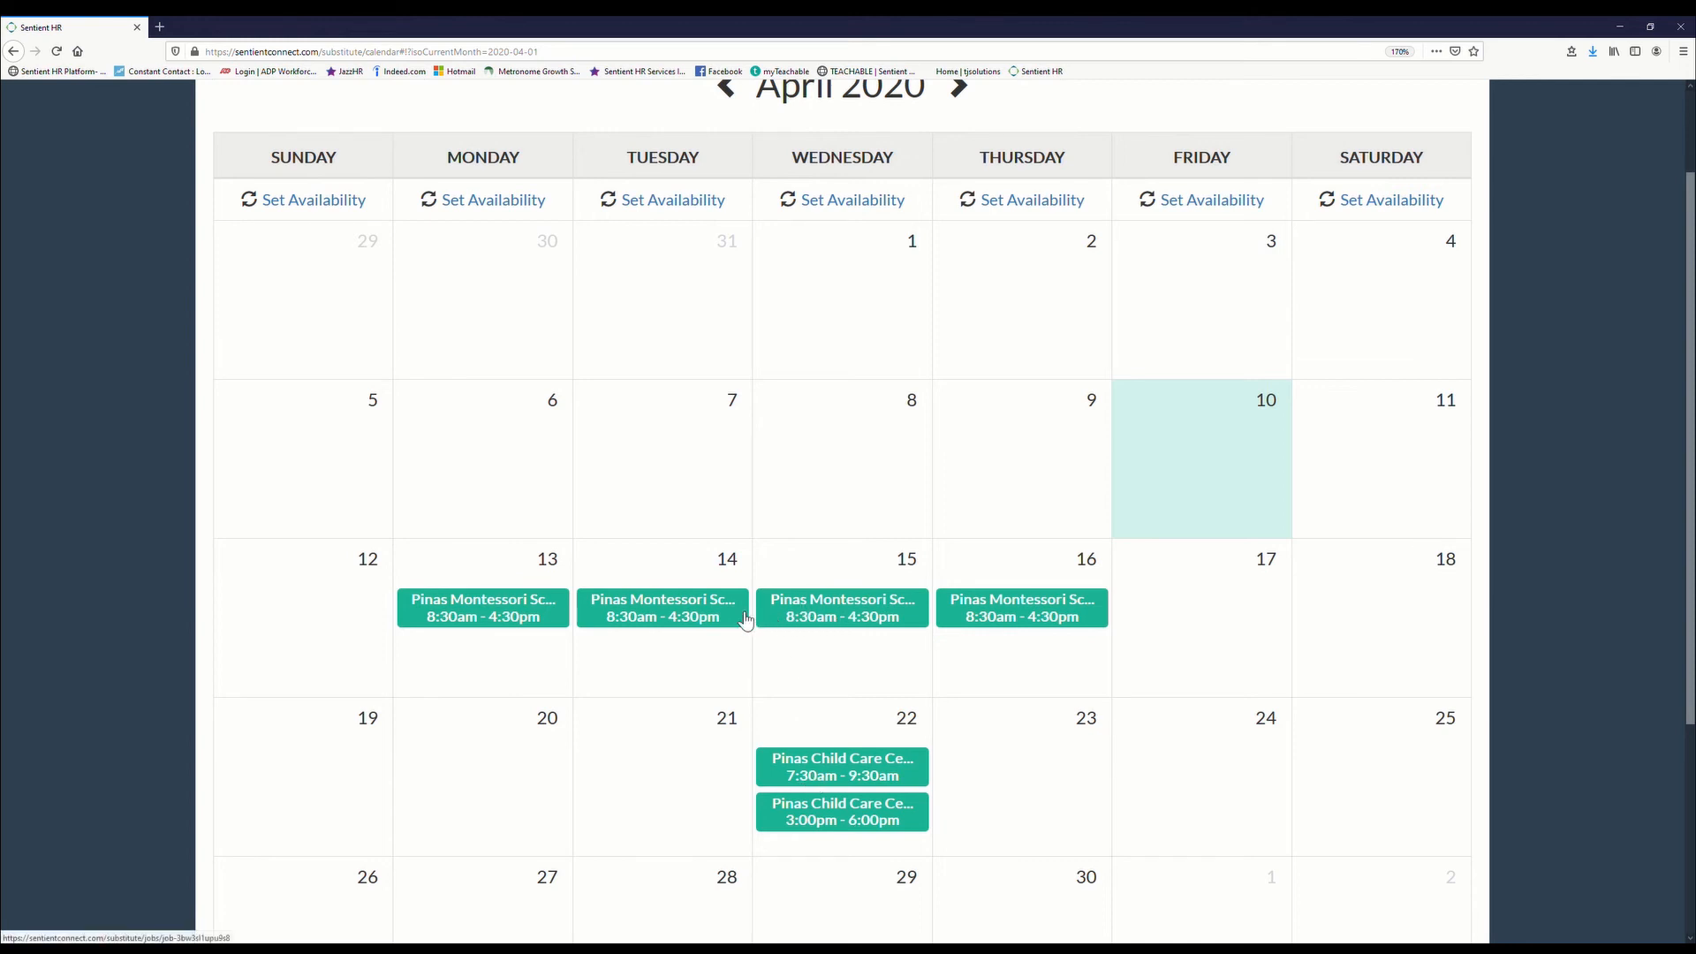
mouse_move(627, 610)
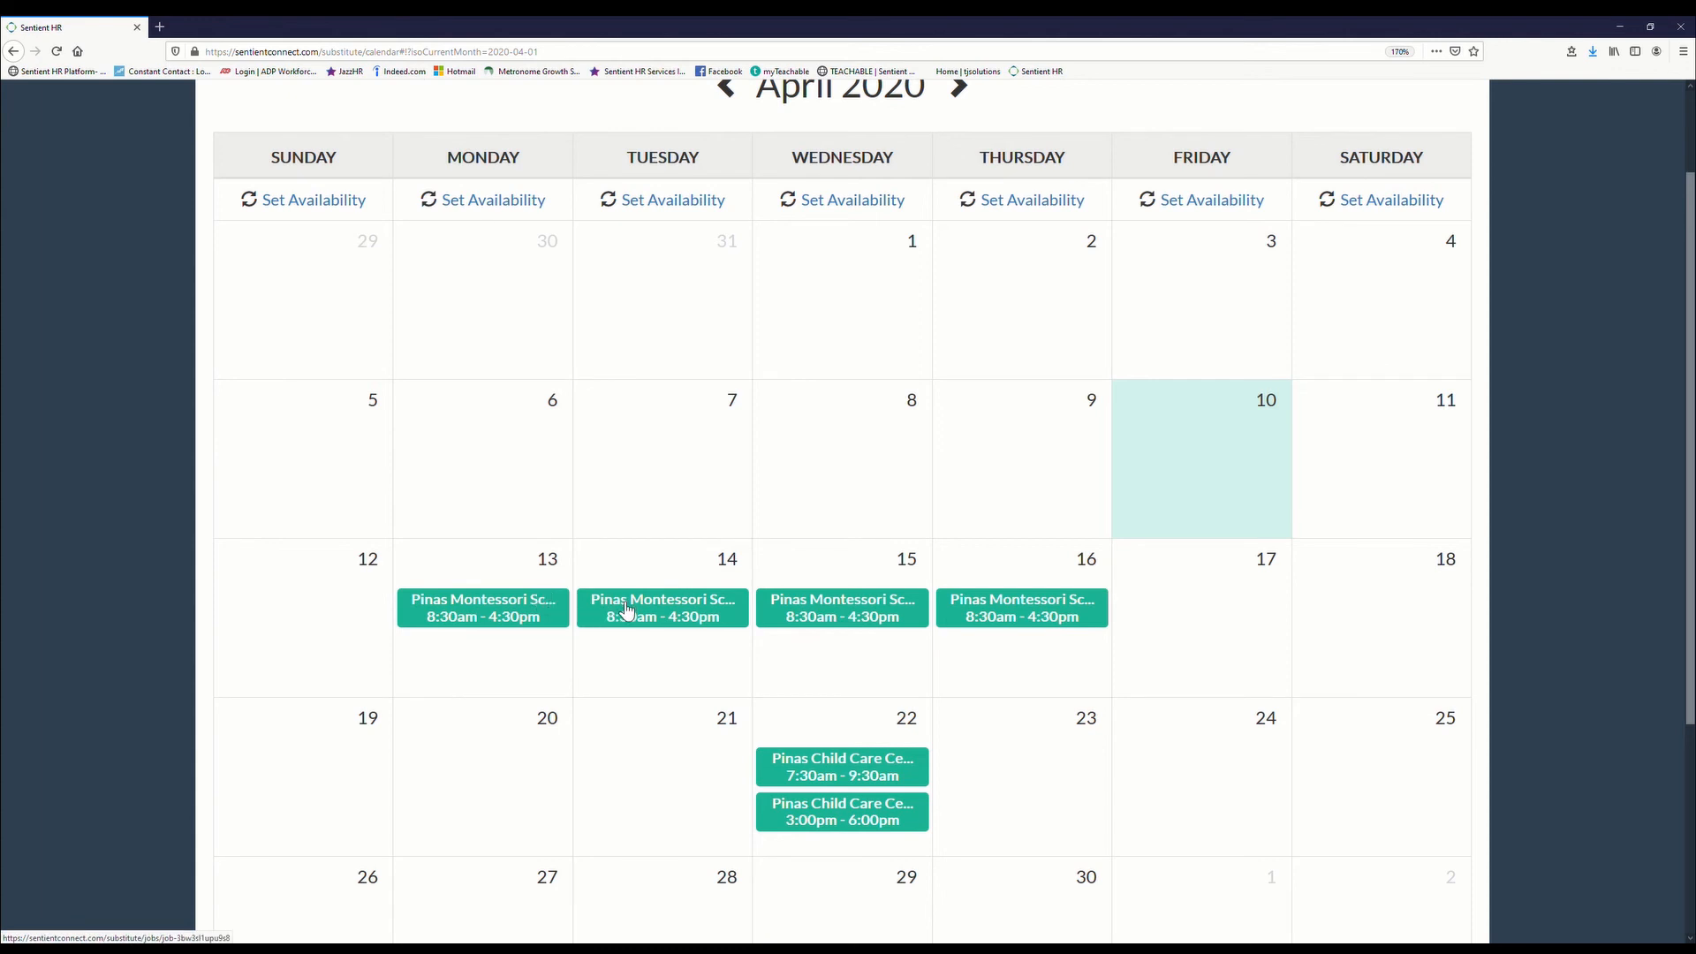
mouse_move(519, 604)
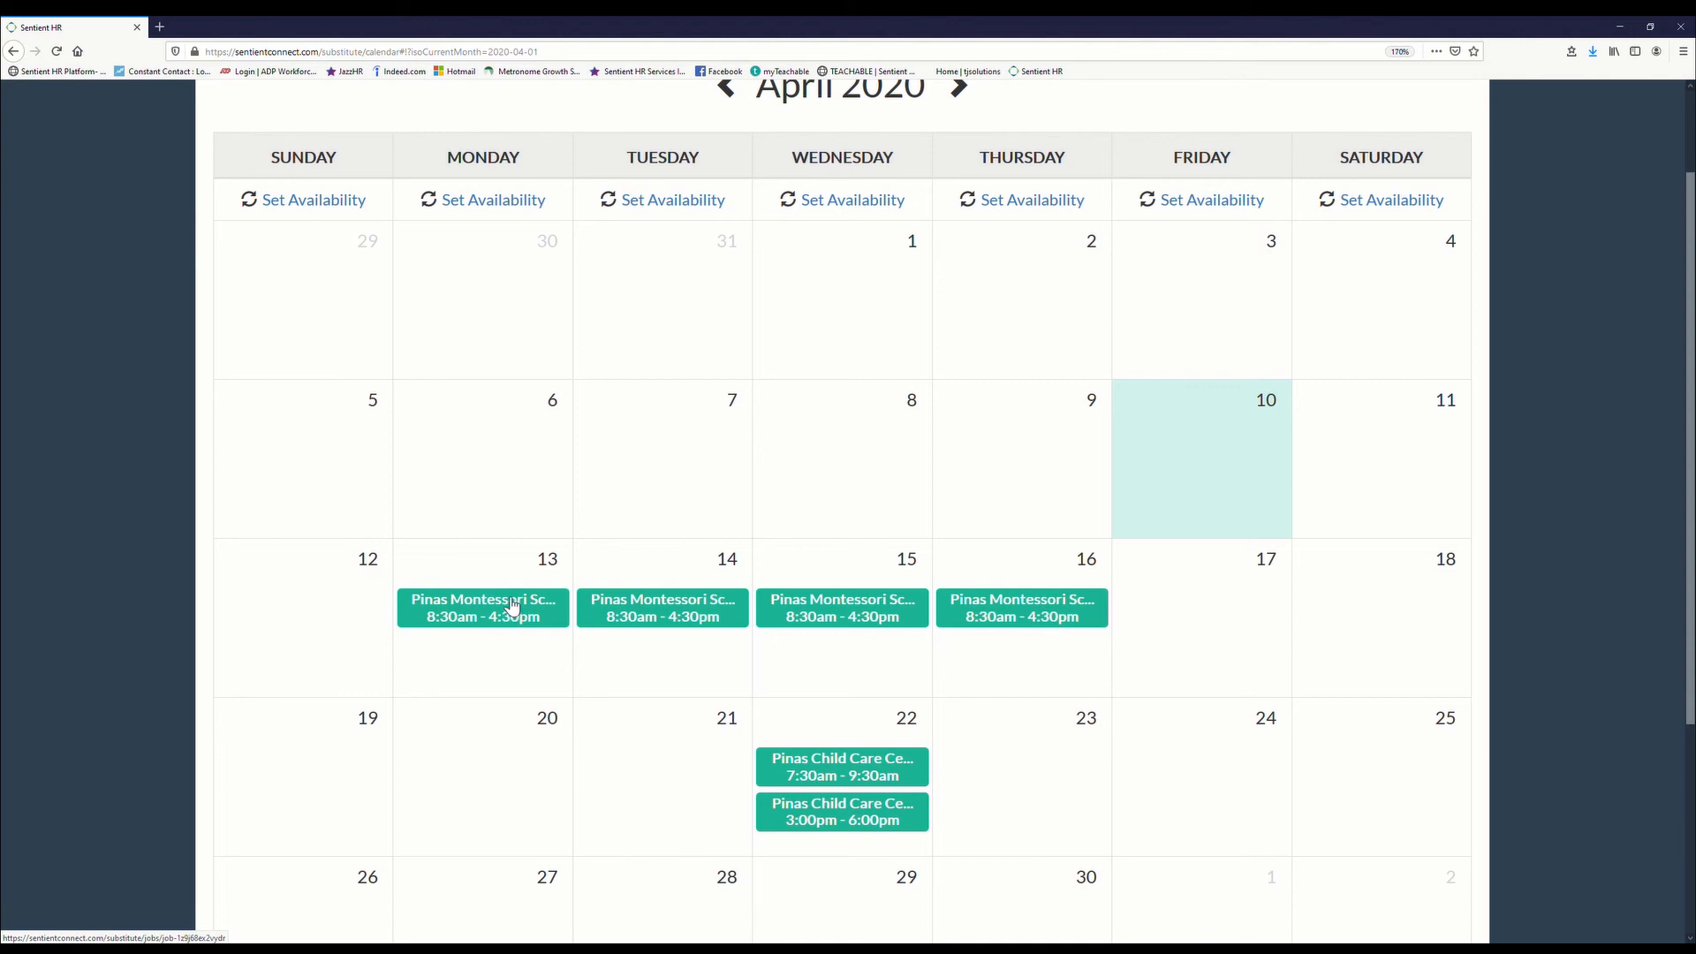
Step: View the Mon 4/13 Pinas Montessori School job from the calendar, 8 hours, filled by Mary Poppins
click(482, 606)
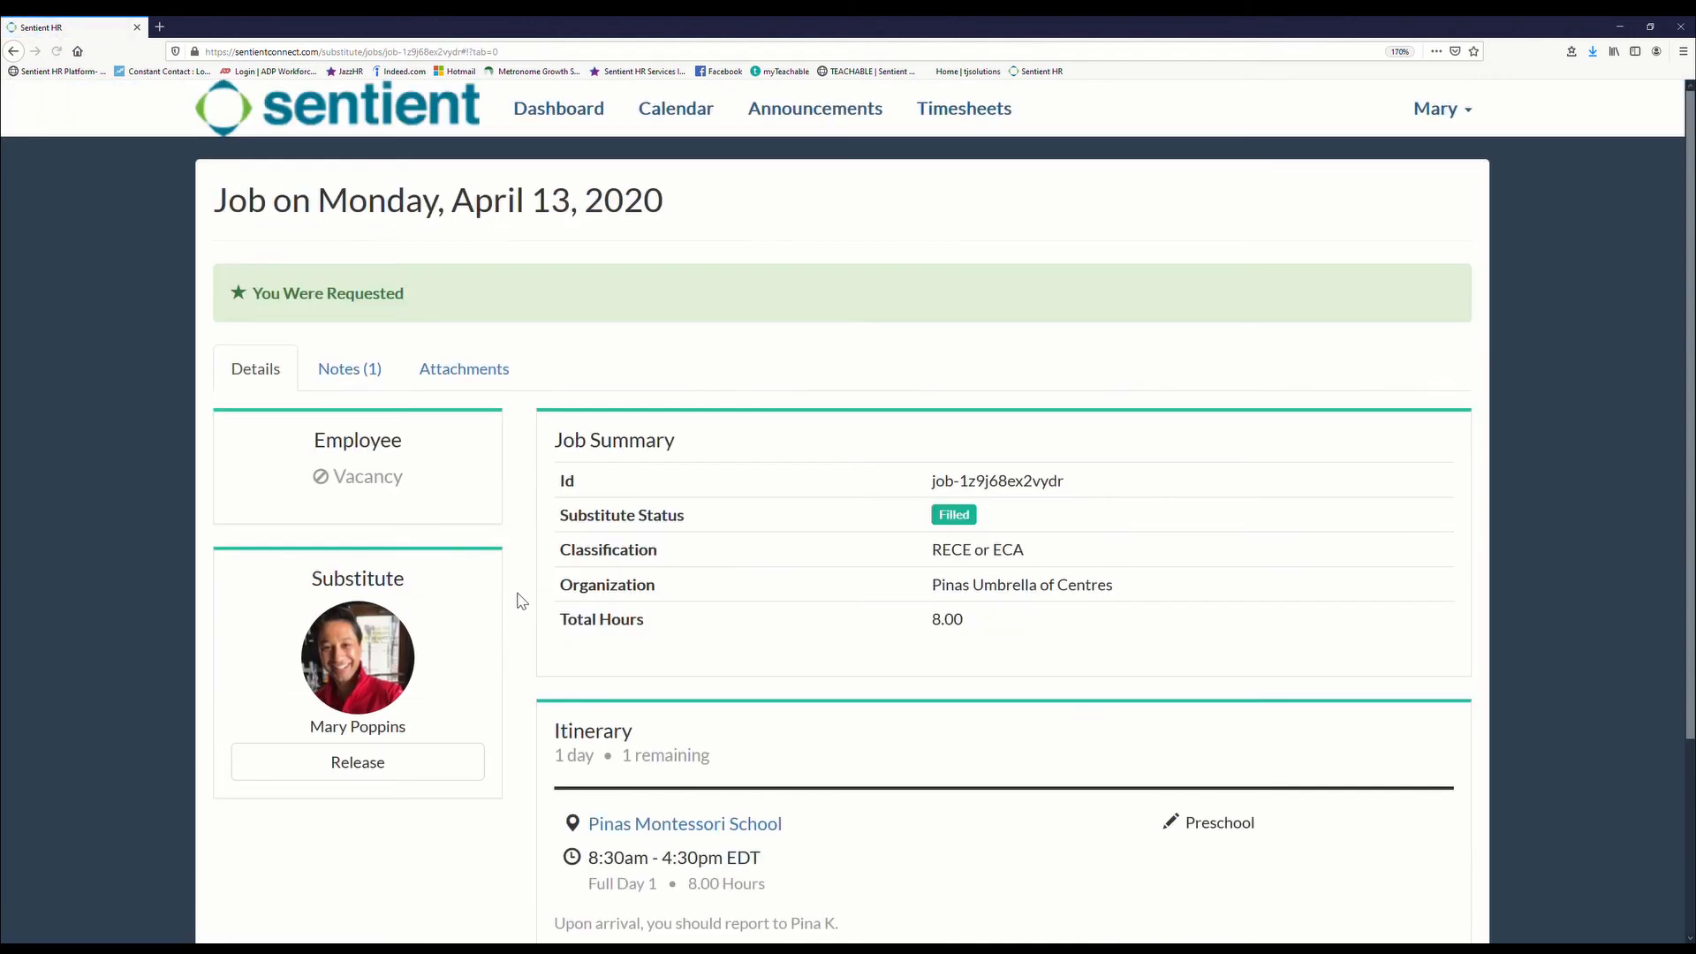
scroll(down, 3)
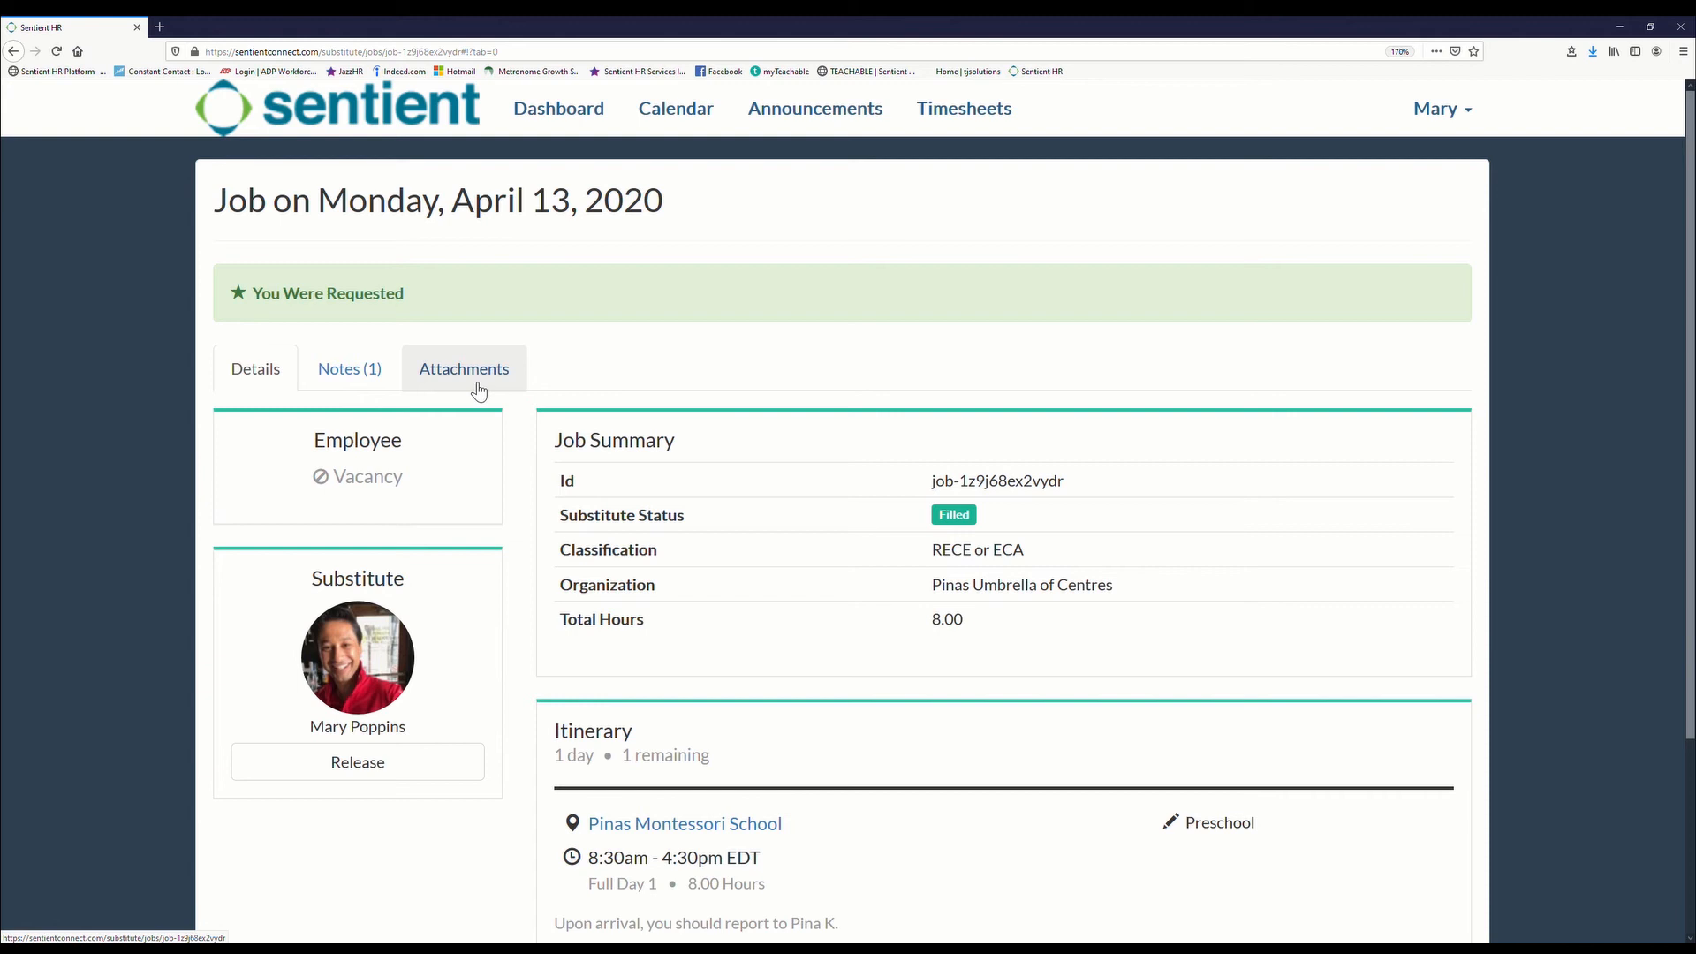
scroll(down, 3)
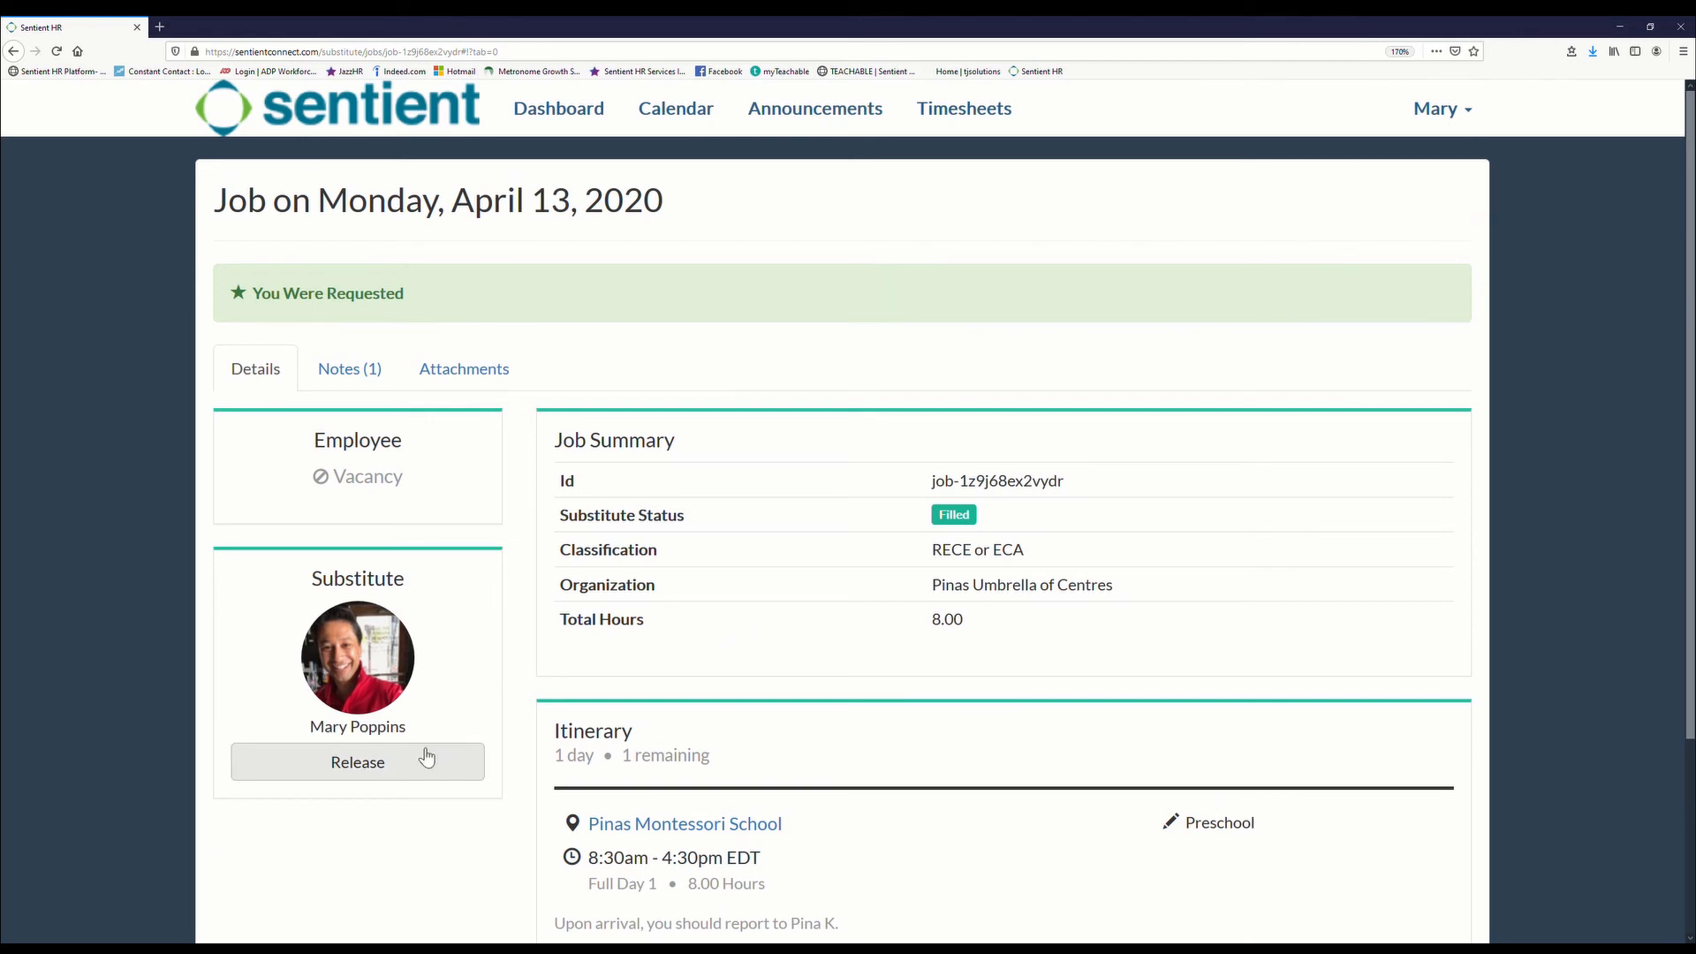
scroll(down, 3)
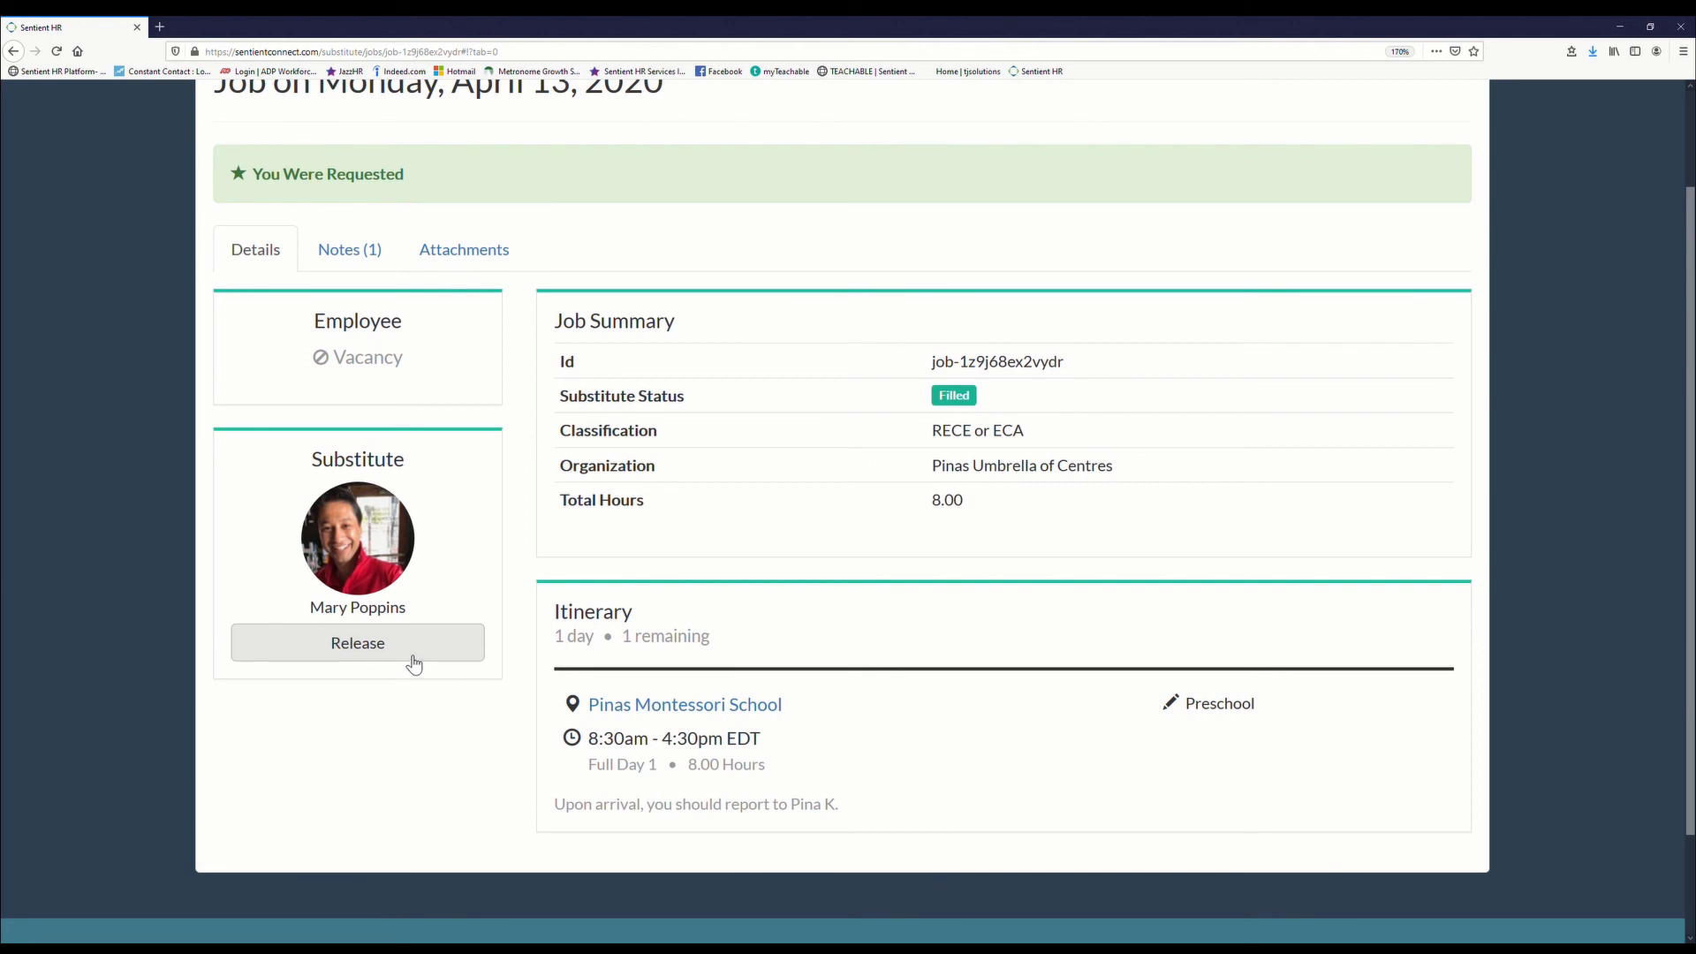
mouse_move(416, 661)
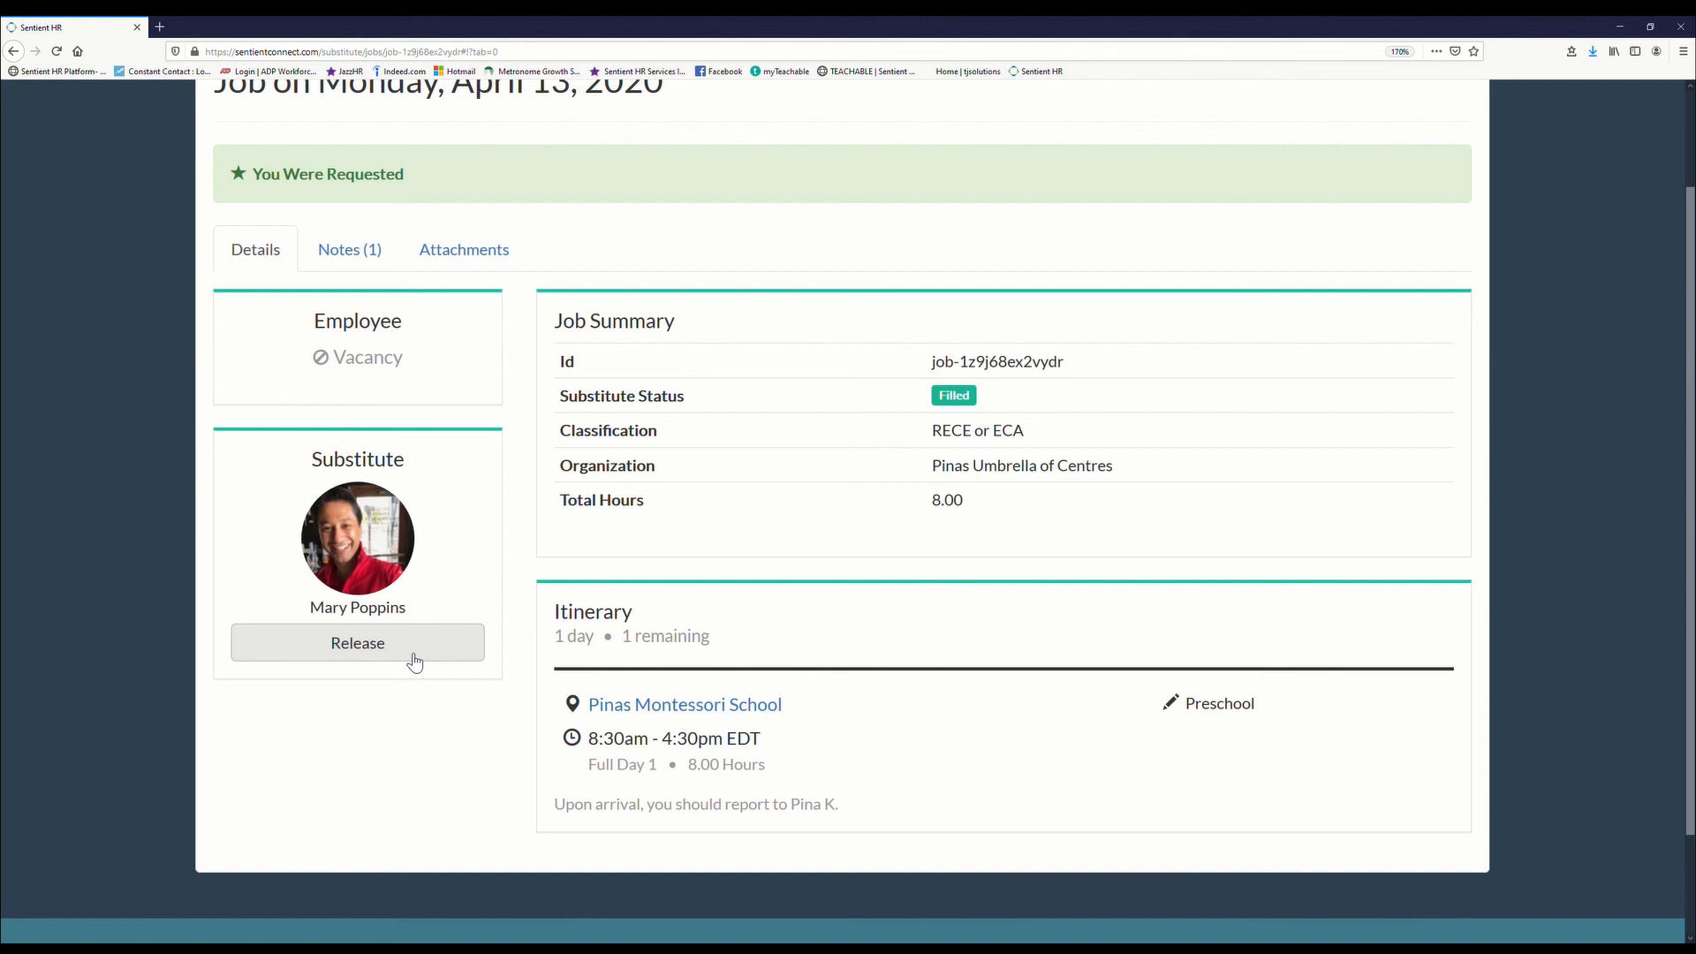
mouse_move(410, 651)
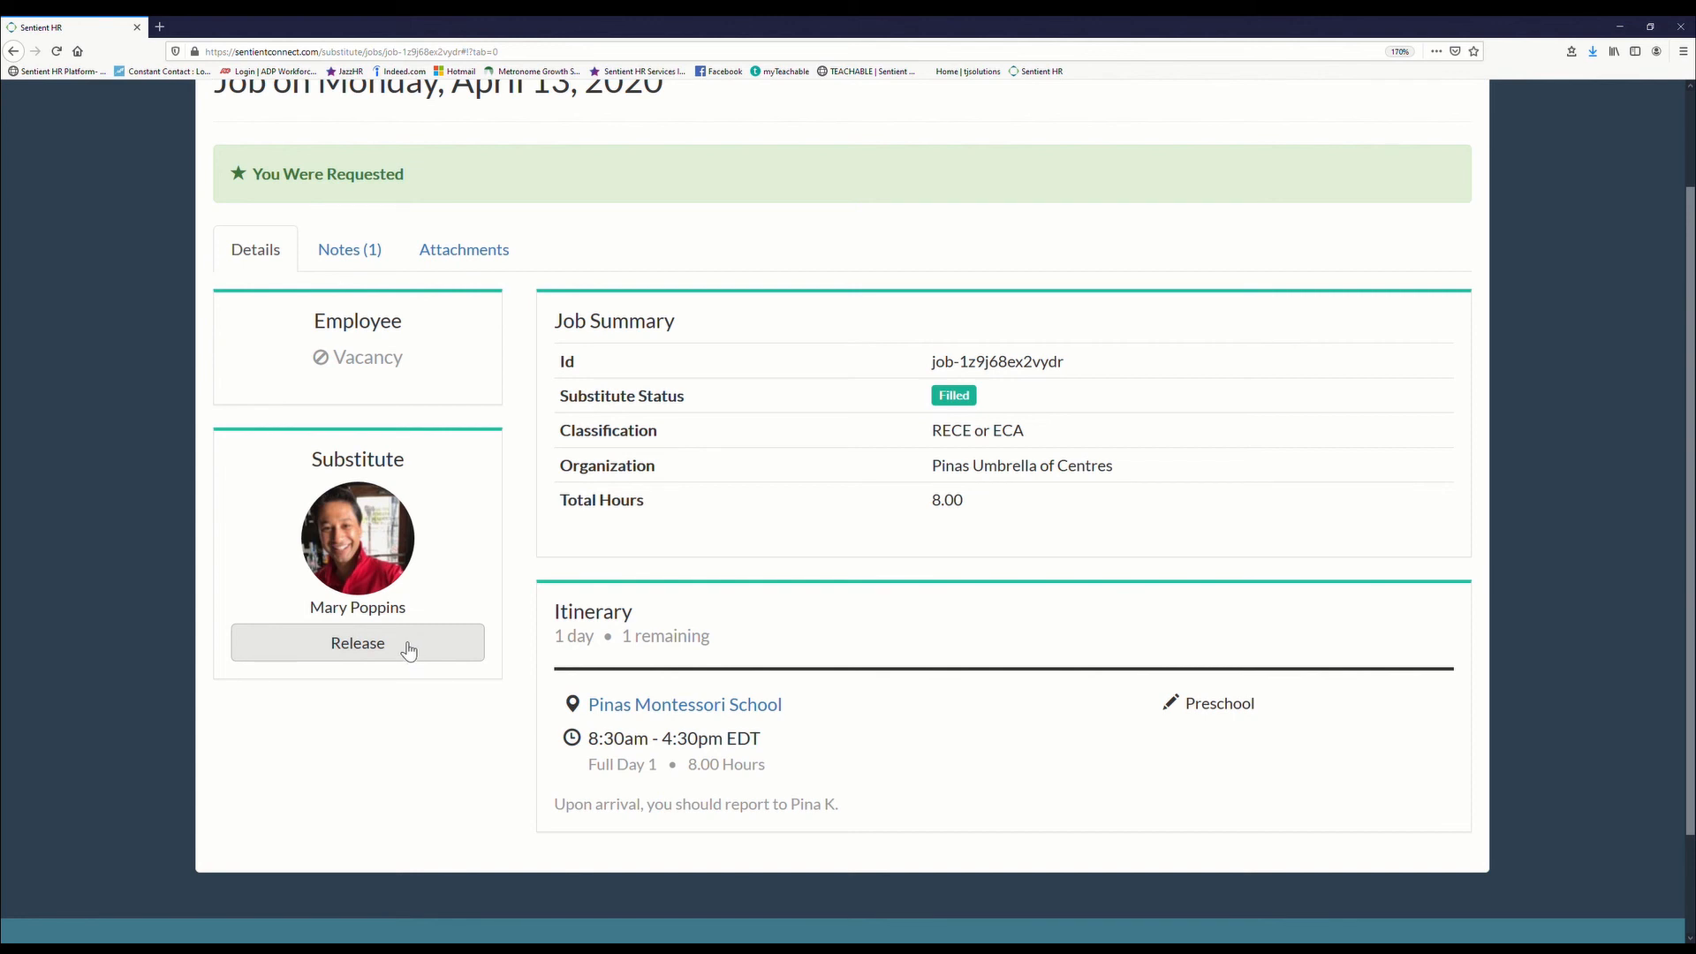
Step: Release the April 13 job with the reason of an unexpected funeral to attend on 04/13
click(357, 643)
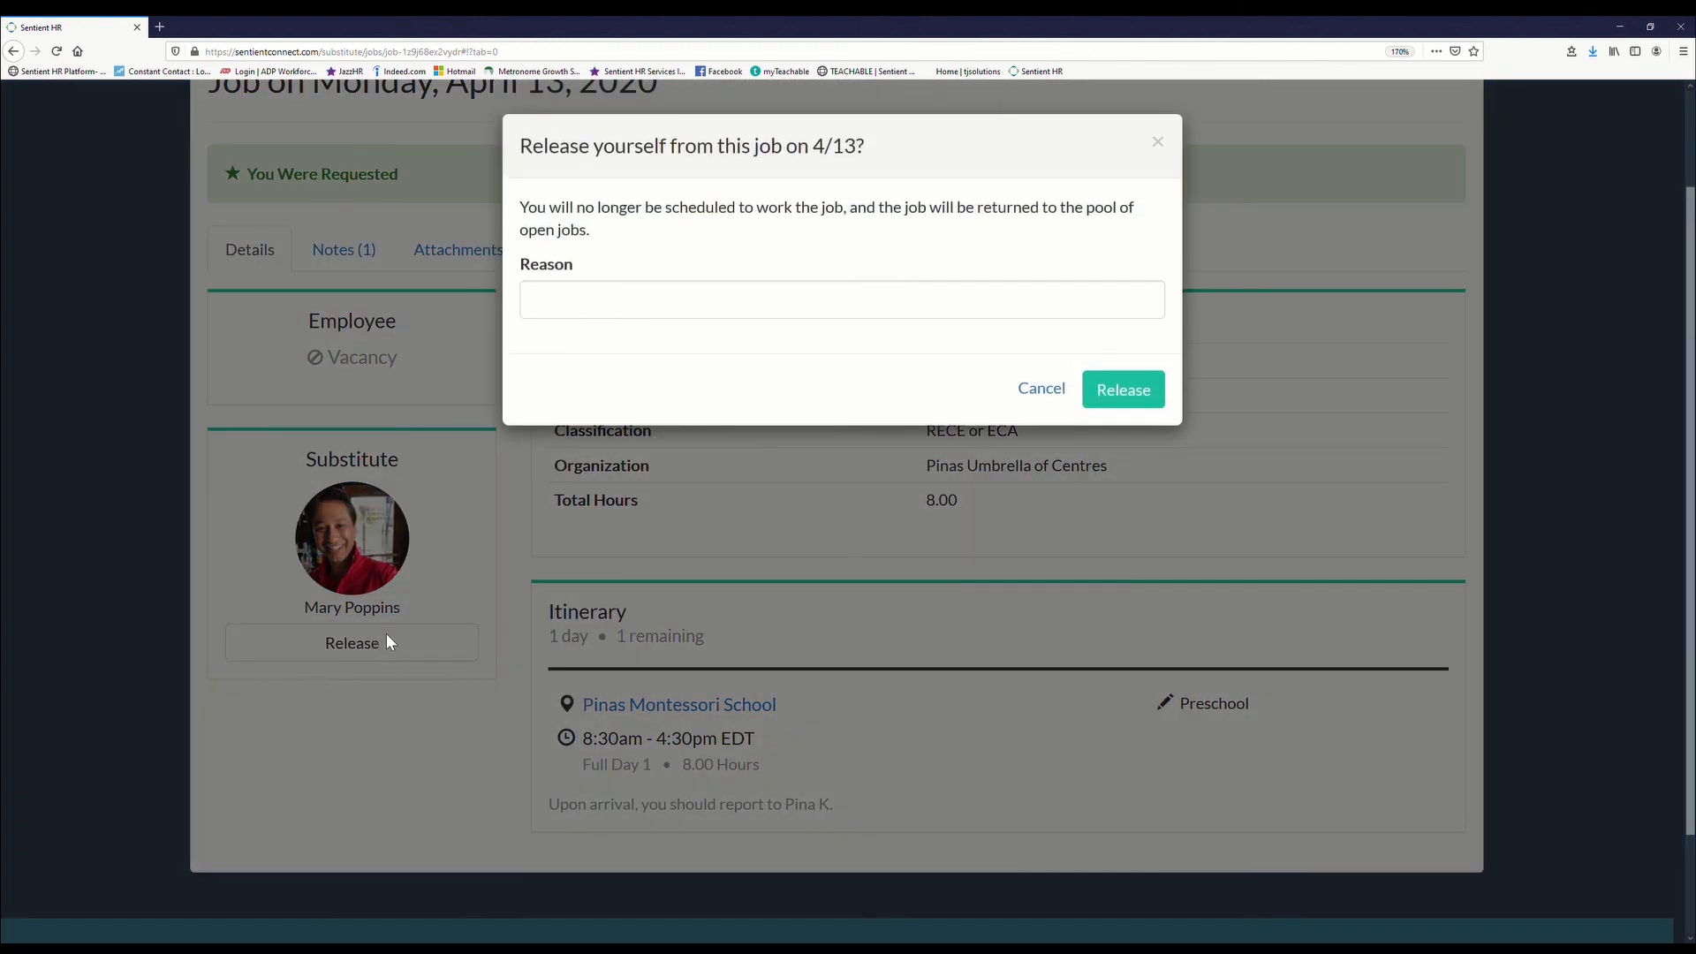
mouse_move(546, 174)
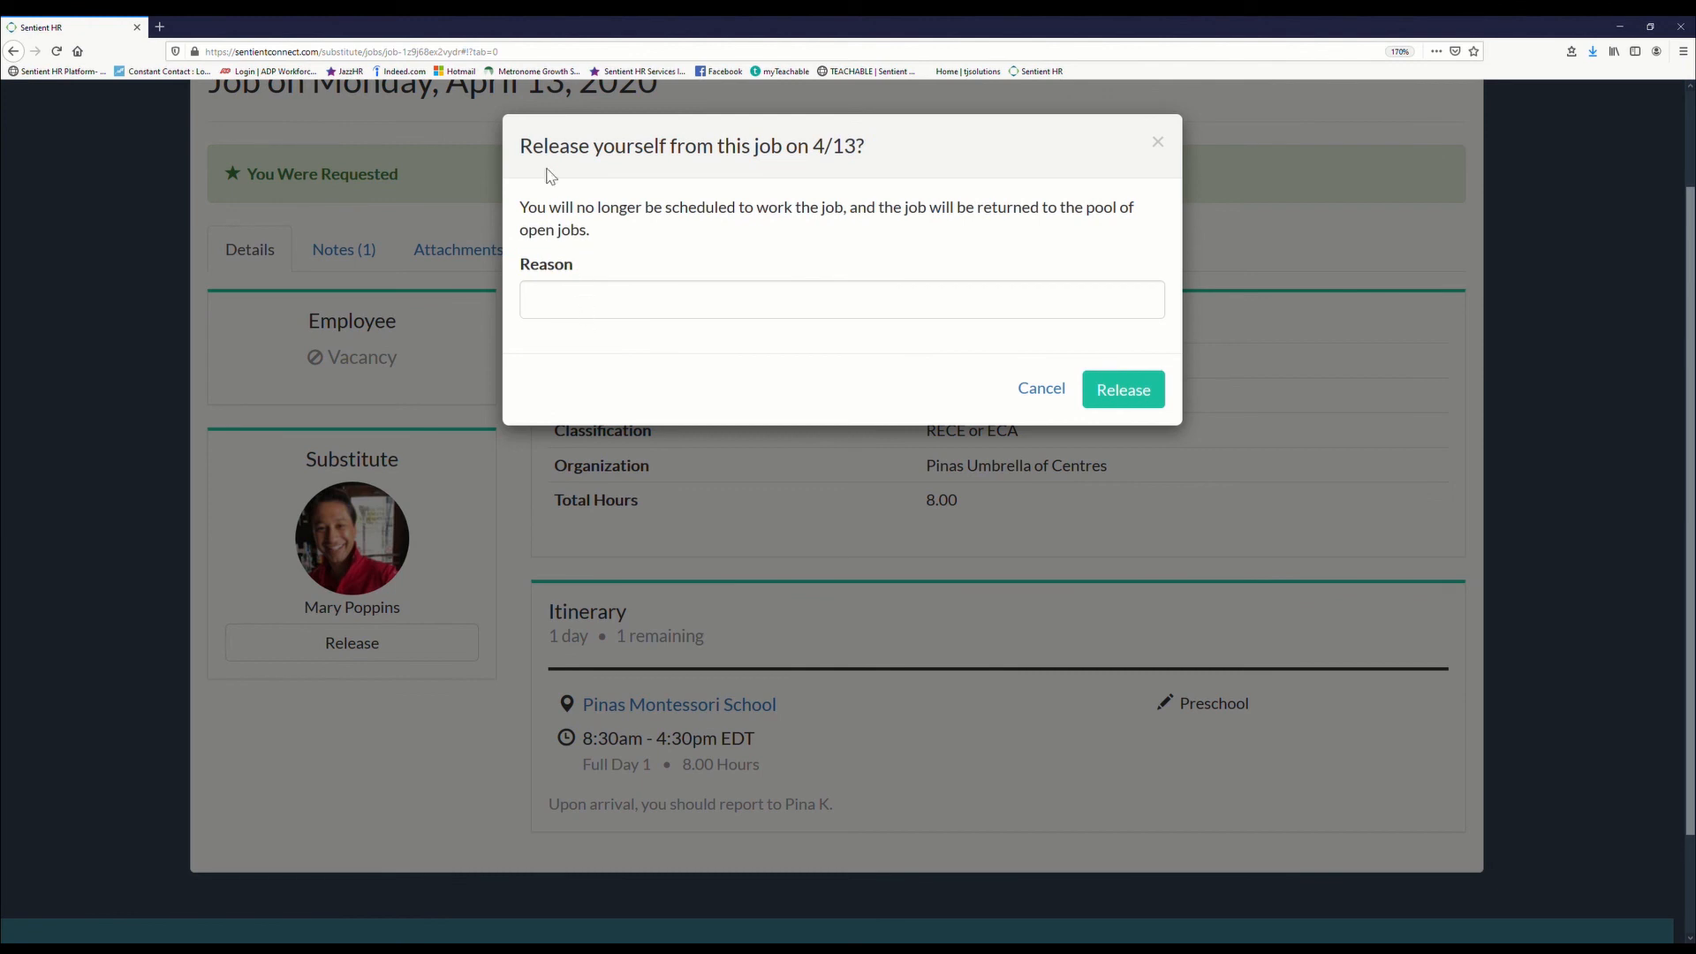
mouse_move(541, 162)
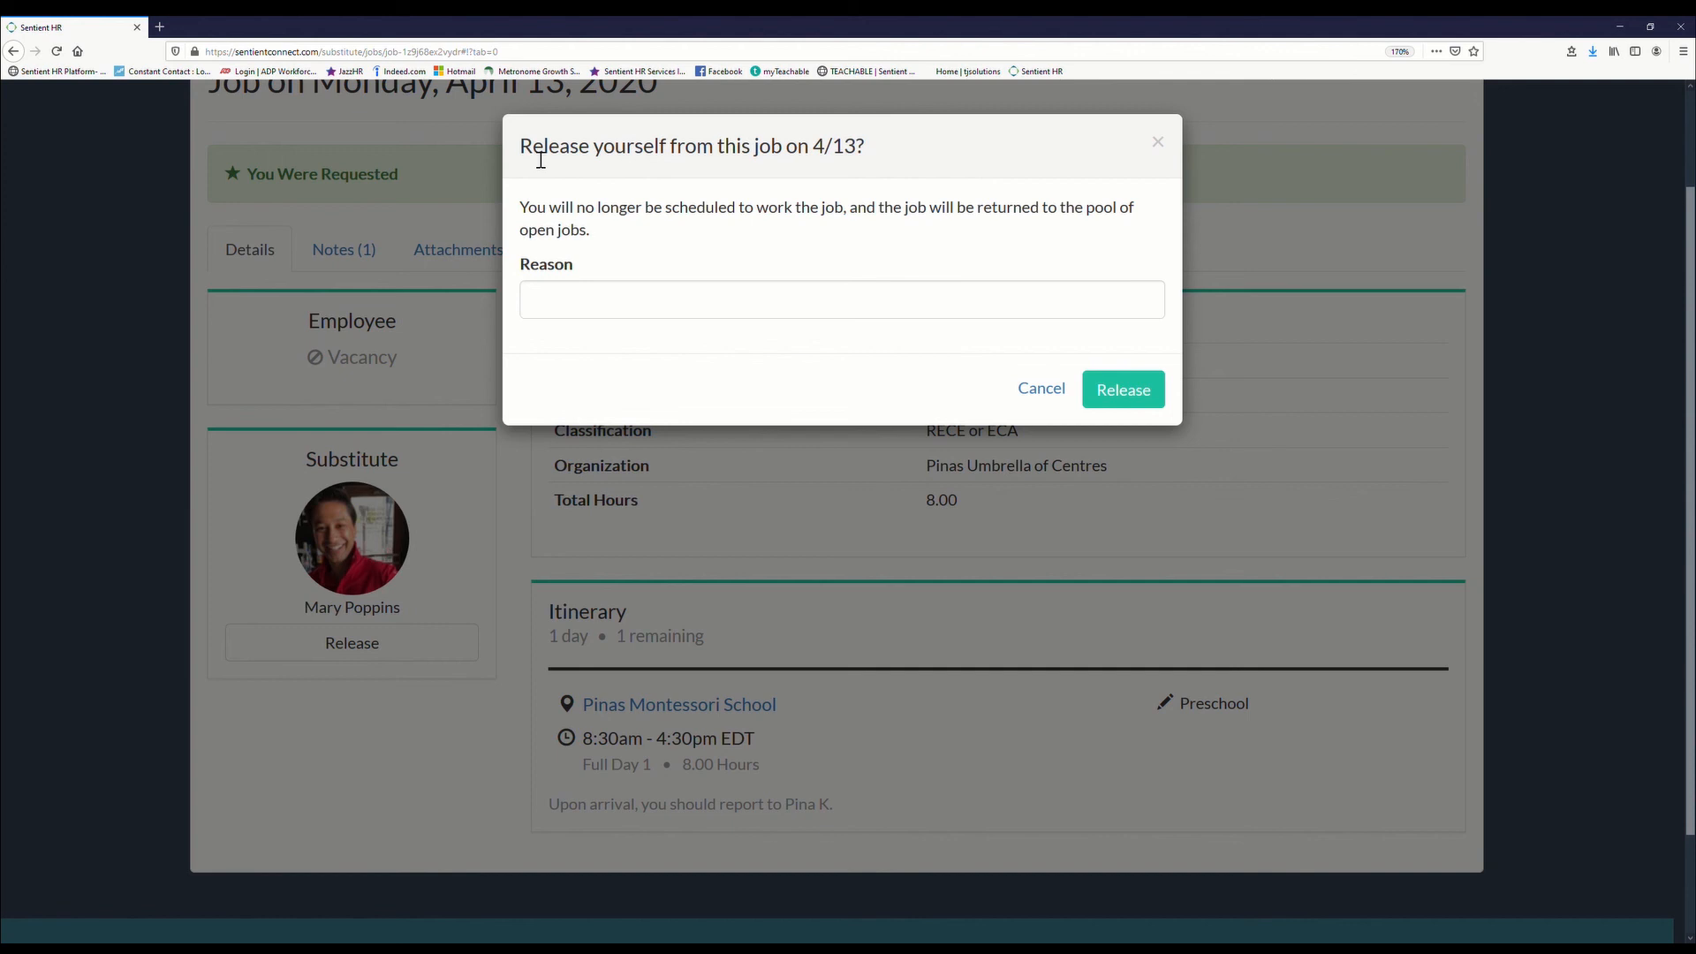
mouse_move(537, 218)
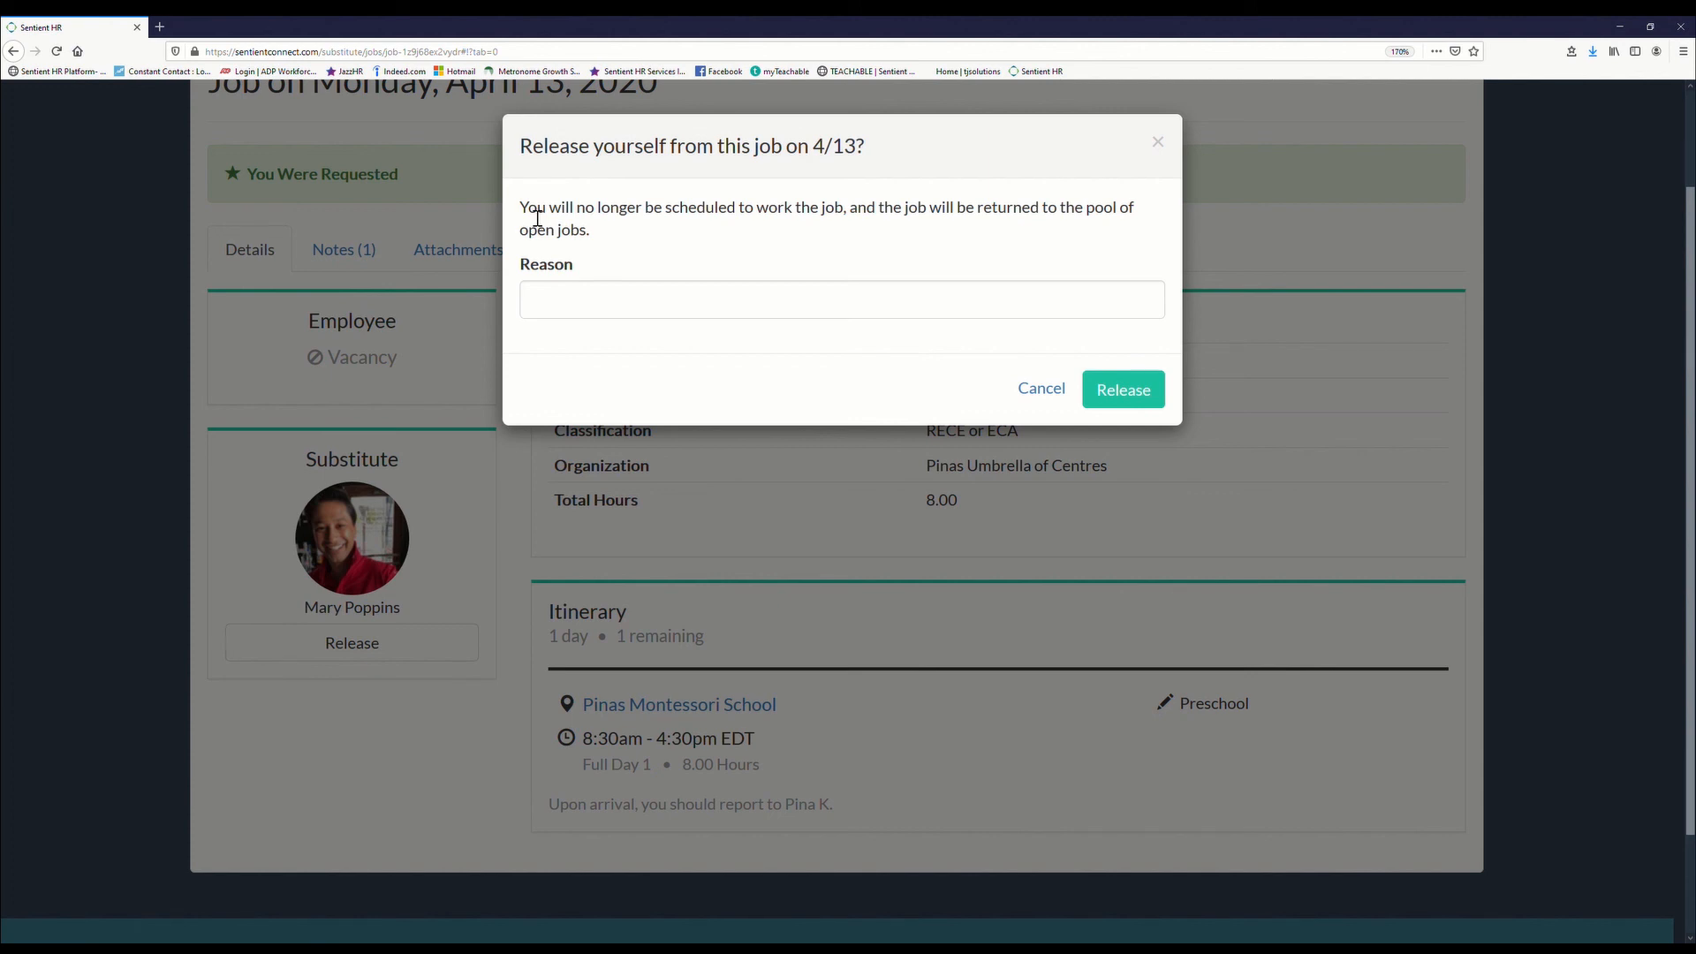
click(841, 300)
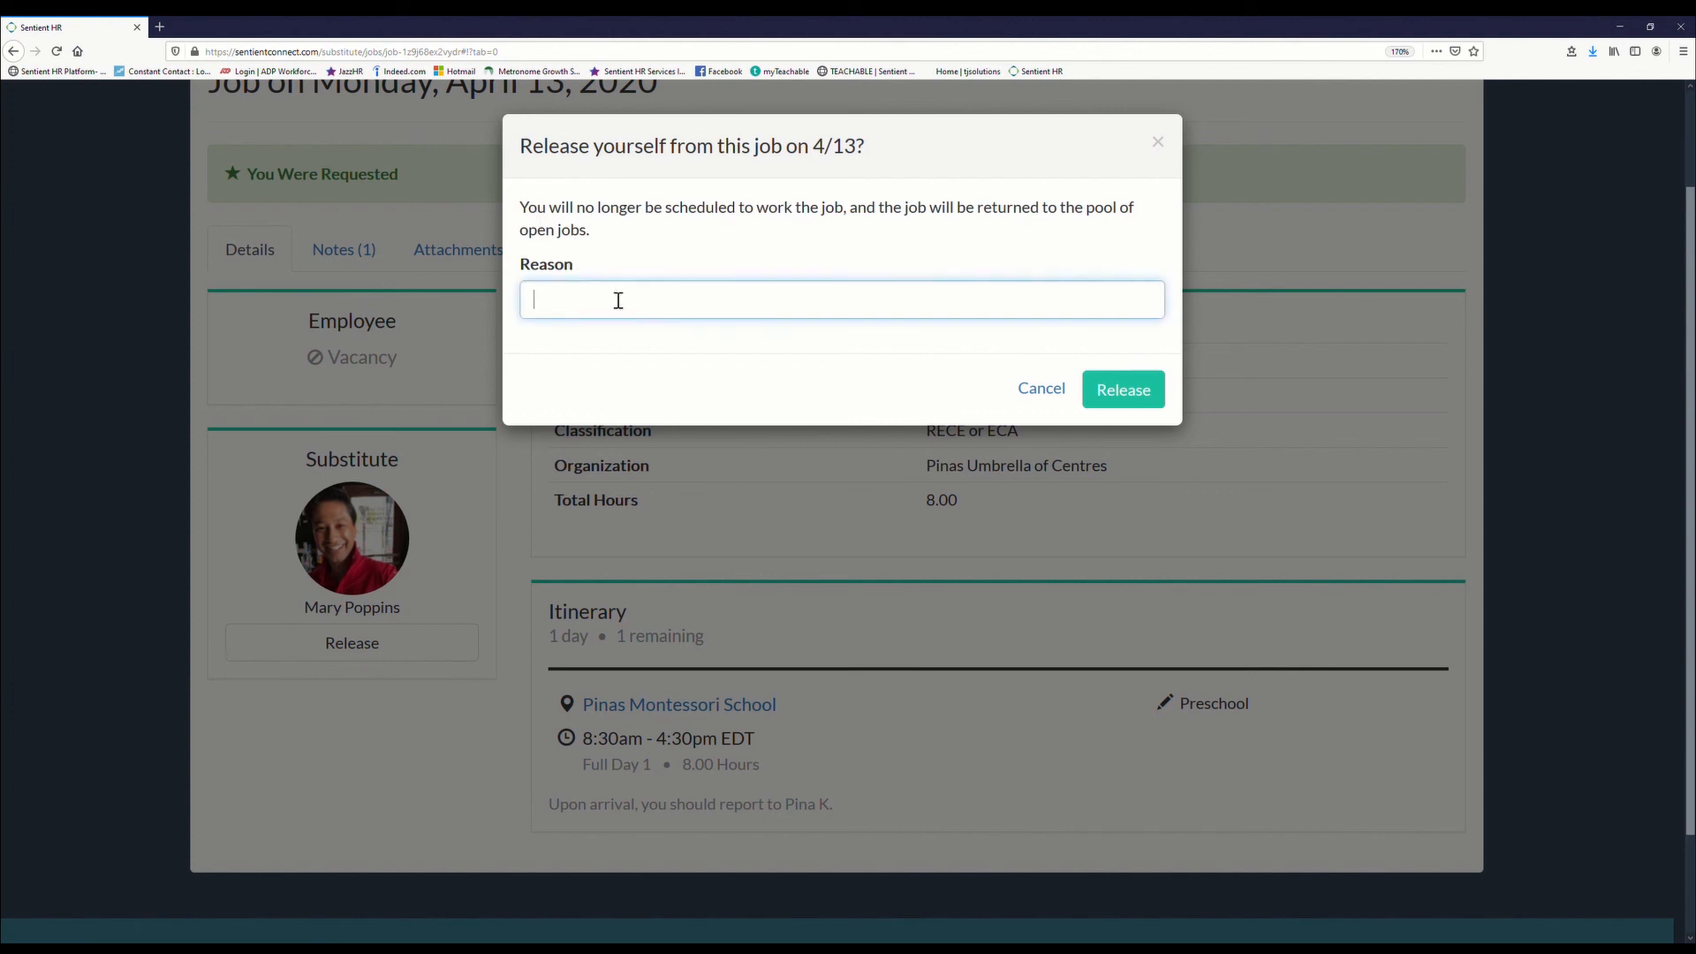
text(I have a fun)
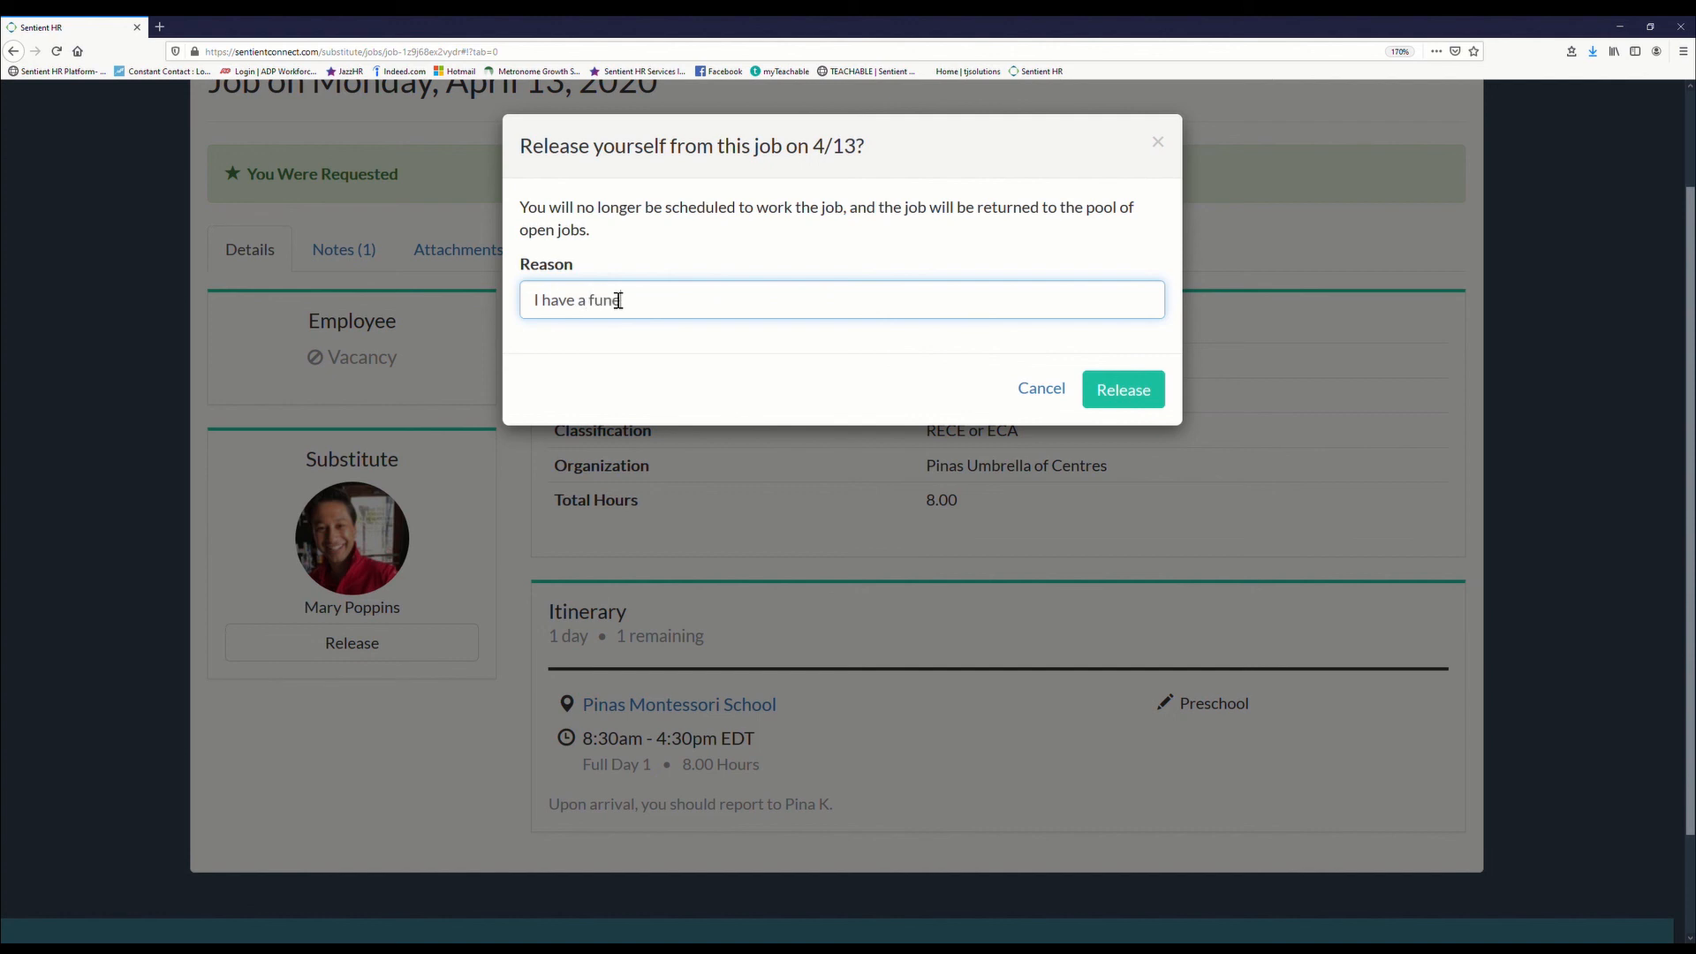
text(eral to attend o)
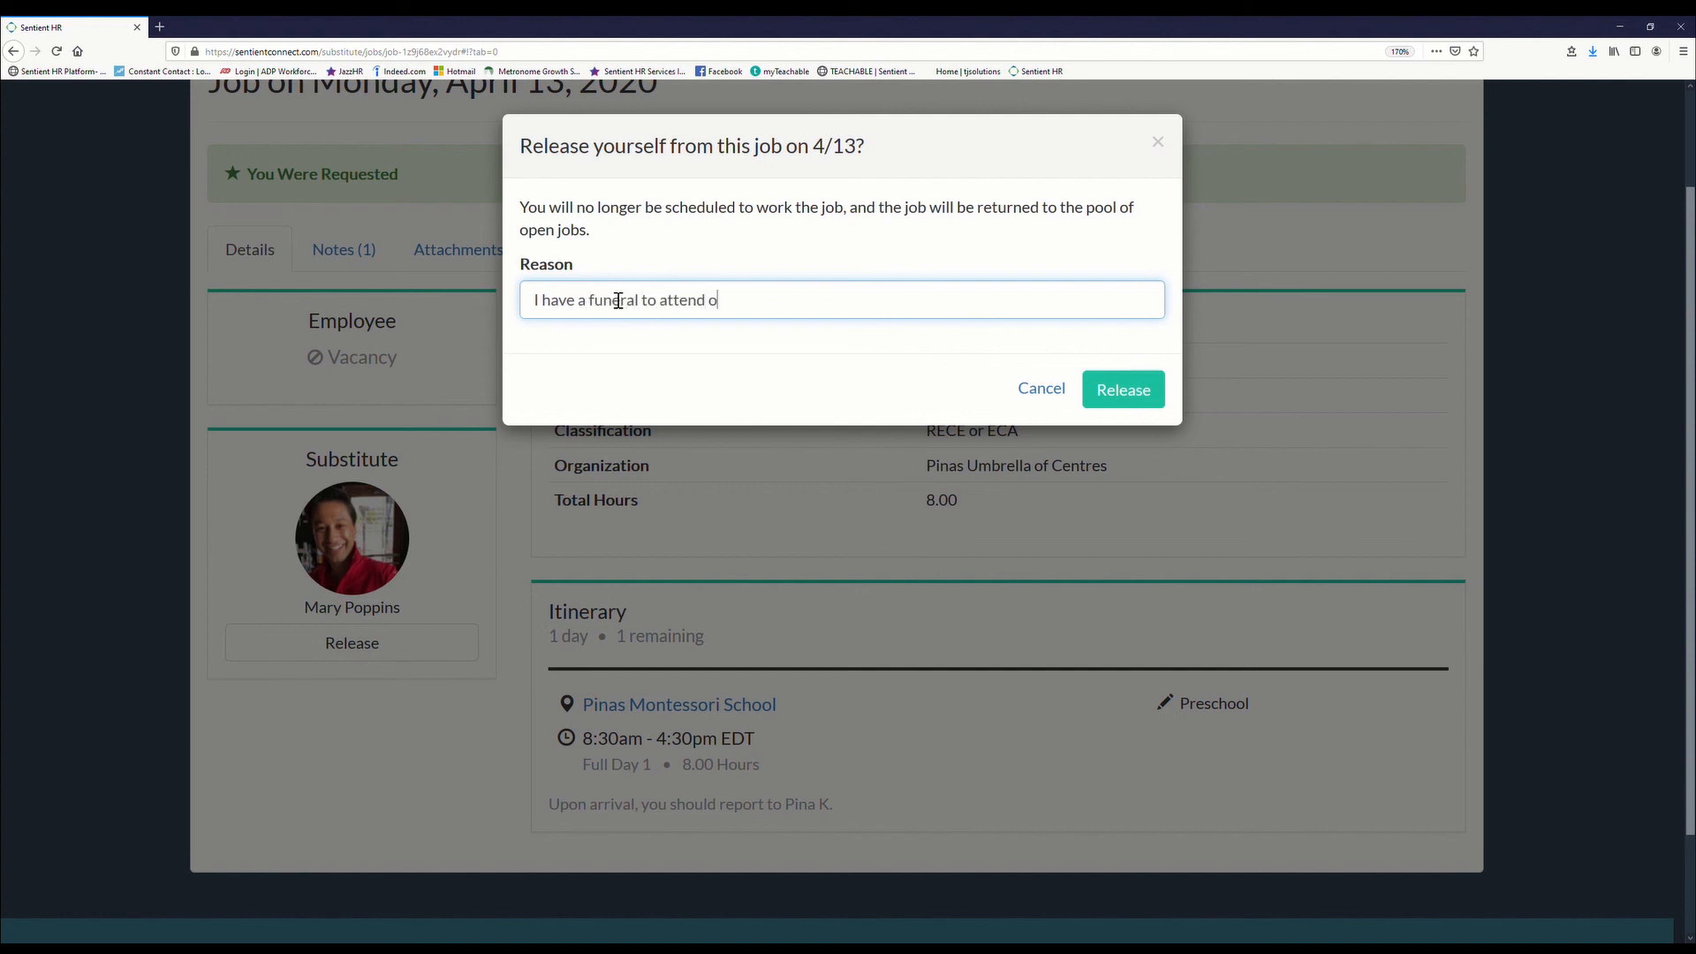
text(n 04/13, unfortunately and unexp)
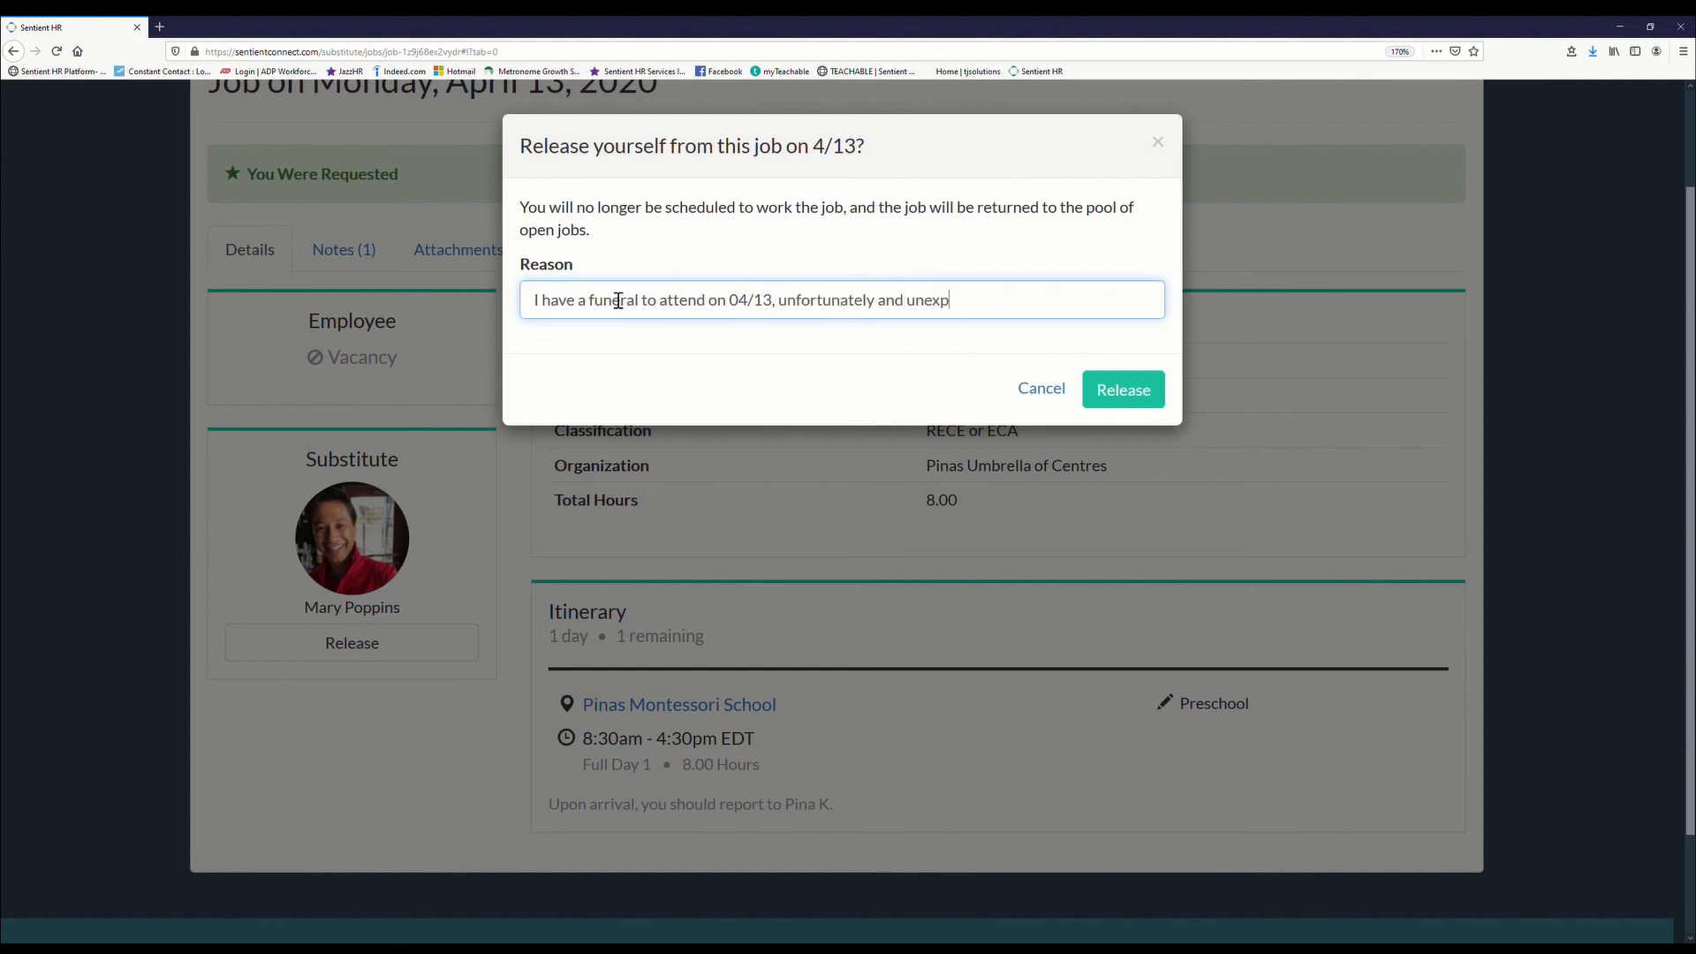
text(ectedly.)
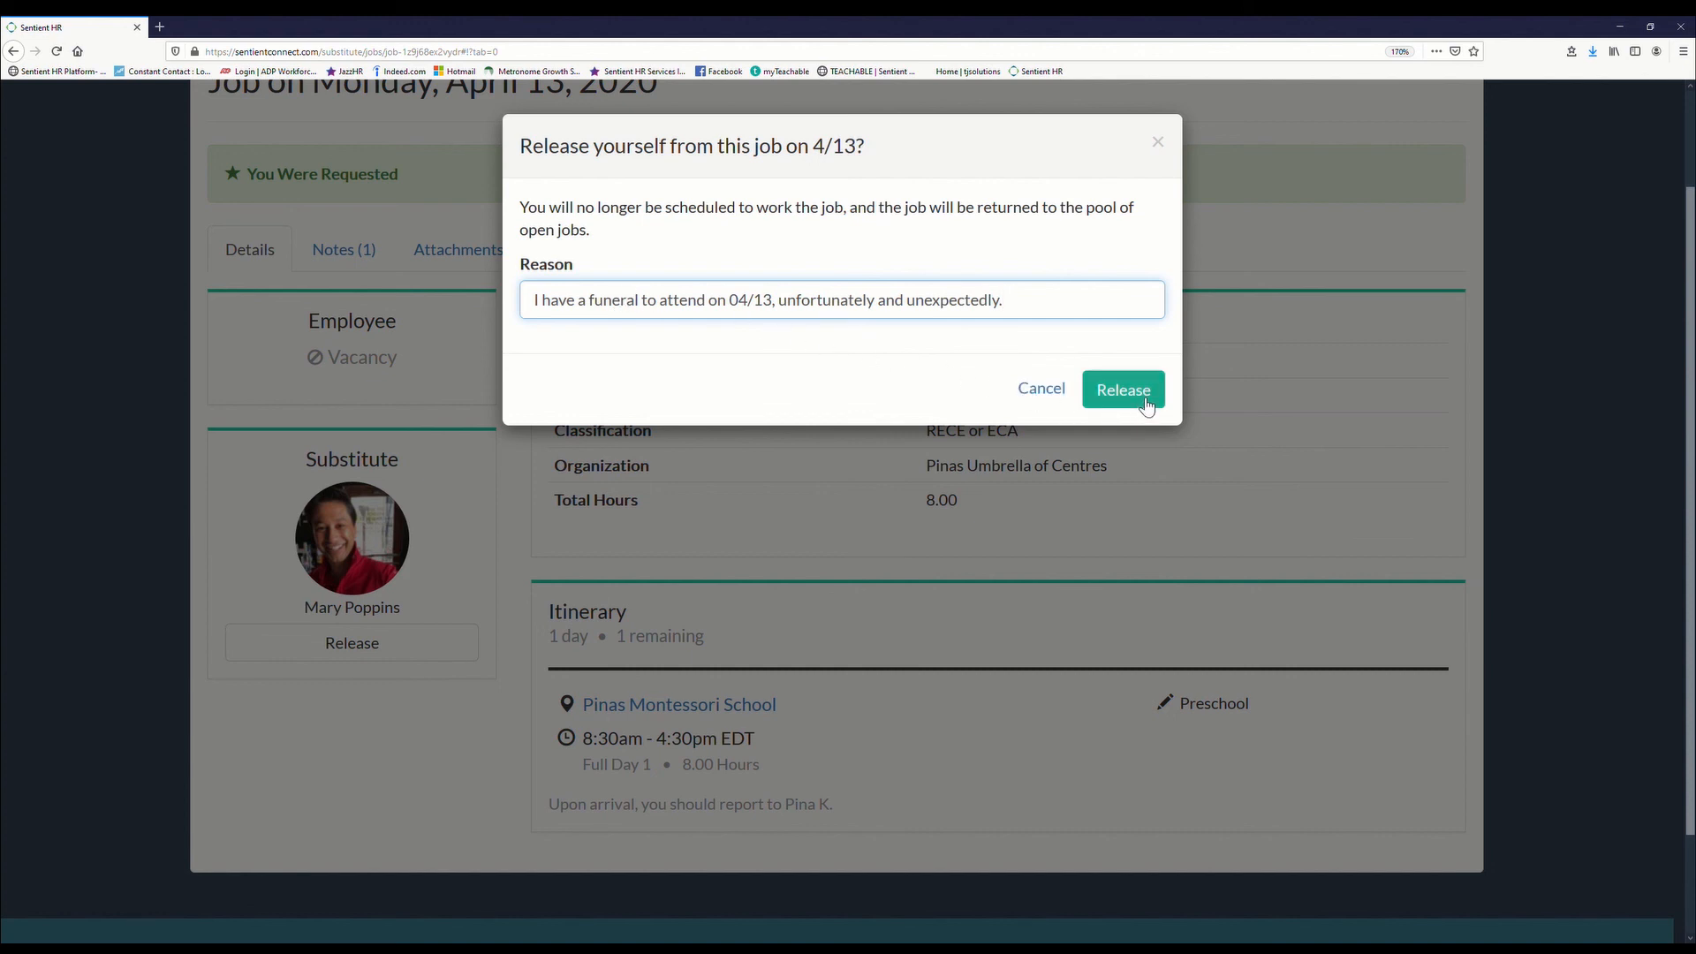
click(1122, 389)
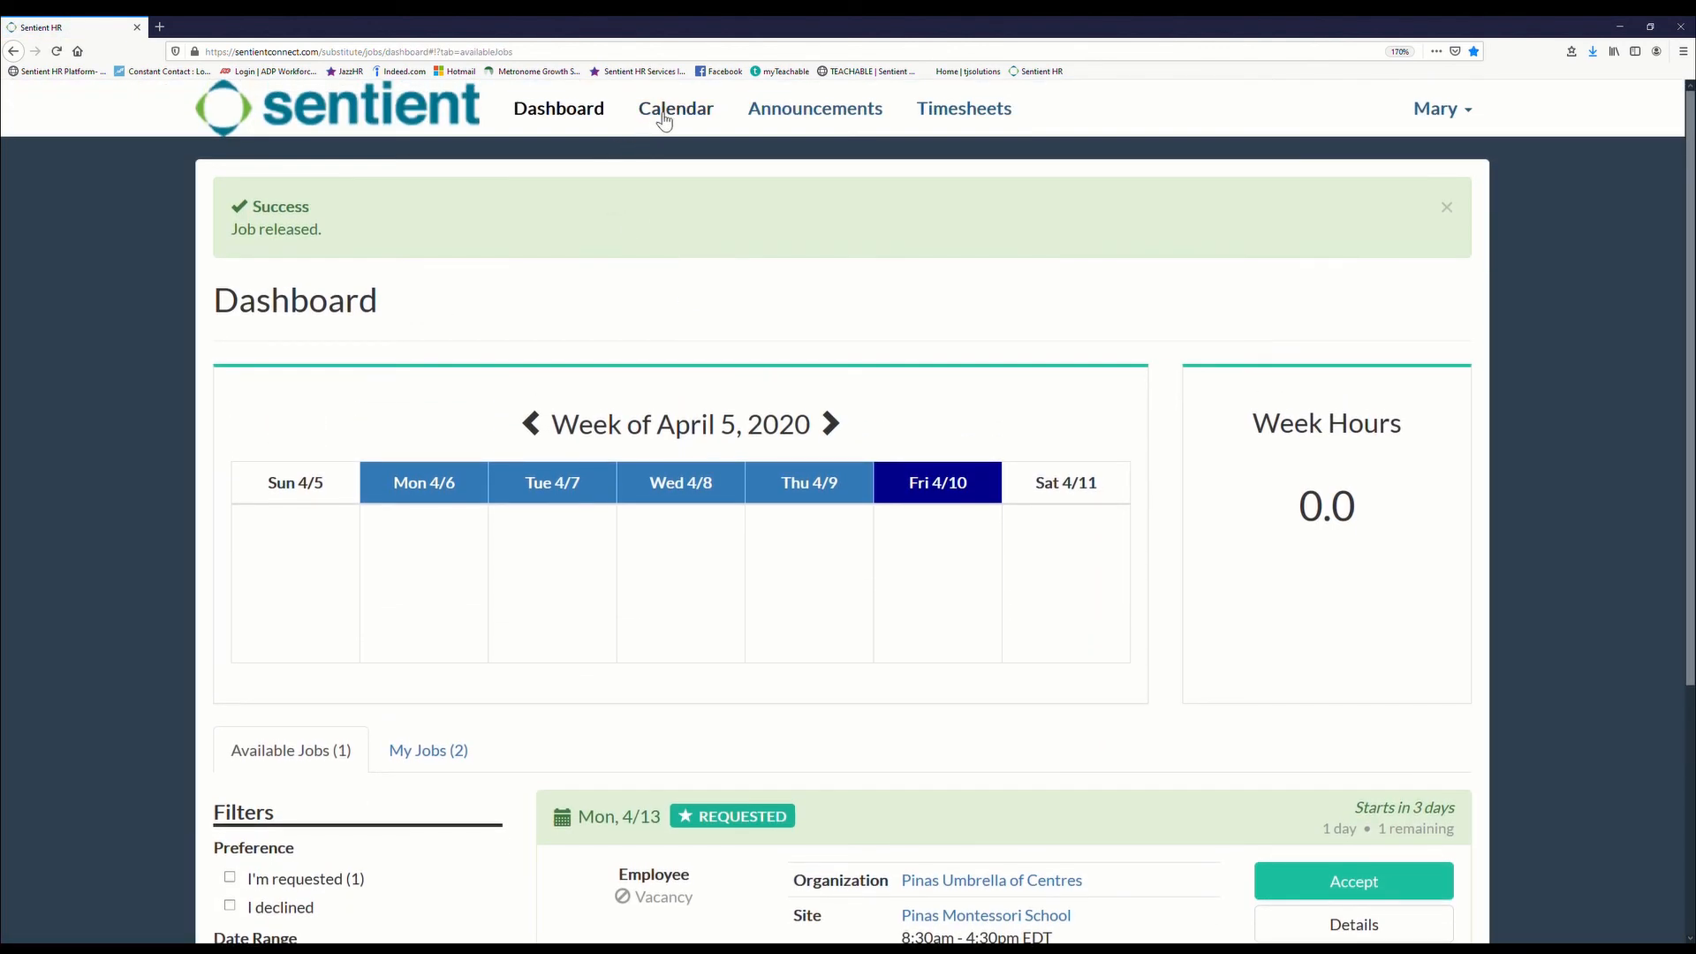
Step: Check the April 2020 calendar, where April 13 no longer shows a shift
click(674, 108)
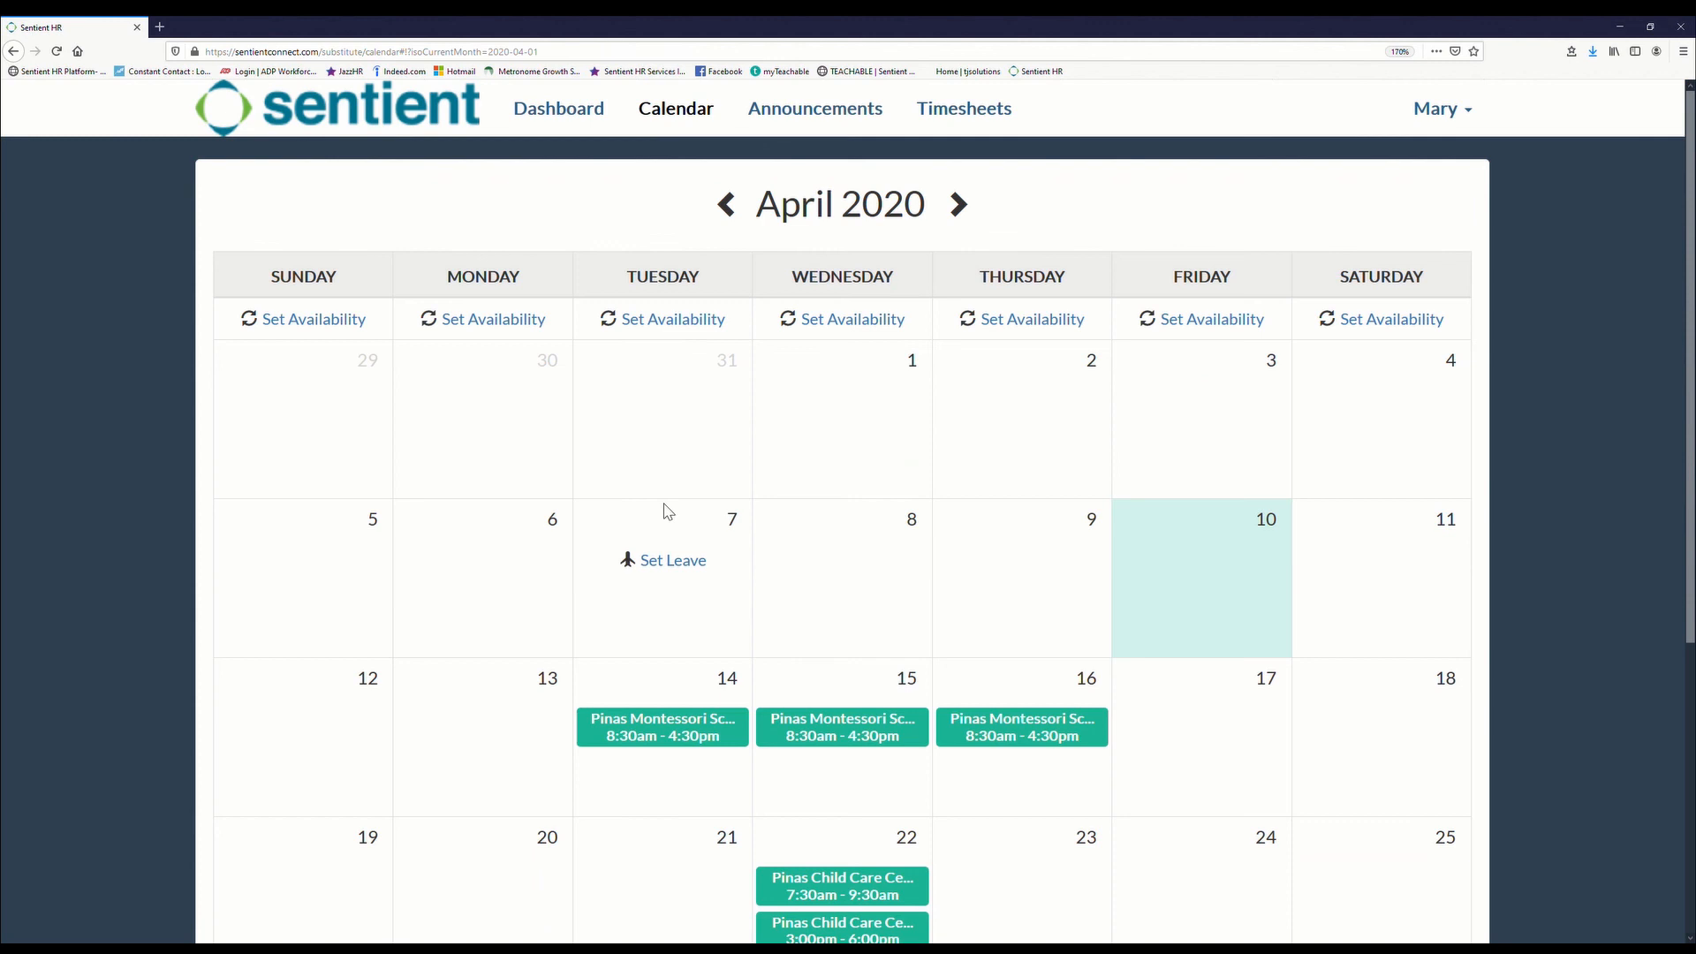
scroll(down, 3)
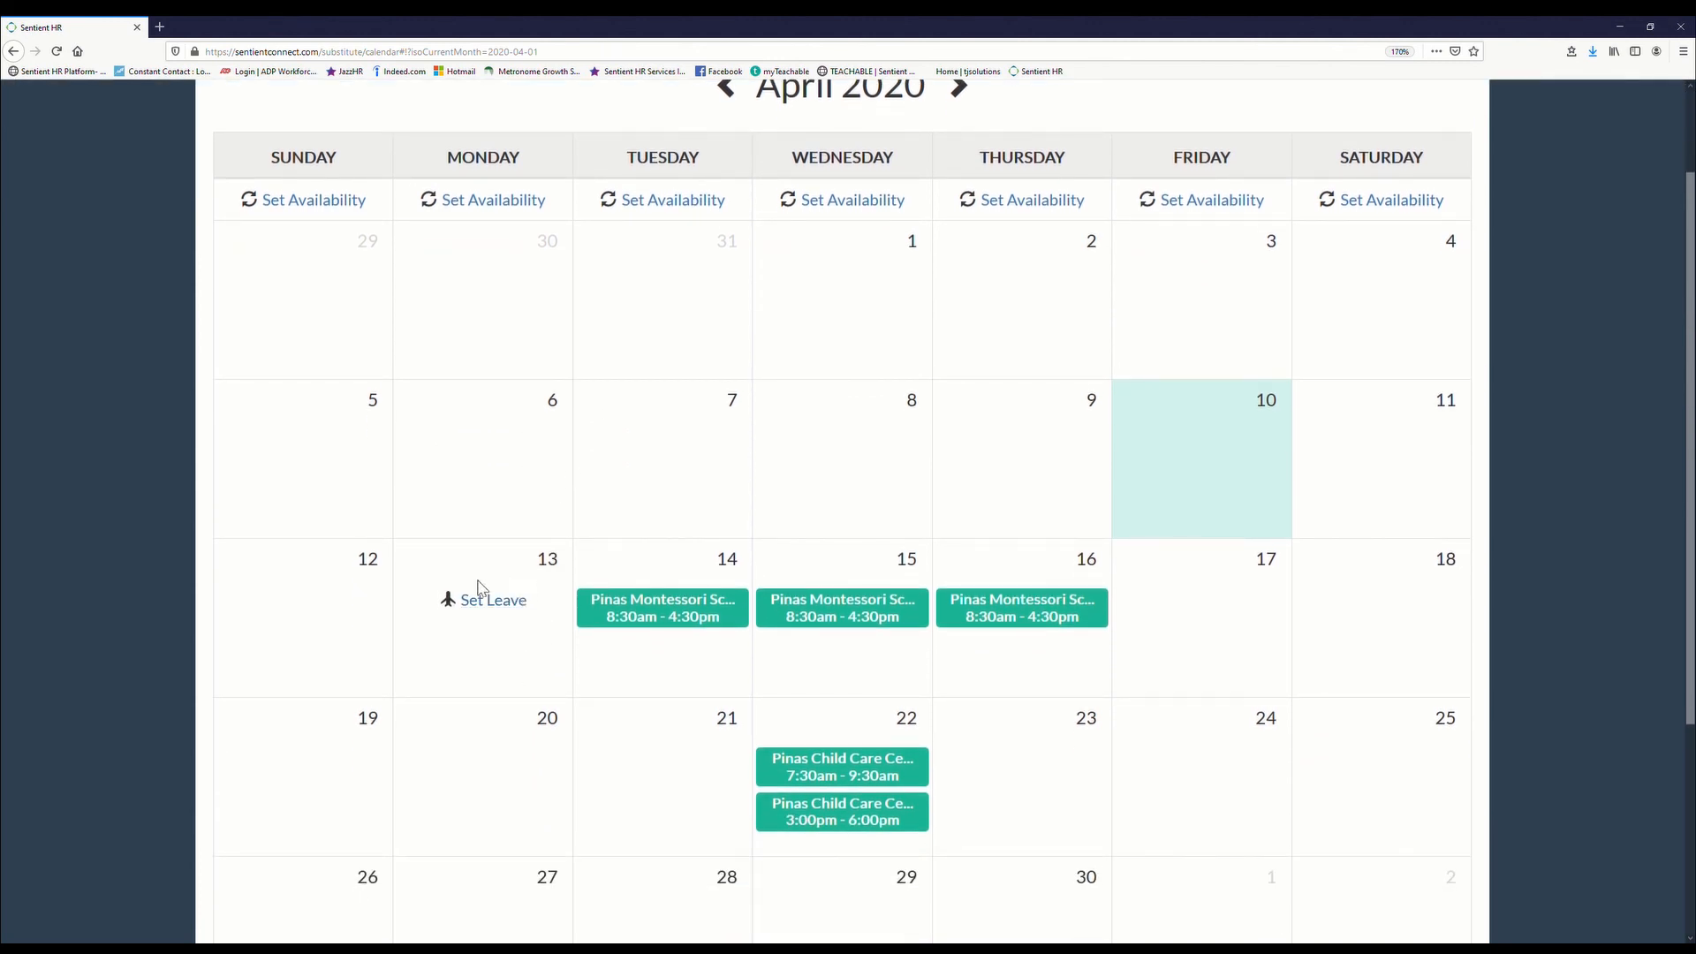
mouse_move(507, 624)
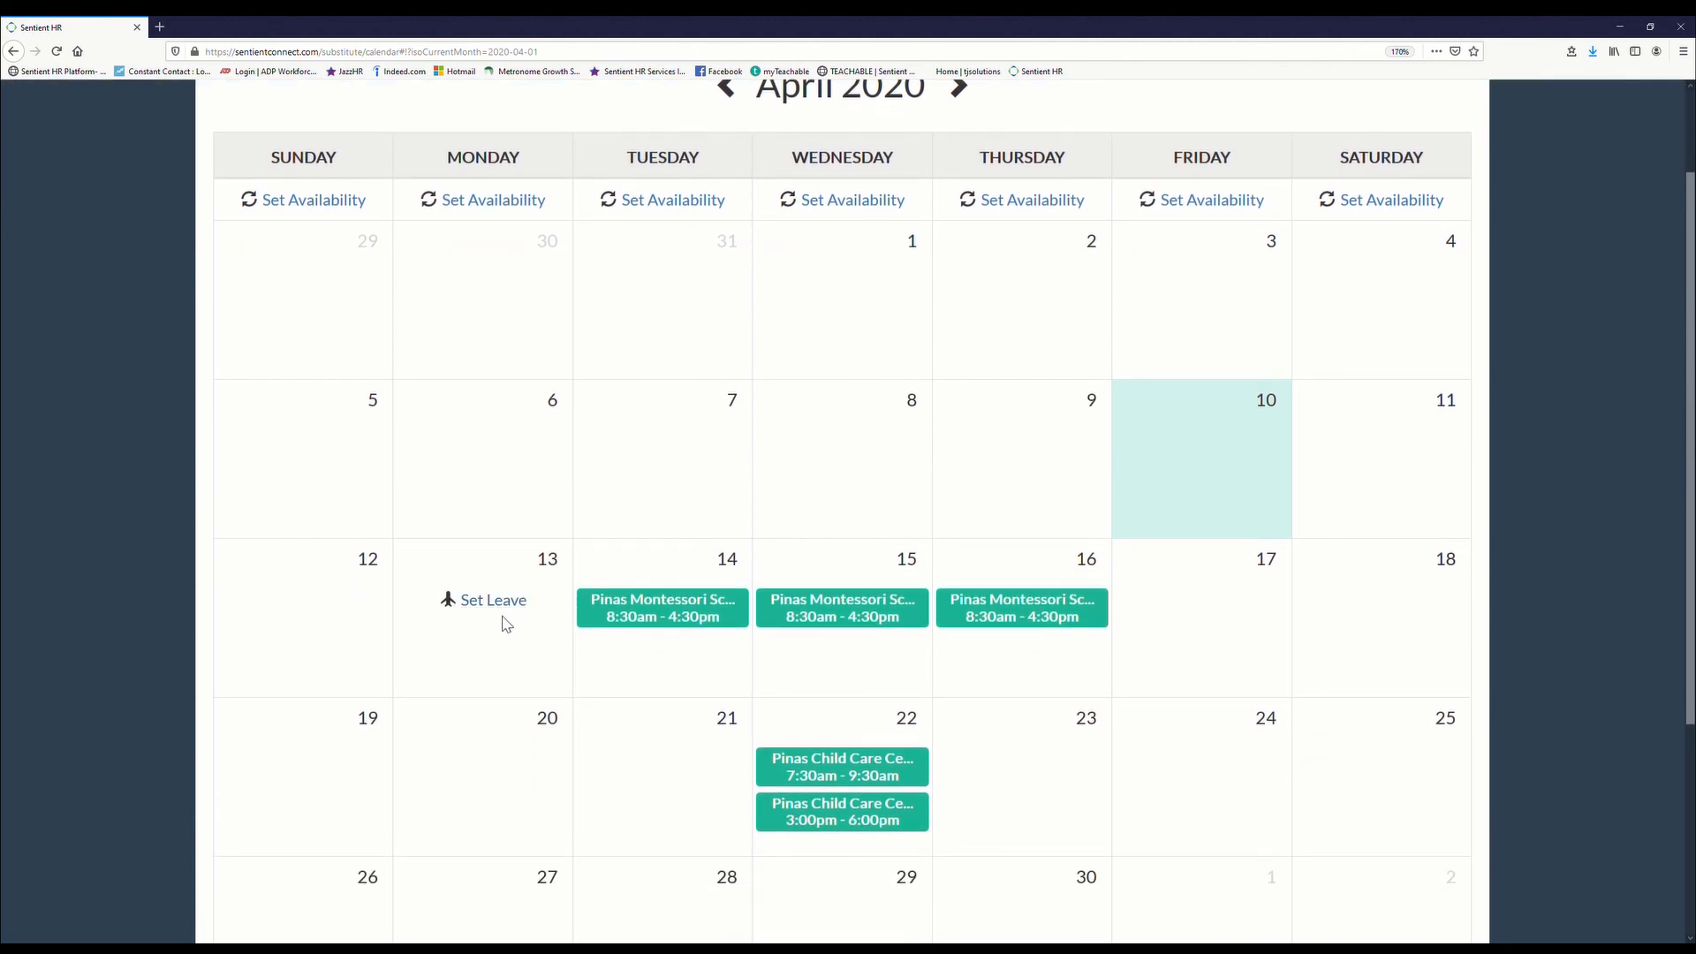
scroll(up, 3)
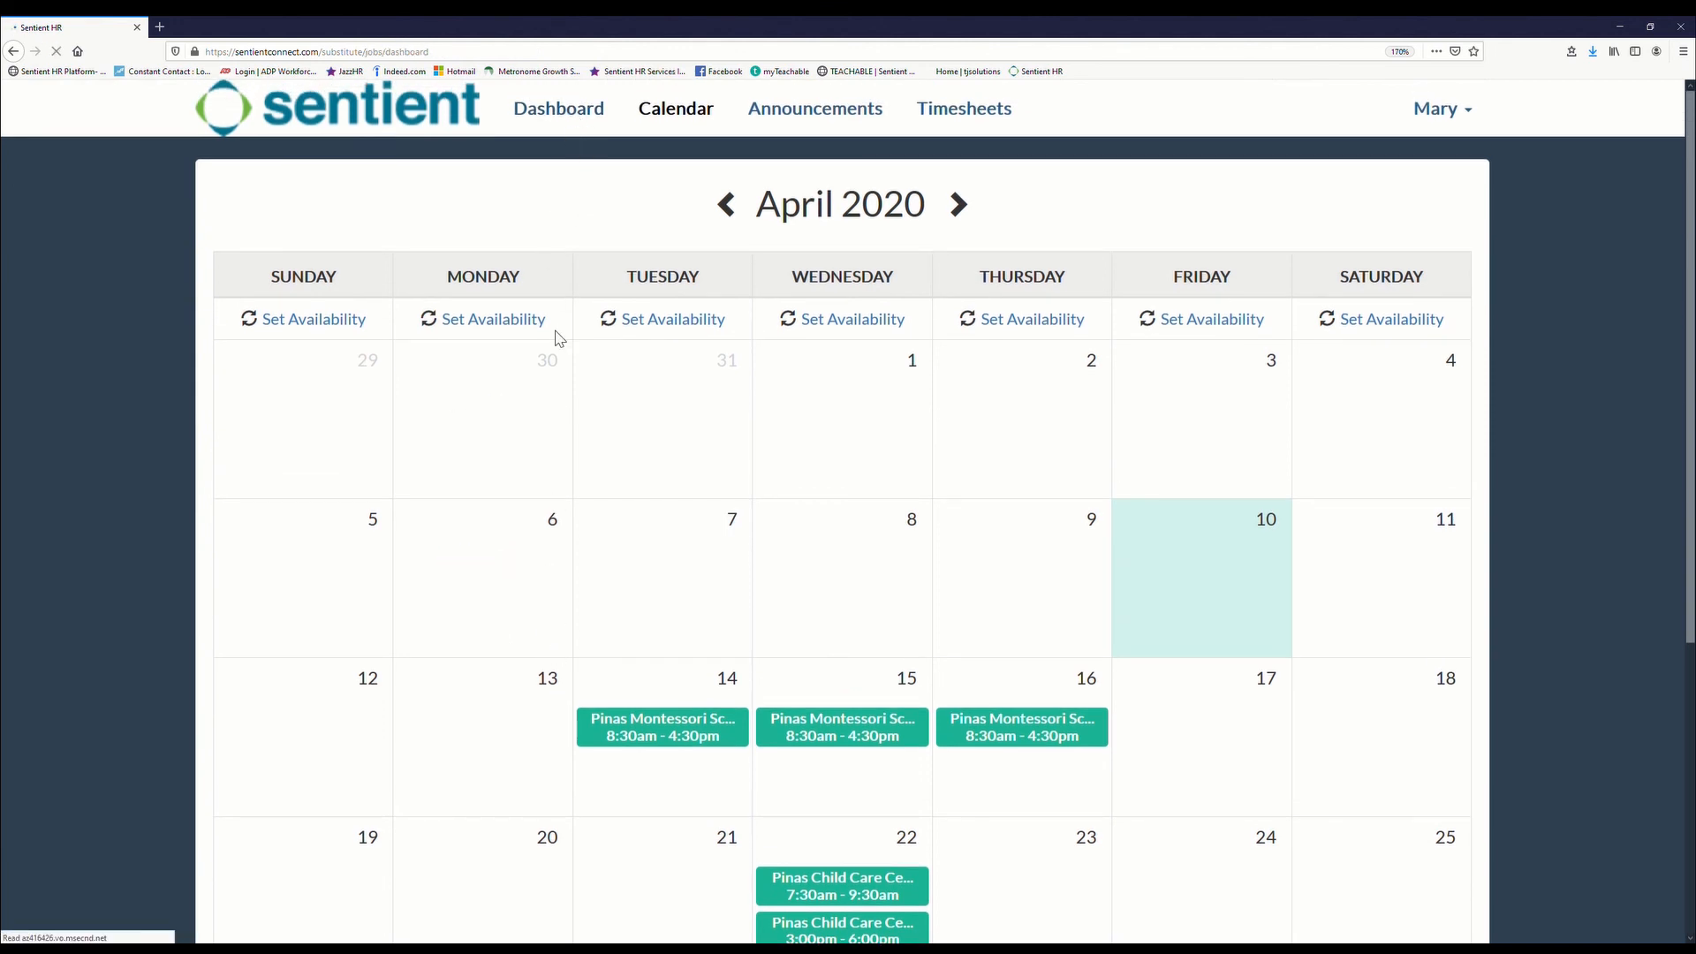
Step: Return to the dashboard and list My Jobs (2): Apr 14–16 and Apr 22
click(558, 107)
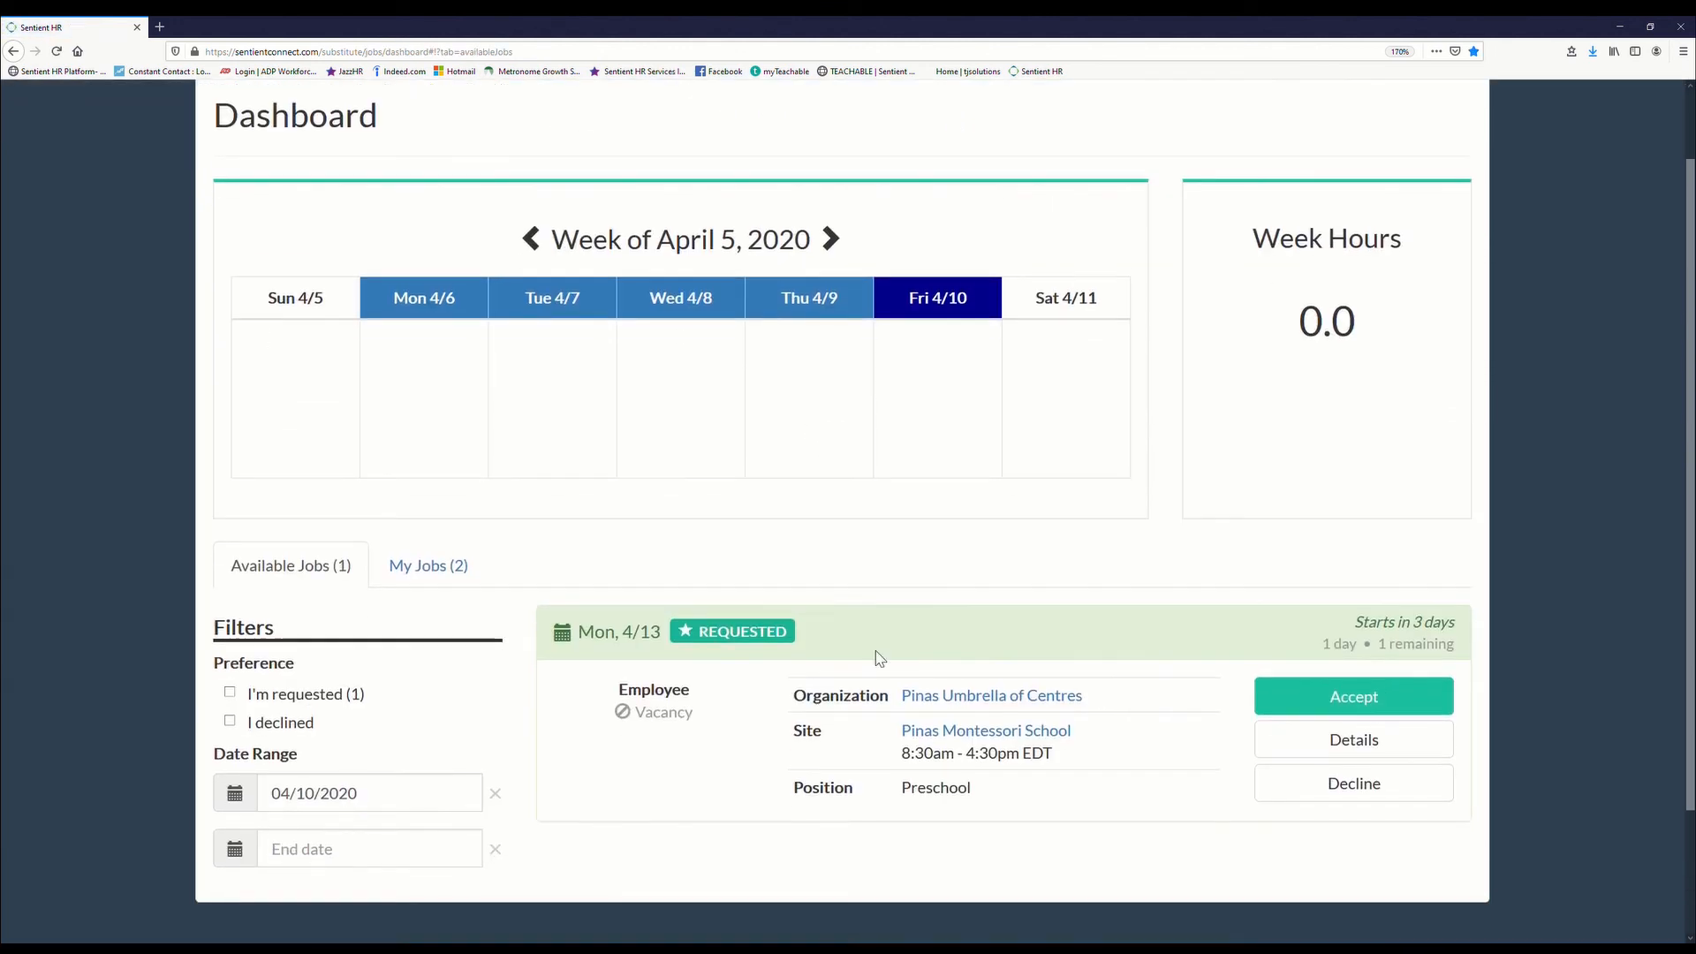
scroll(down, 3)
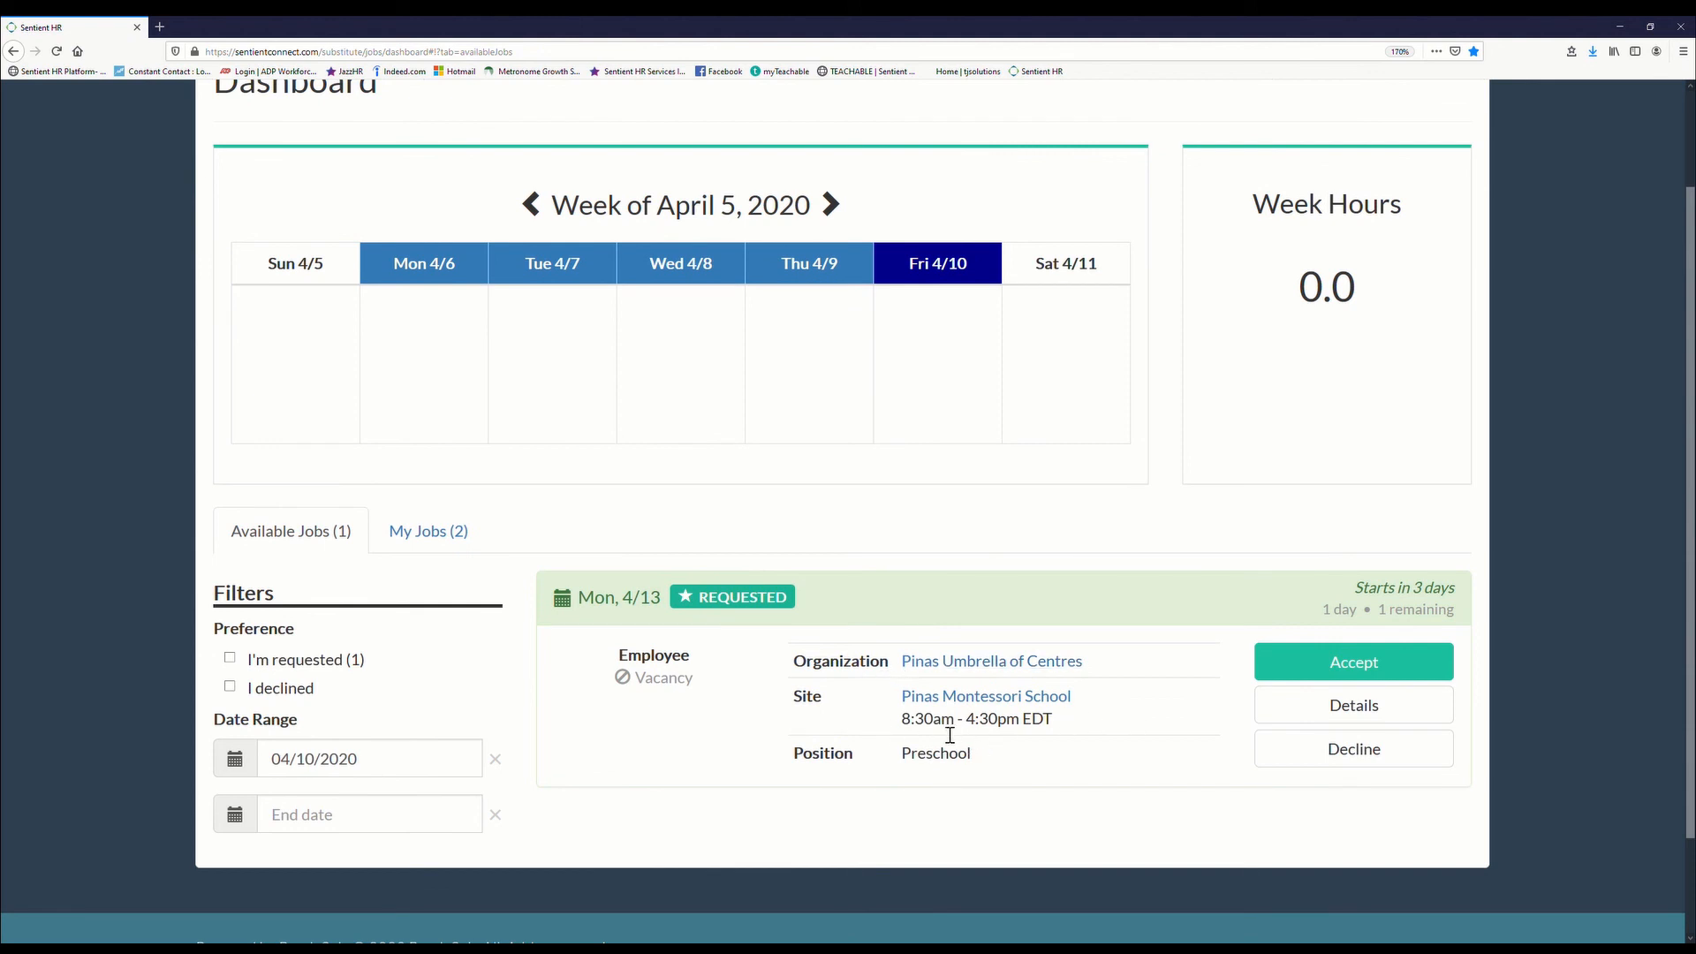
mouse_move(770, 702)
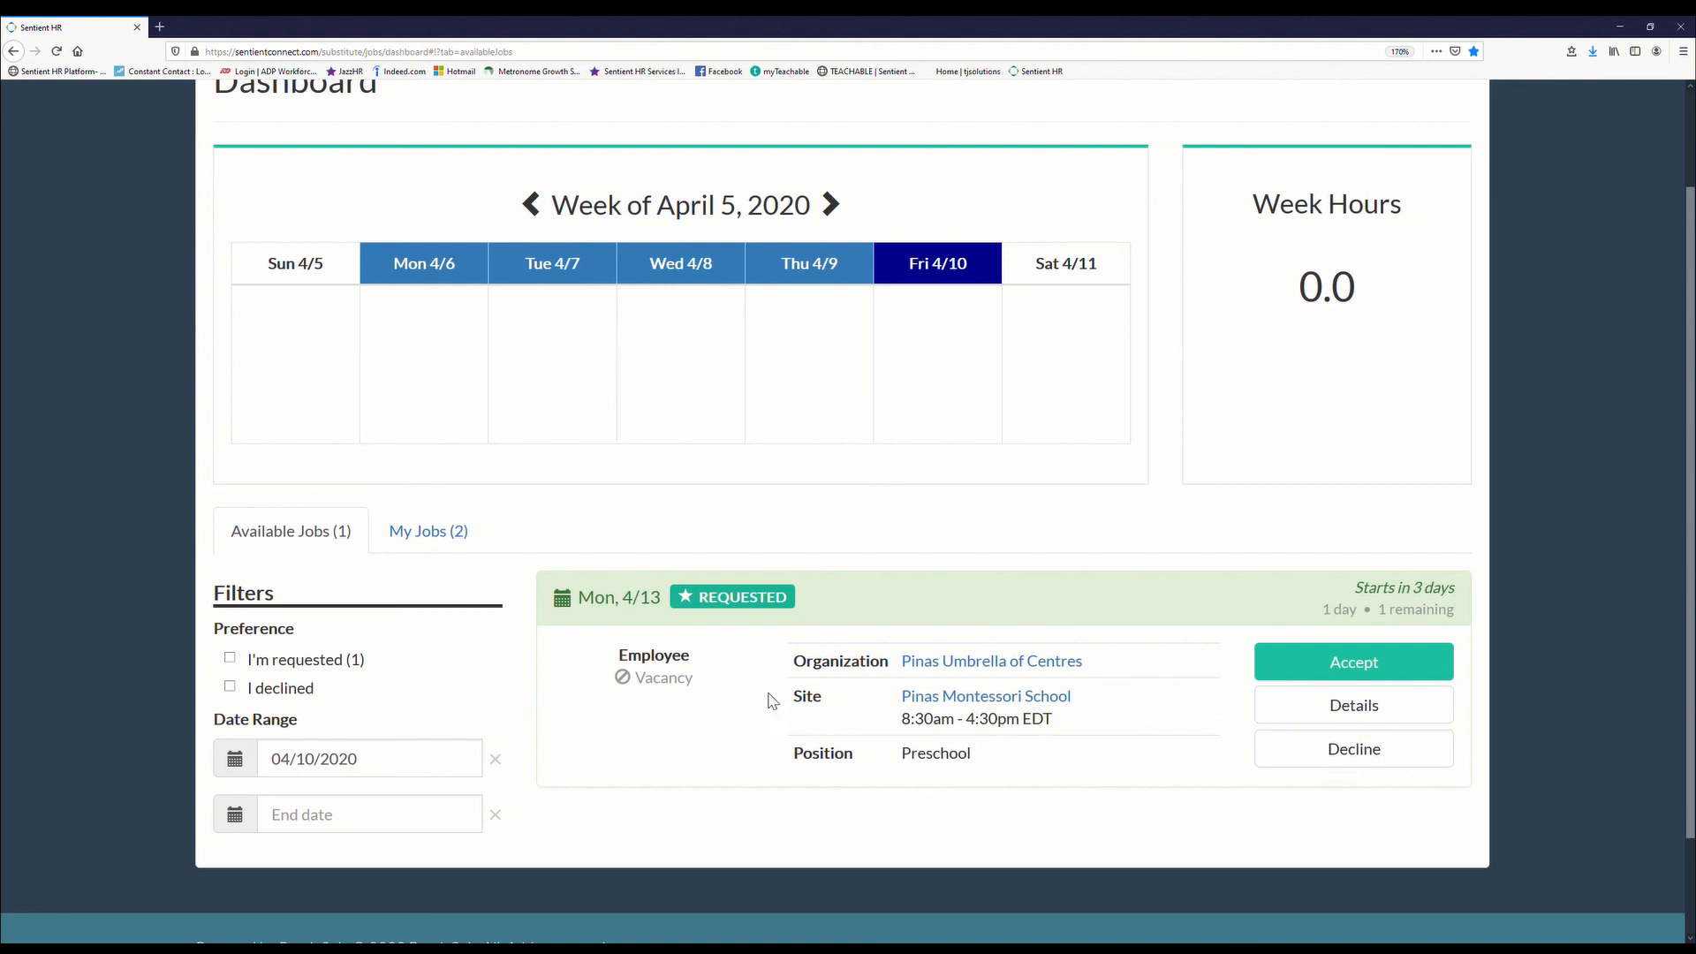
mouse_move(763, 710)
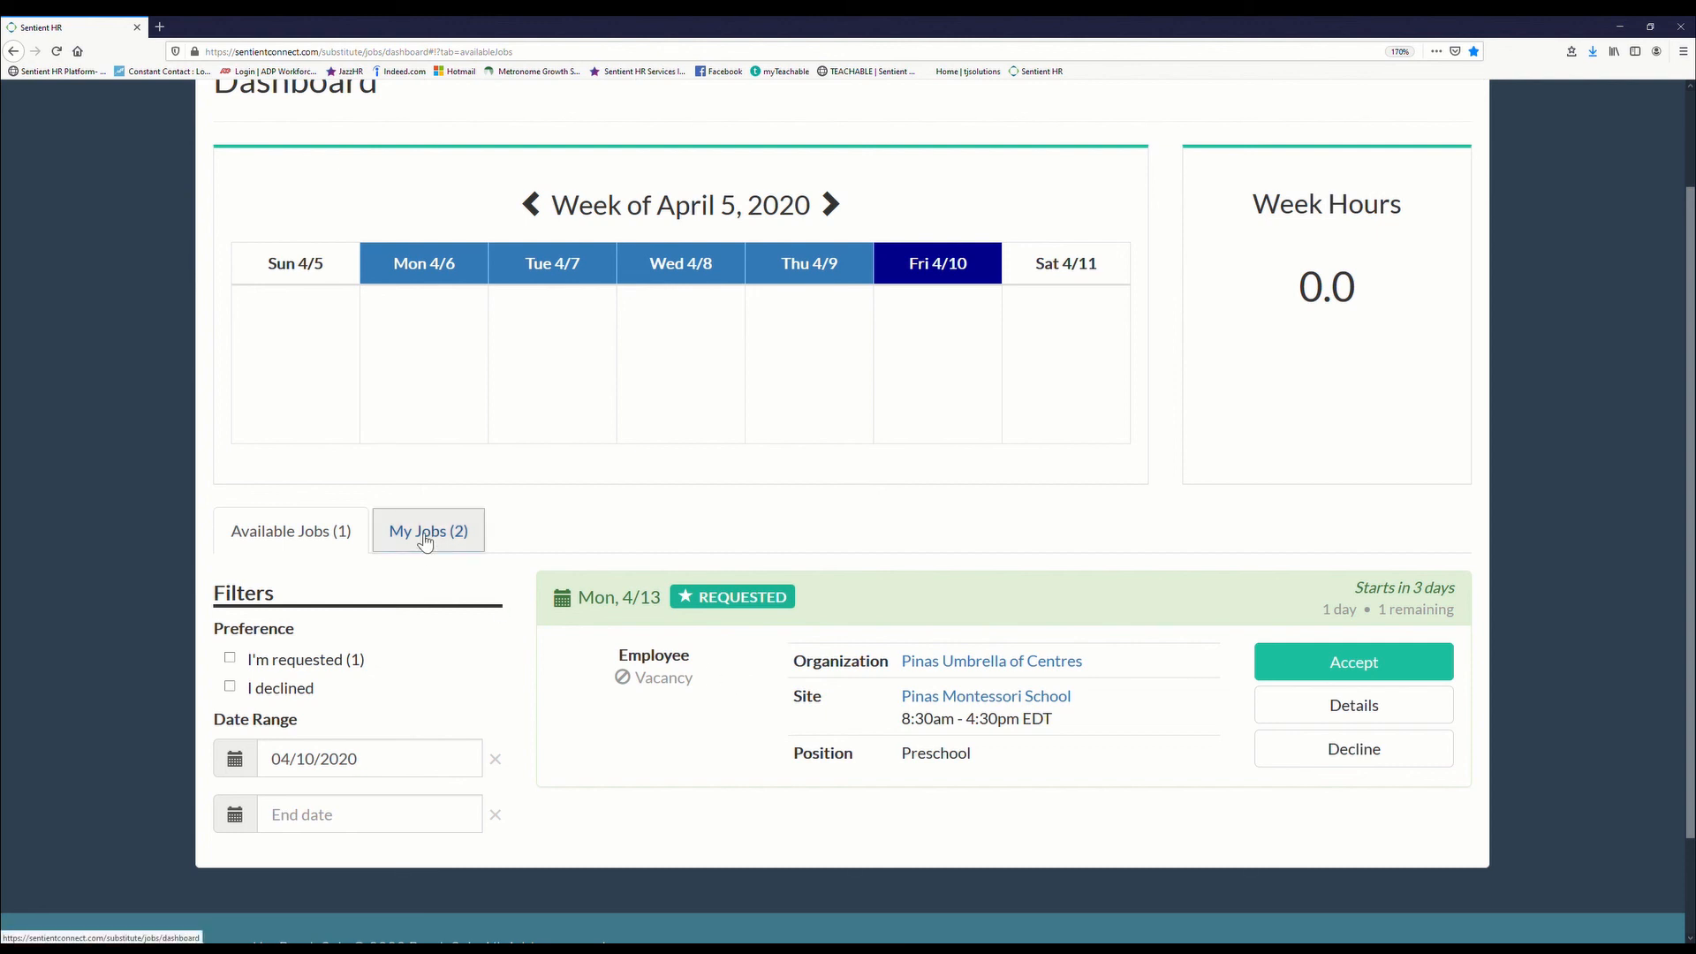
click(427, 532)
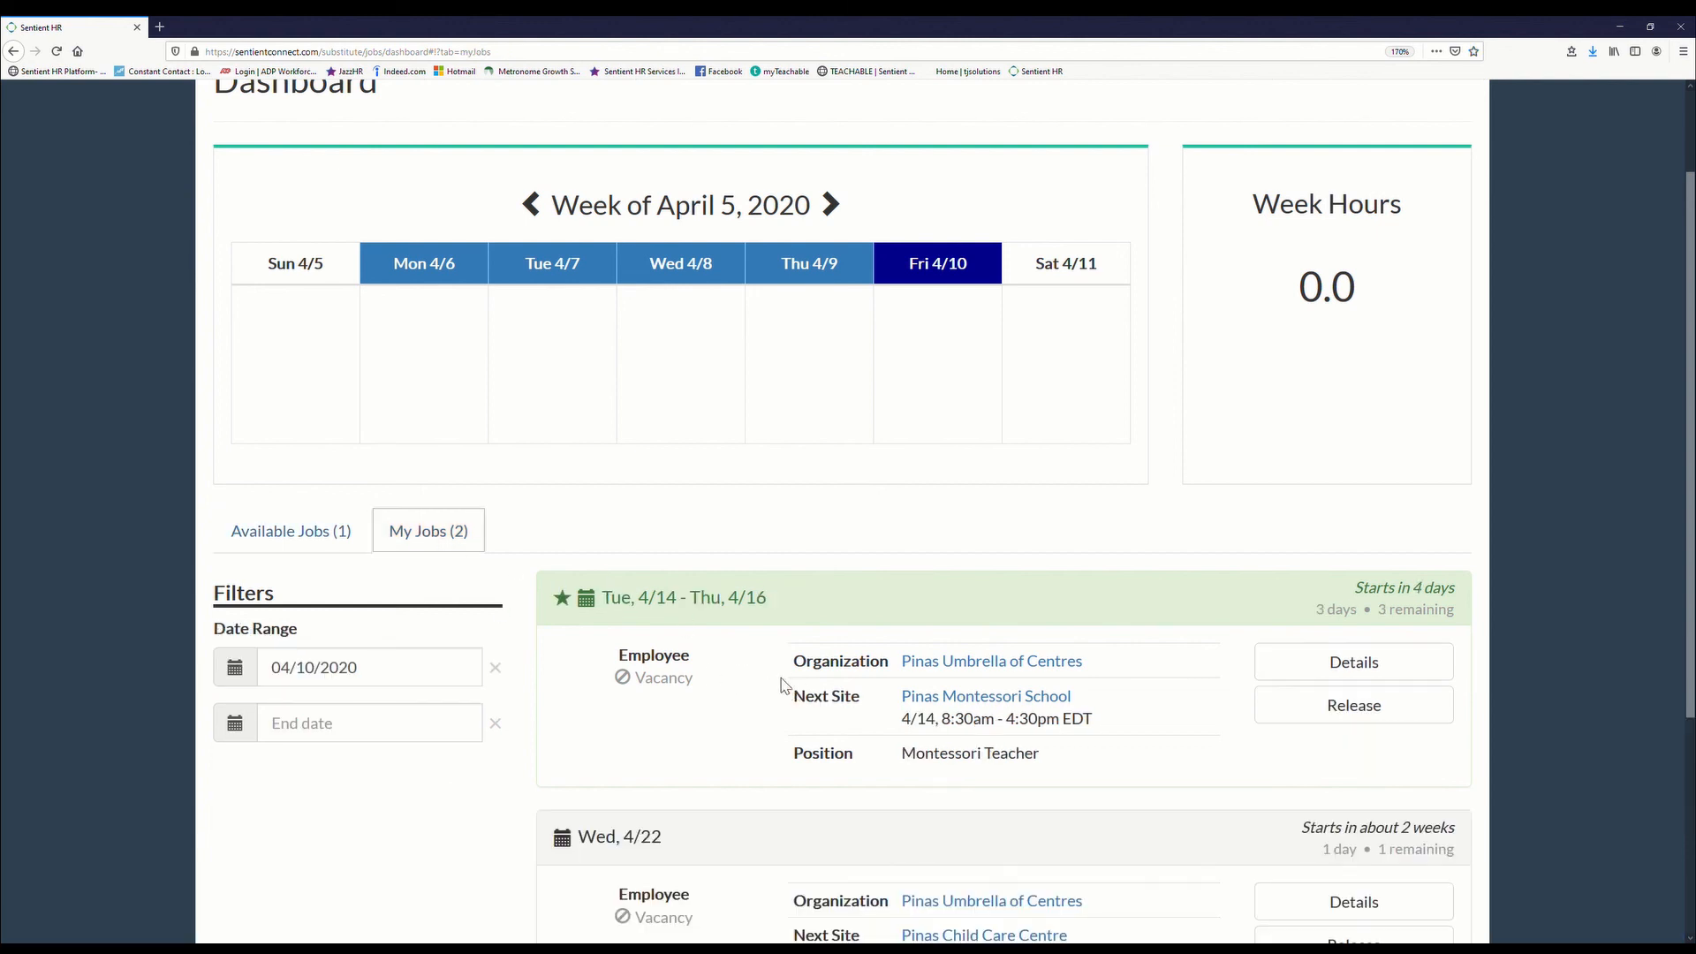
scroll(down, 3)
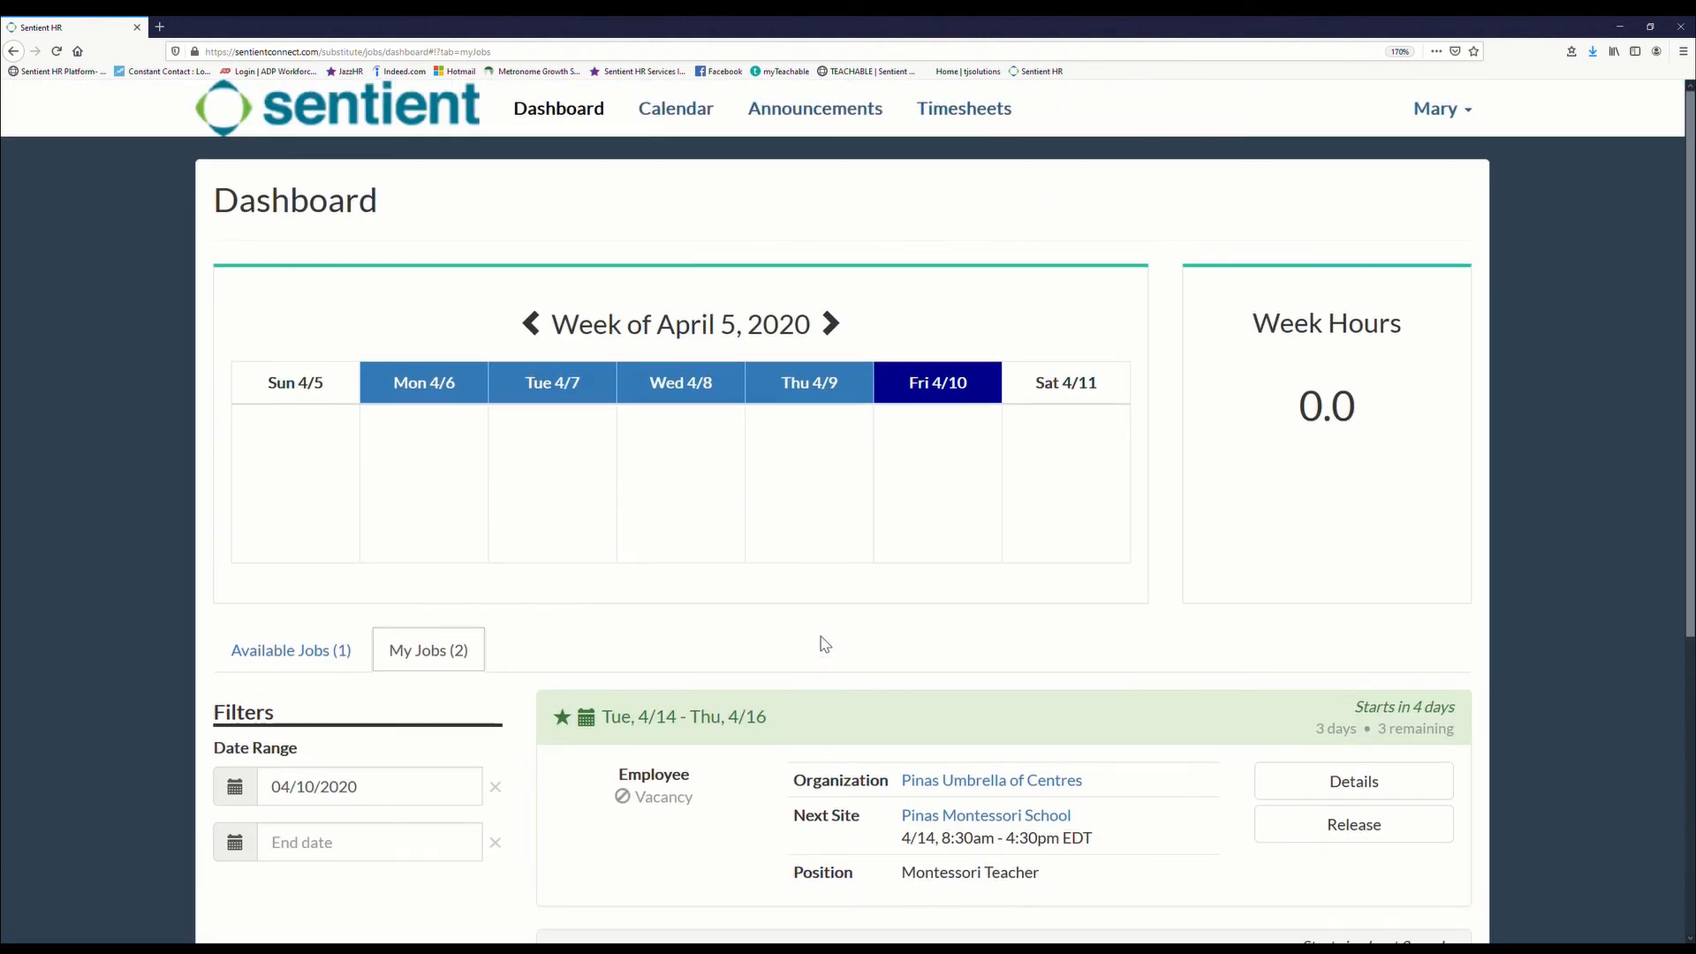
mouse_move(1361, 509)
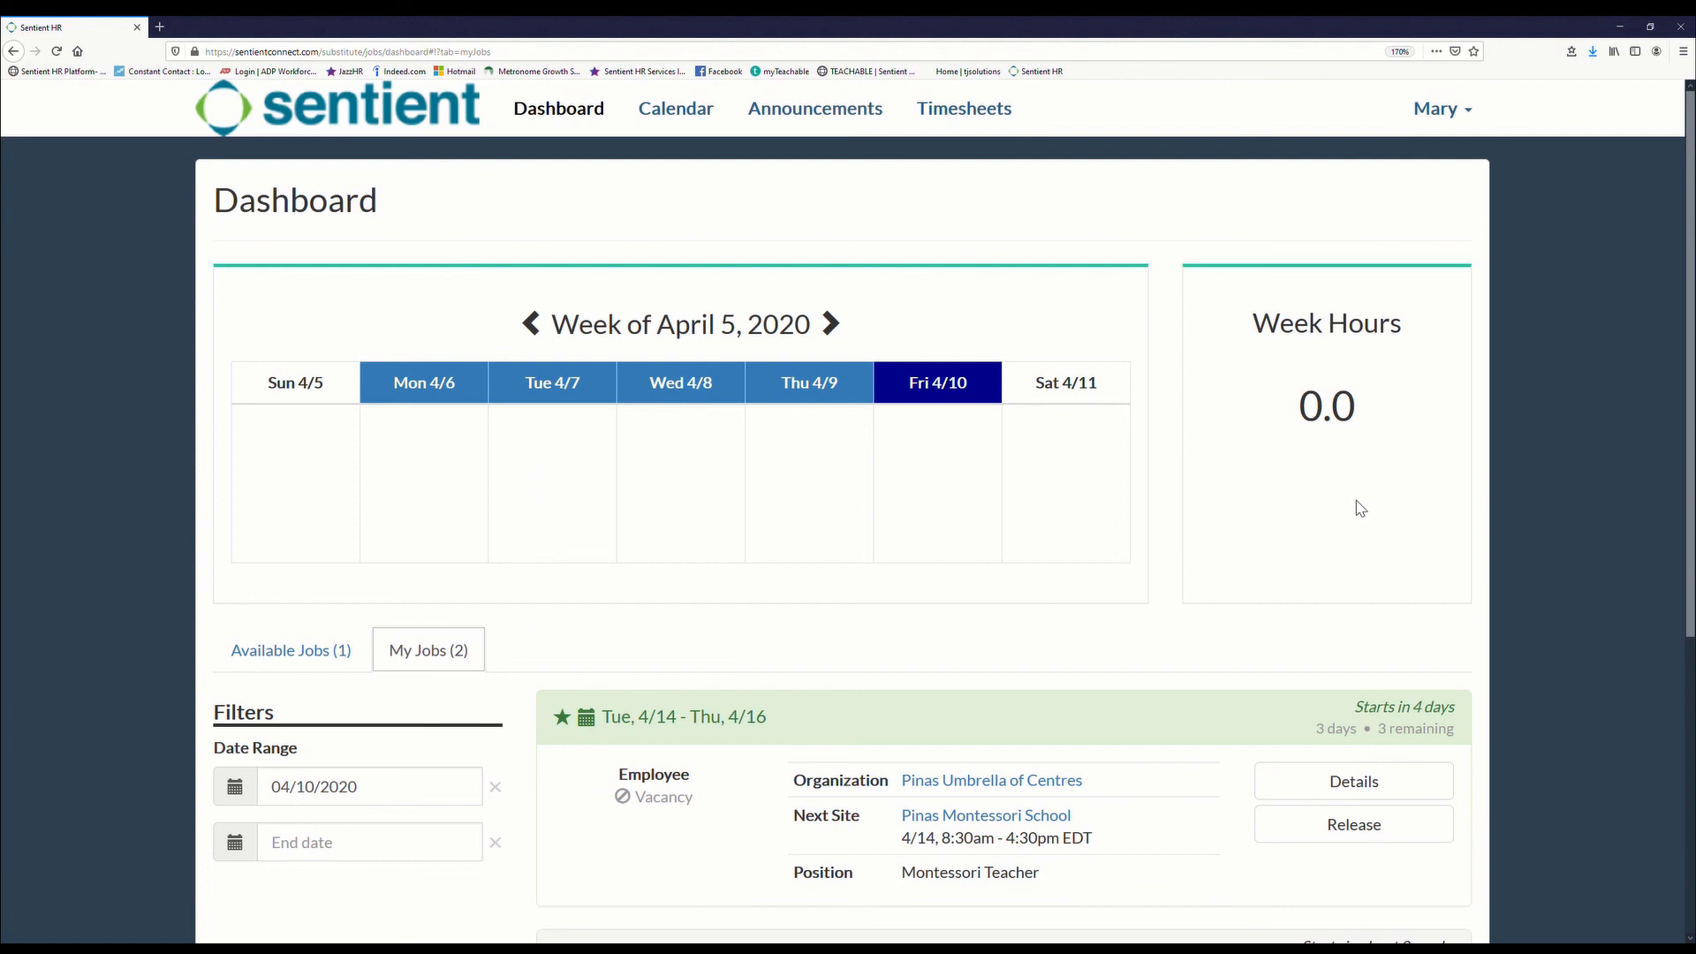